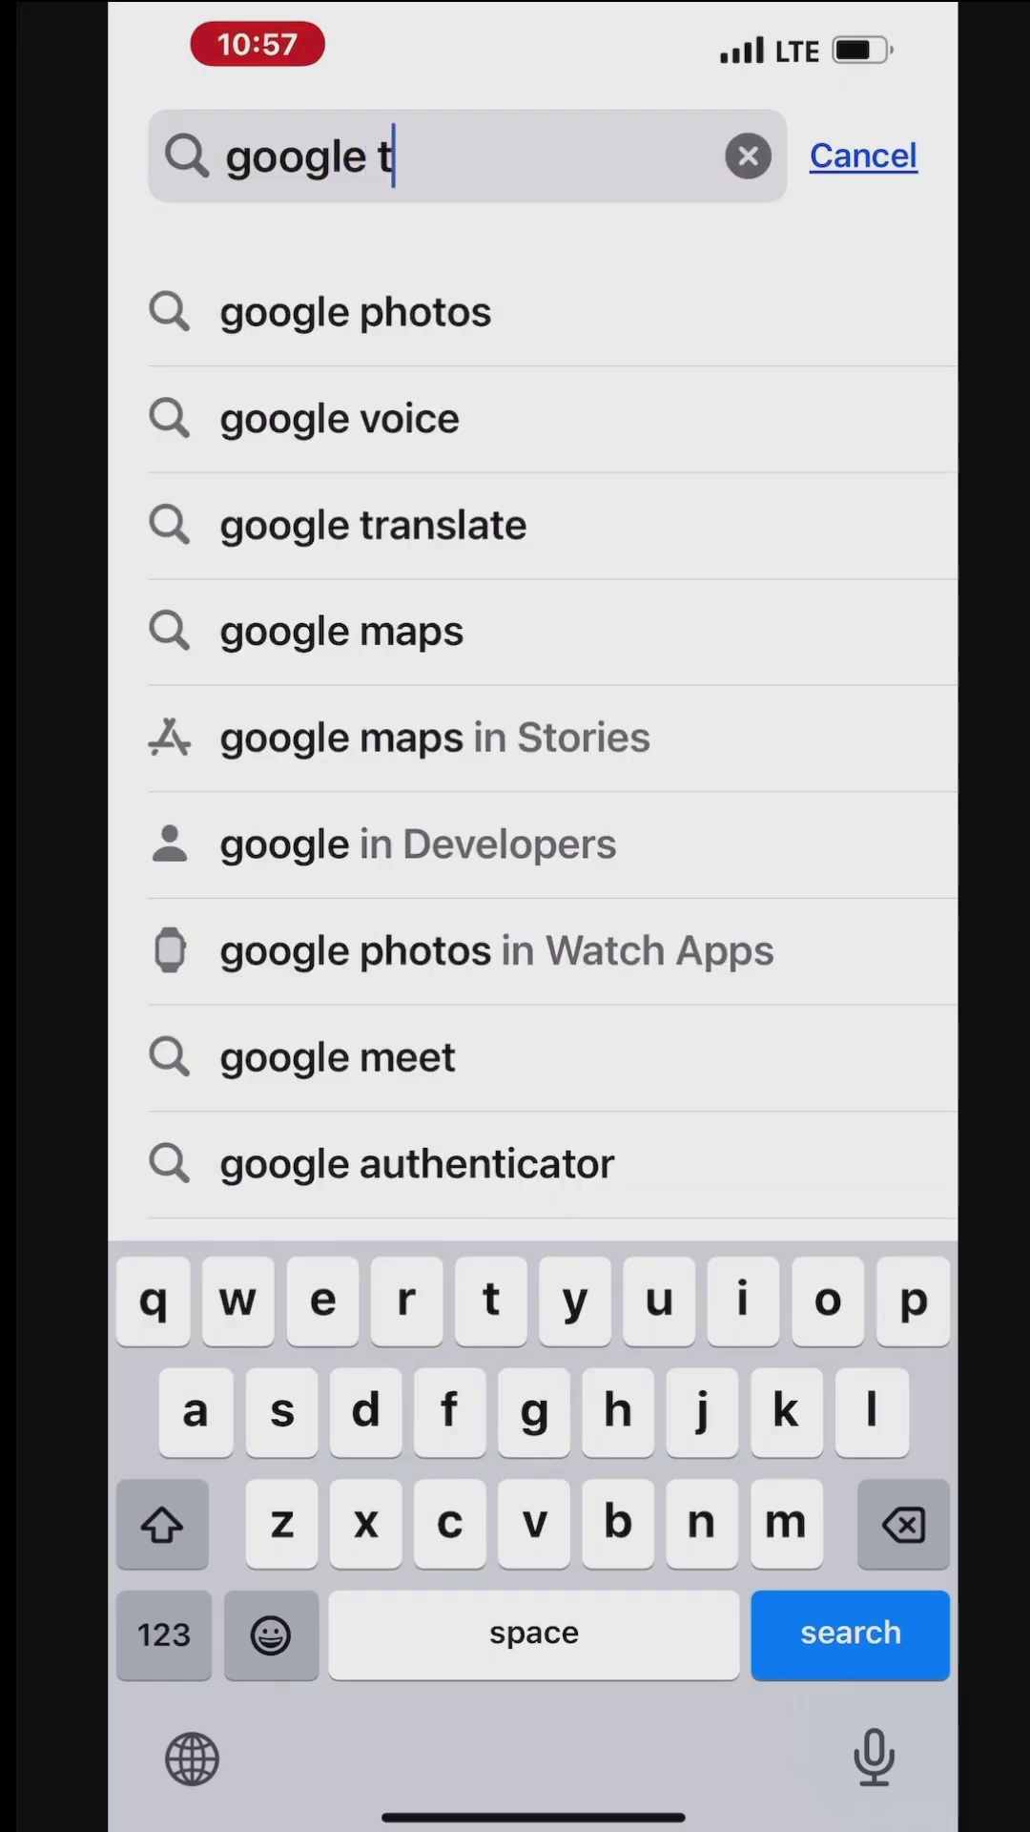
- Search the App Store for 'google translate' and open the Google Translate app page
type("ras")
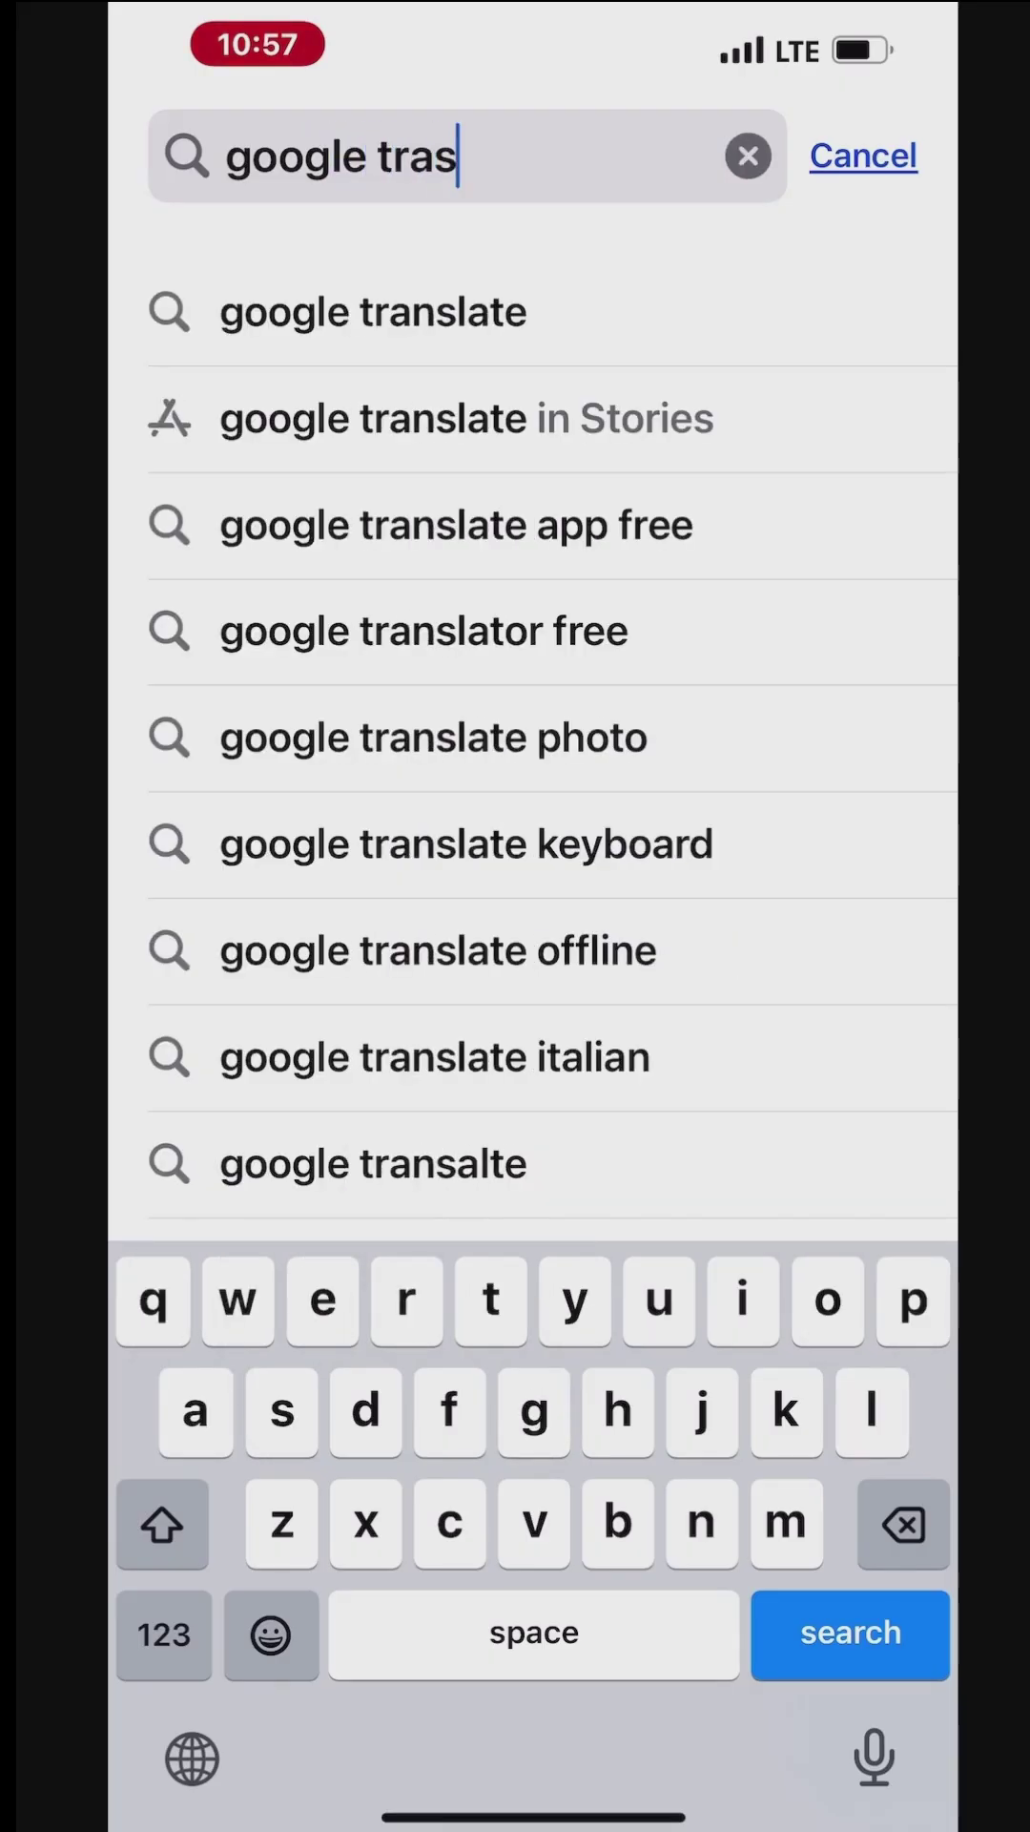
left_click(374, 311)
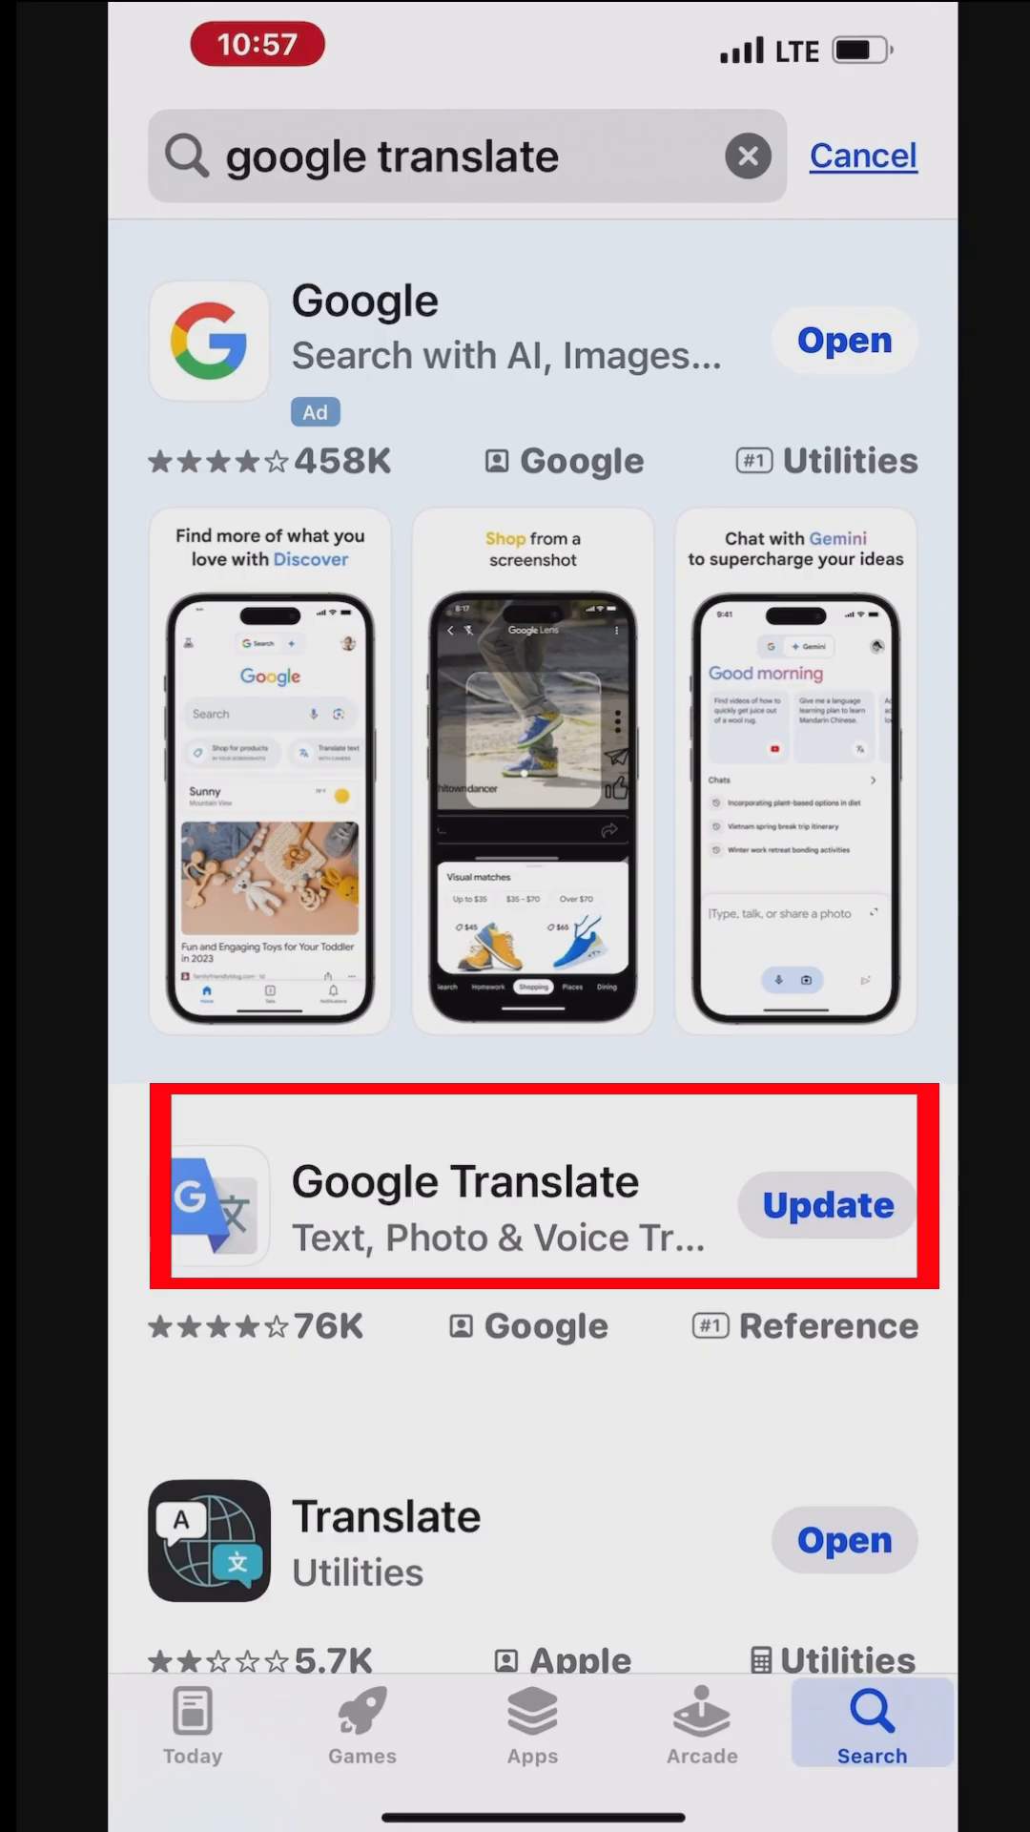
scroll("down", 3)
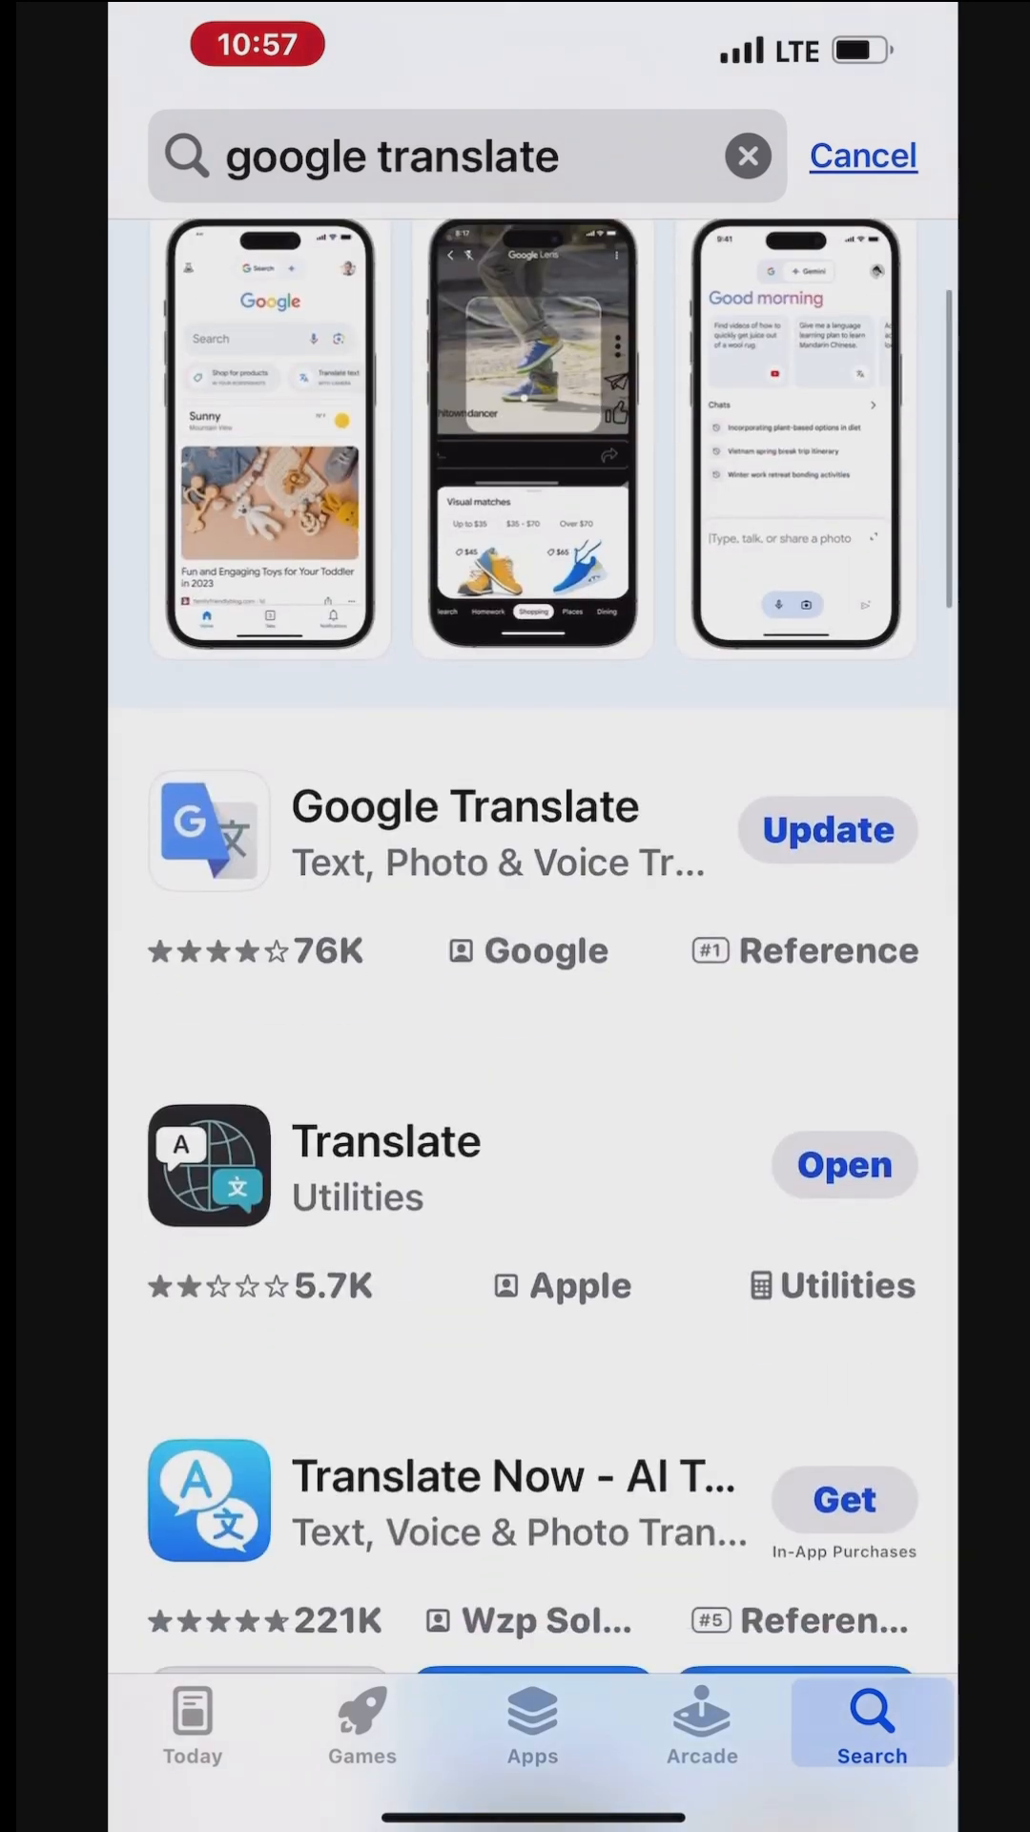
left_click(464, 831)
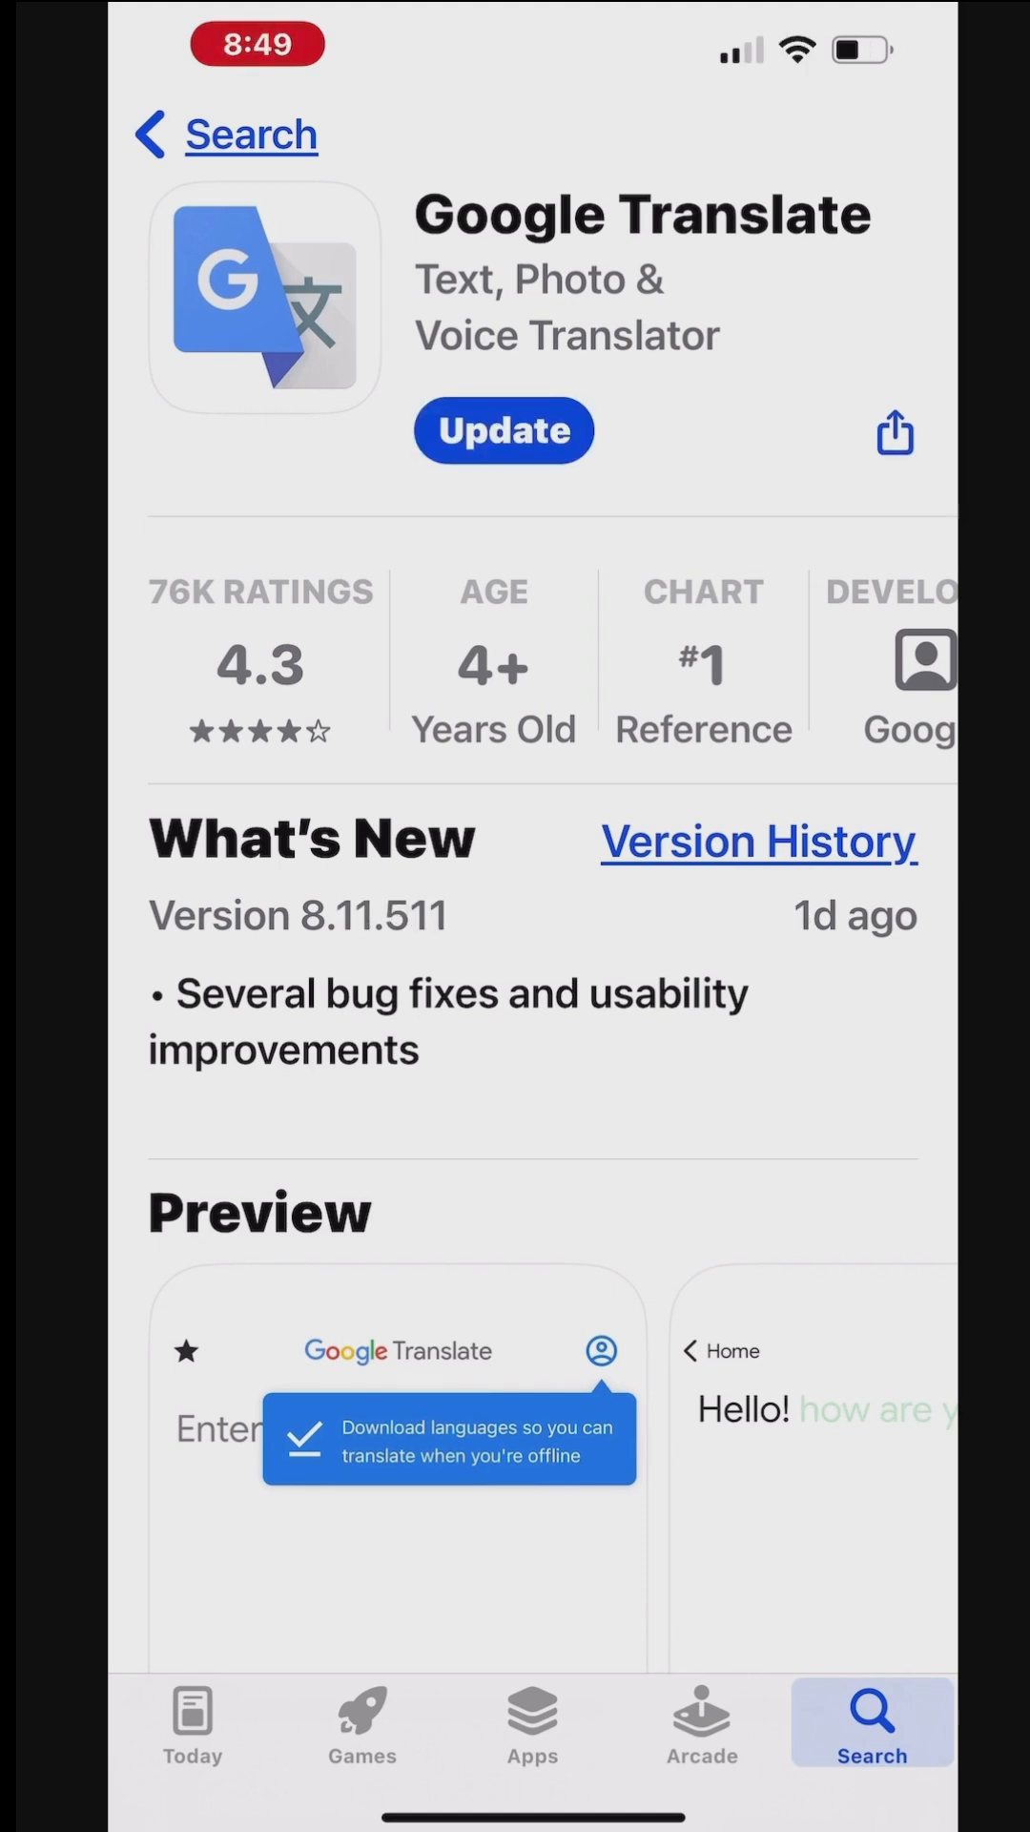
- Expand the app description and scroll through its feature and supported-language list
scroll("down", 3)
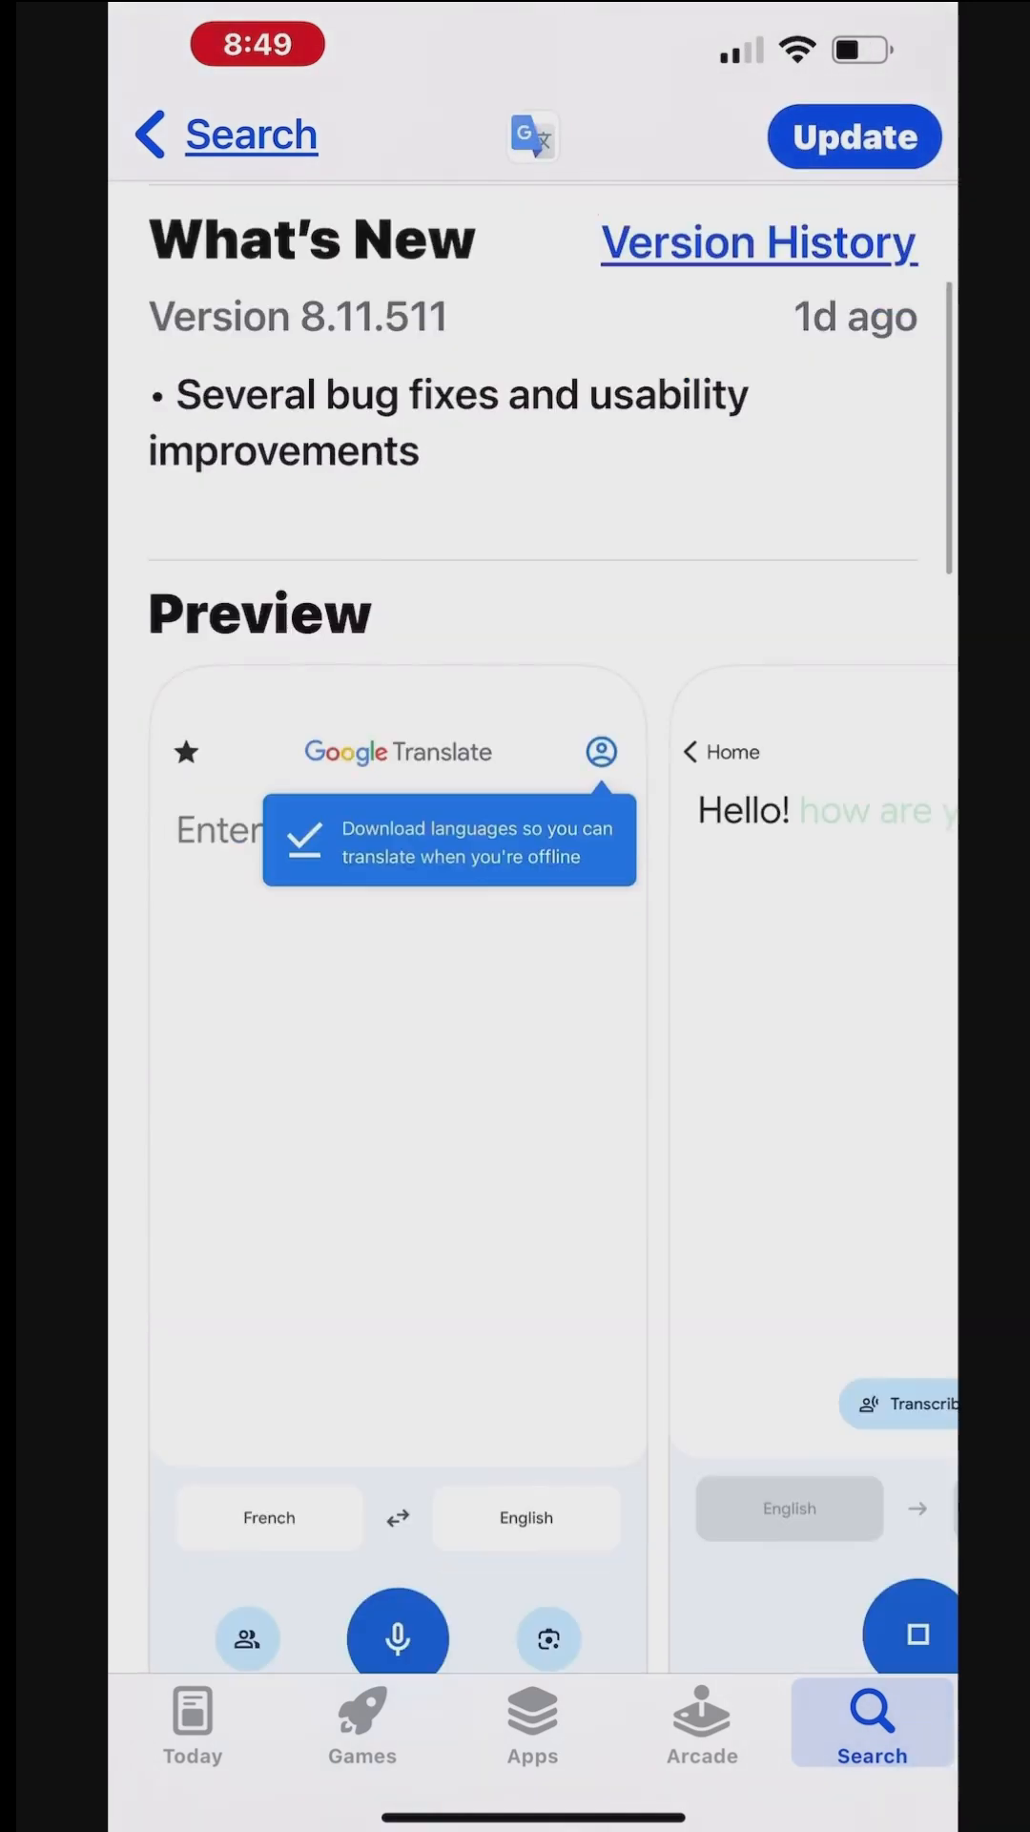
scroll("up", 3)
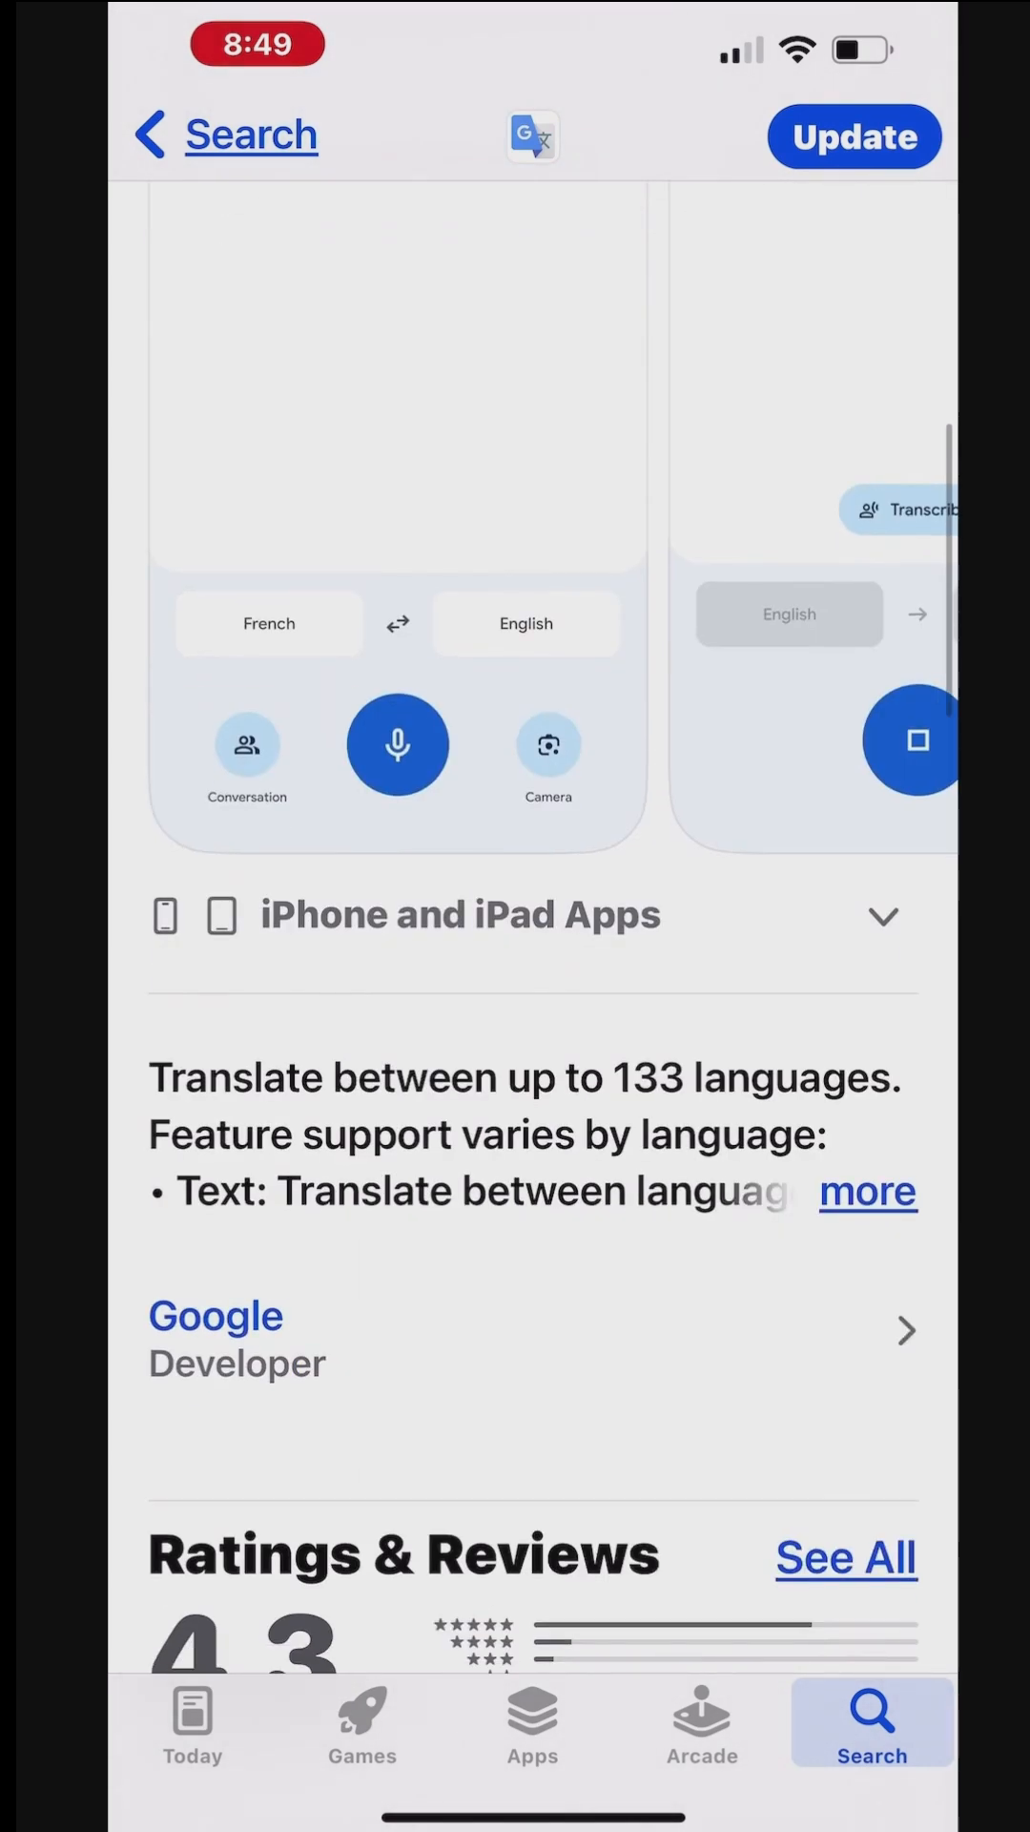
left_click(867, 1191)
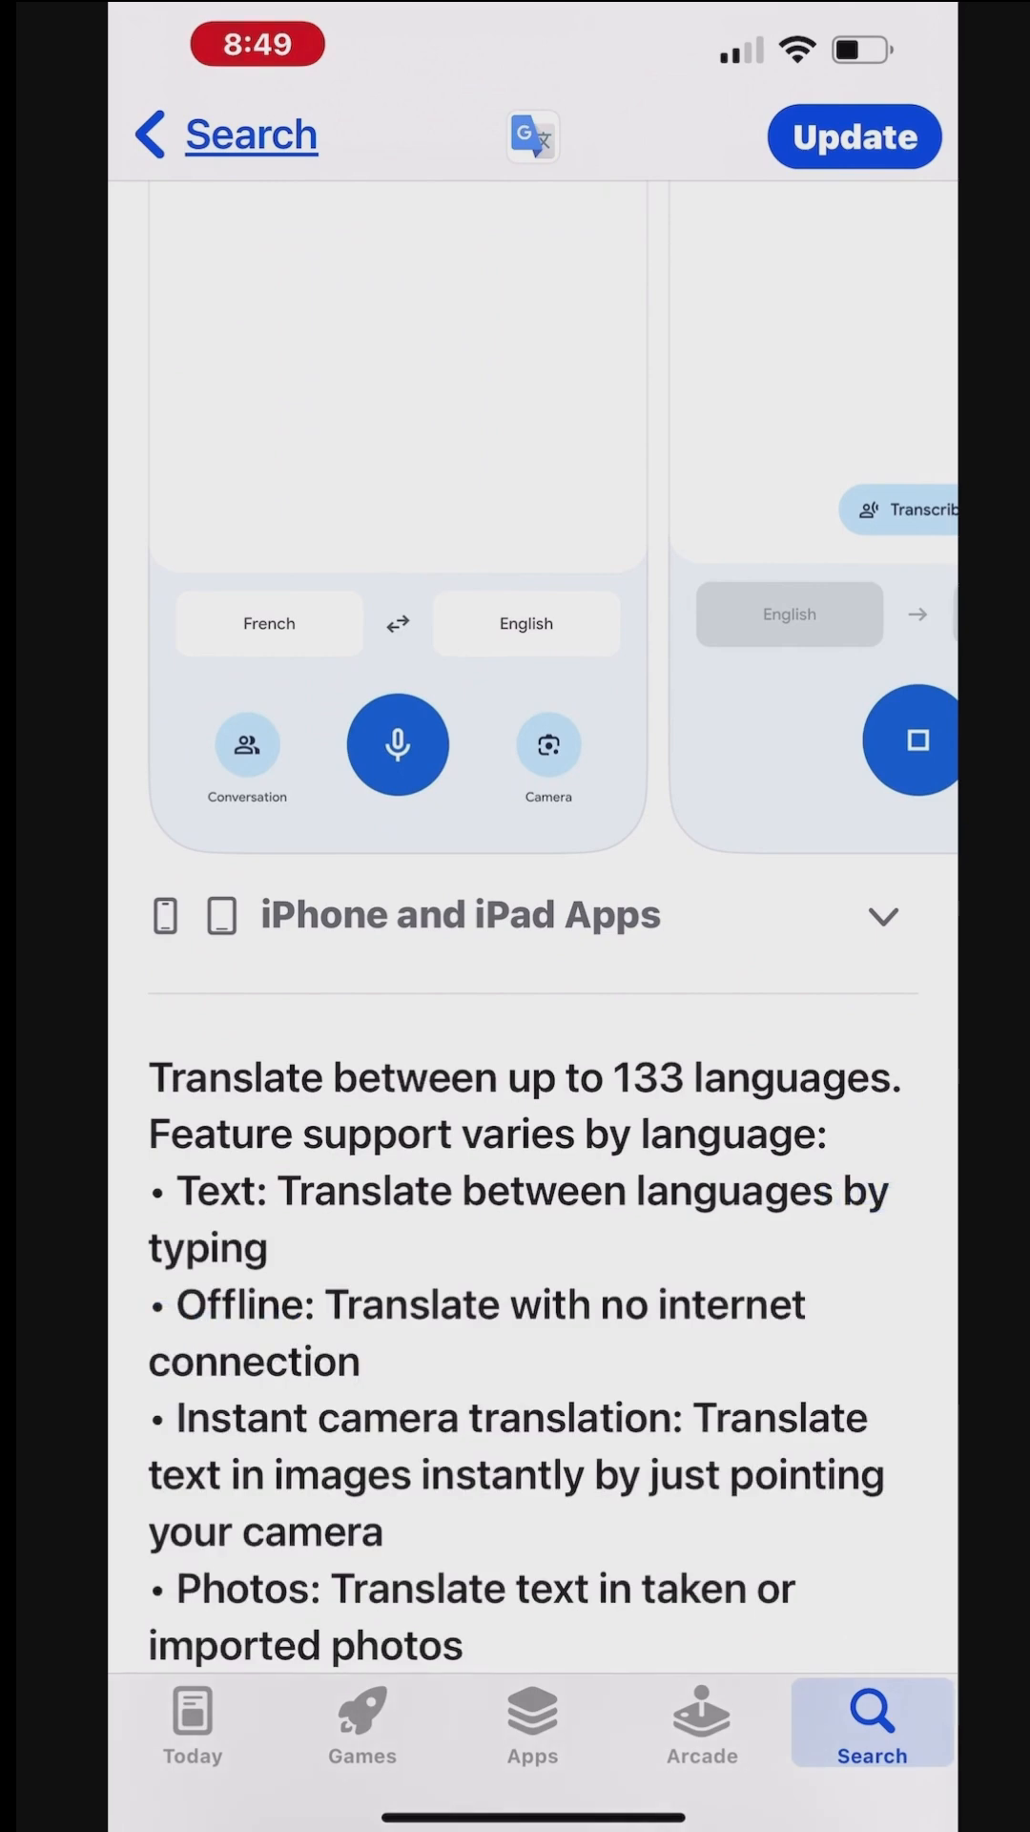
scroll("down", 3)
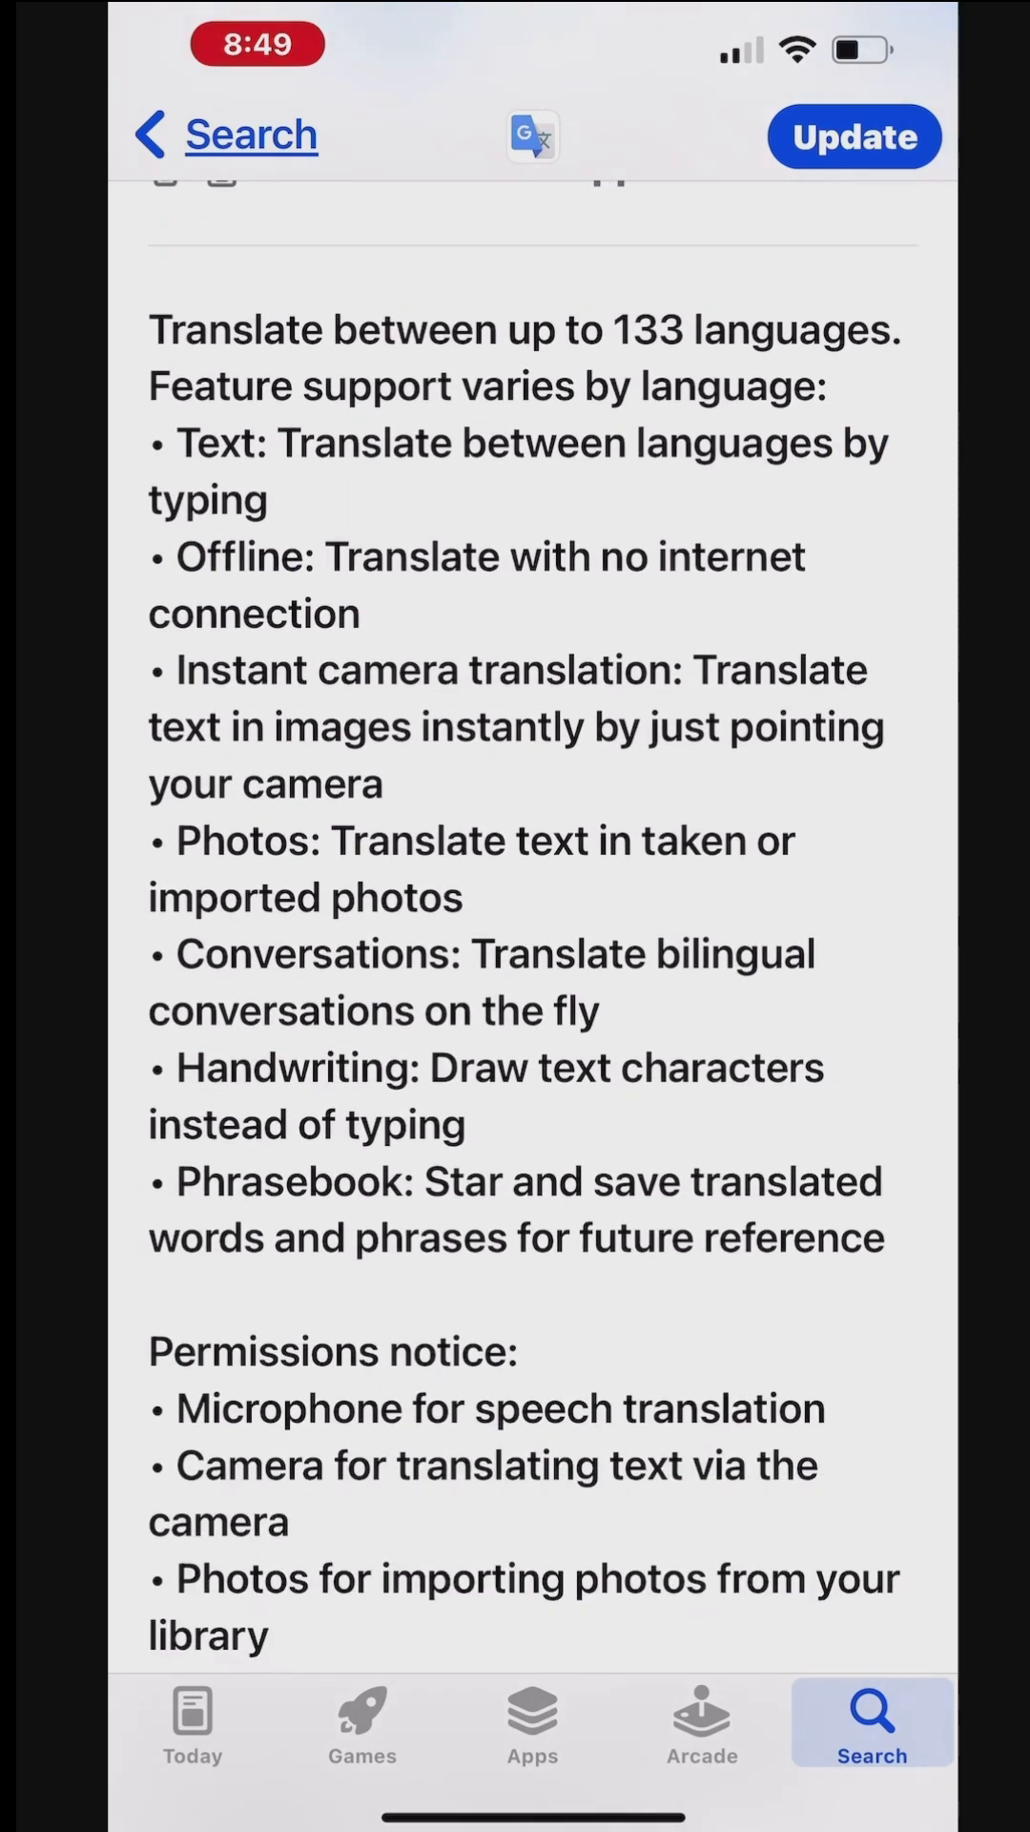
scroll("down", 3)
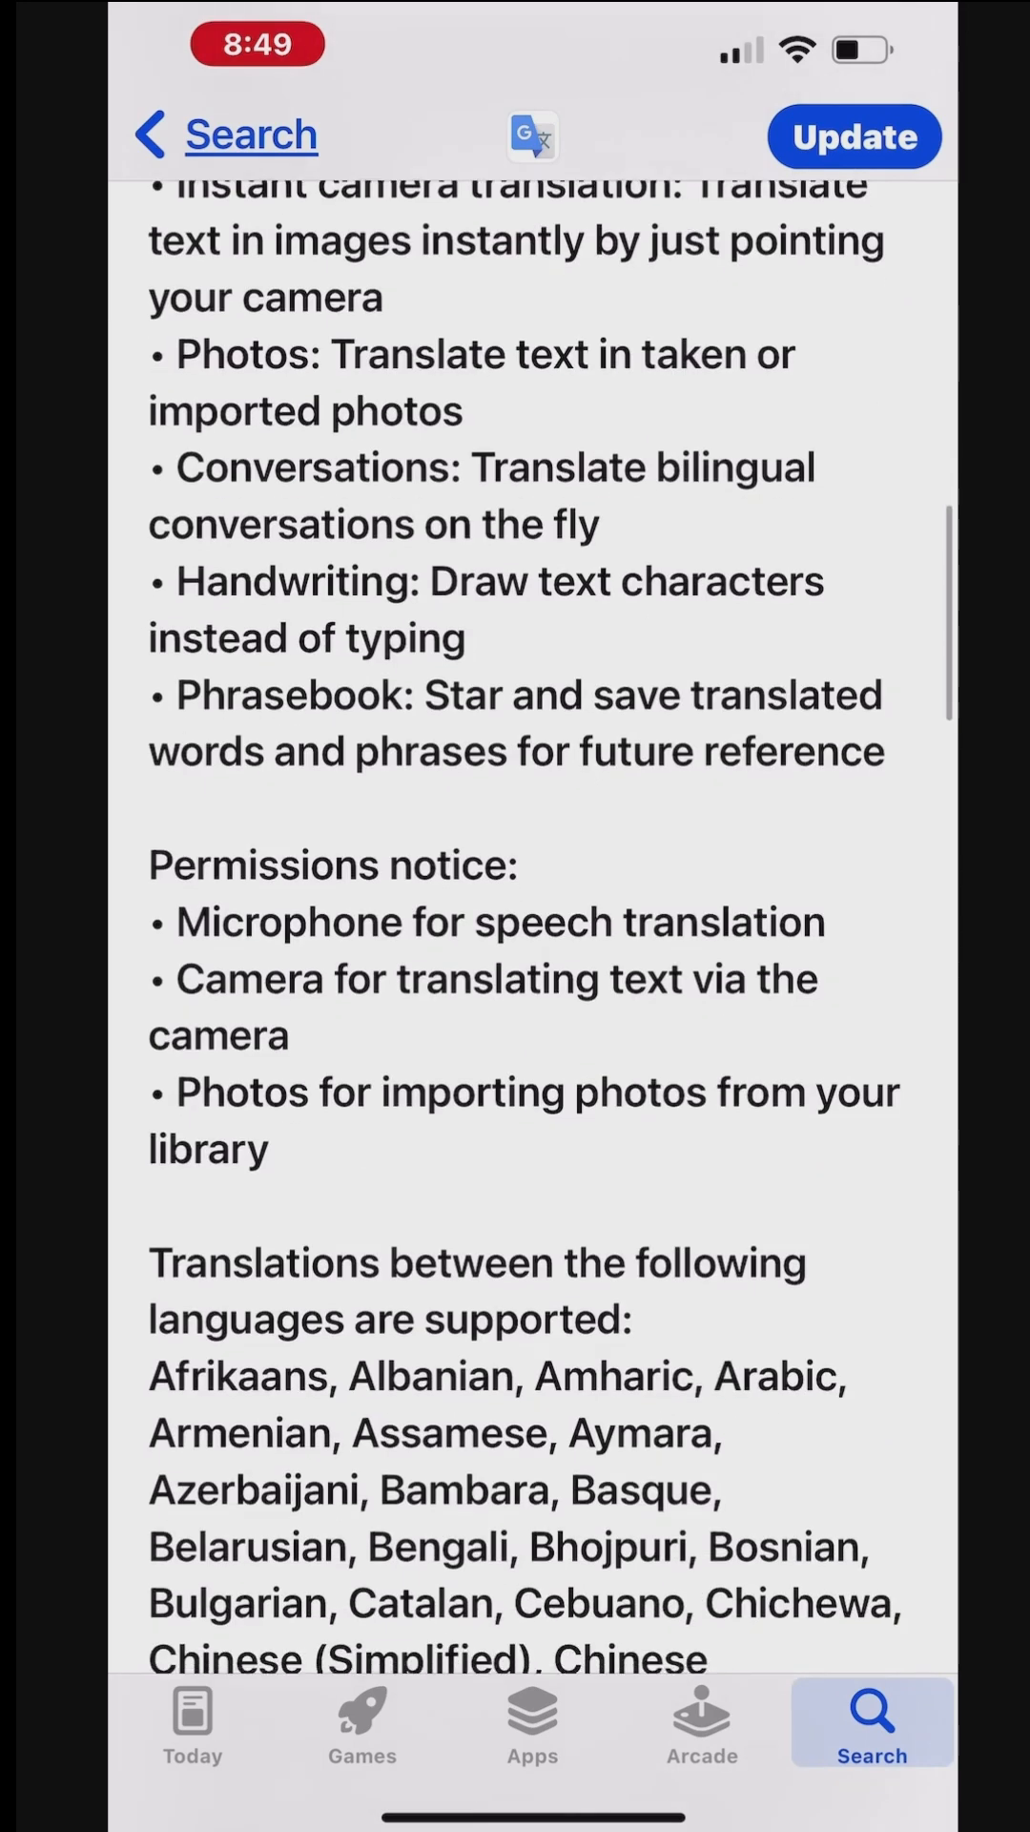
scroll("down", 3)
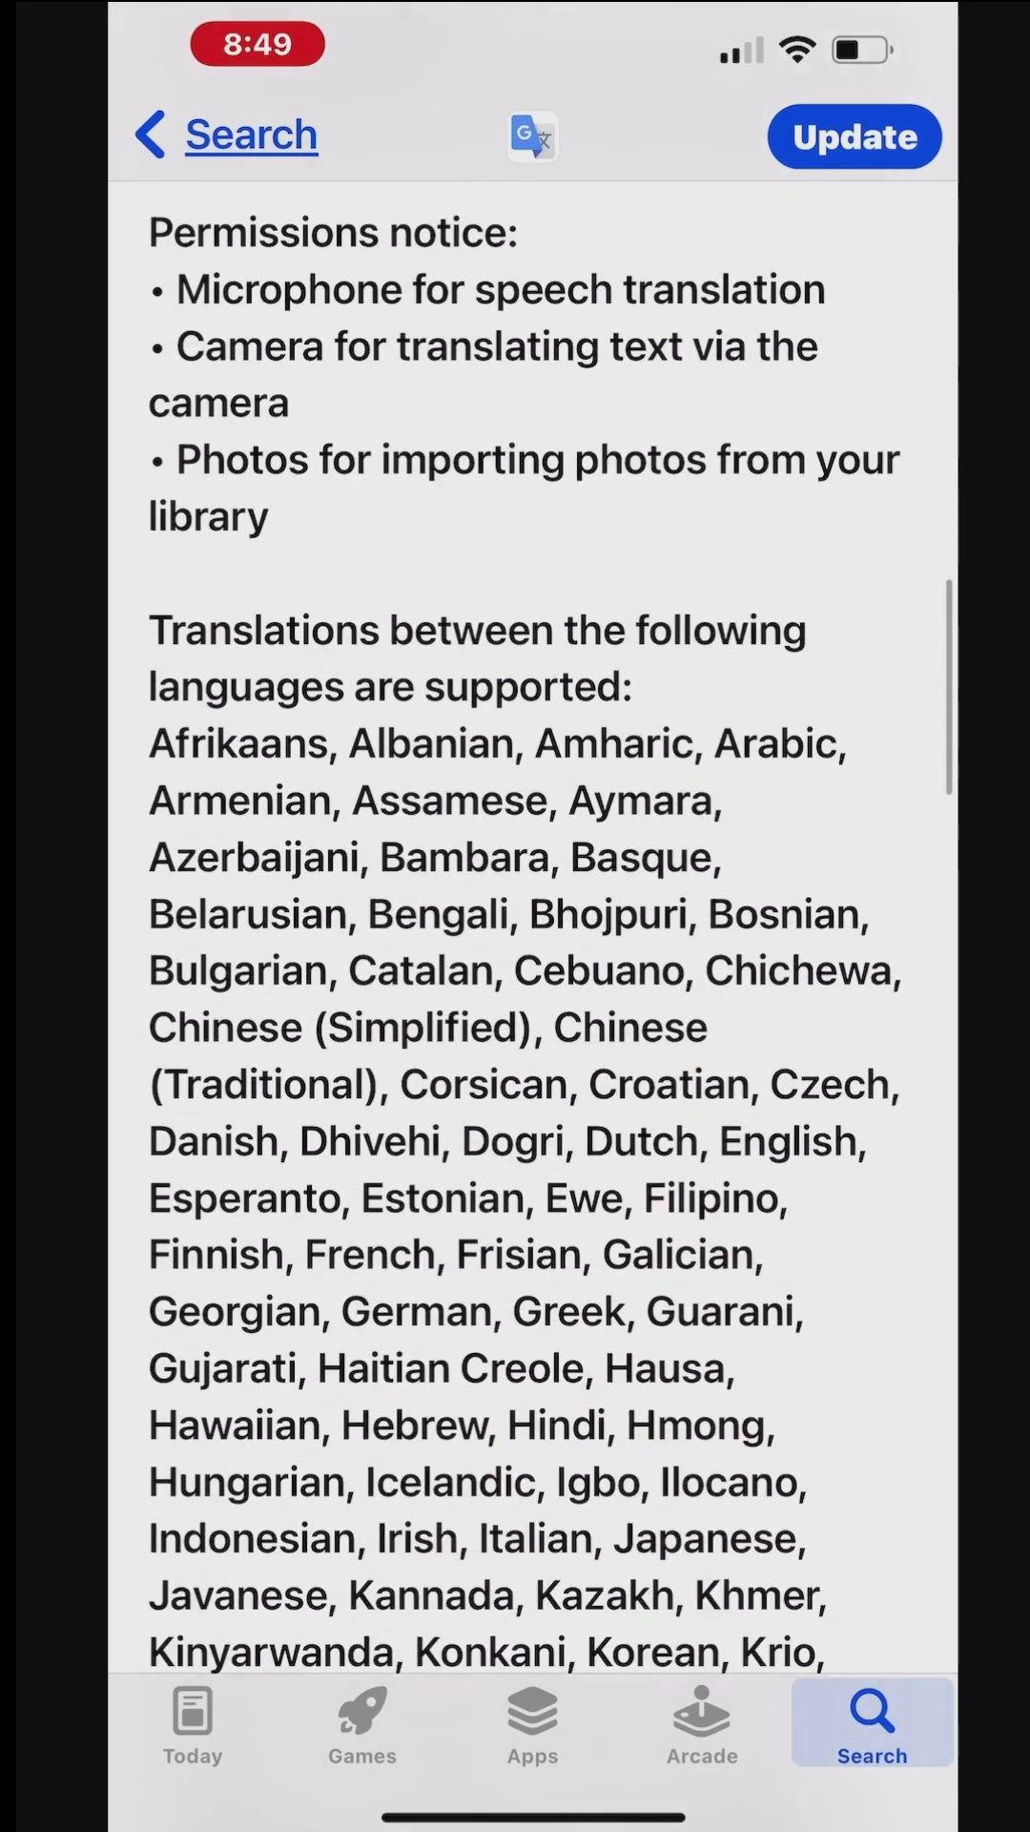
scroll("down", 3)
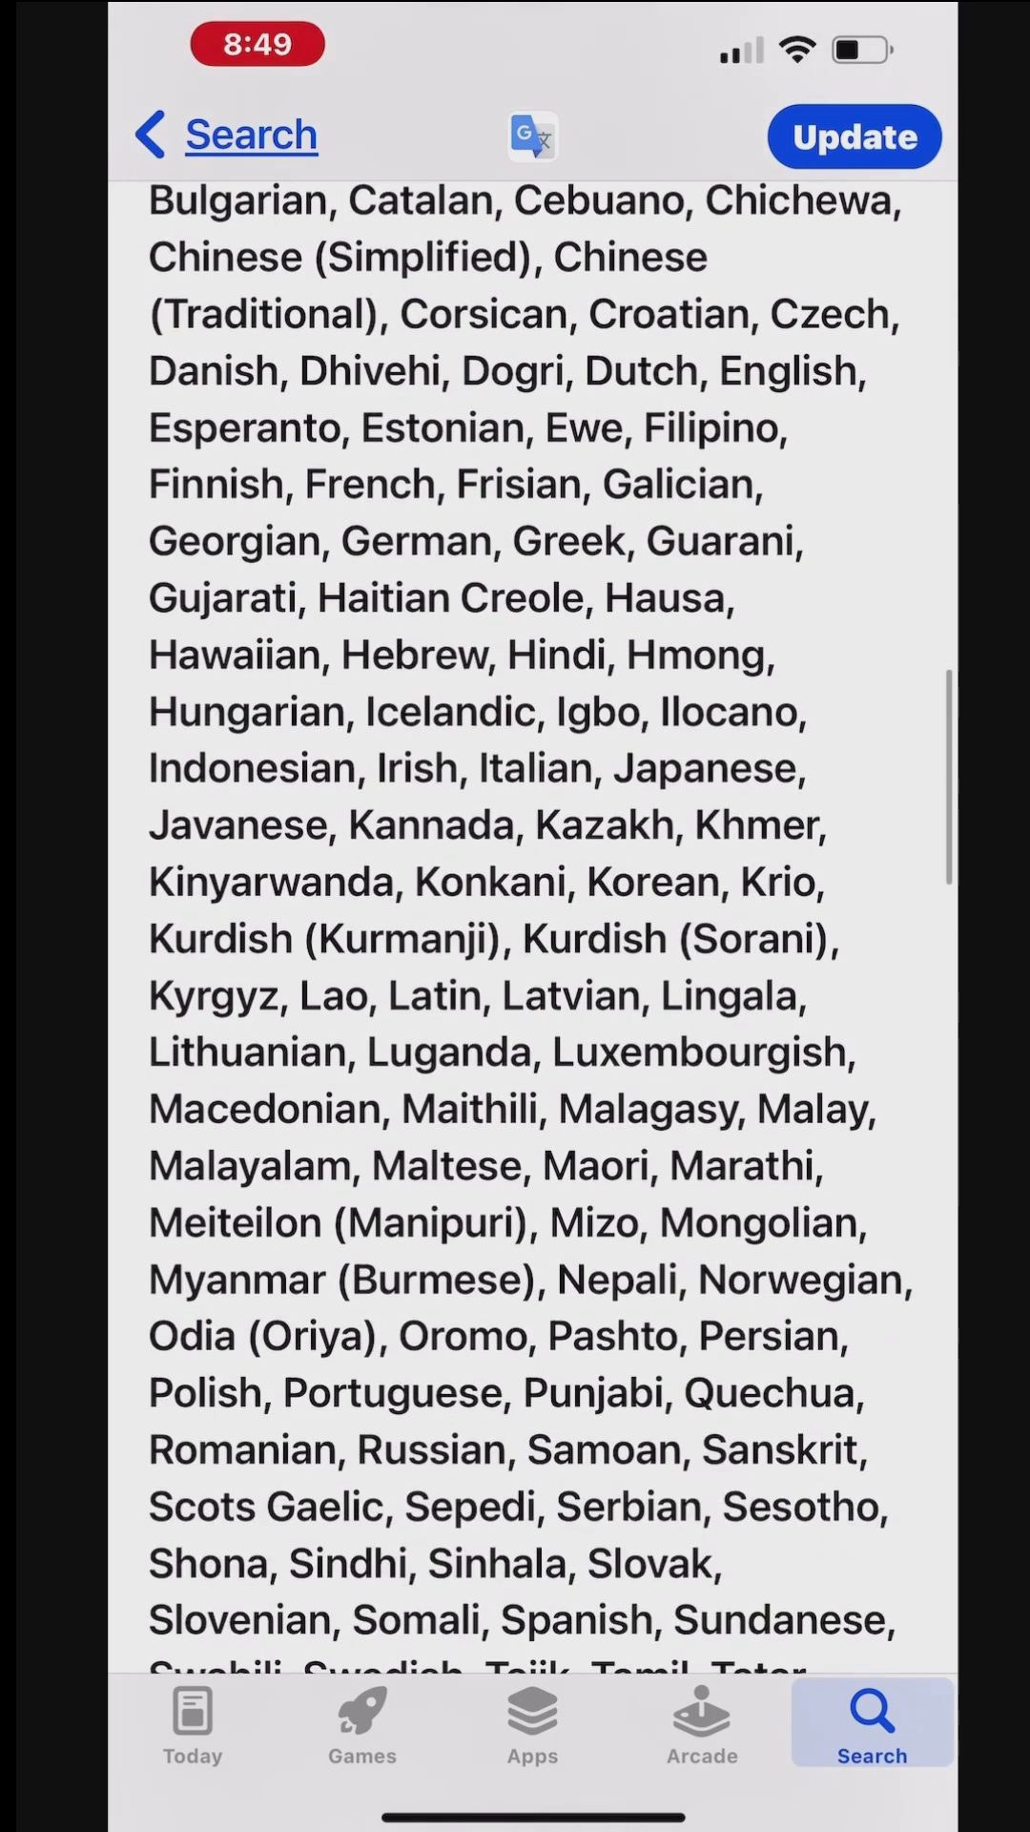
scroll("down", 3)
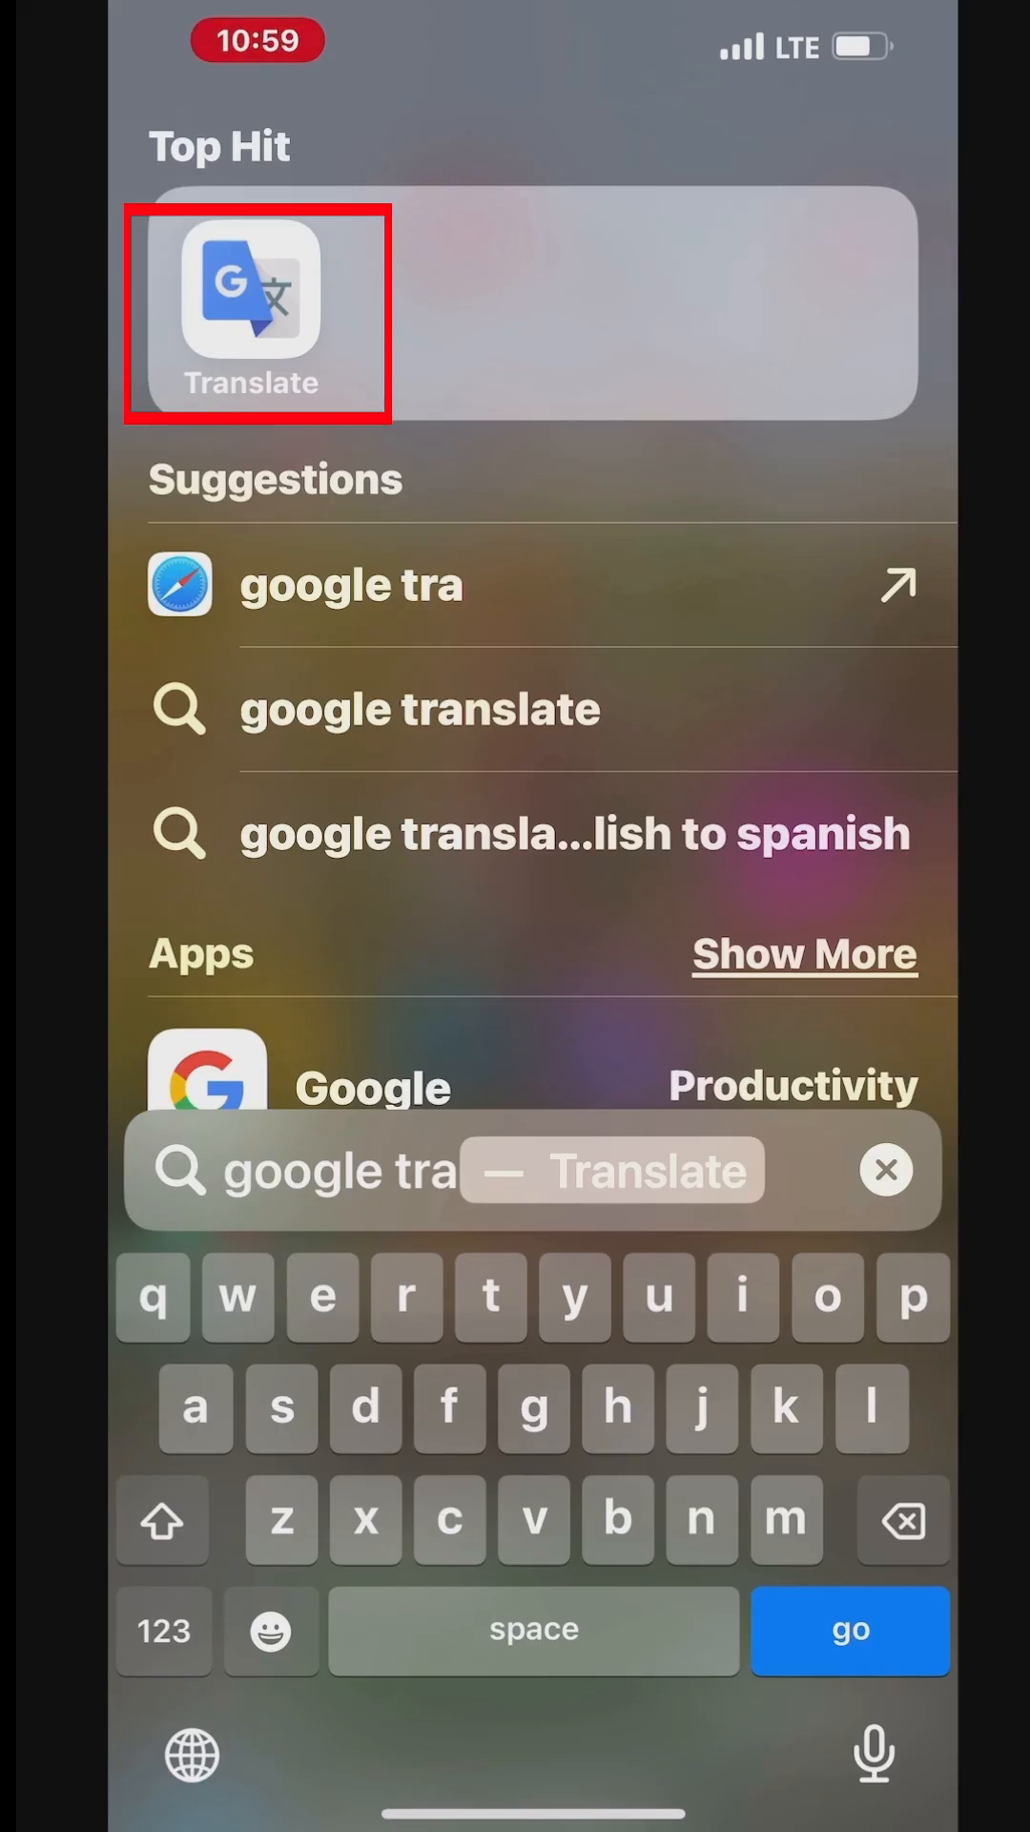
- Launch Translate from the Spotlight top hit for 'google tra'
left_click(254, 292)
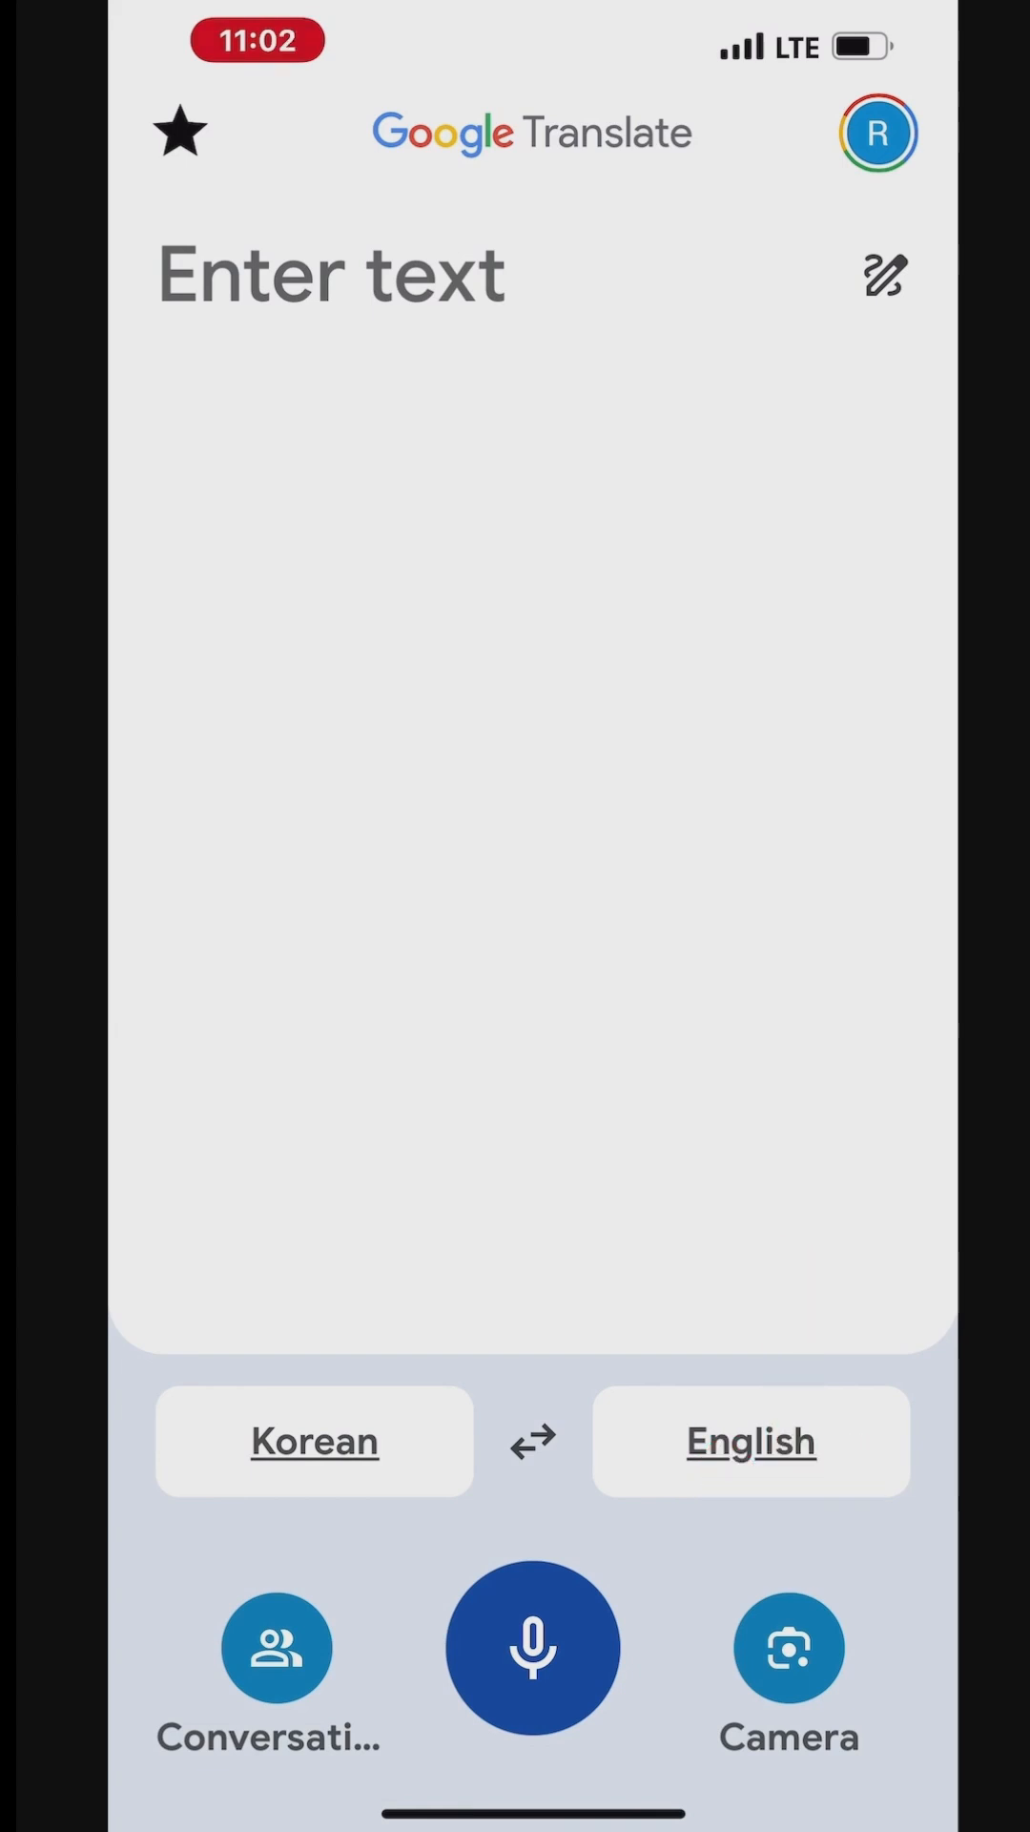
- Start camera translation and follow the camera-access prompt to Settings
left_click(790, 1649)
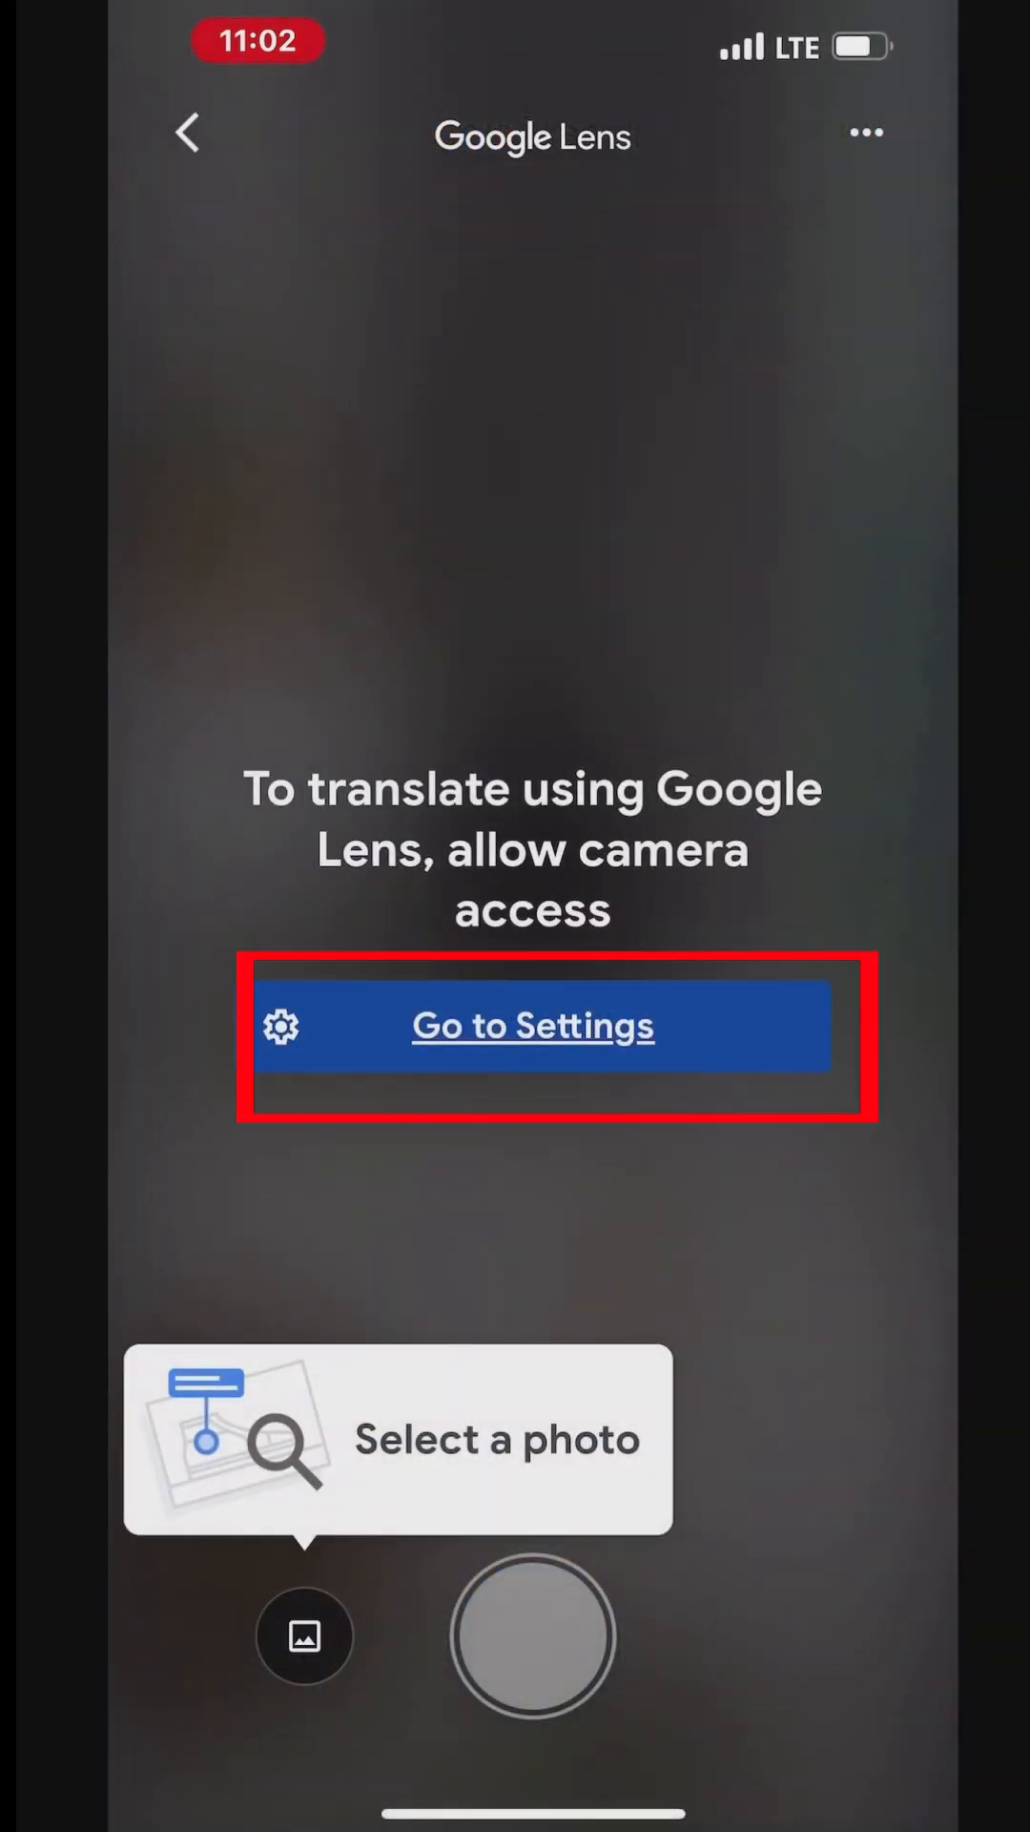
left_click(532, 1026)
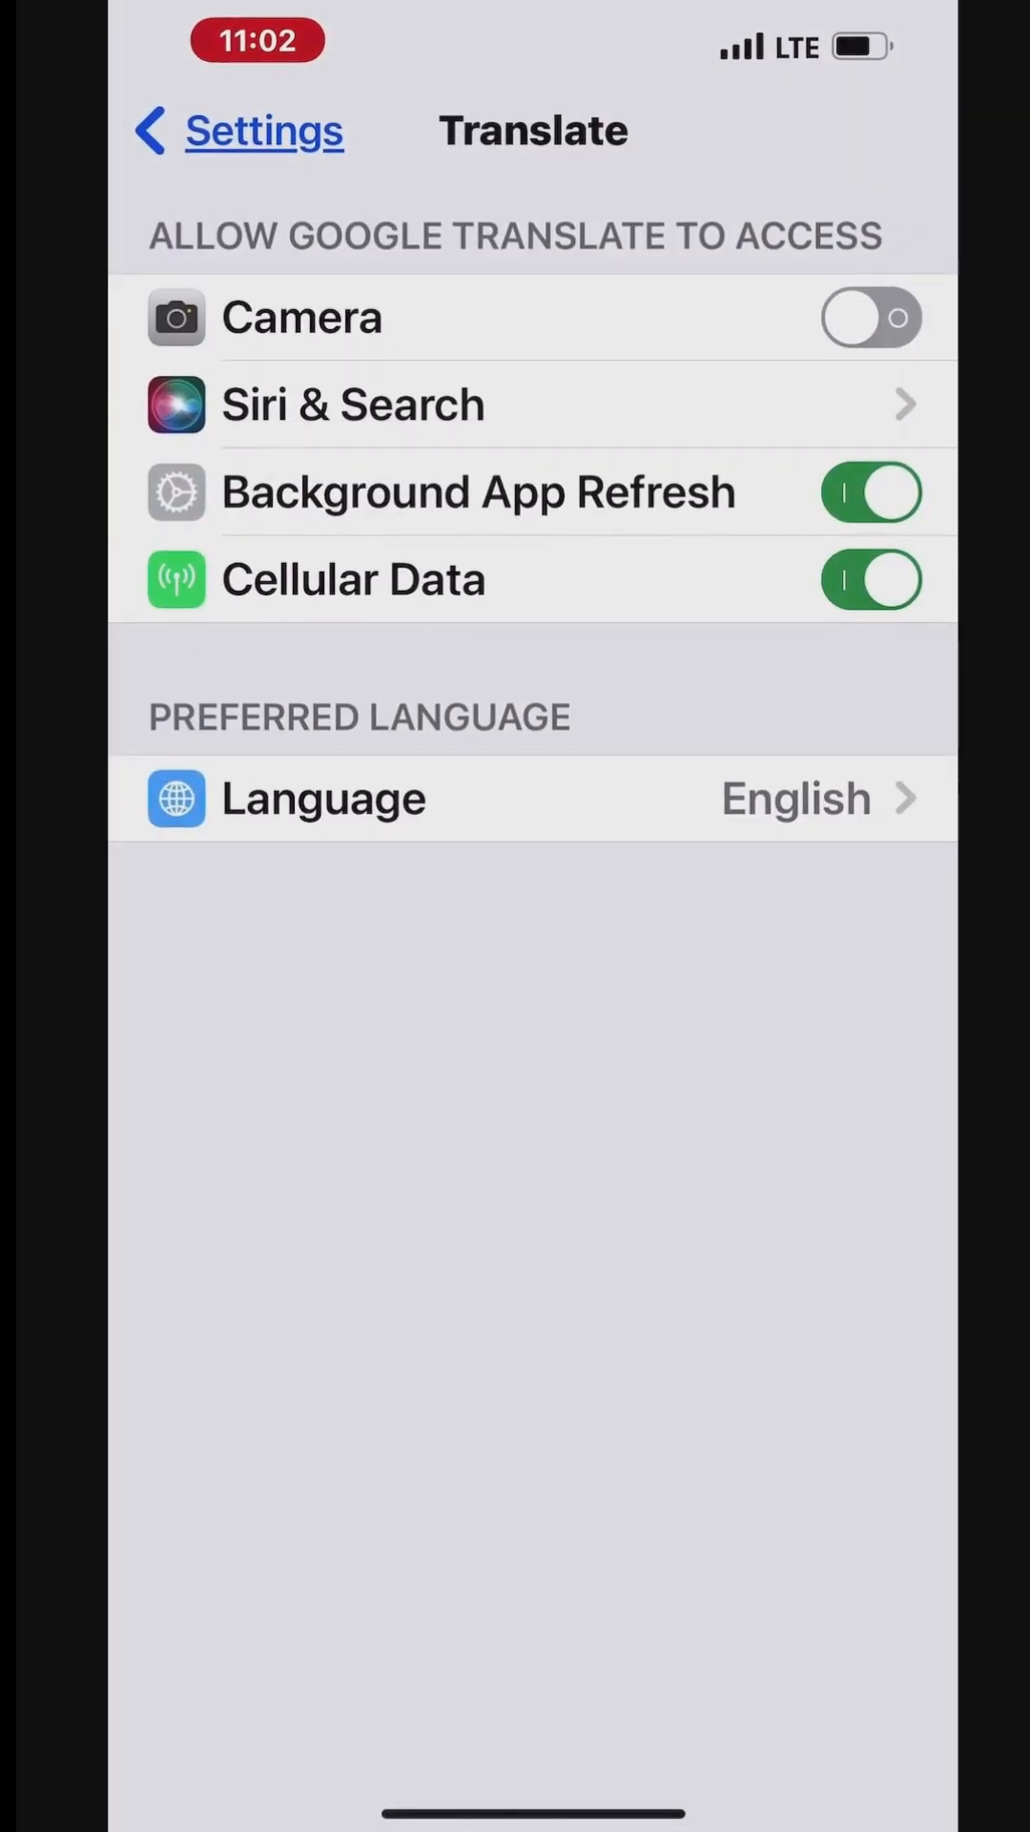
- Turn on camera access for Translate in iOS Settings
left_click(239, 130)
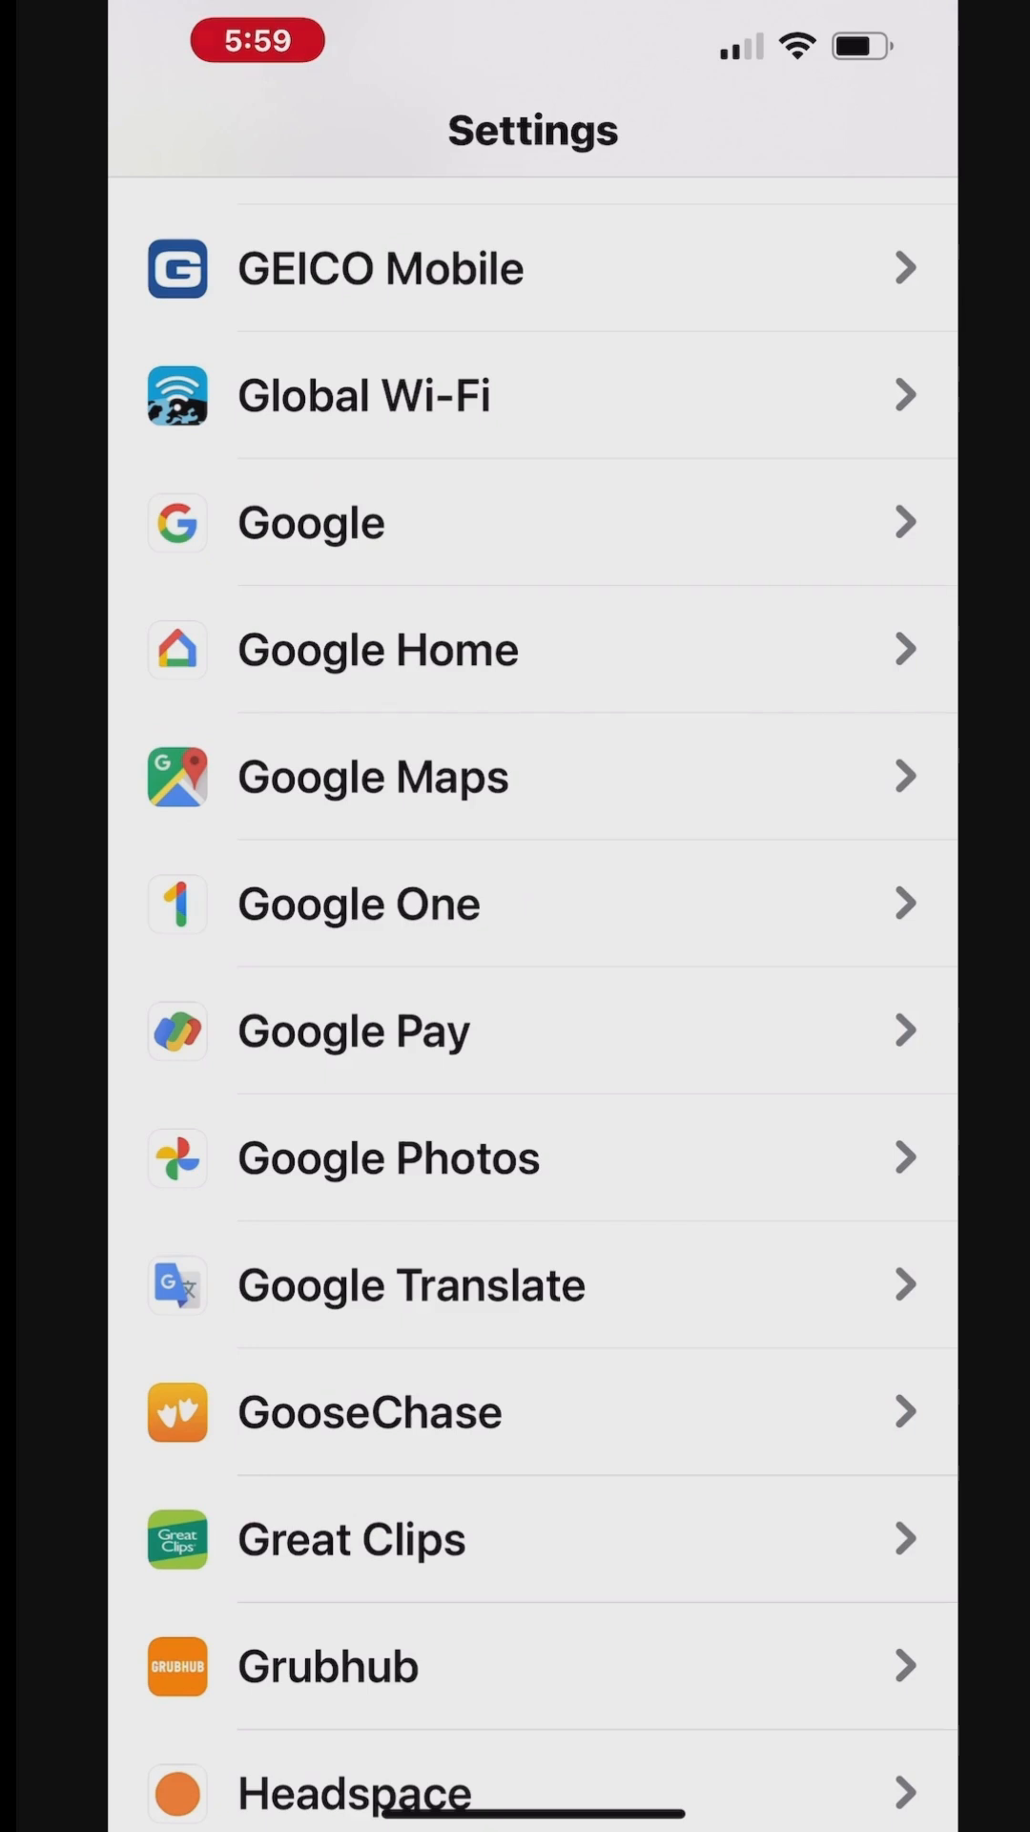
scroll("up", 3)
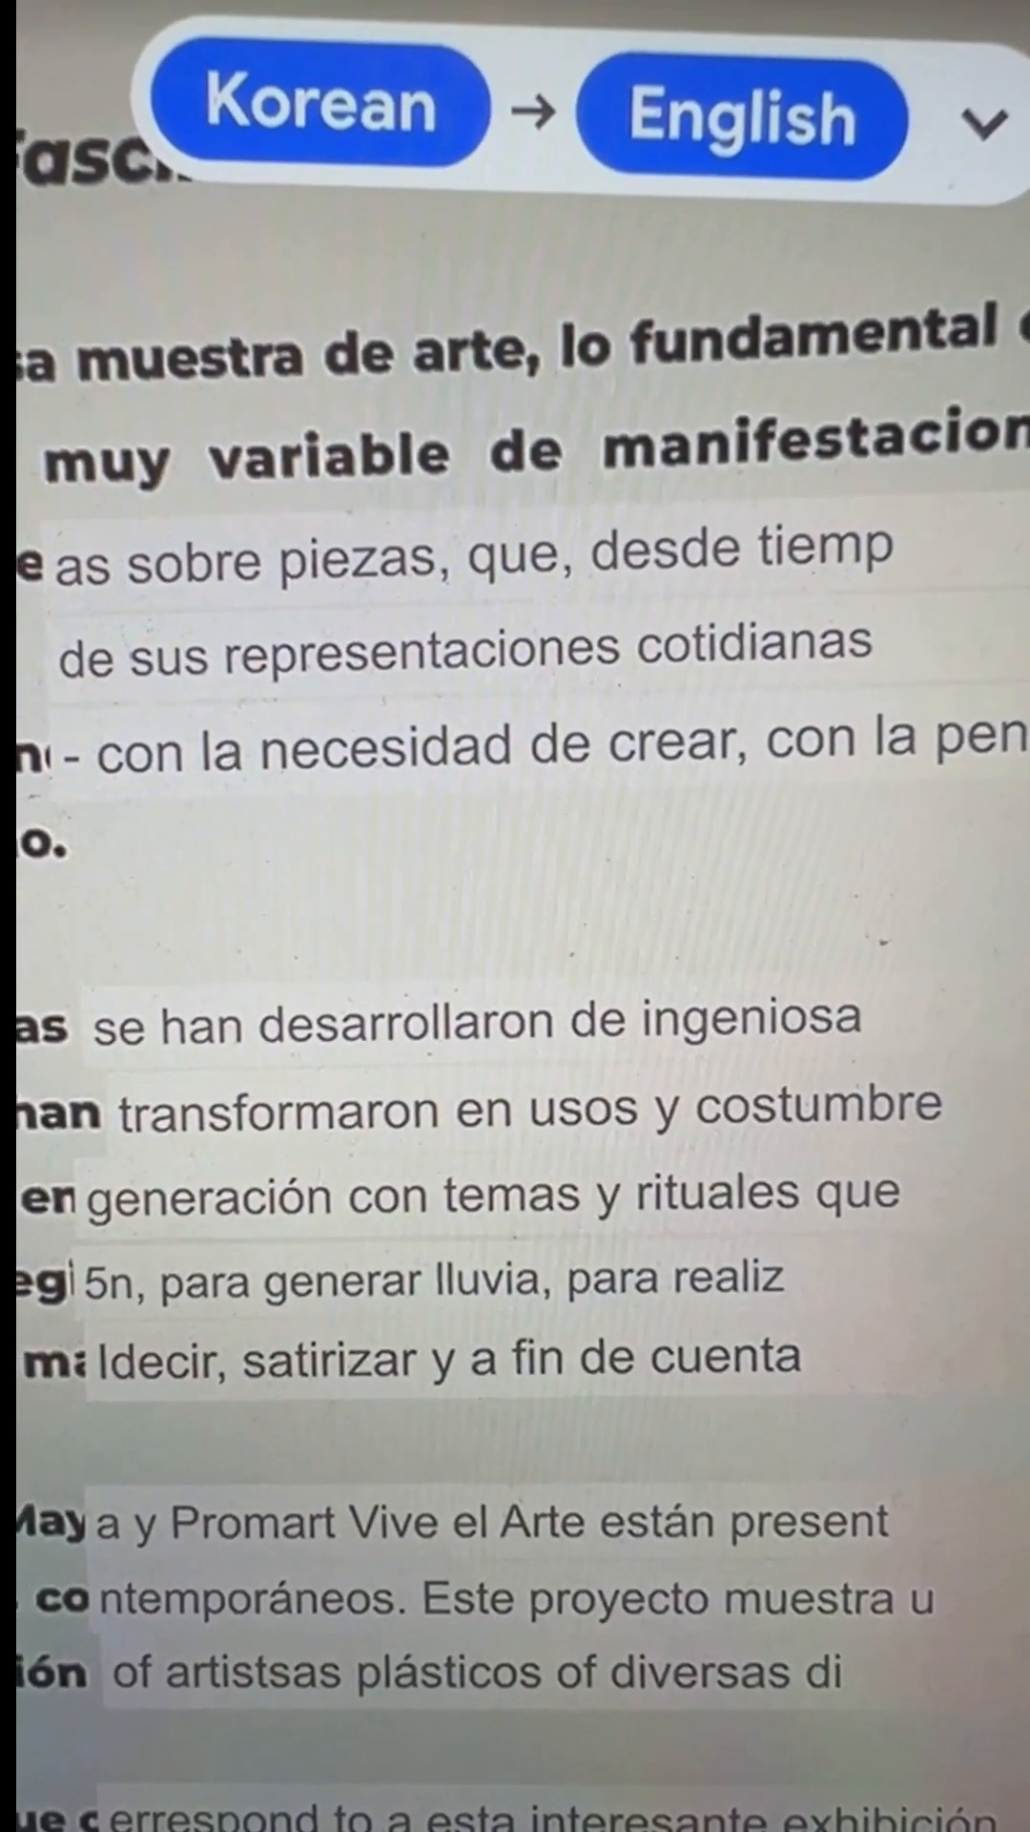
- Set the camera translation's source language to Spanish
scroll("up", 3)
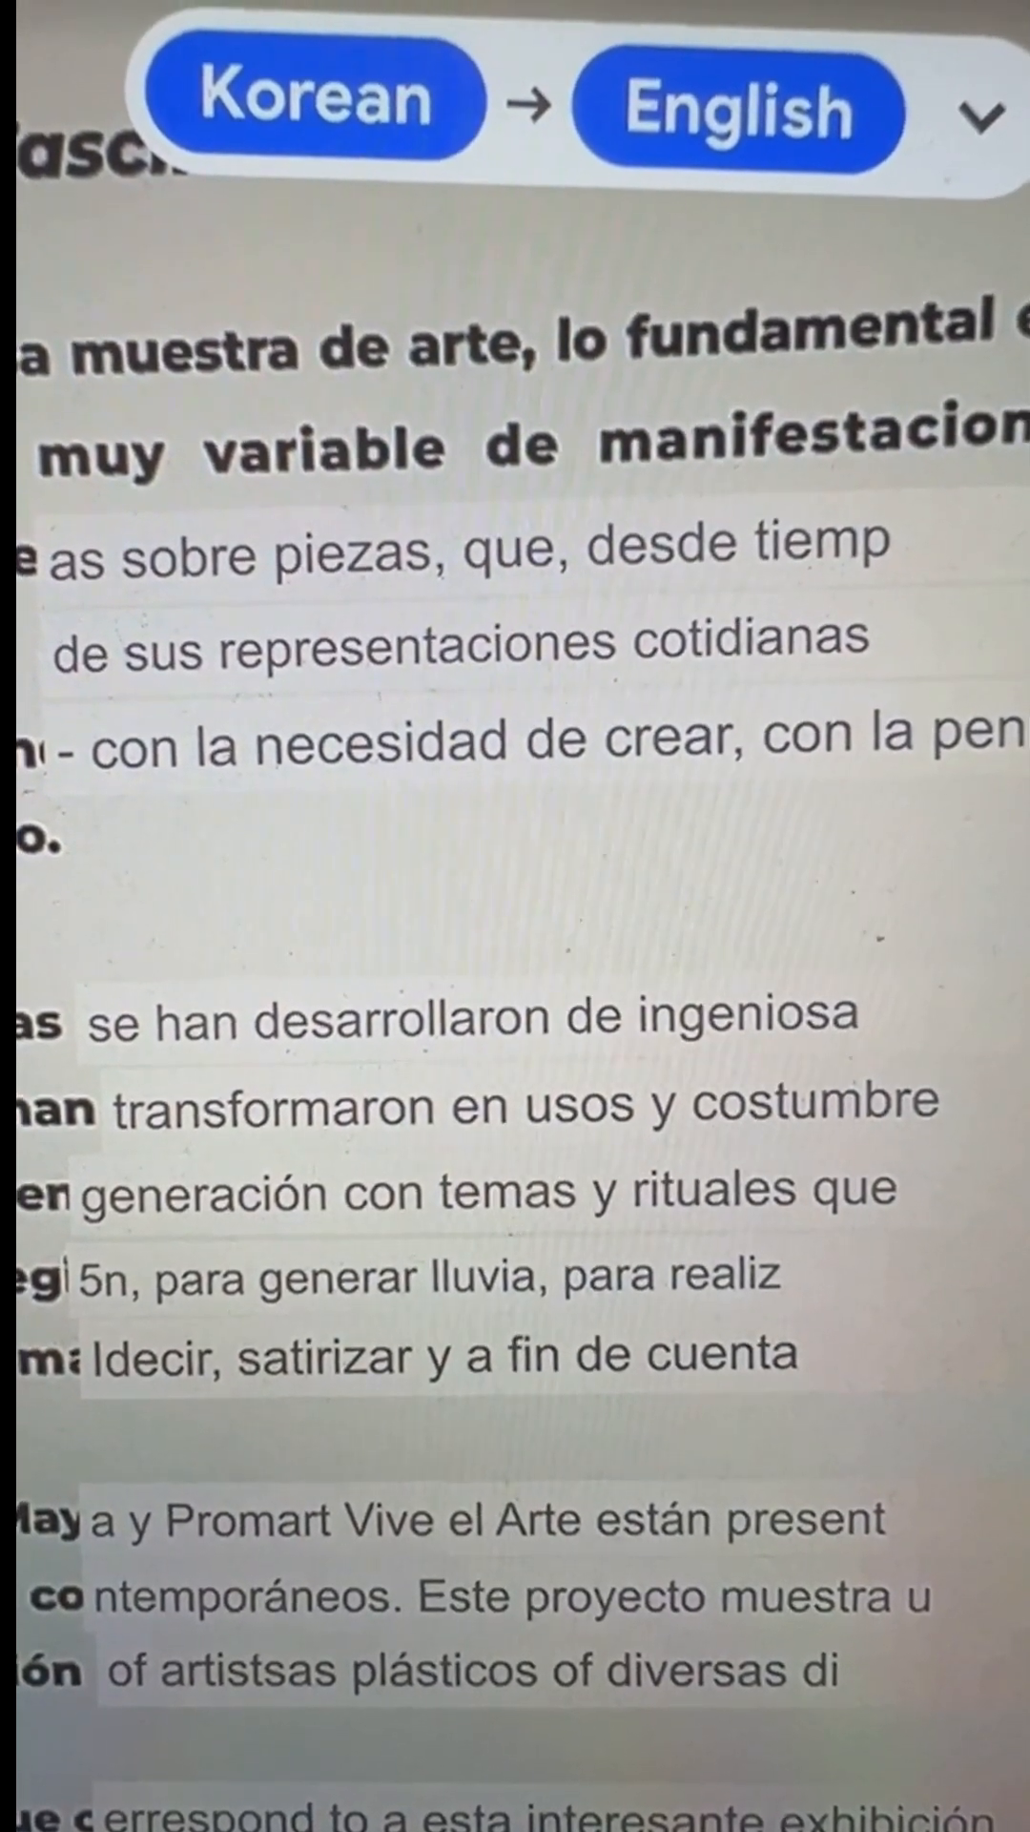
left_click(316, 100)
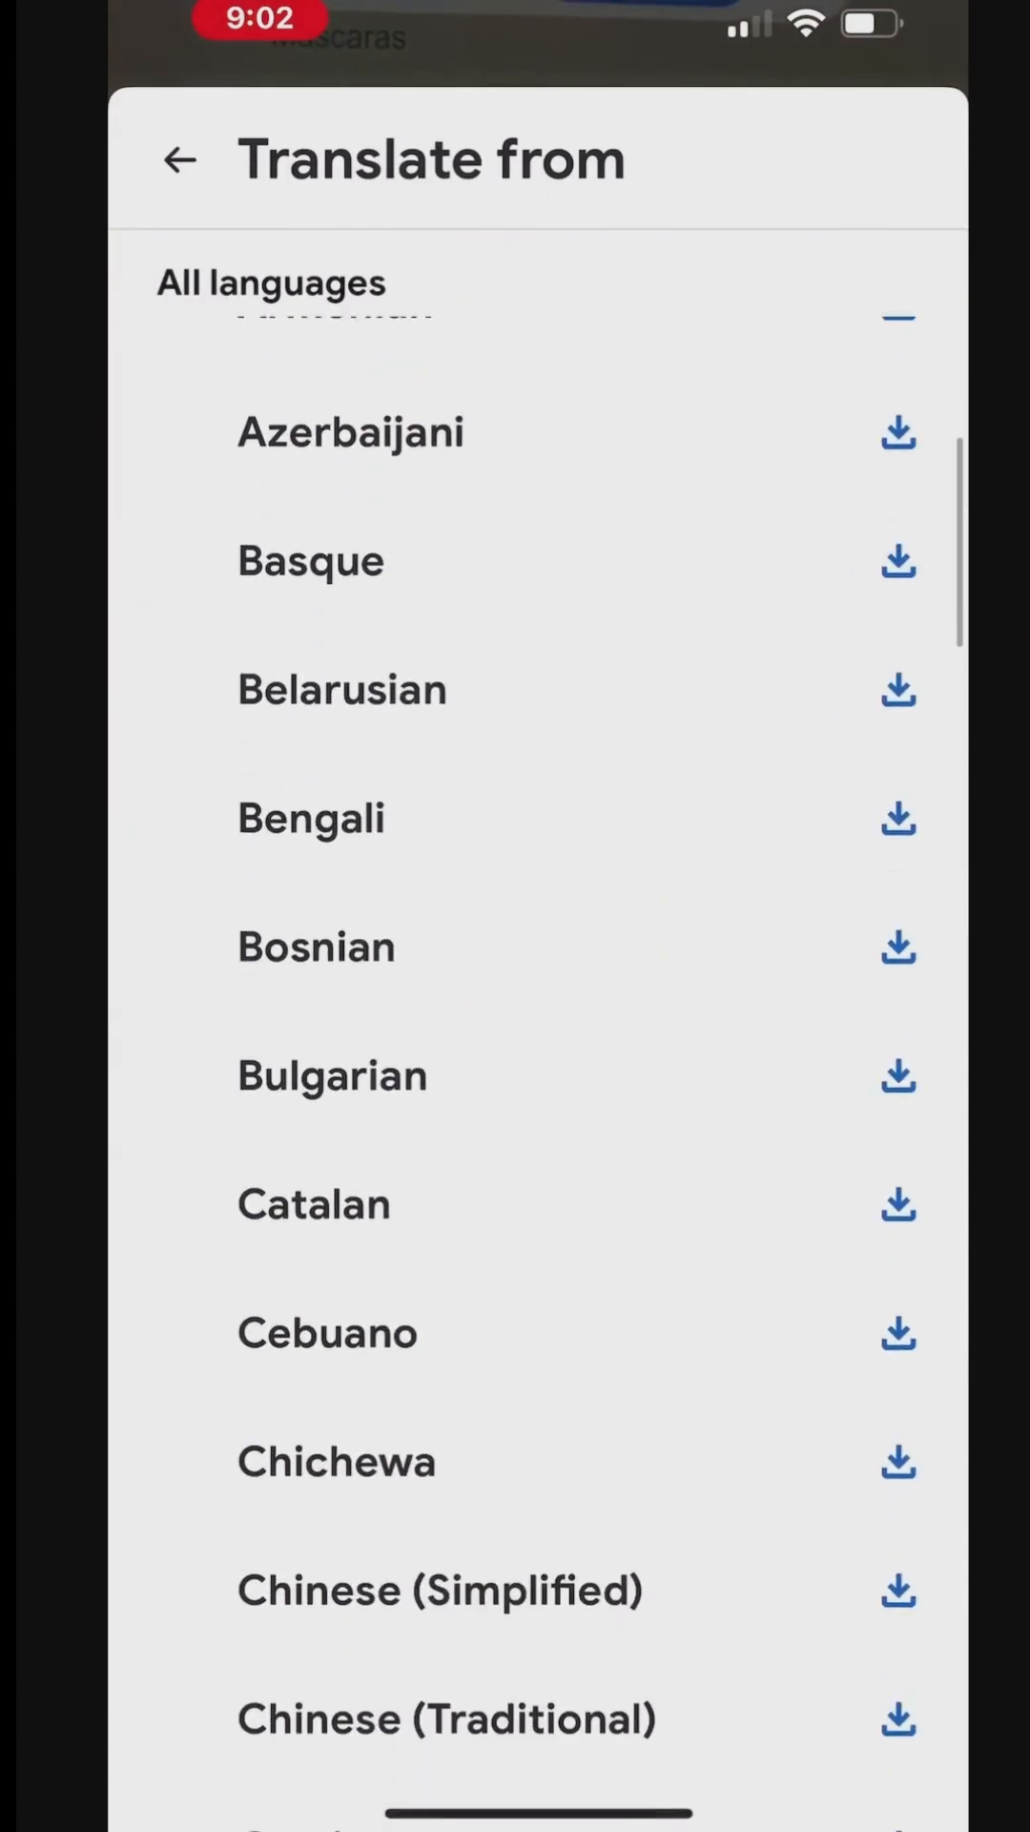
scroll("down", 3)
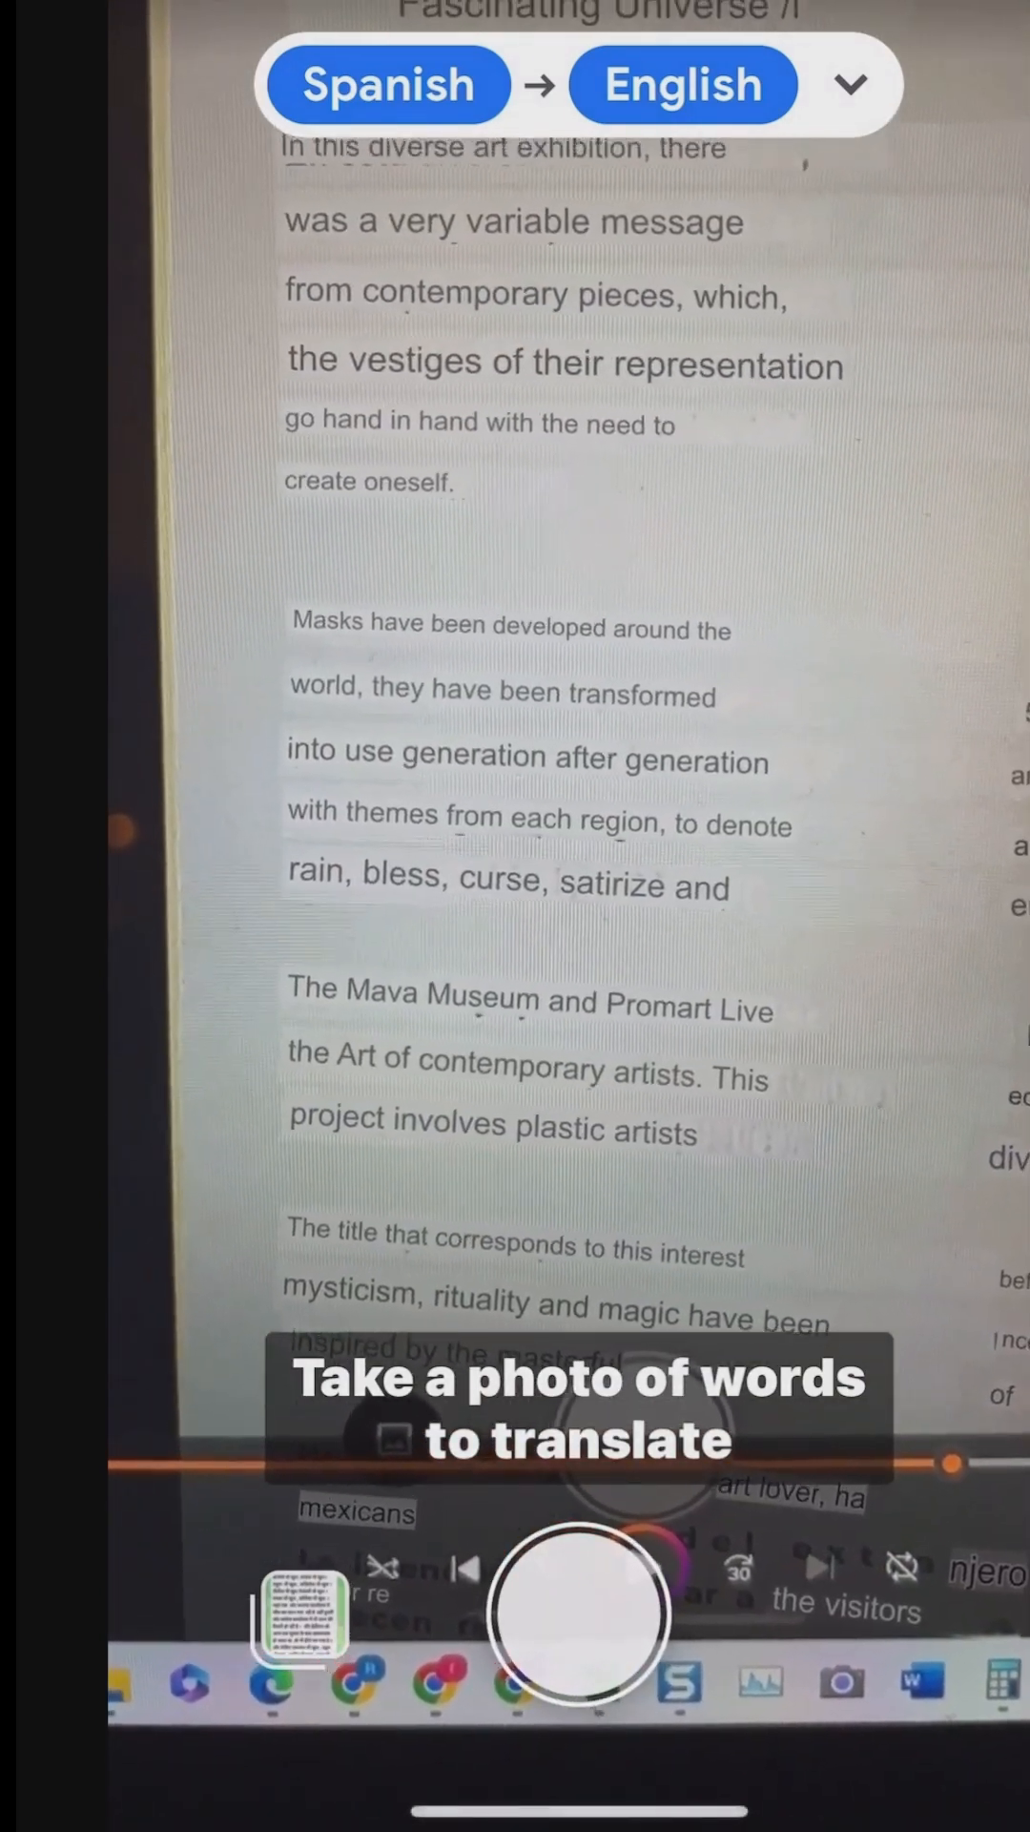
- Browse the captured Spanish page alongside its English translation in the bottom sheet
scroll("up", 3)
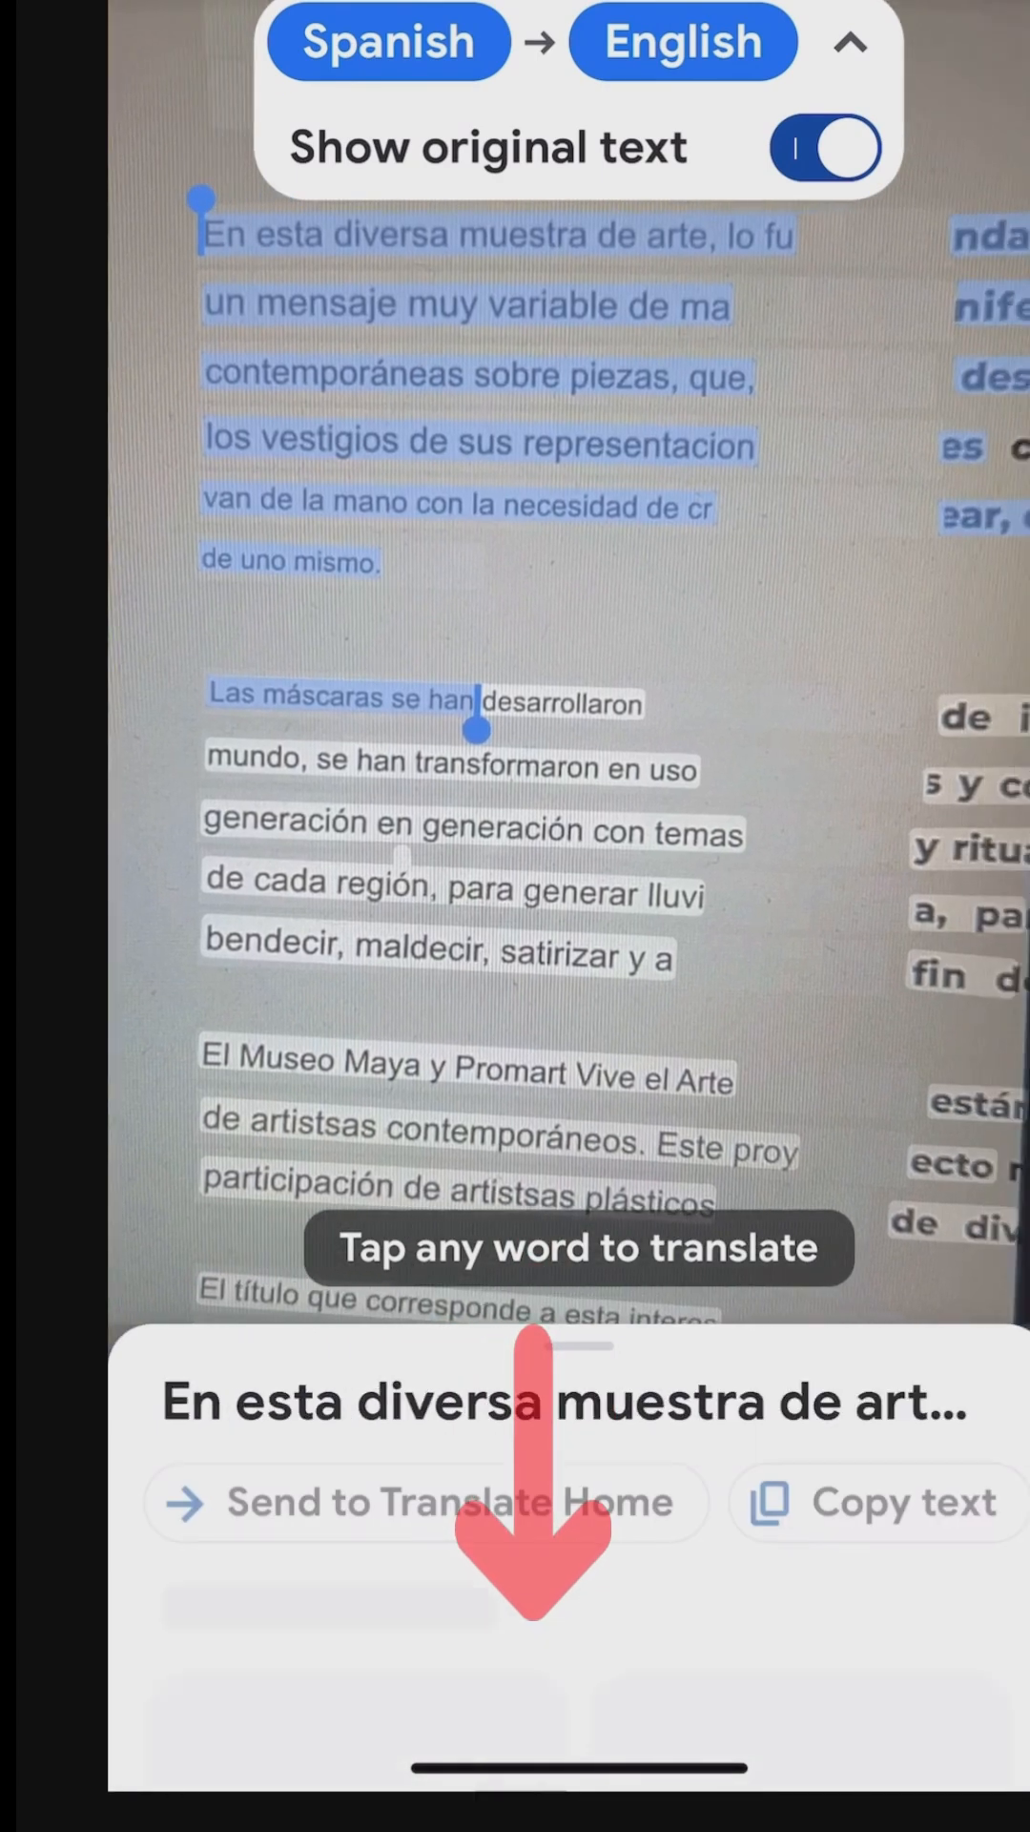
scroll("down", 3)
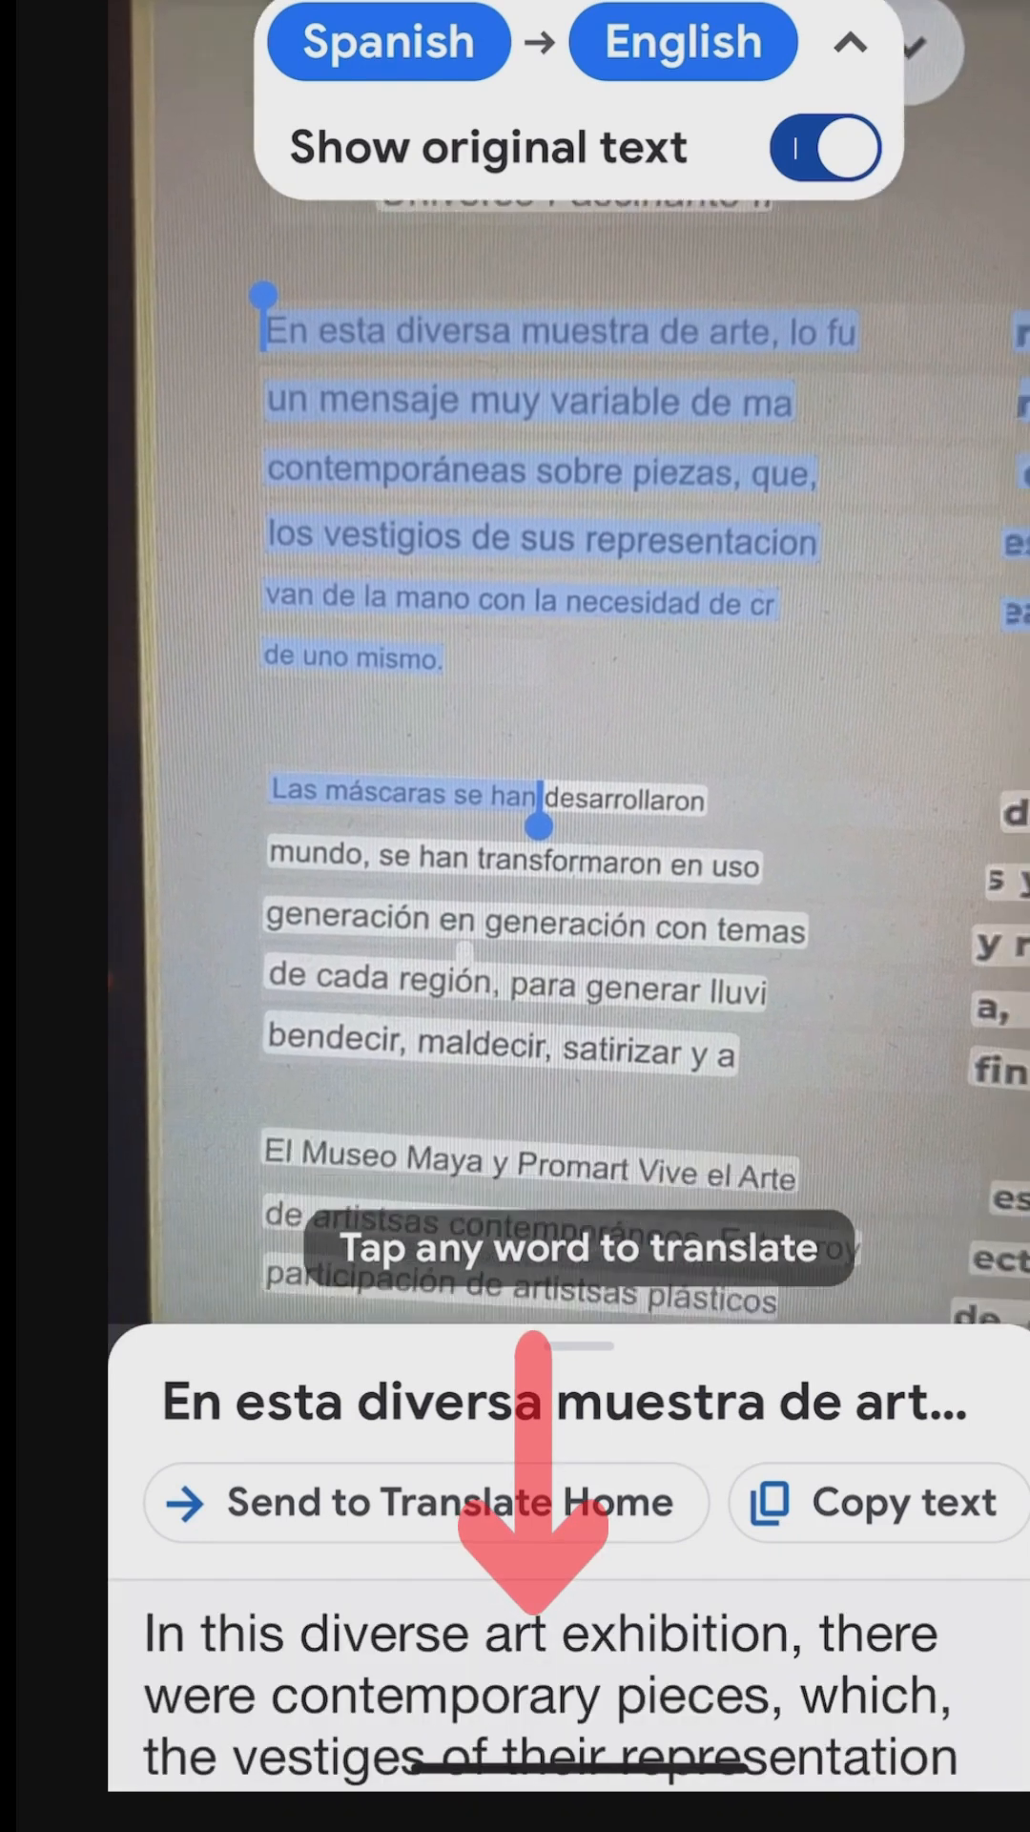
scroll("up", 3)
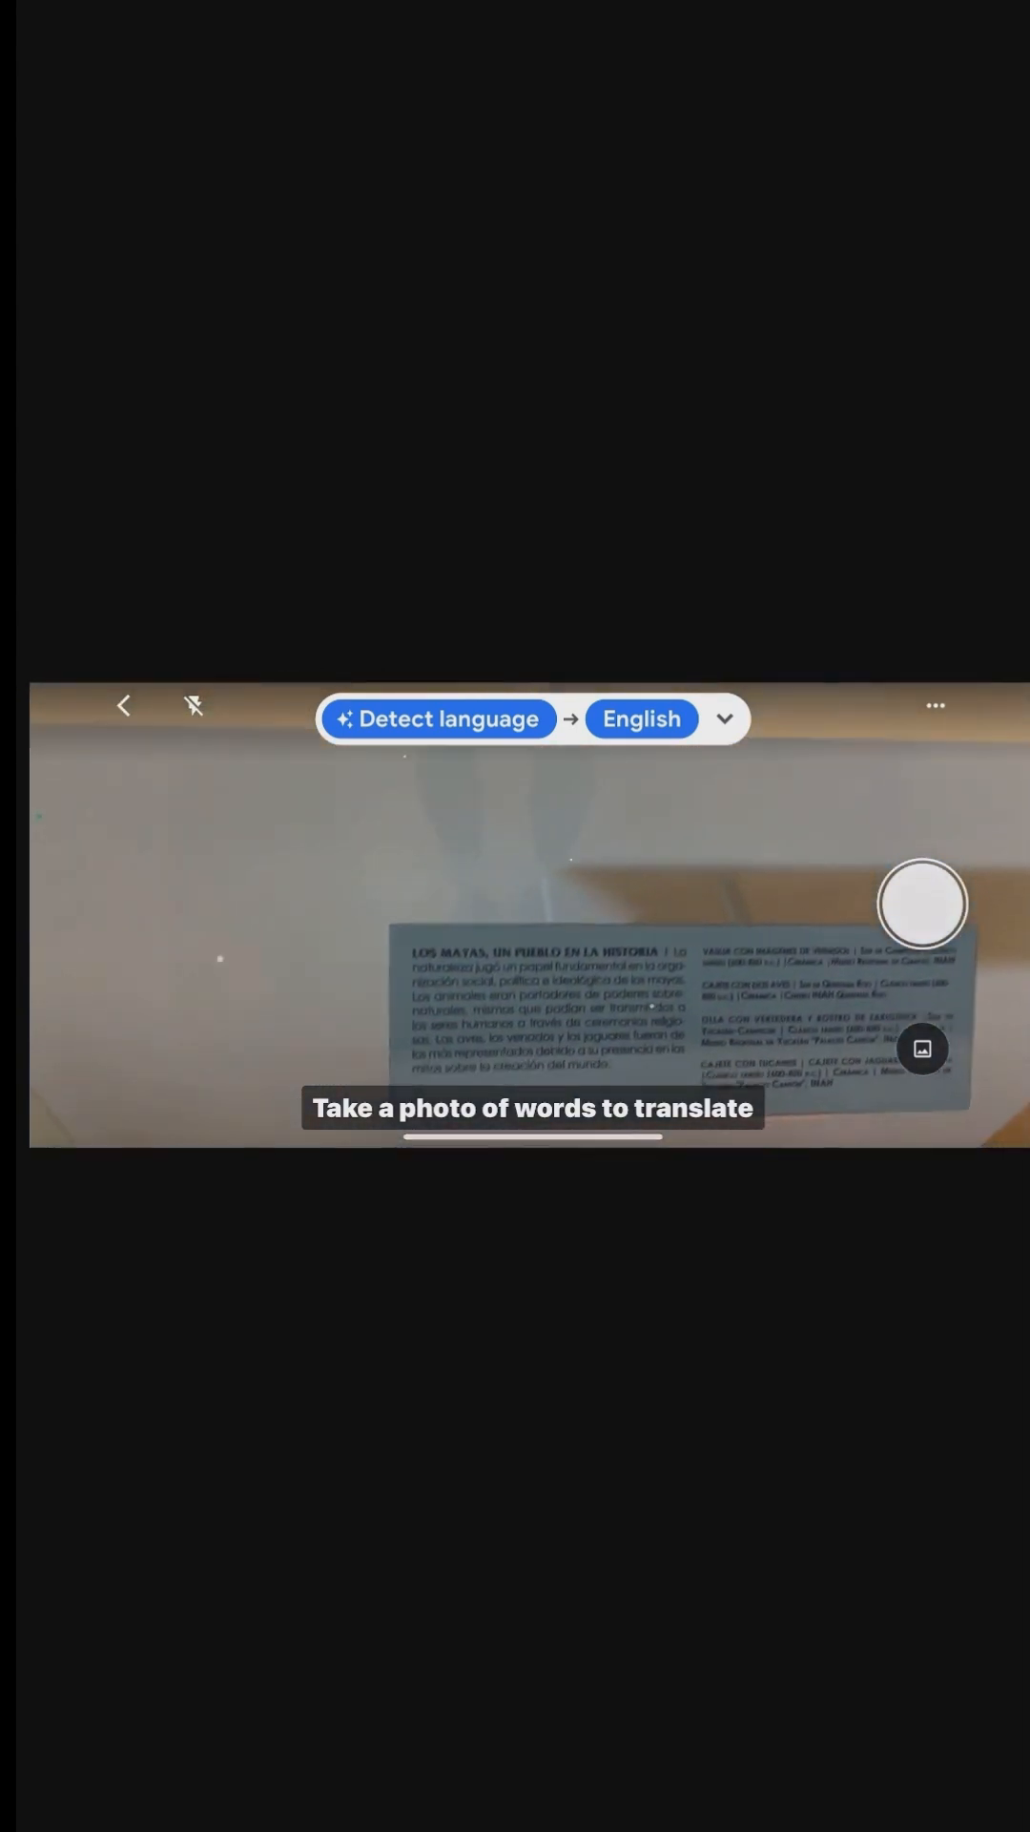
- Capture the Maya placard with Detect language → English to translate it
left_click(922, 904)
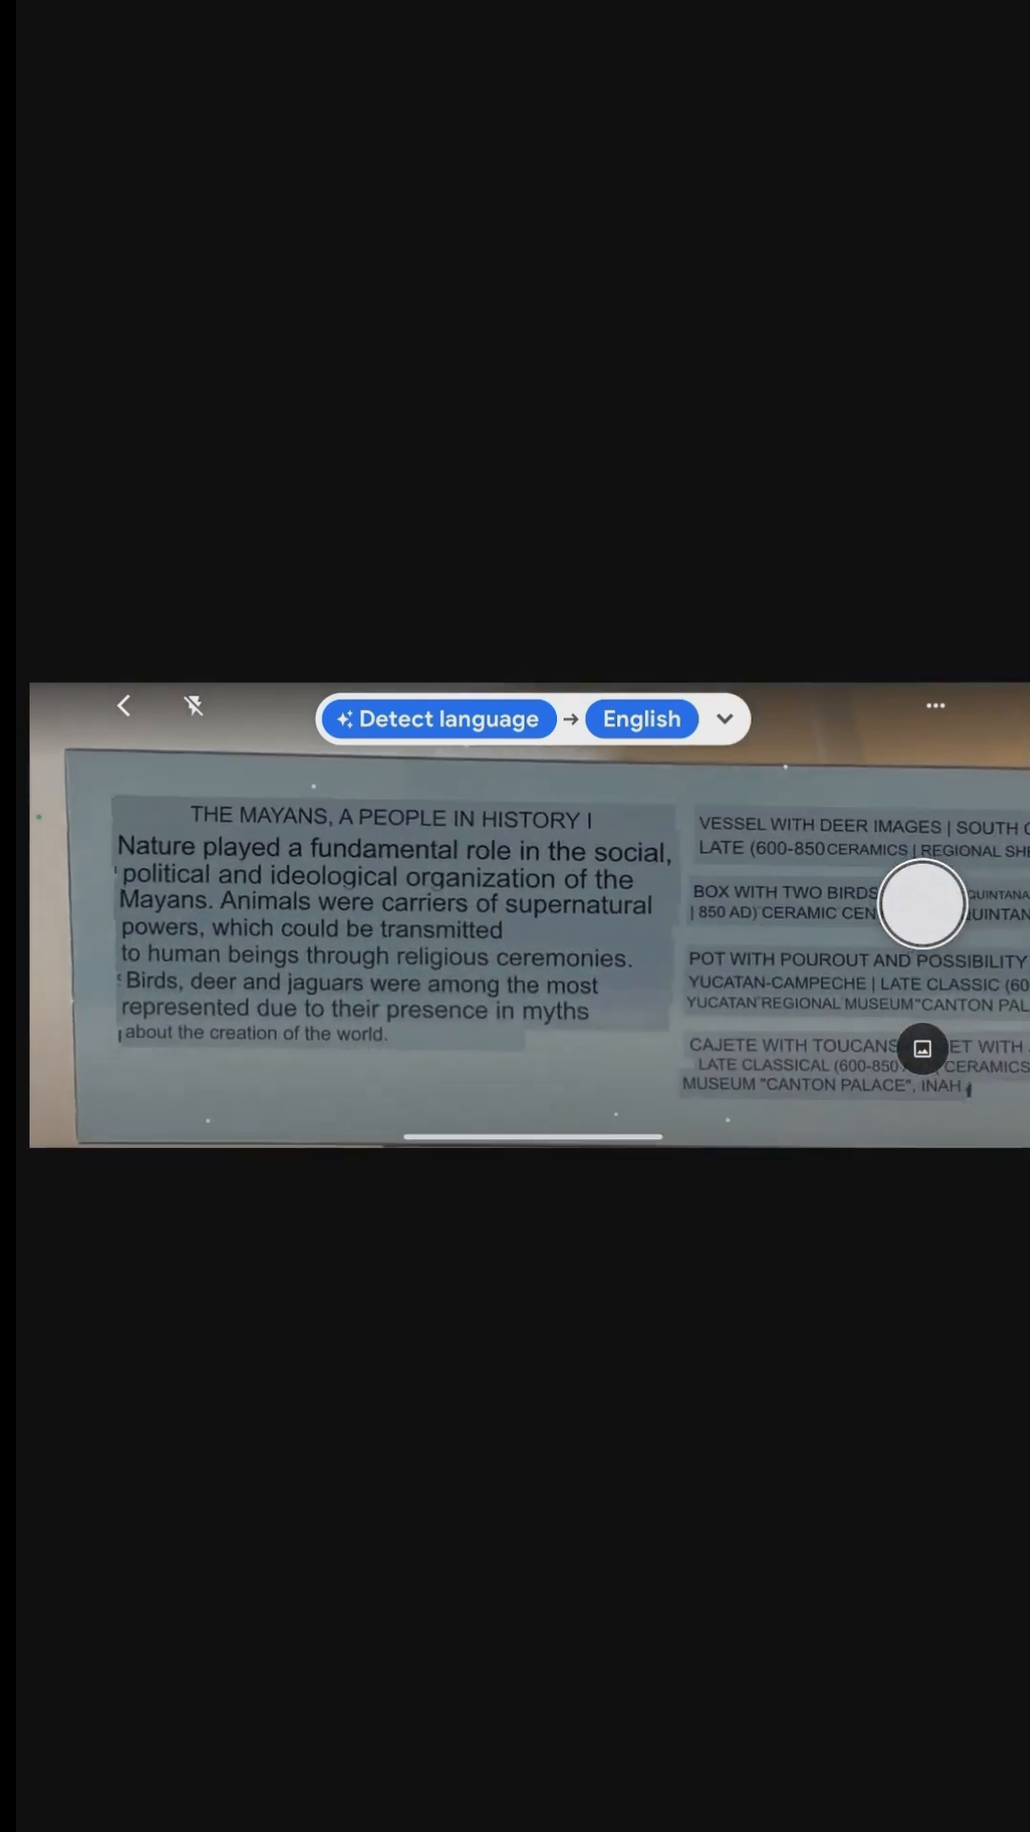
left_click(448, 718)
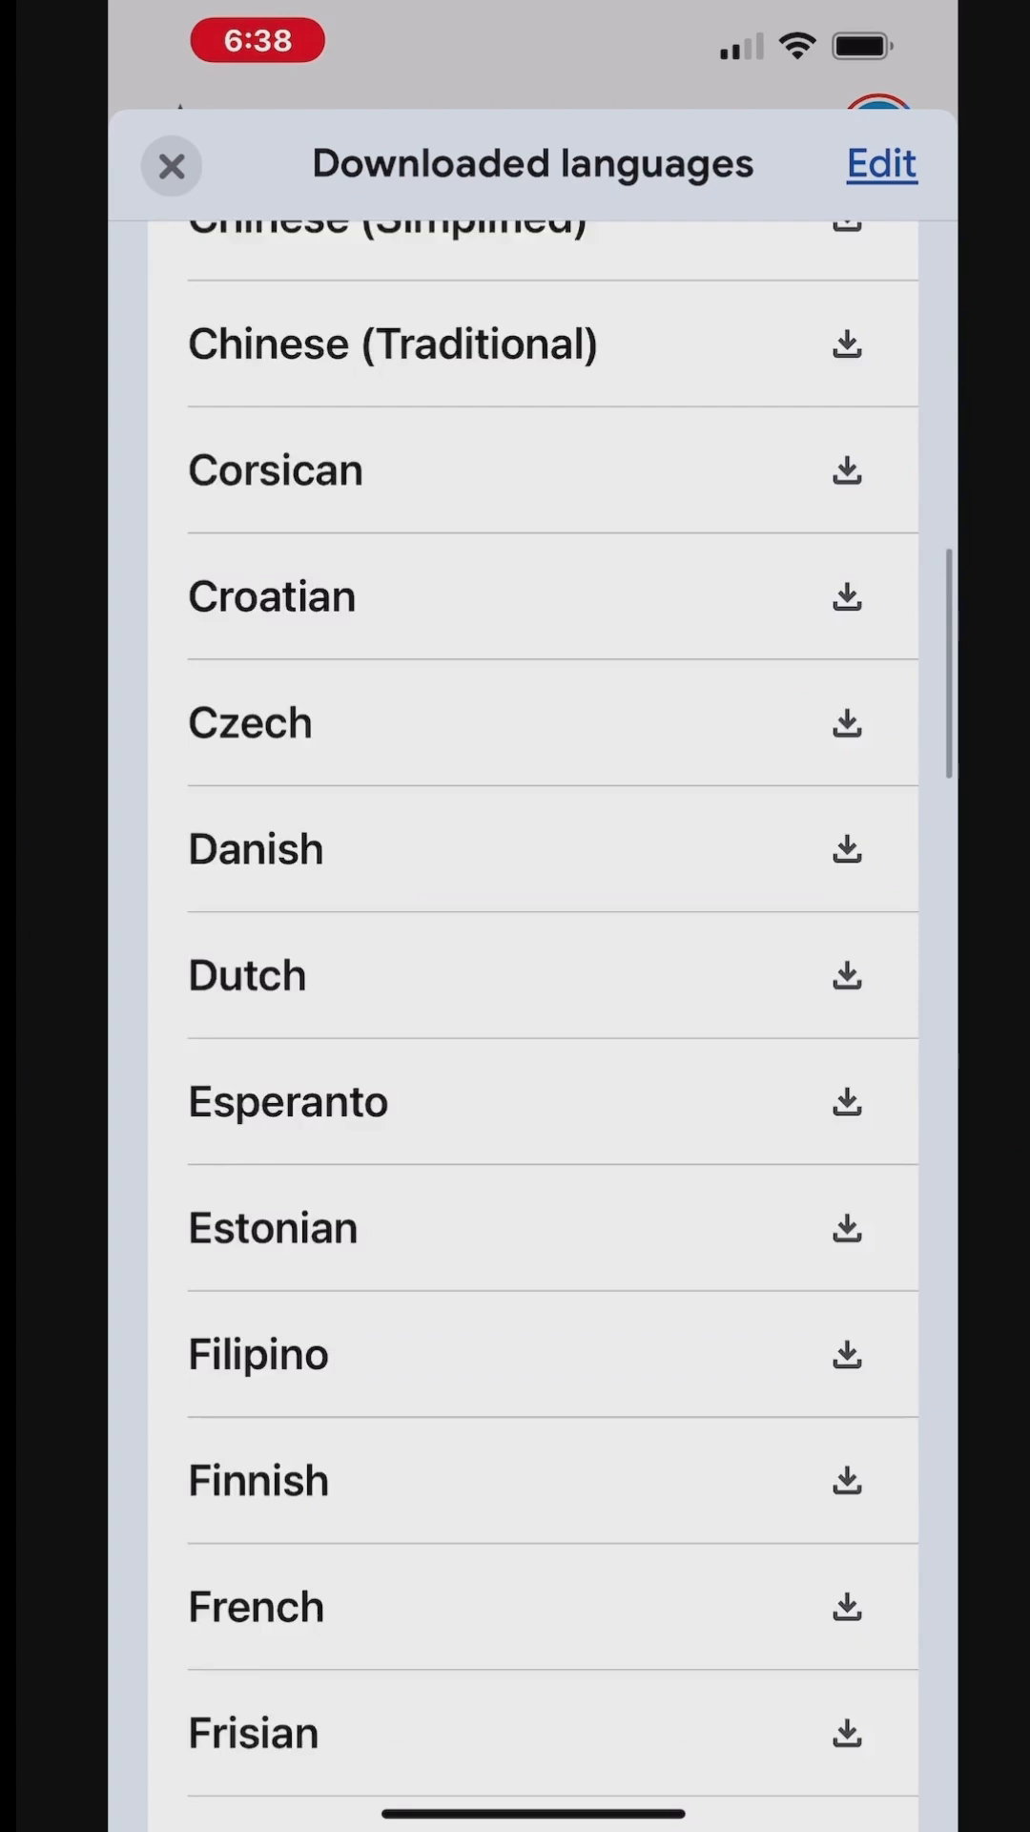
- Scroll the Downloaded languages list through to Zulu, then close it
scroll("down", 3)
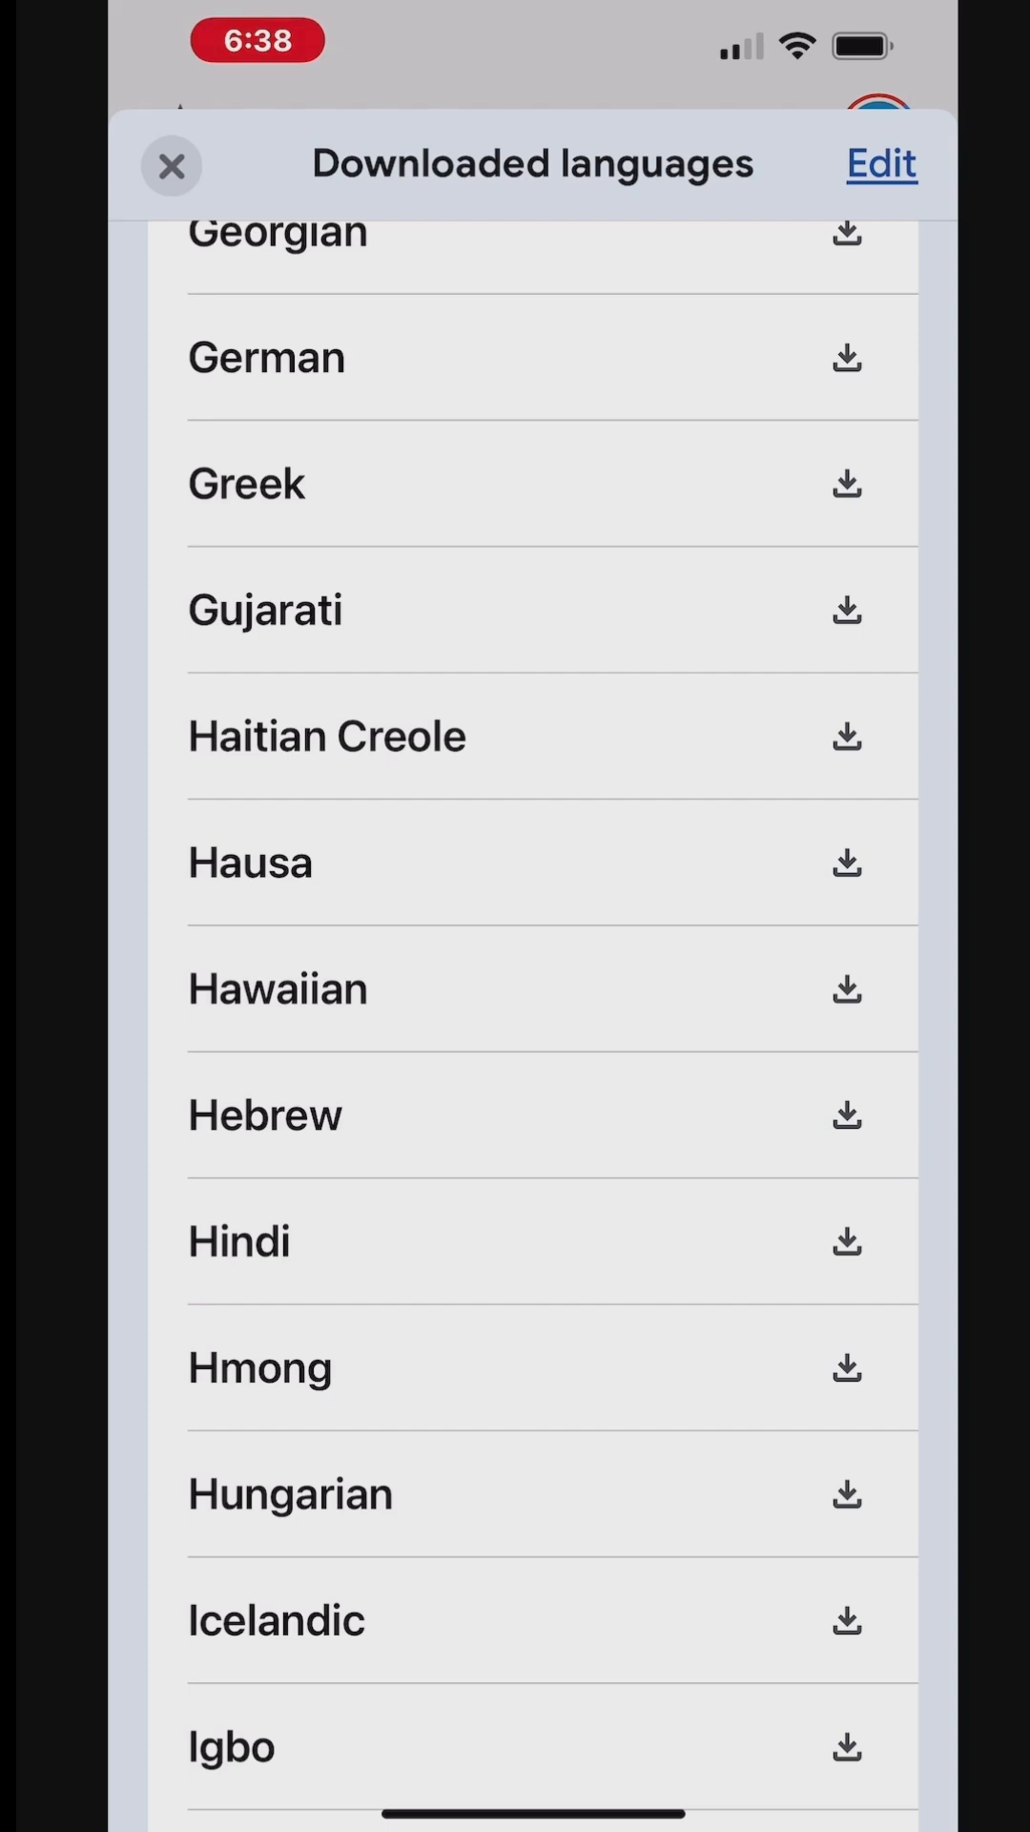
scroll("up", 3)
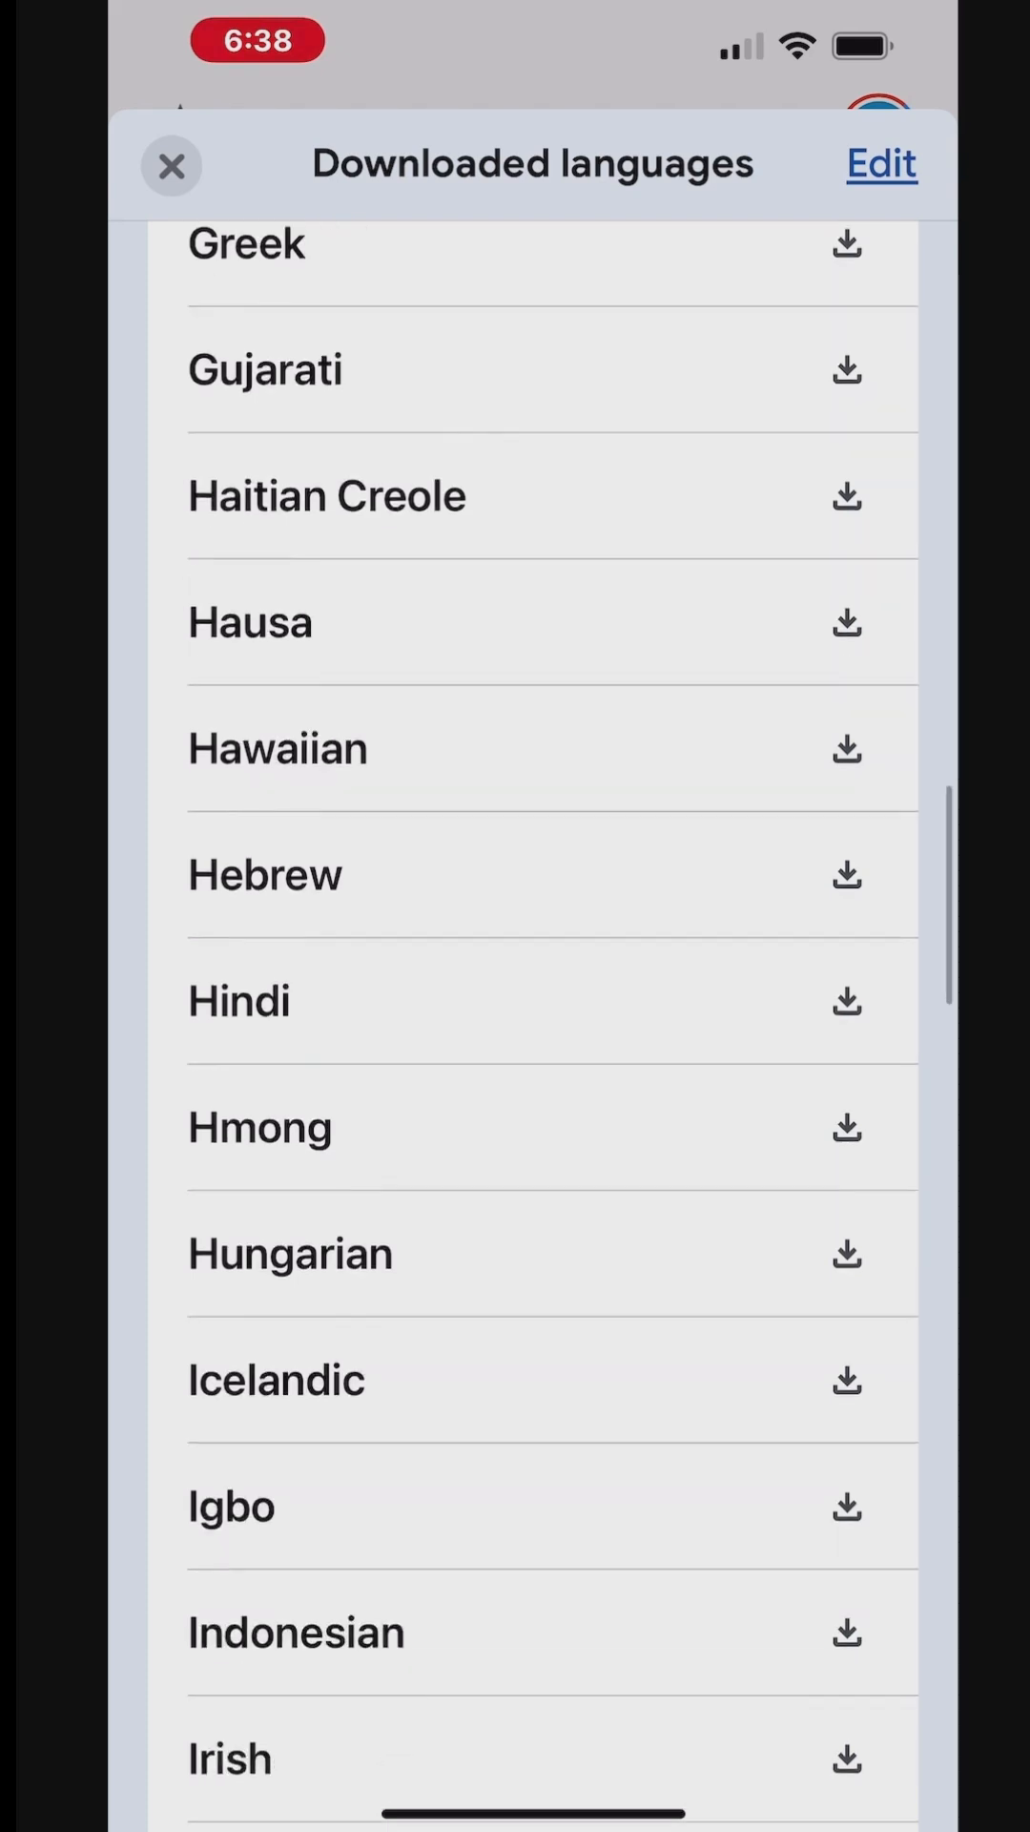
scroll("up", 3)
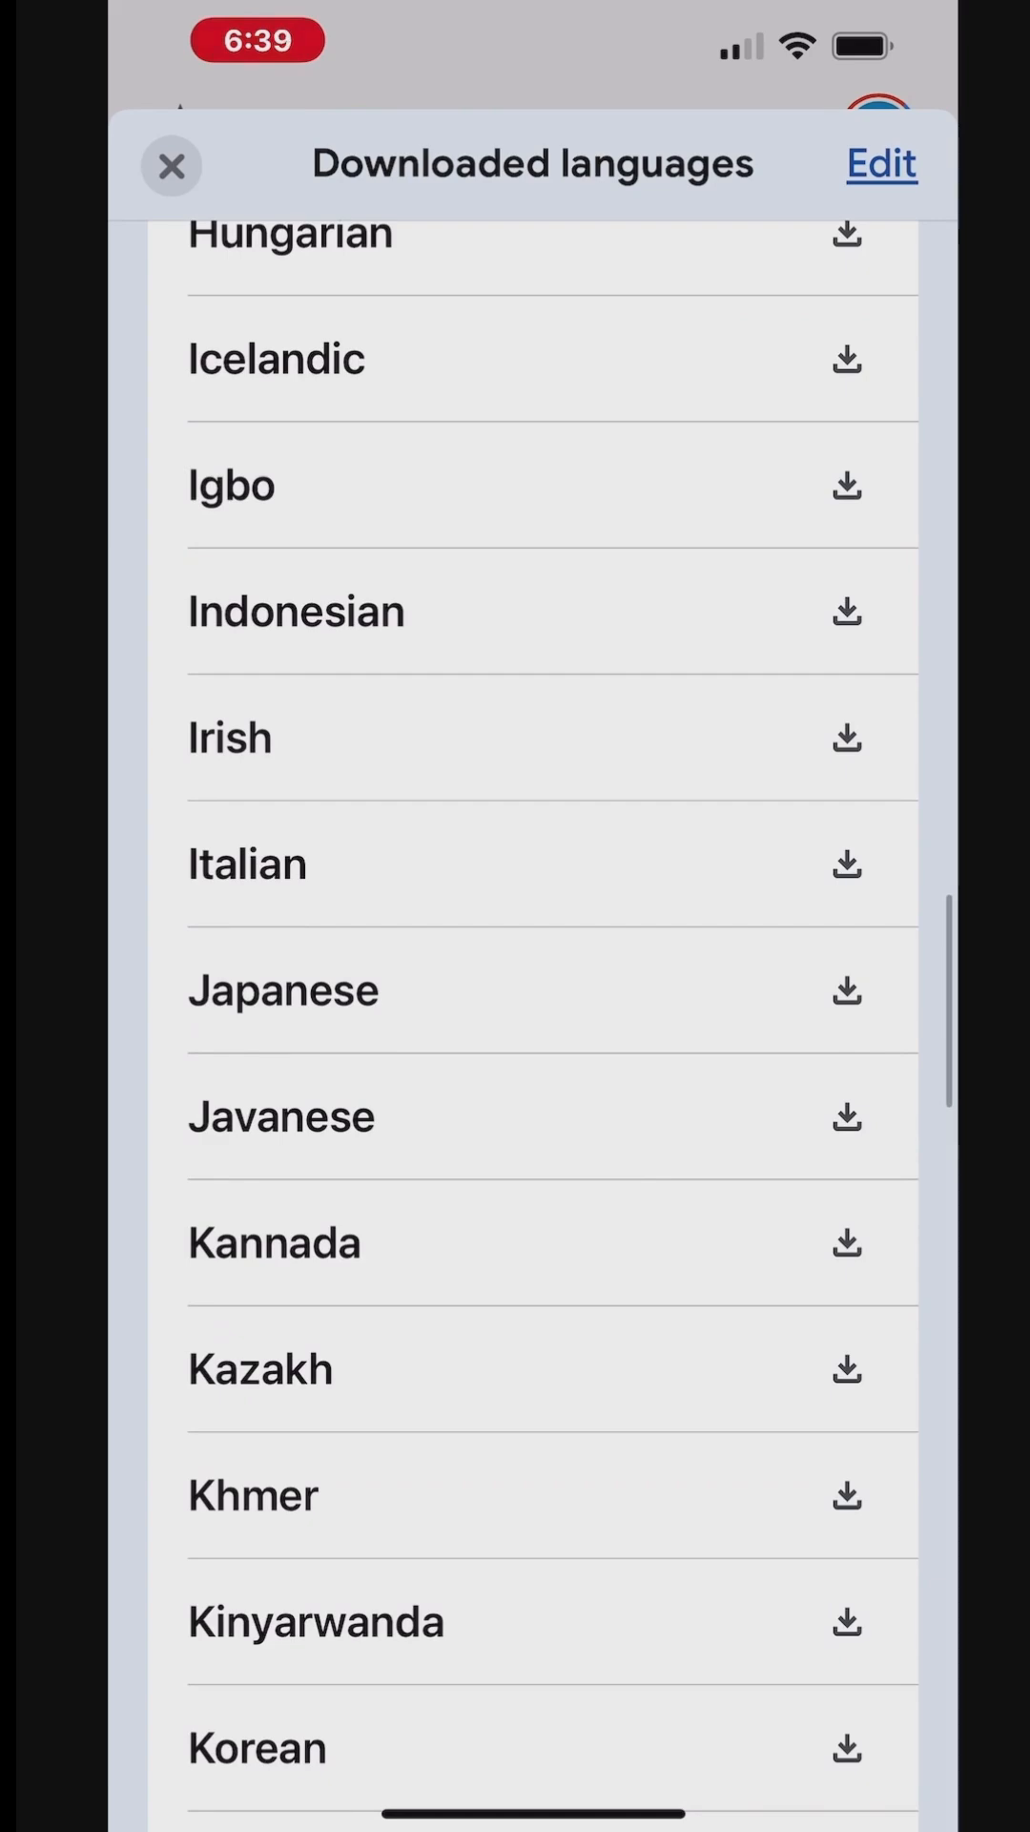
scroll("down", 3)
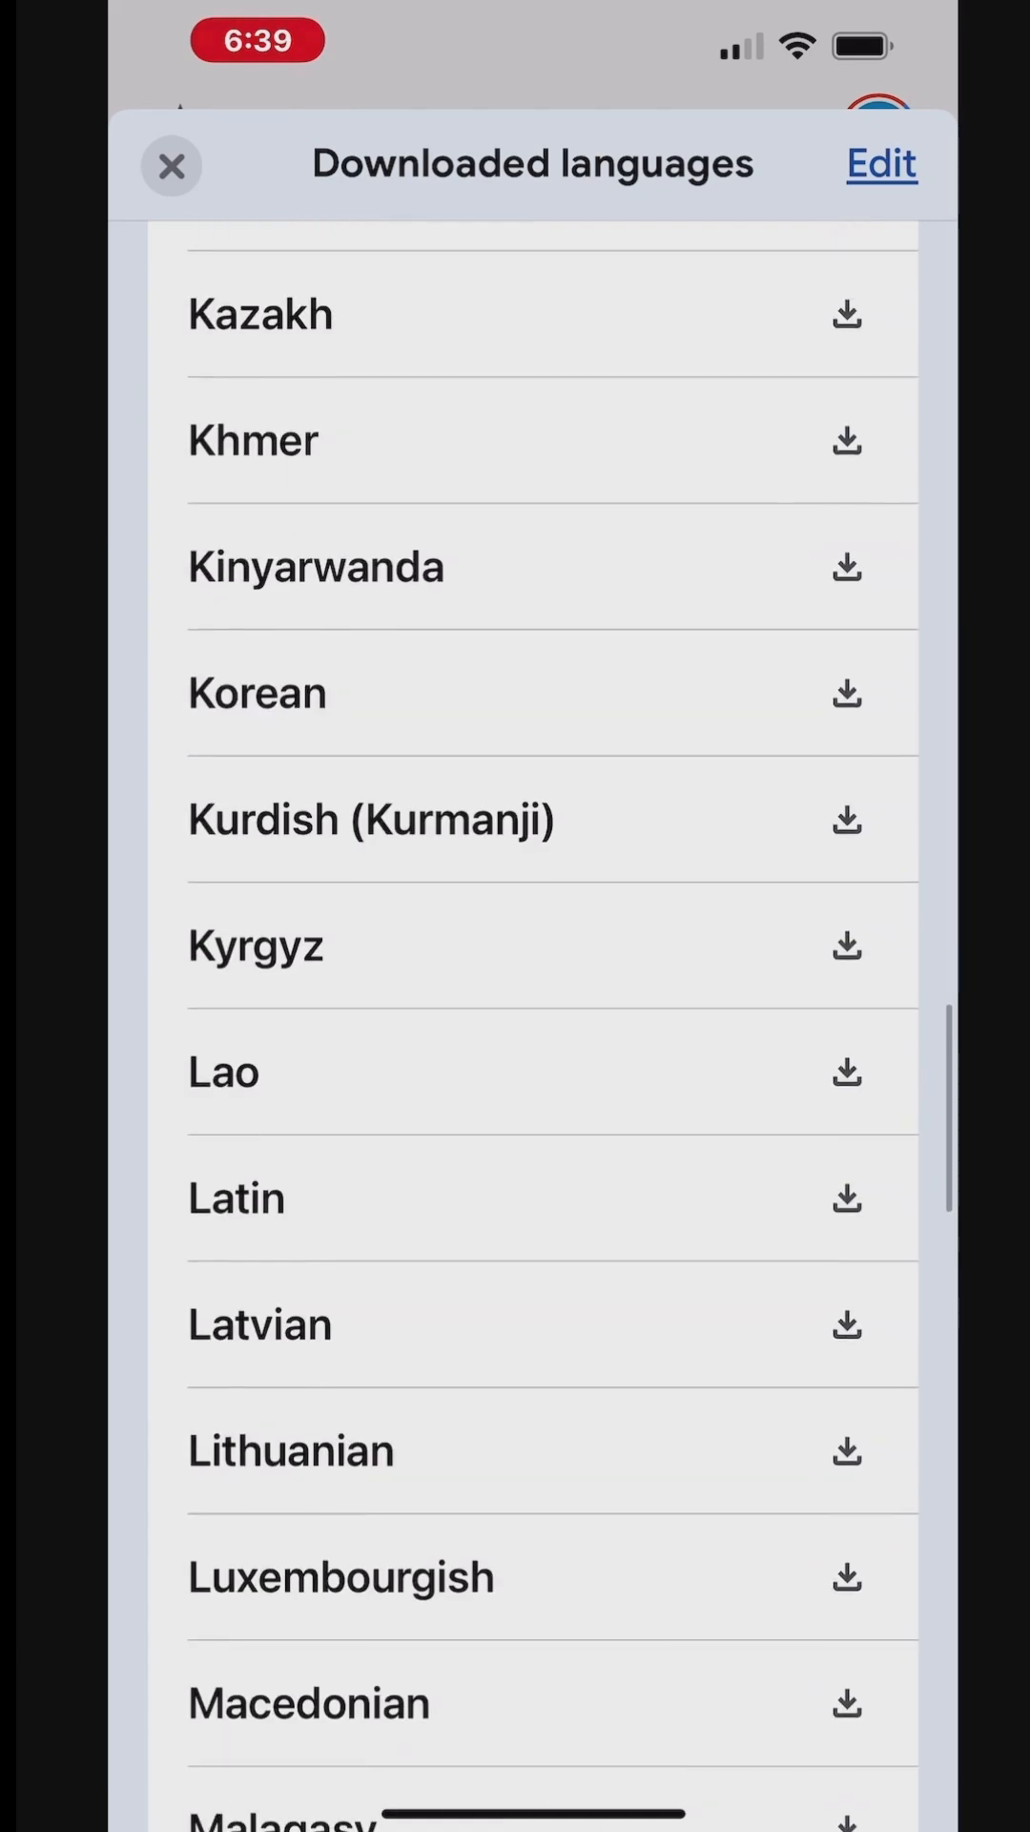
scroll("down", 3)
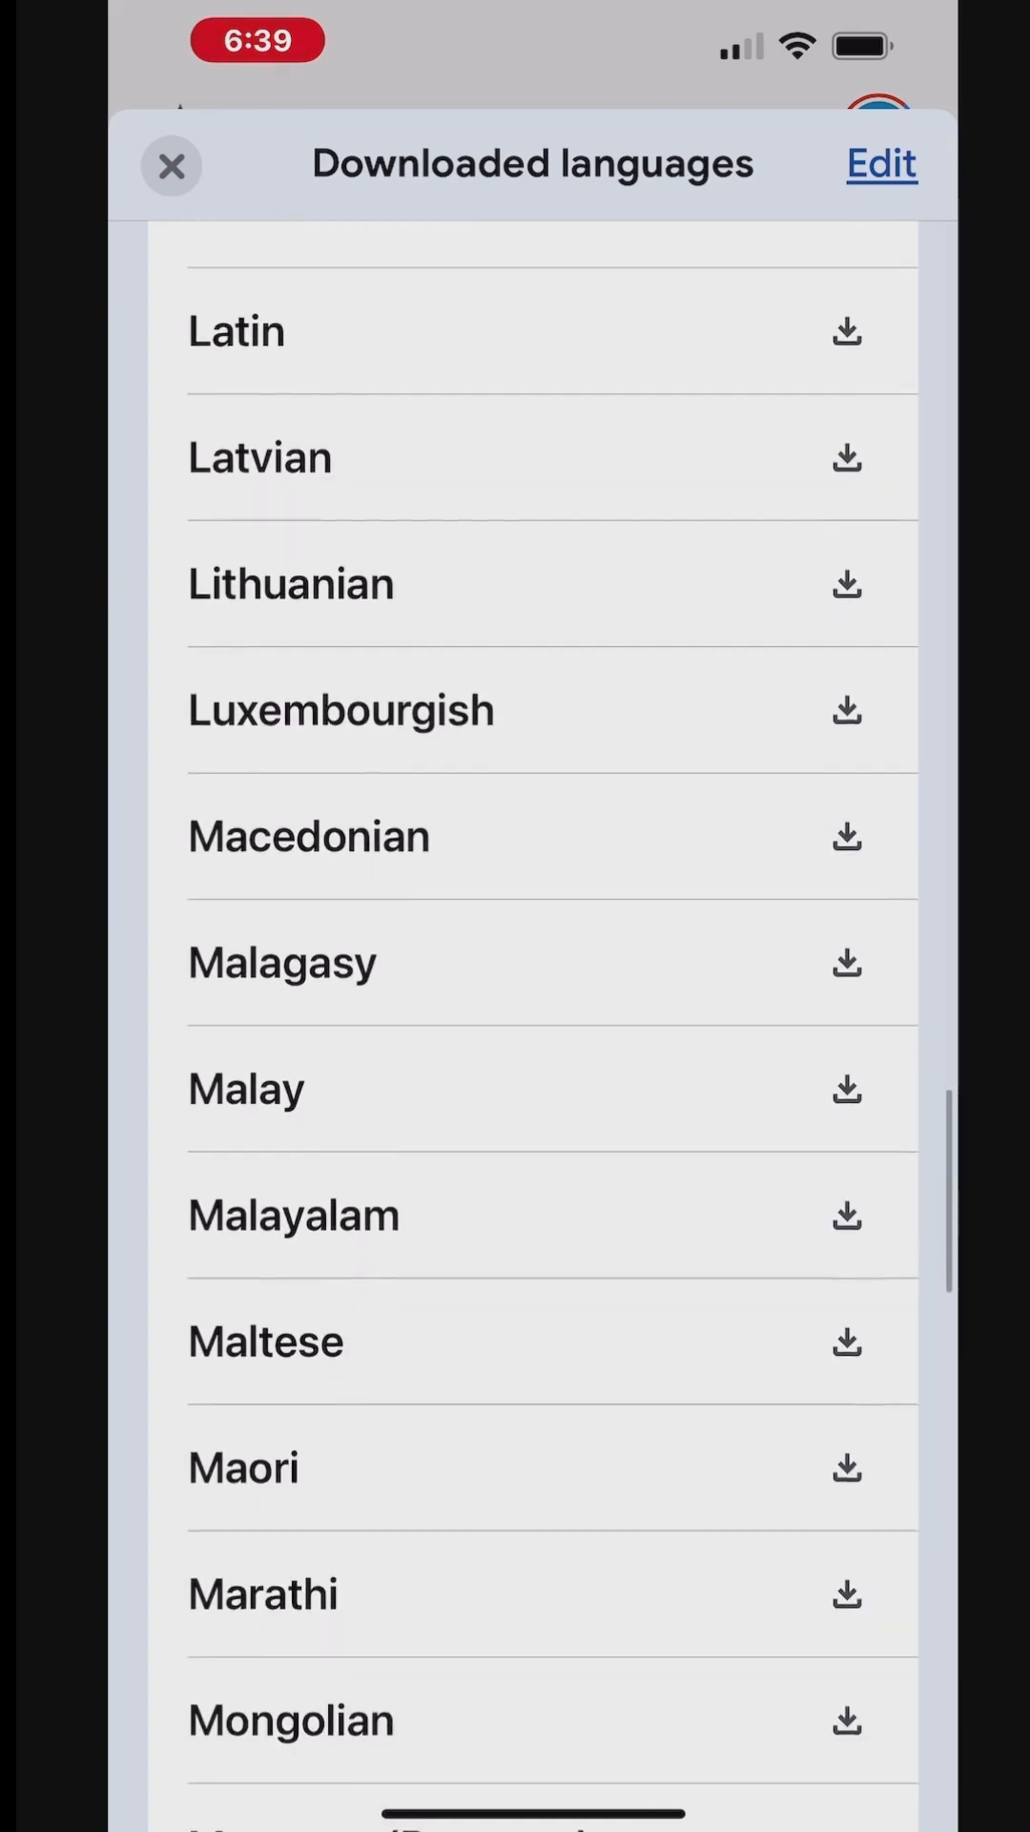
scroll("down", 3)
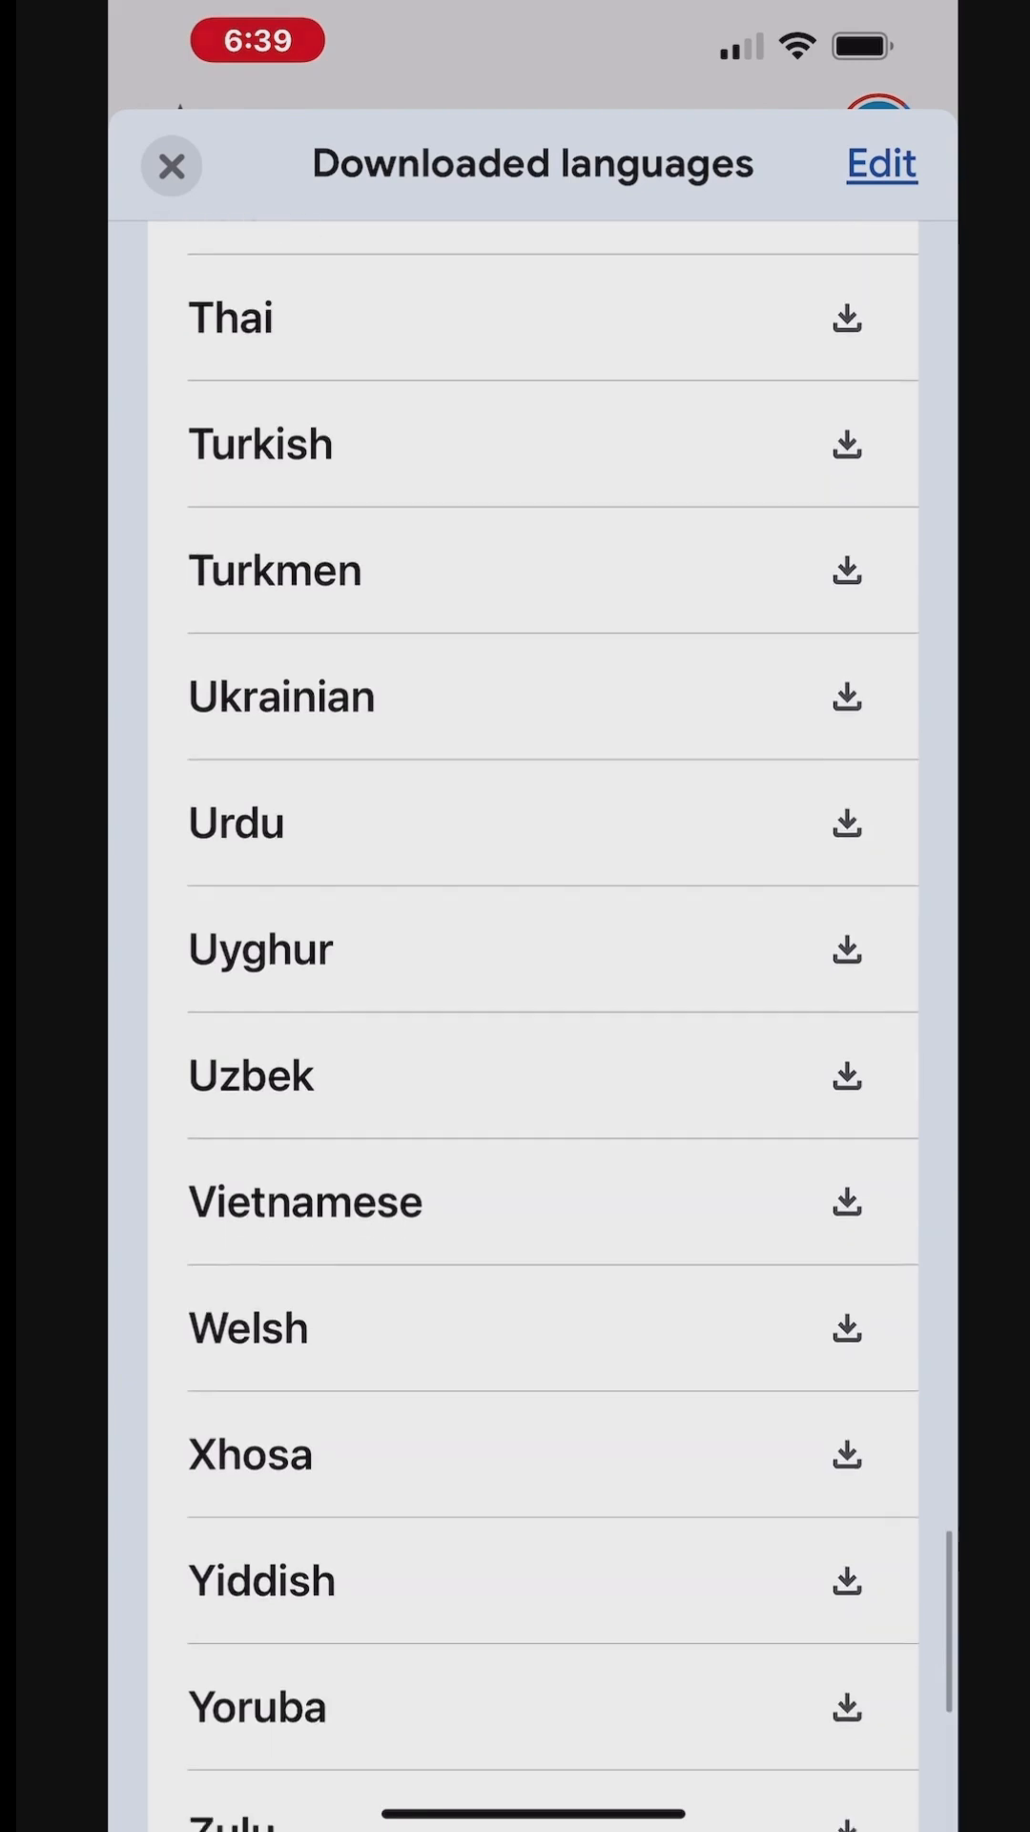
scroll("up", 3)
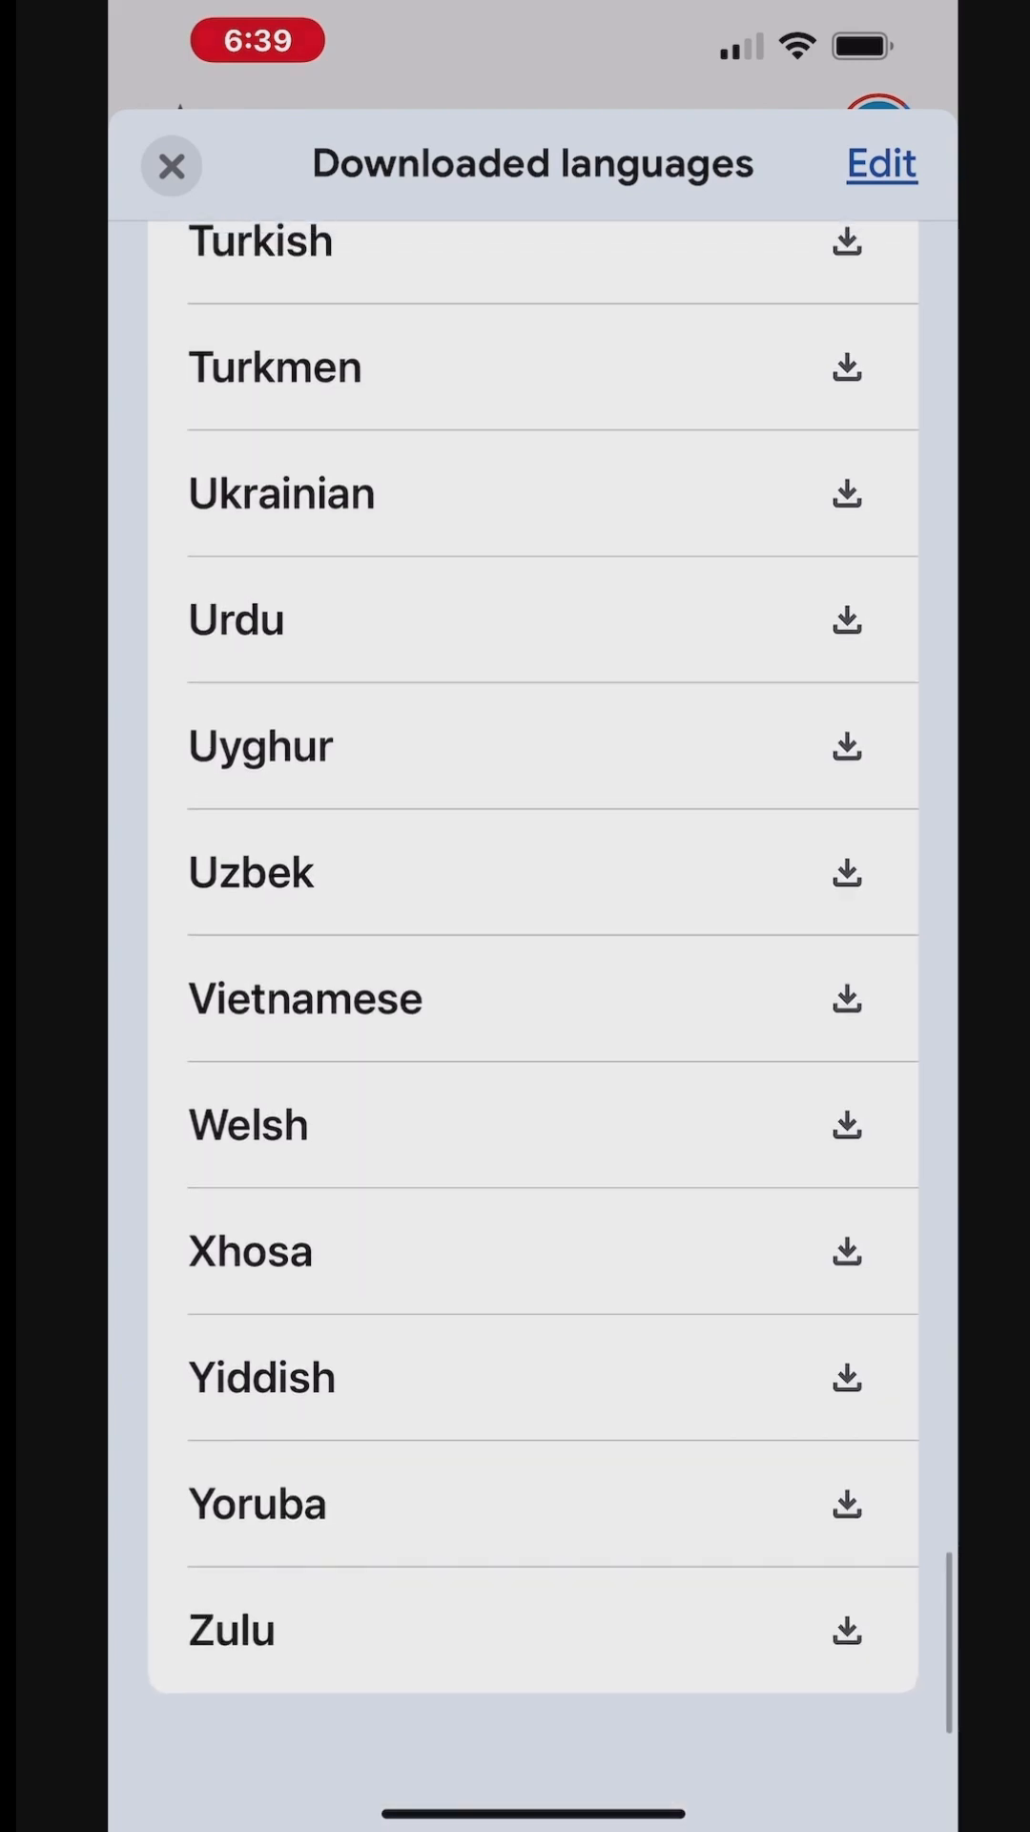
left_click(171, 163)
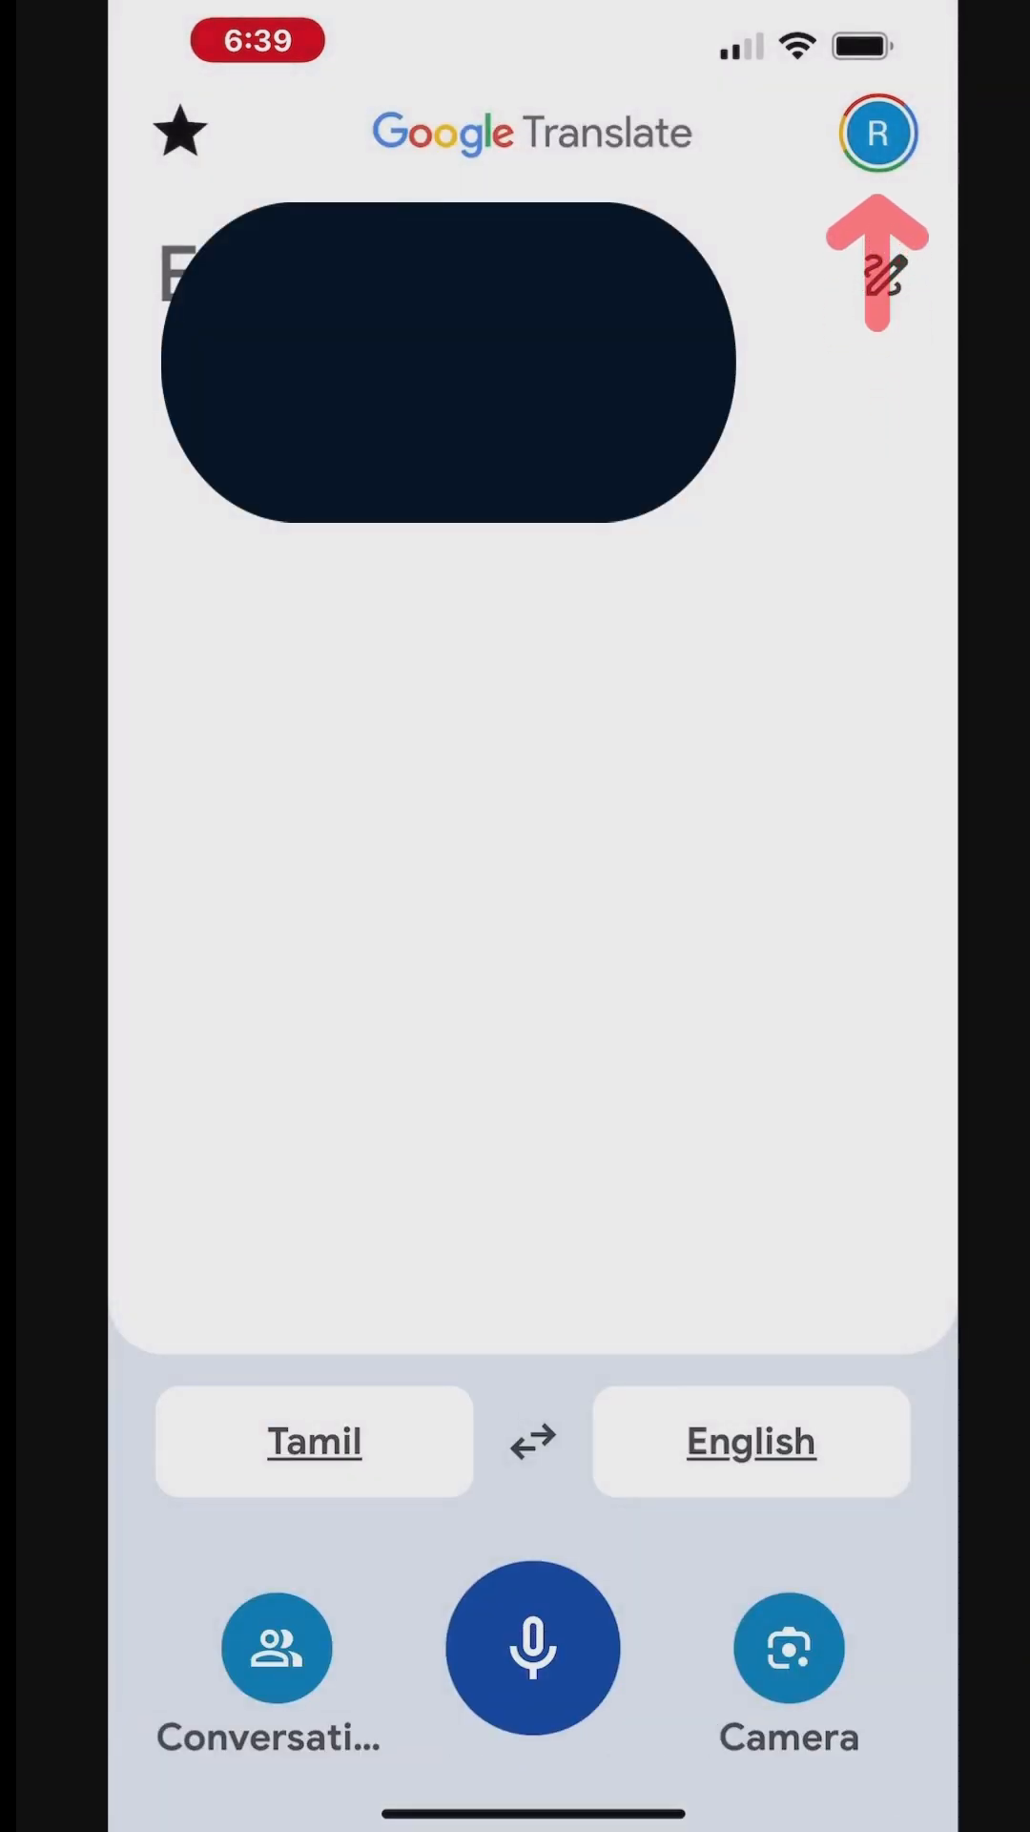
- Reopen Downloaded languages from the profile avatar menu
left_click(876, 131)
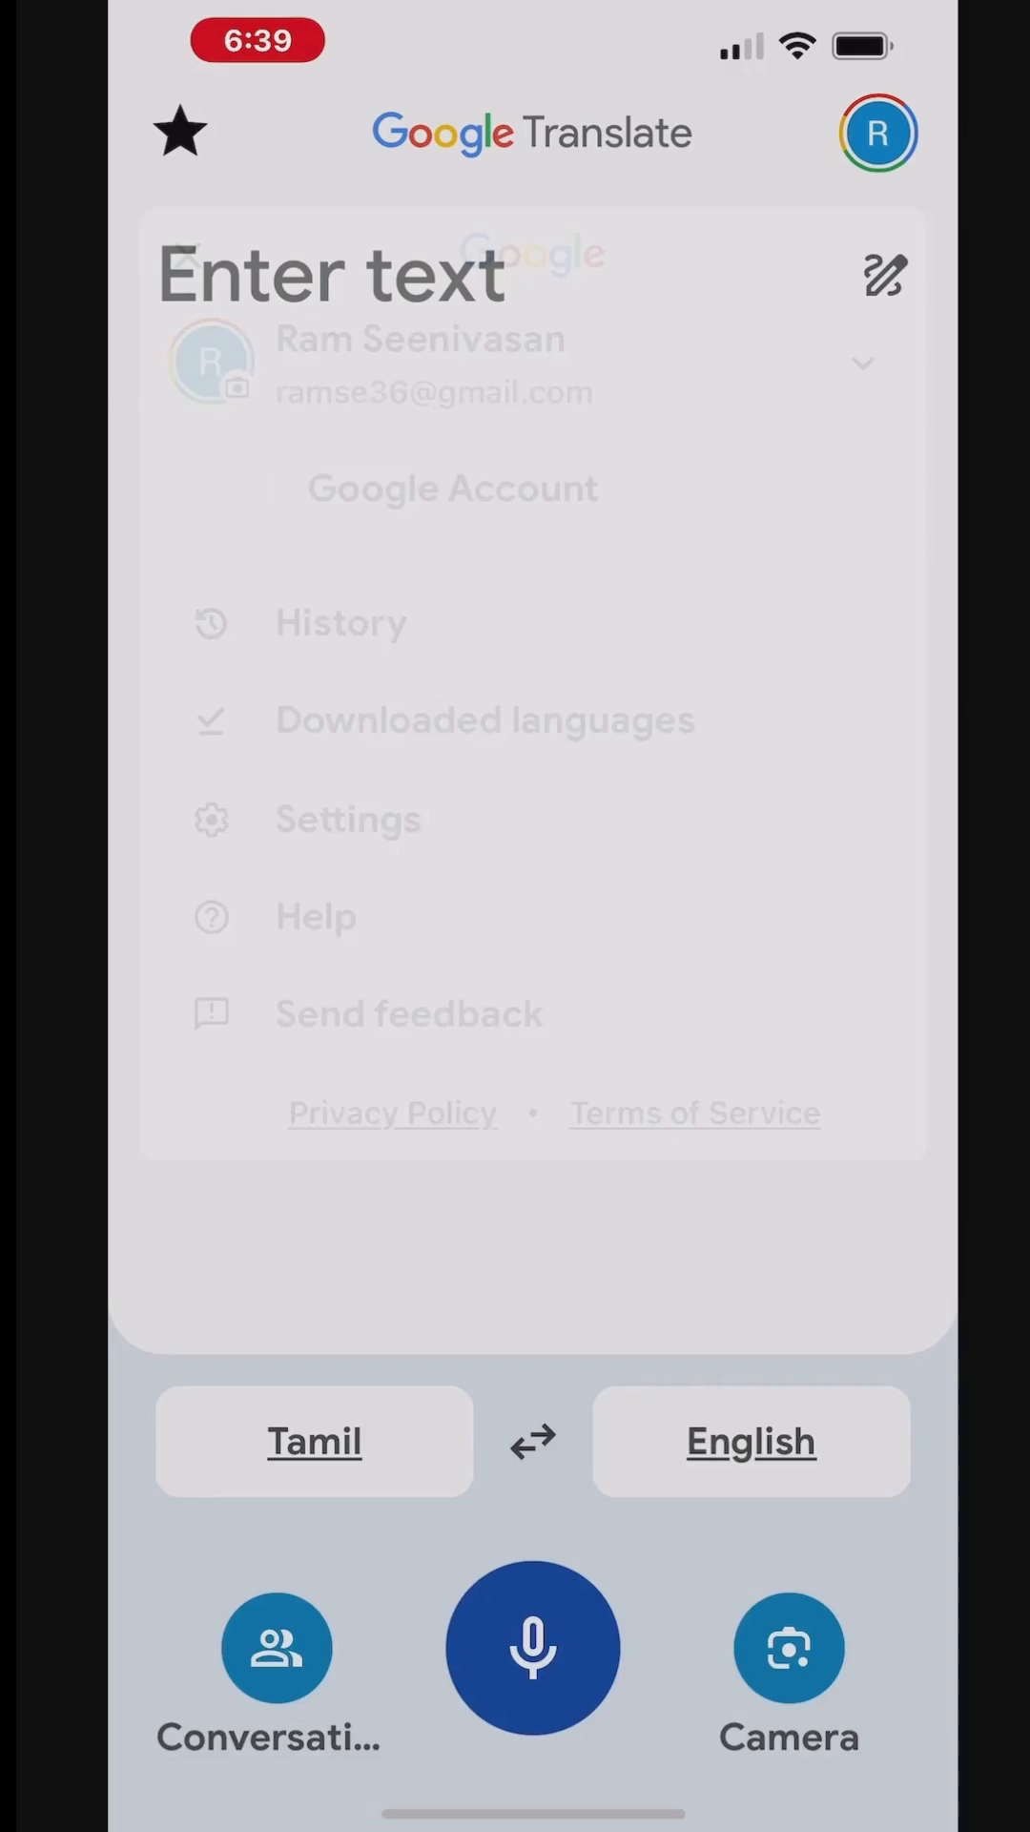
left_click(485, 719)
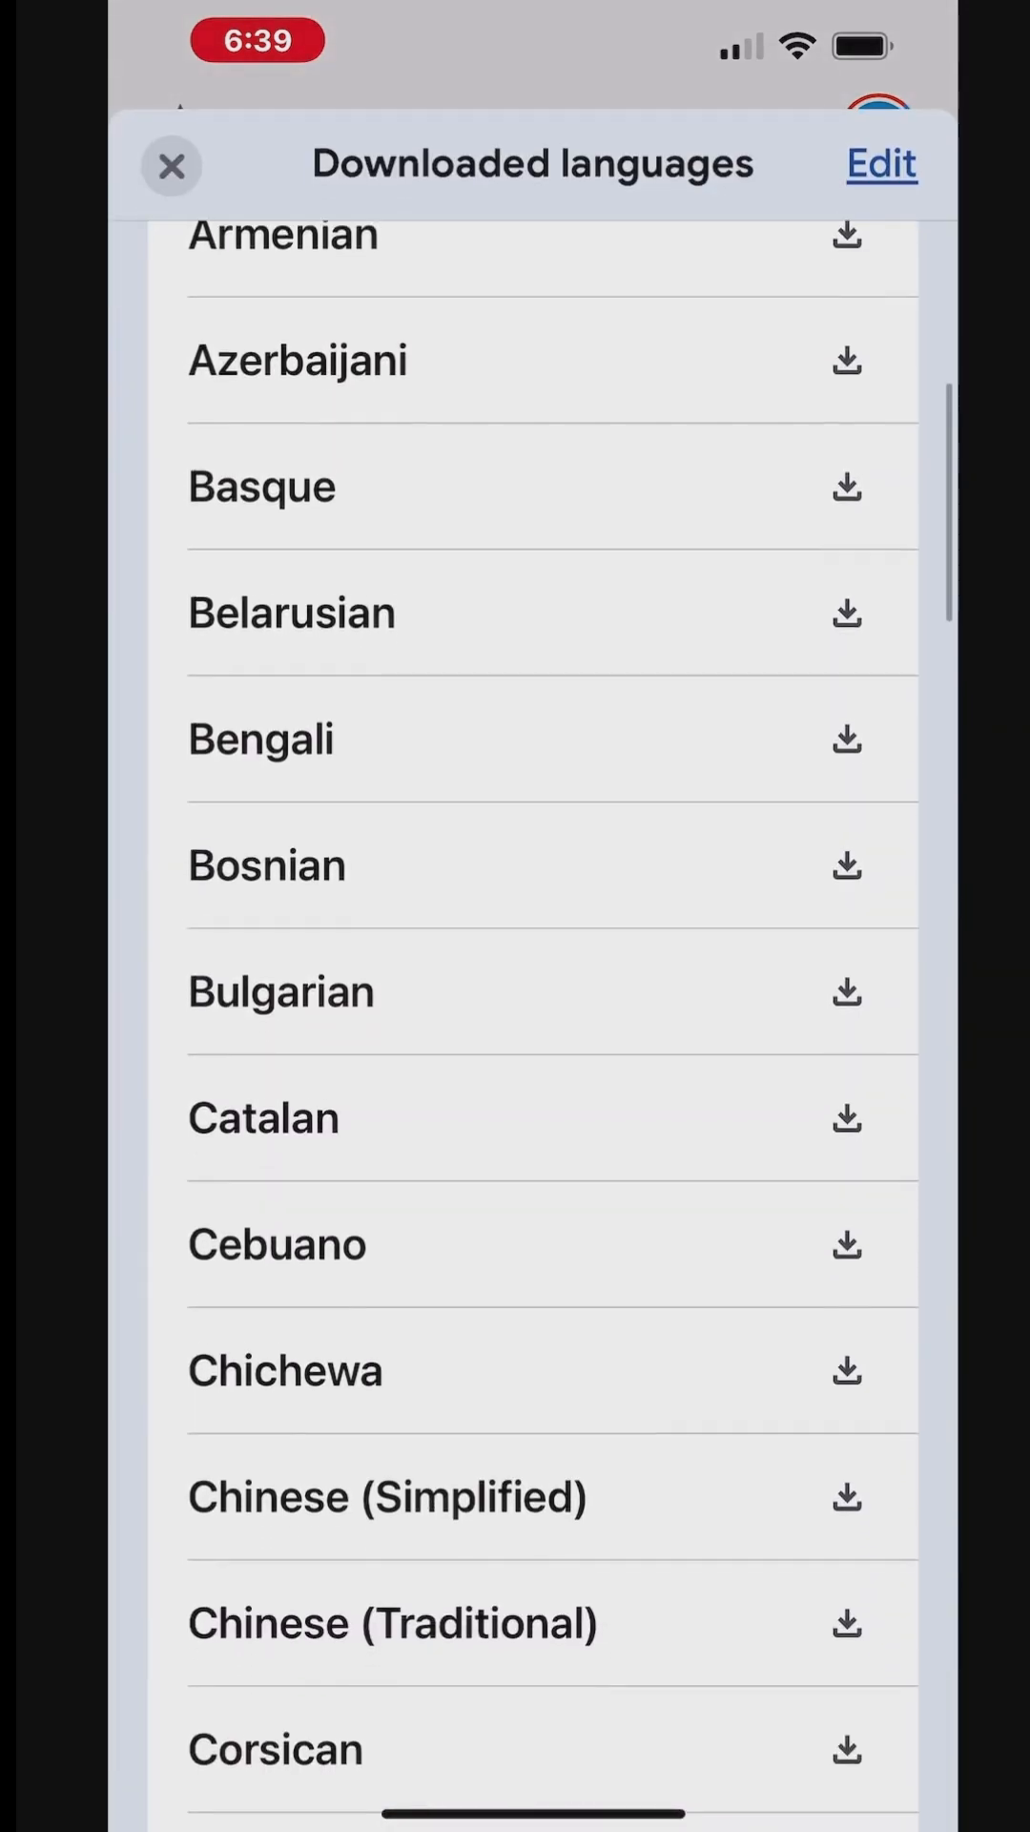
- Scroll the offline language list to Spanish and confirm downloading it
scroll("up", 3)
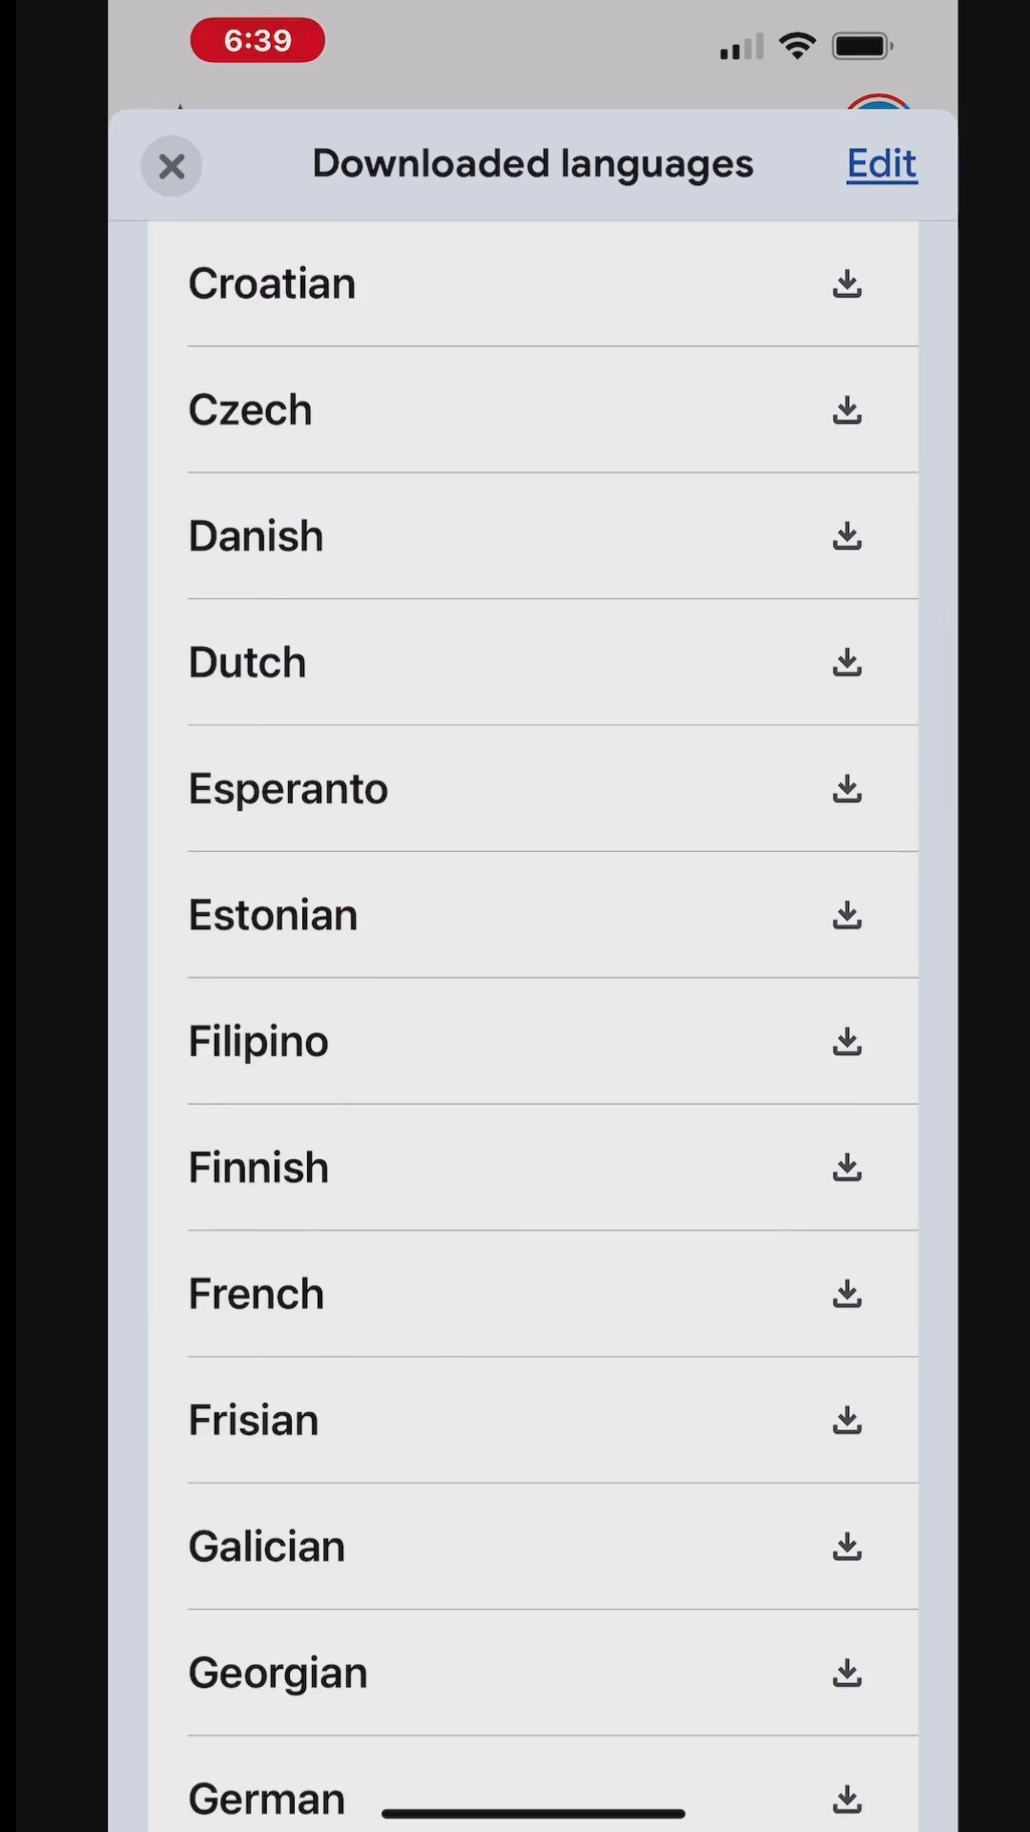
left_click(846, 1293)
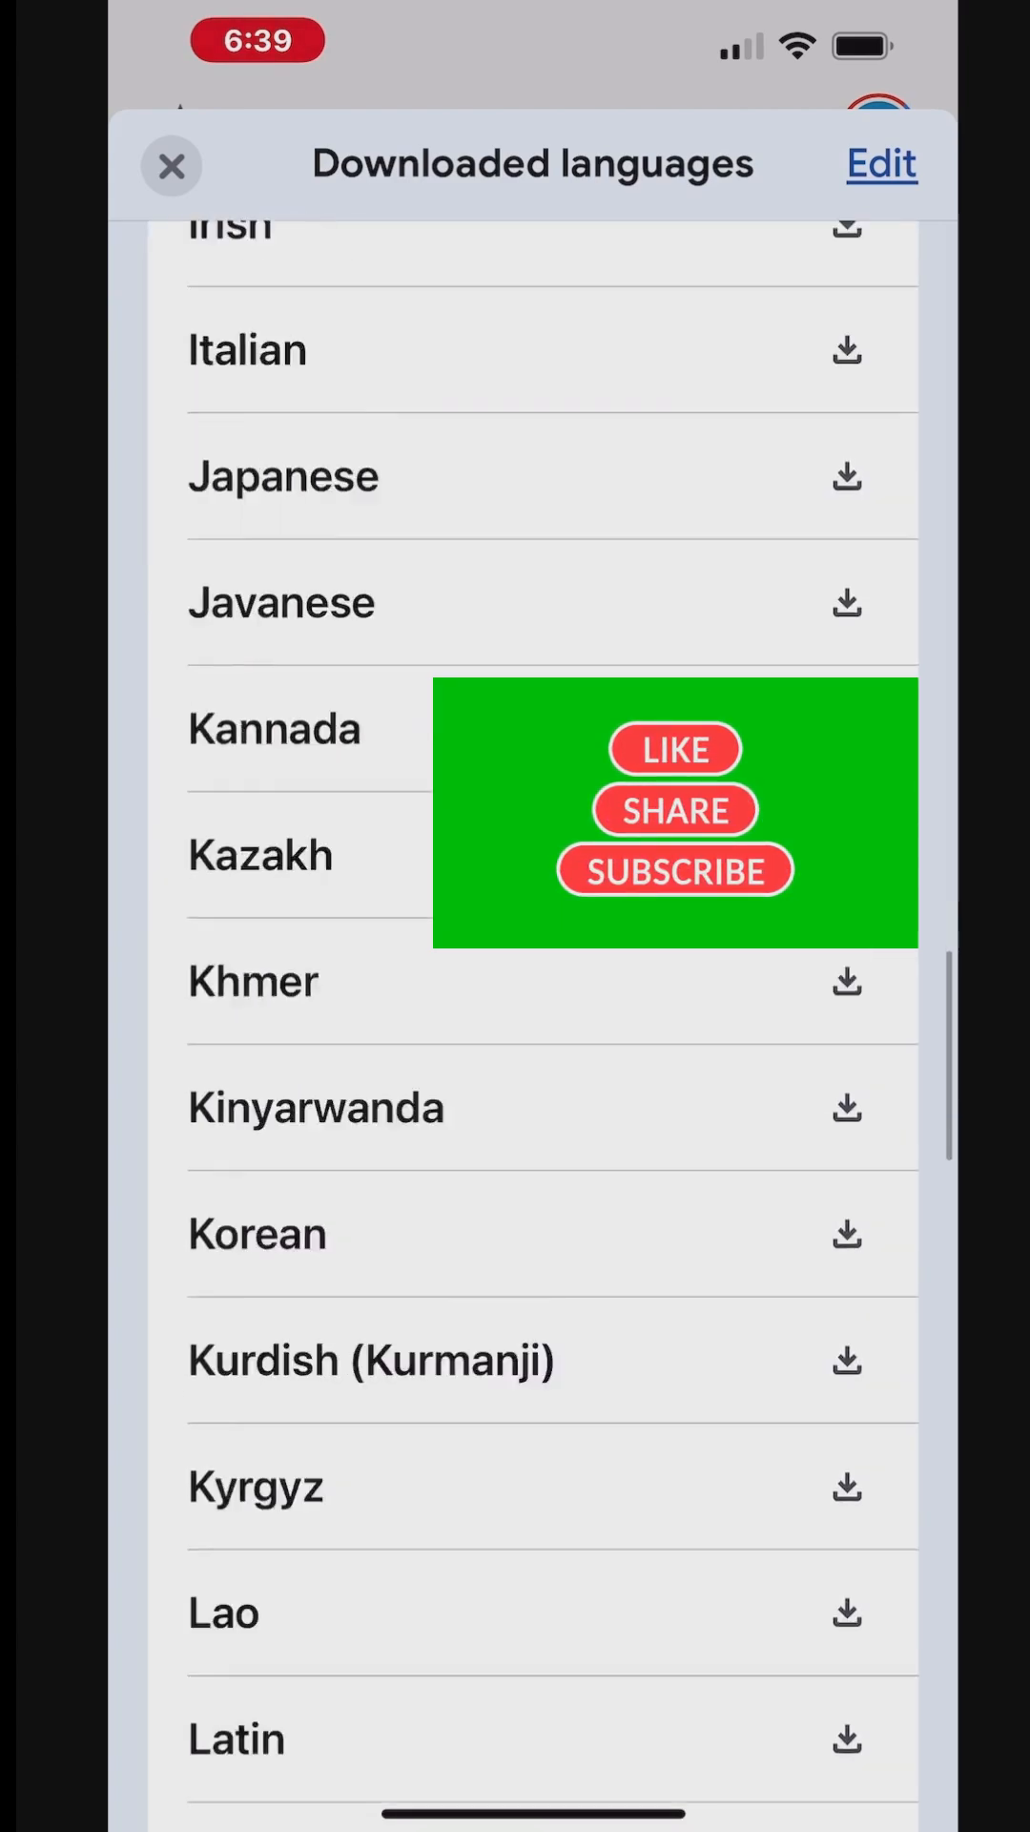
scroll("down", 3)
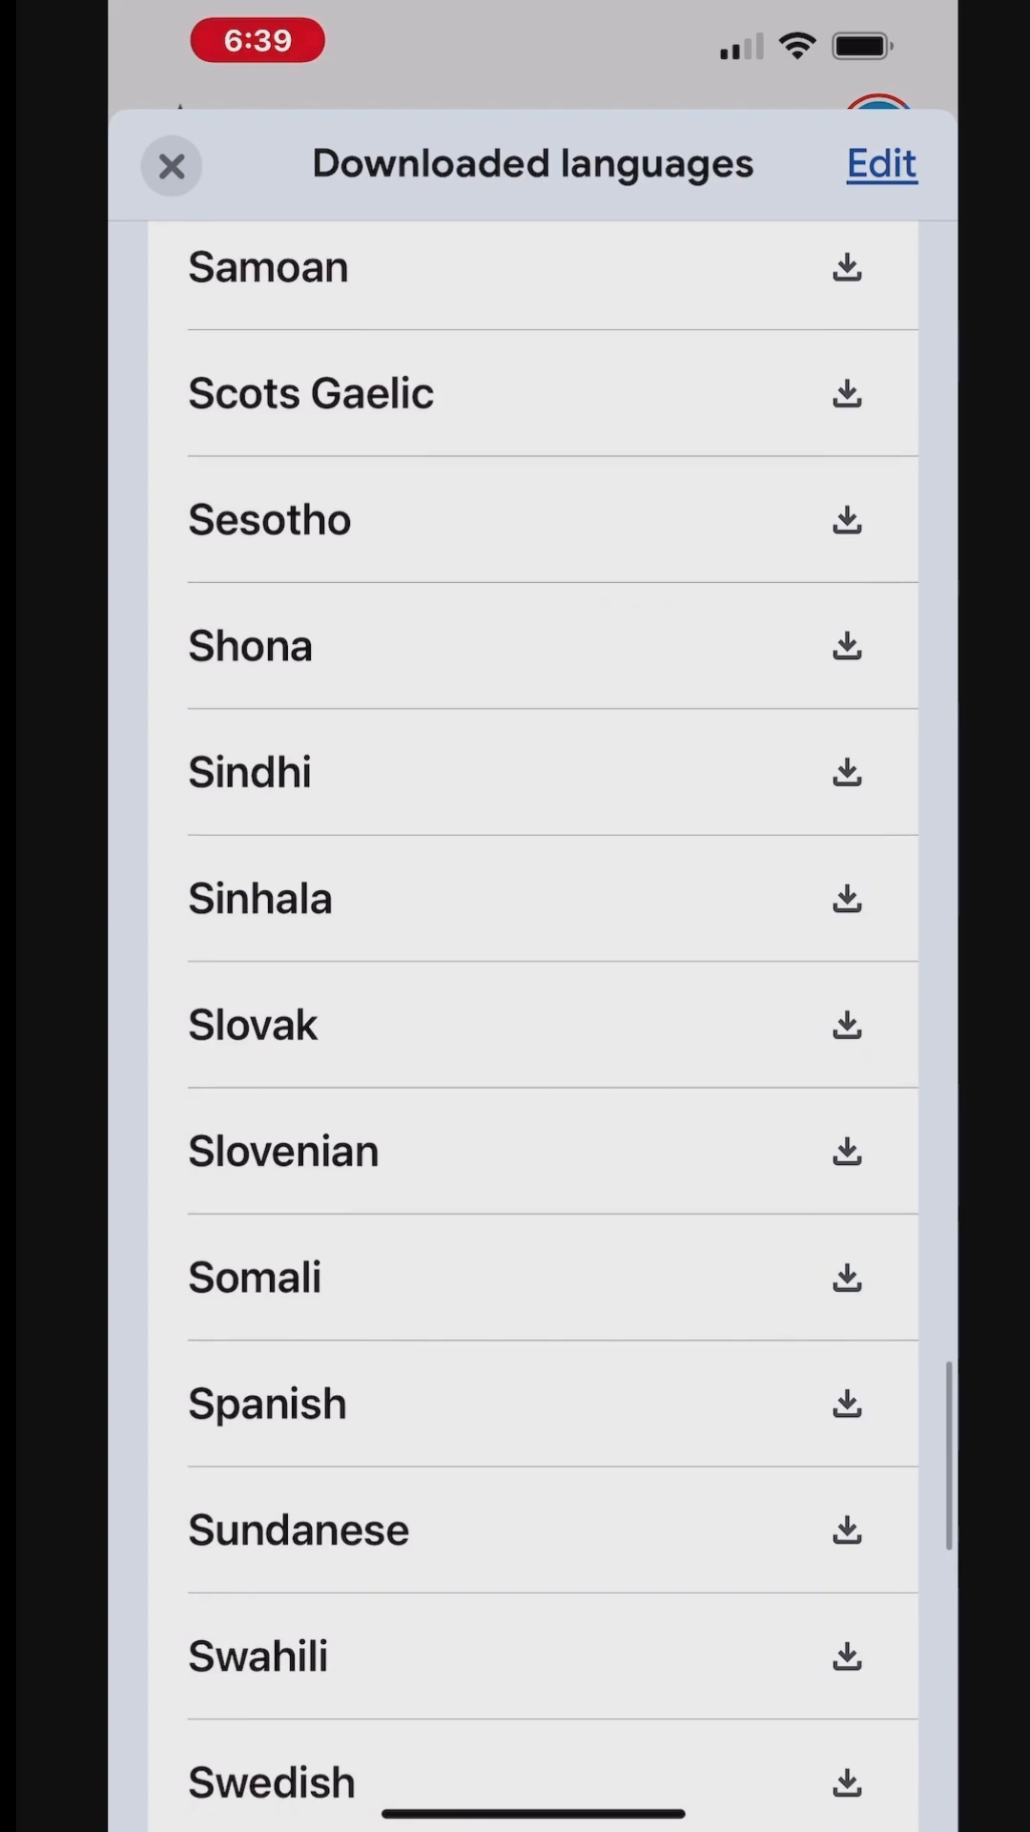
left_click(844, 1403)
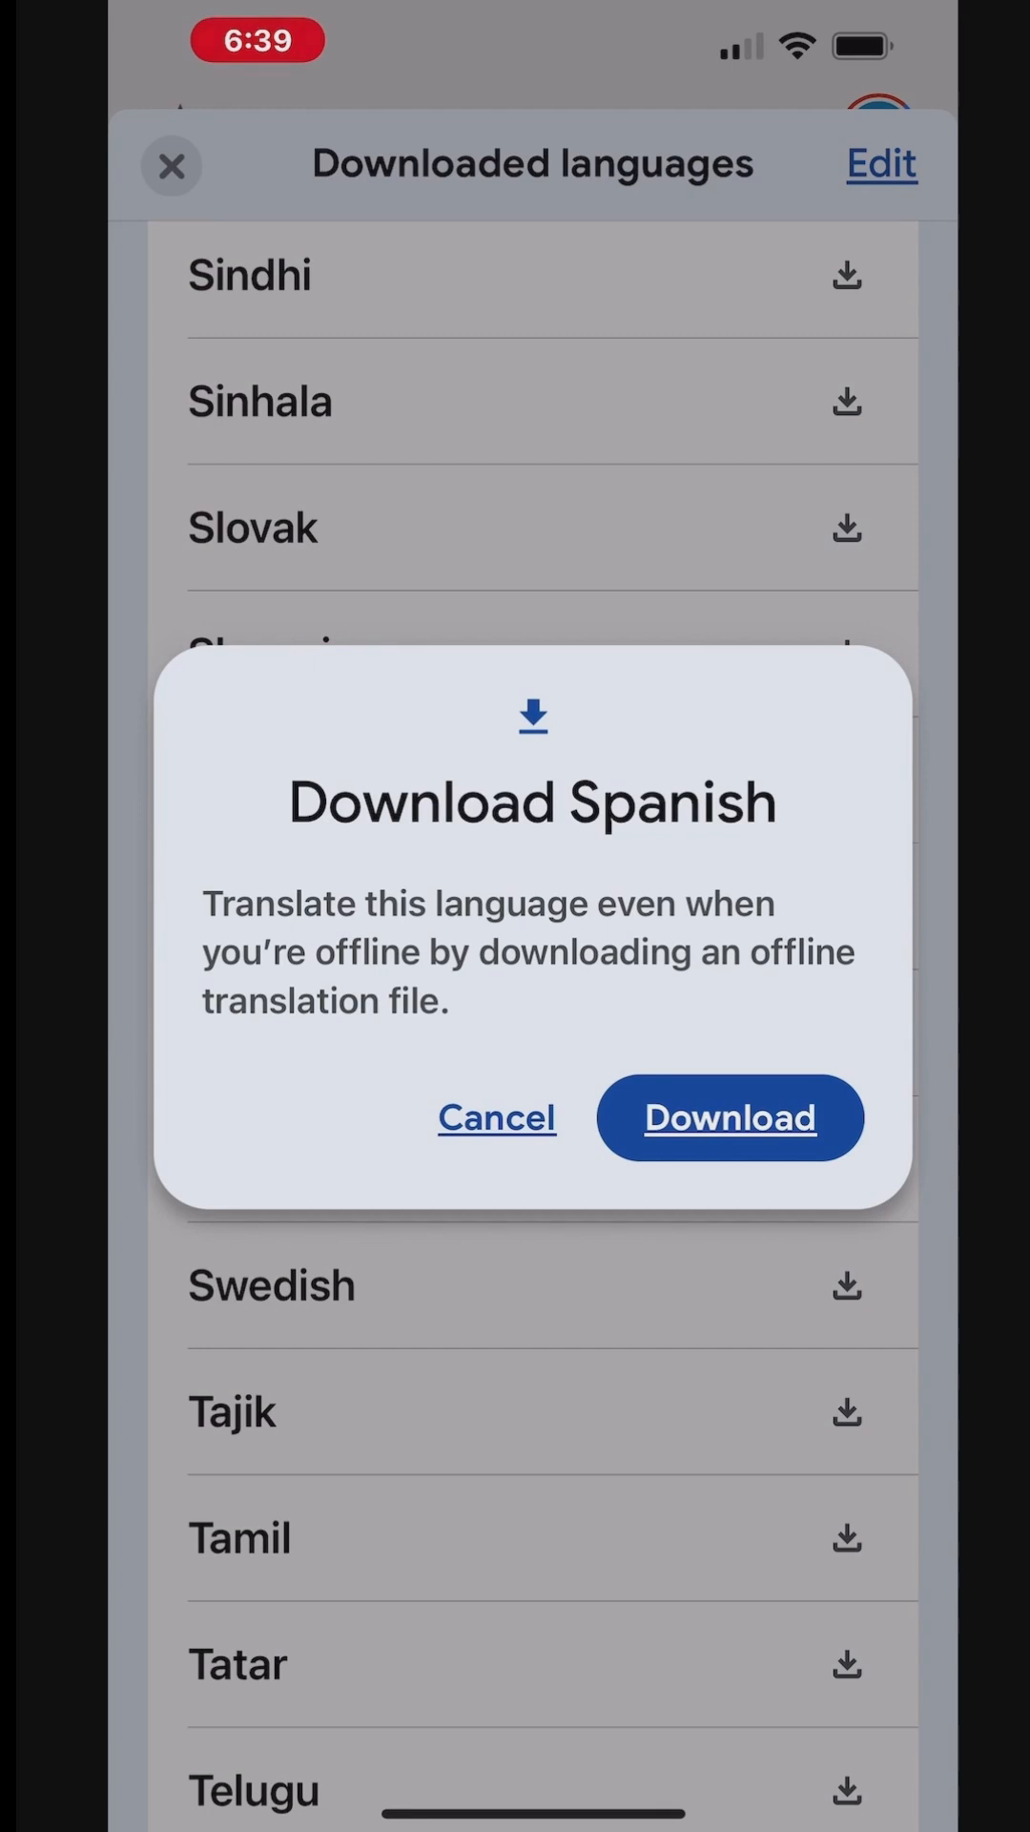
left_click(495, 1117)
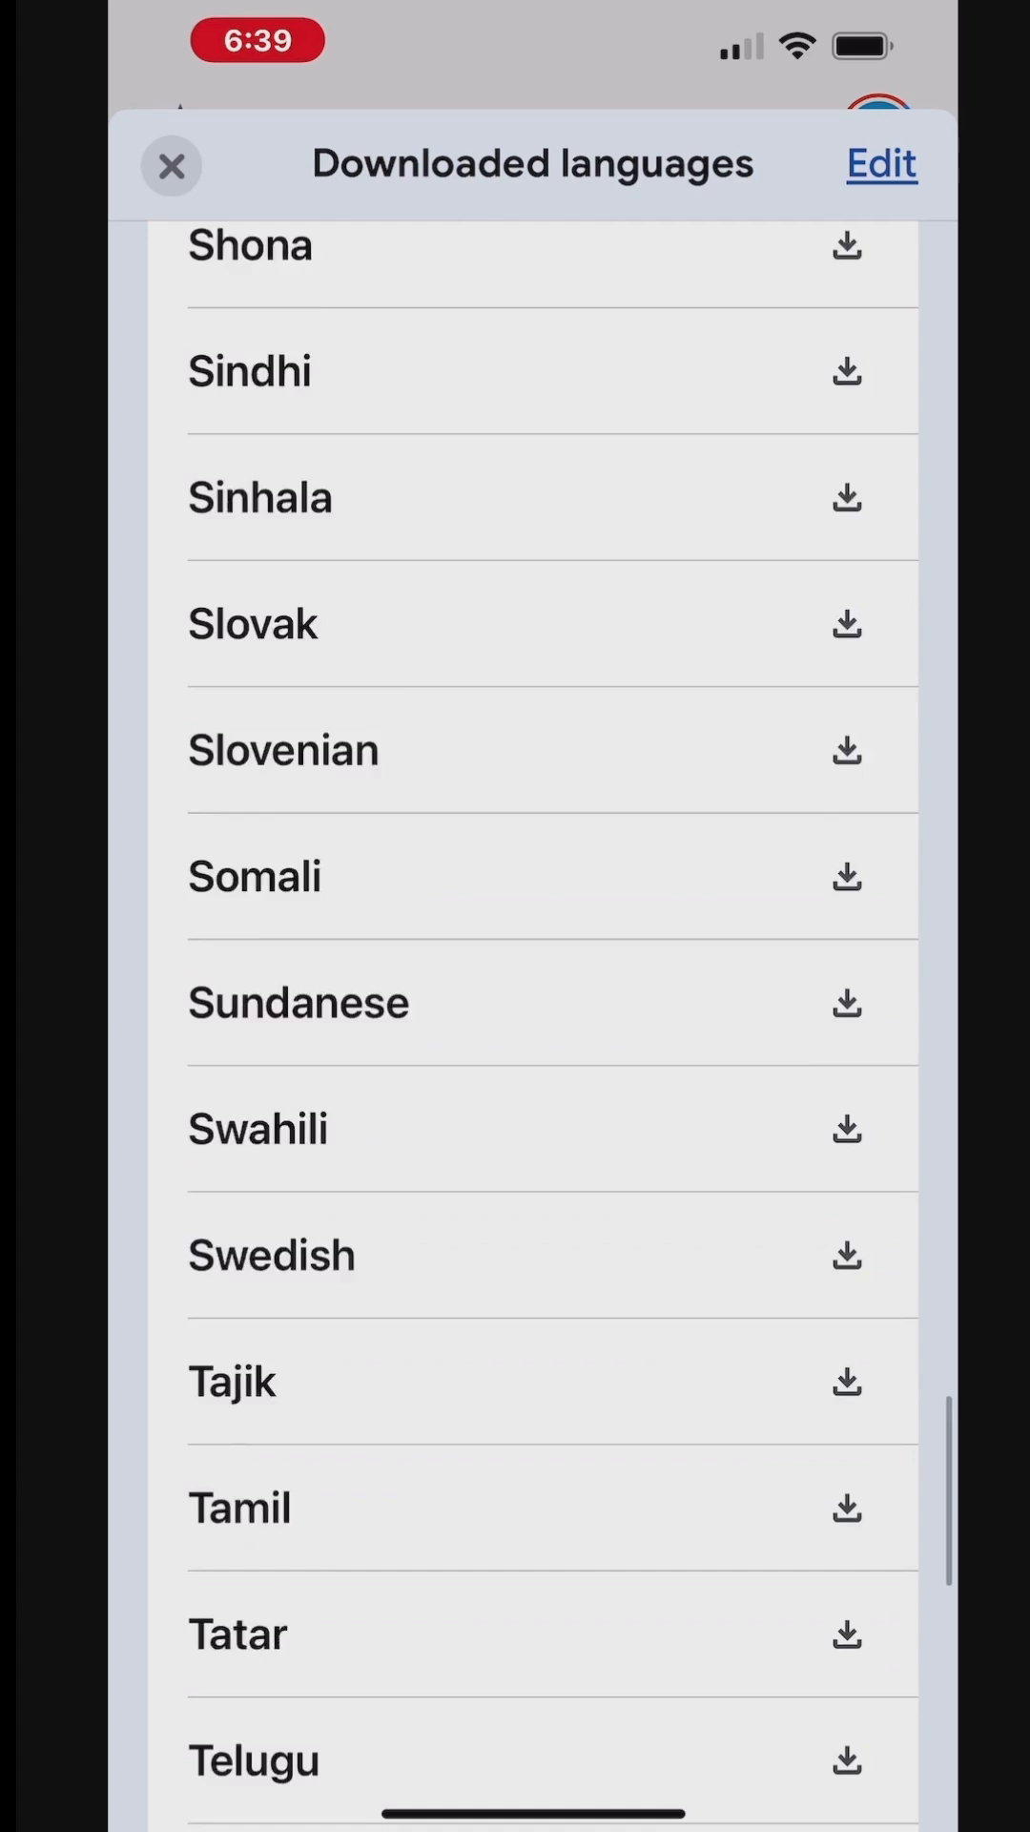
- Remove the French offline file and close the downloaded languages list
scroll("down", 3)
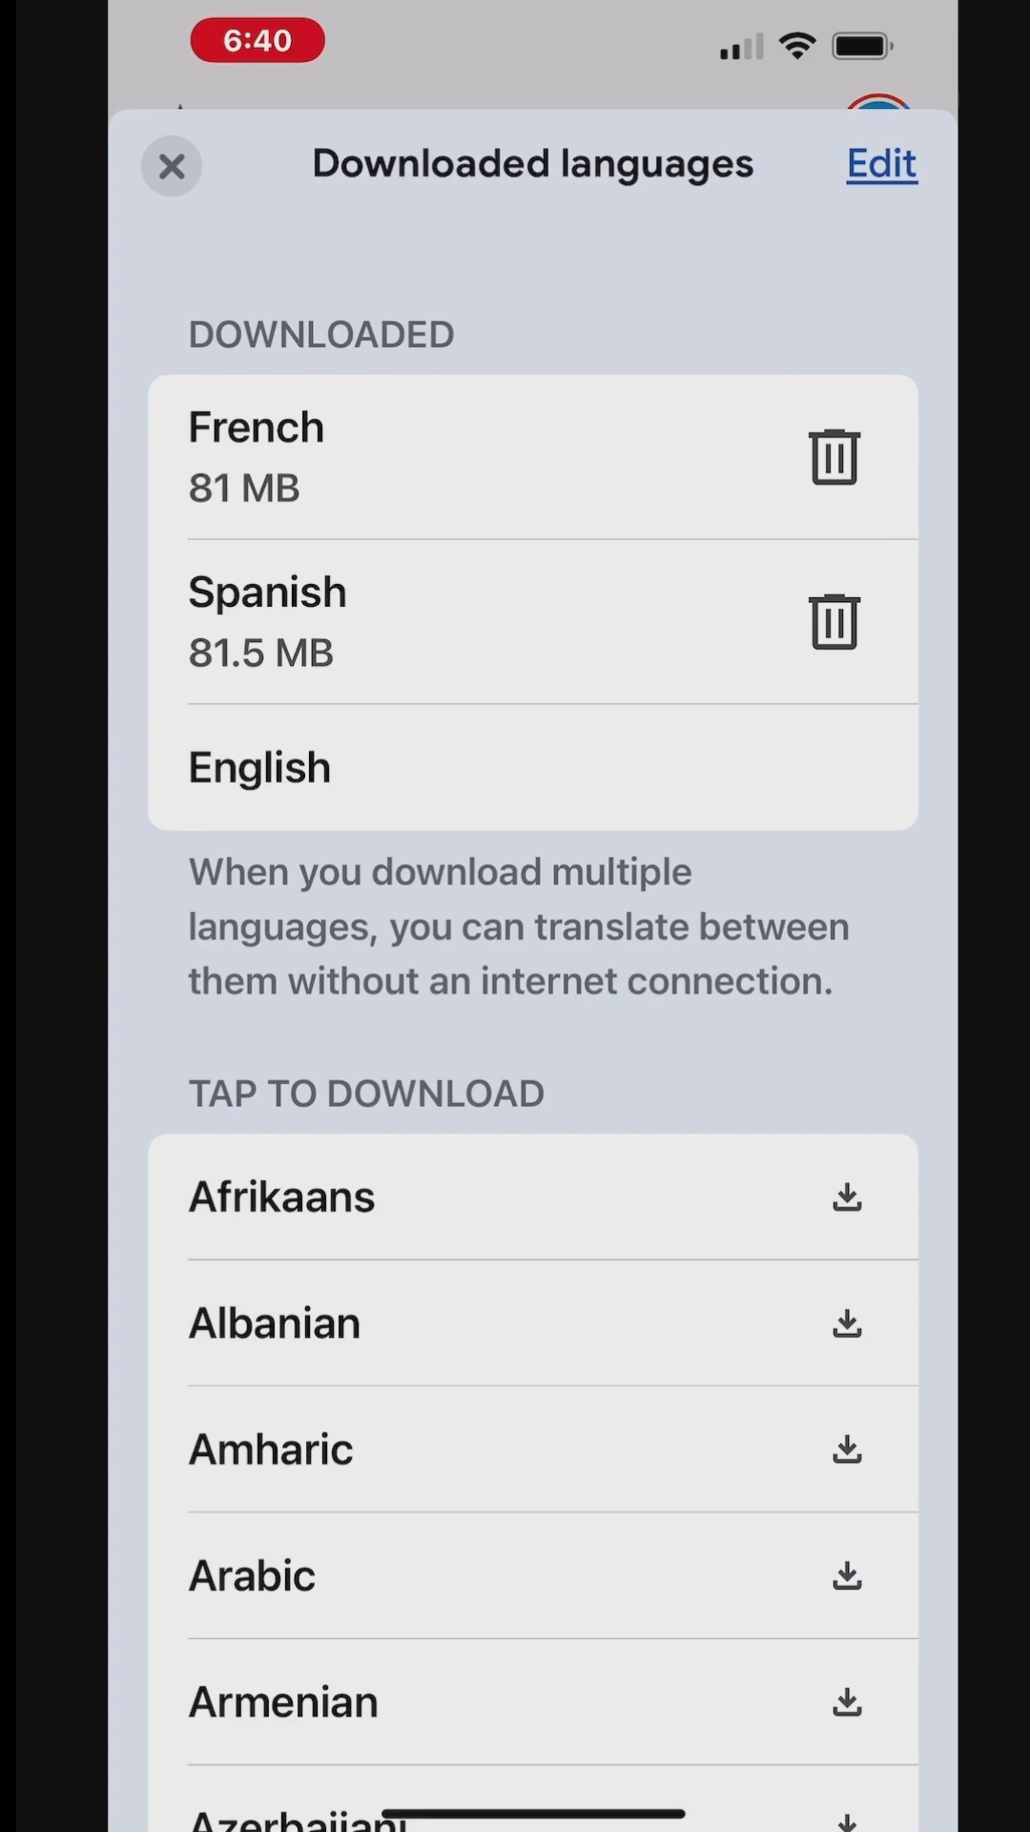
left_click(834, 457)
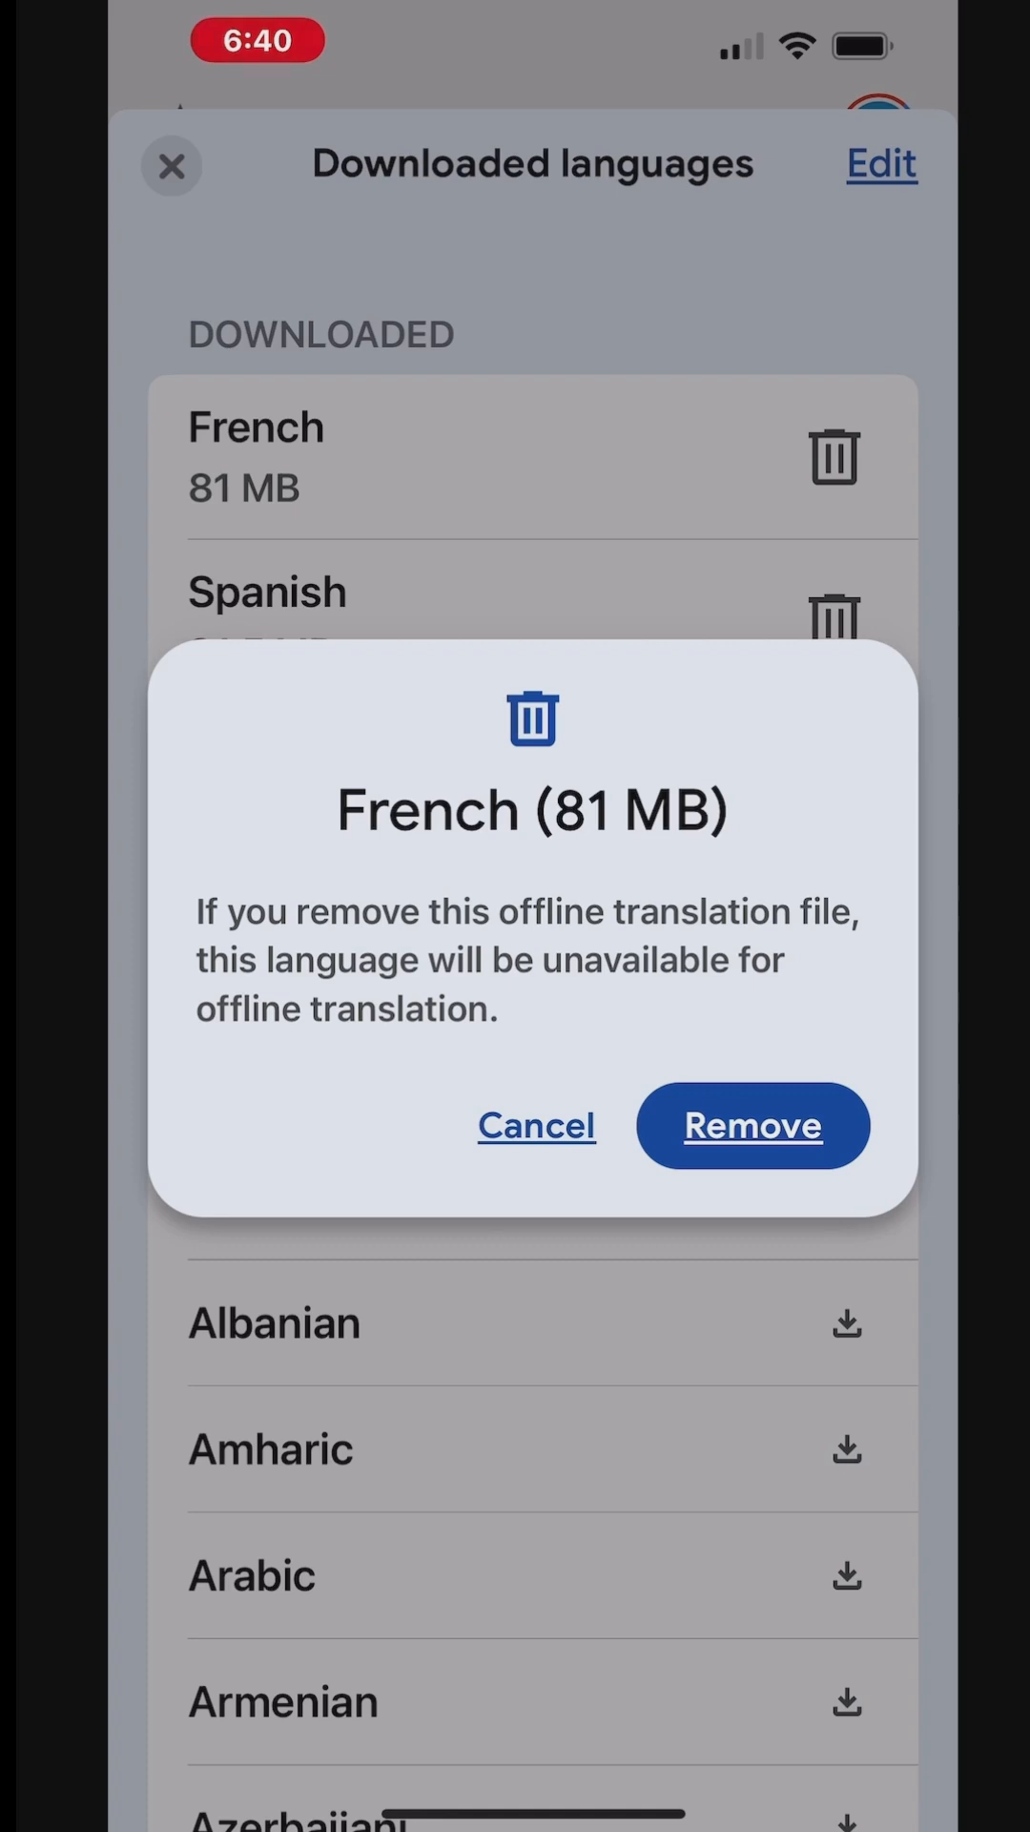
left_click(753, 1124)
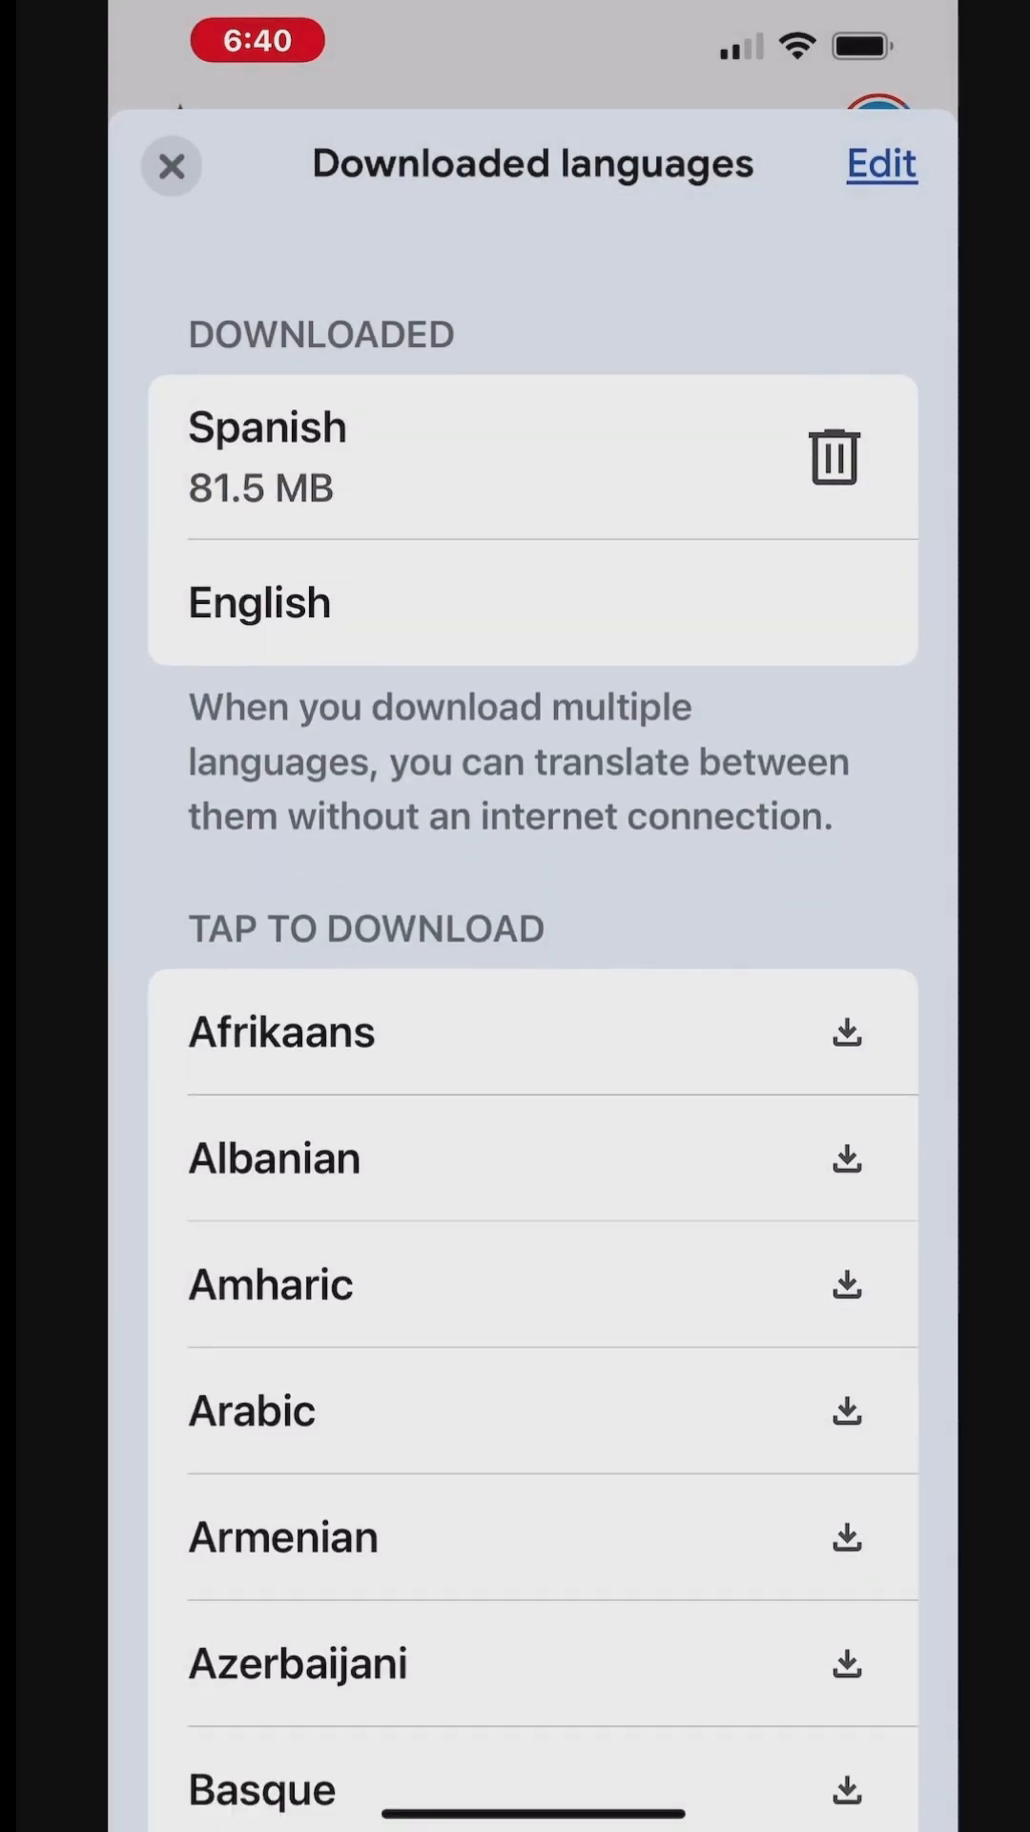
left_click(172, 163)
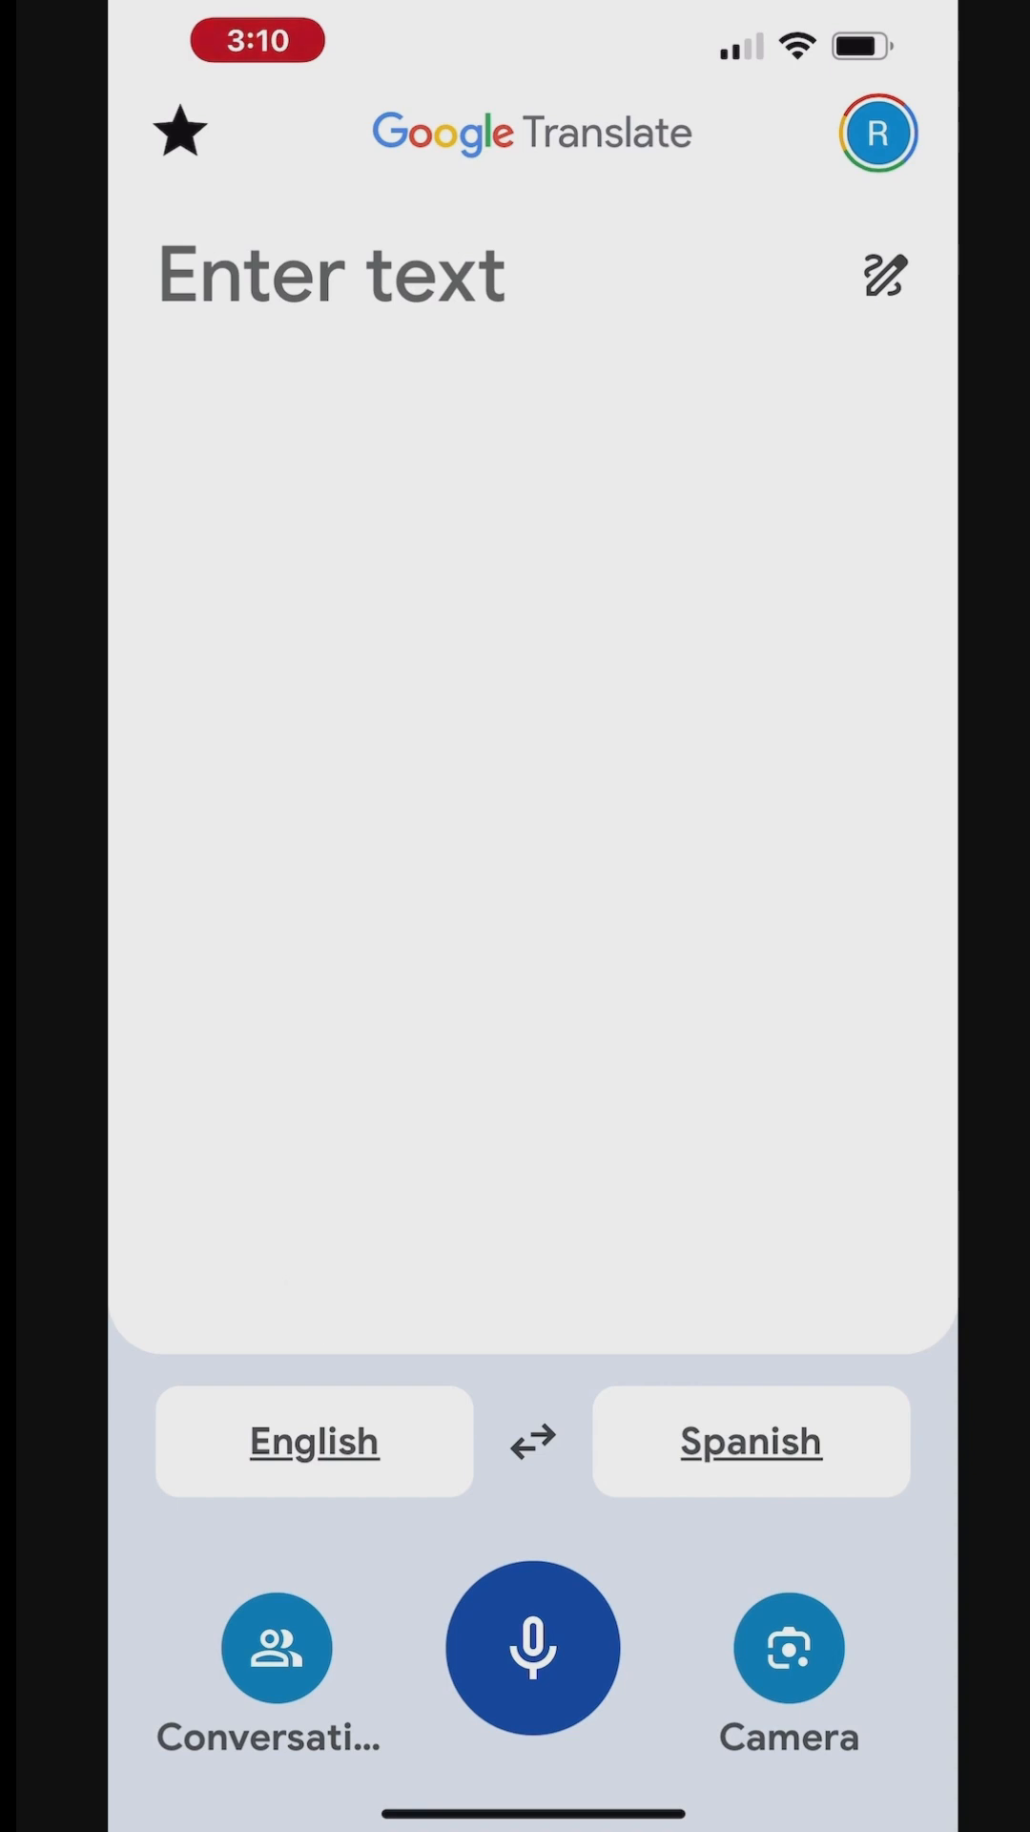
left_click(314, 1441)
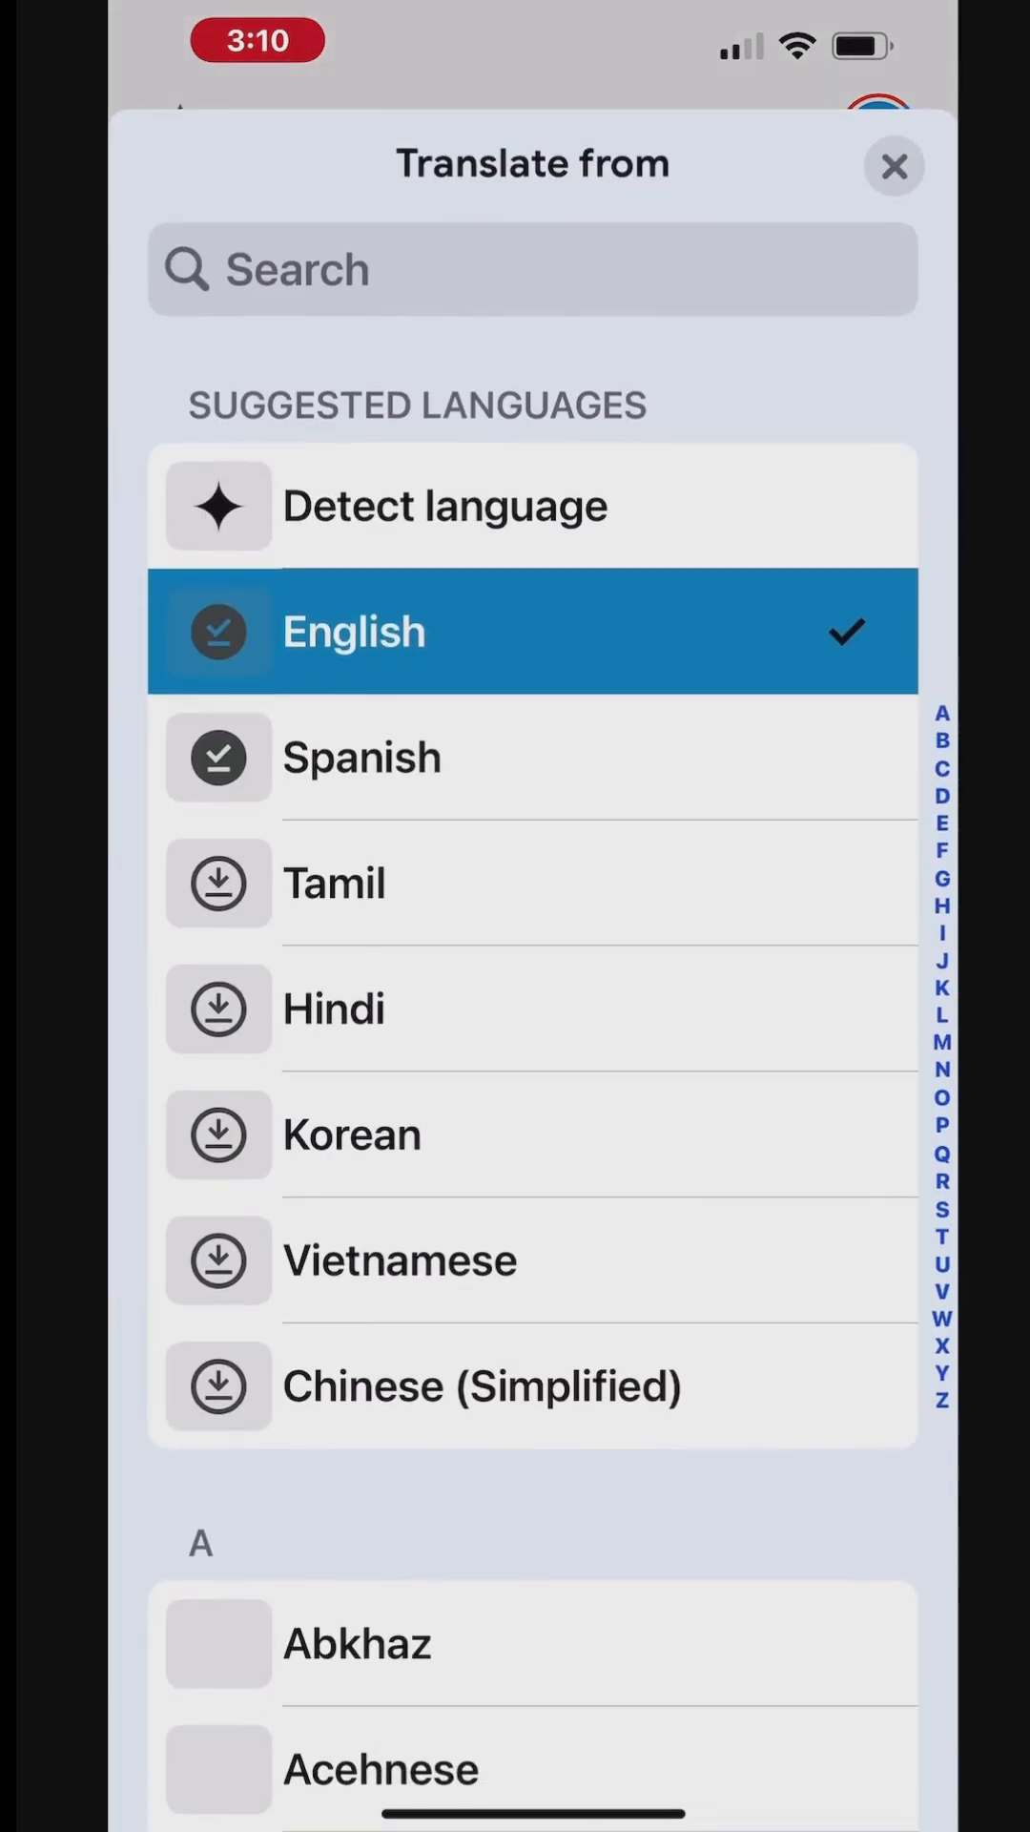
scroll("up", 3)
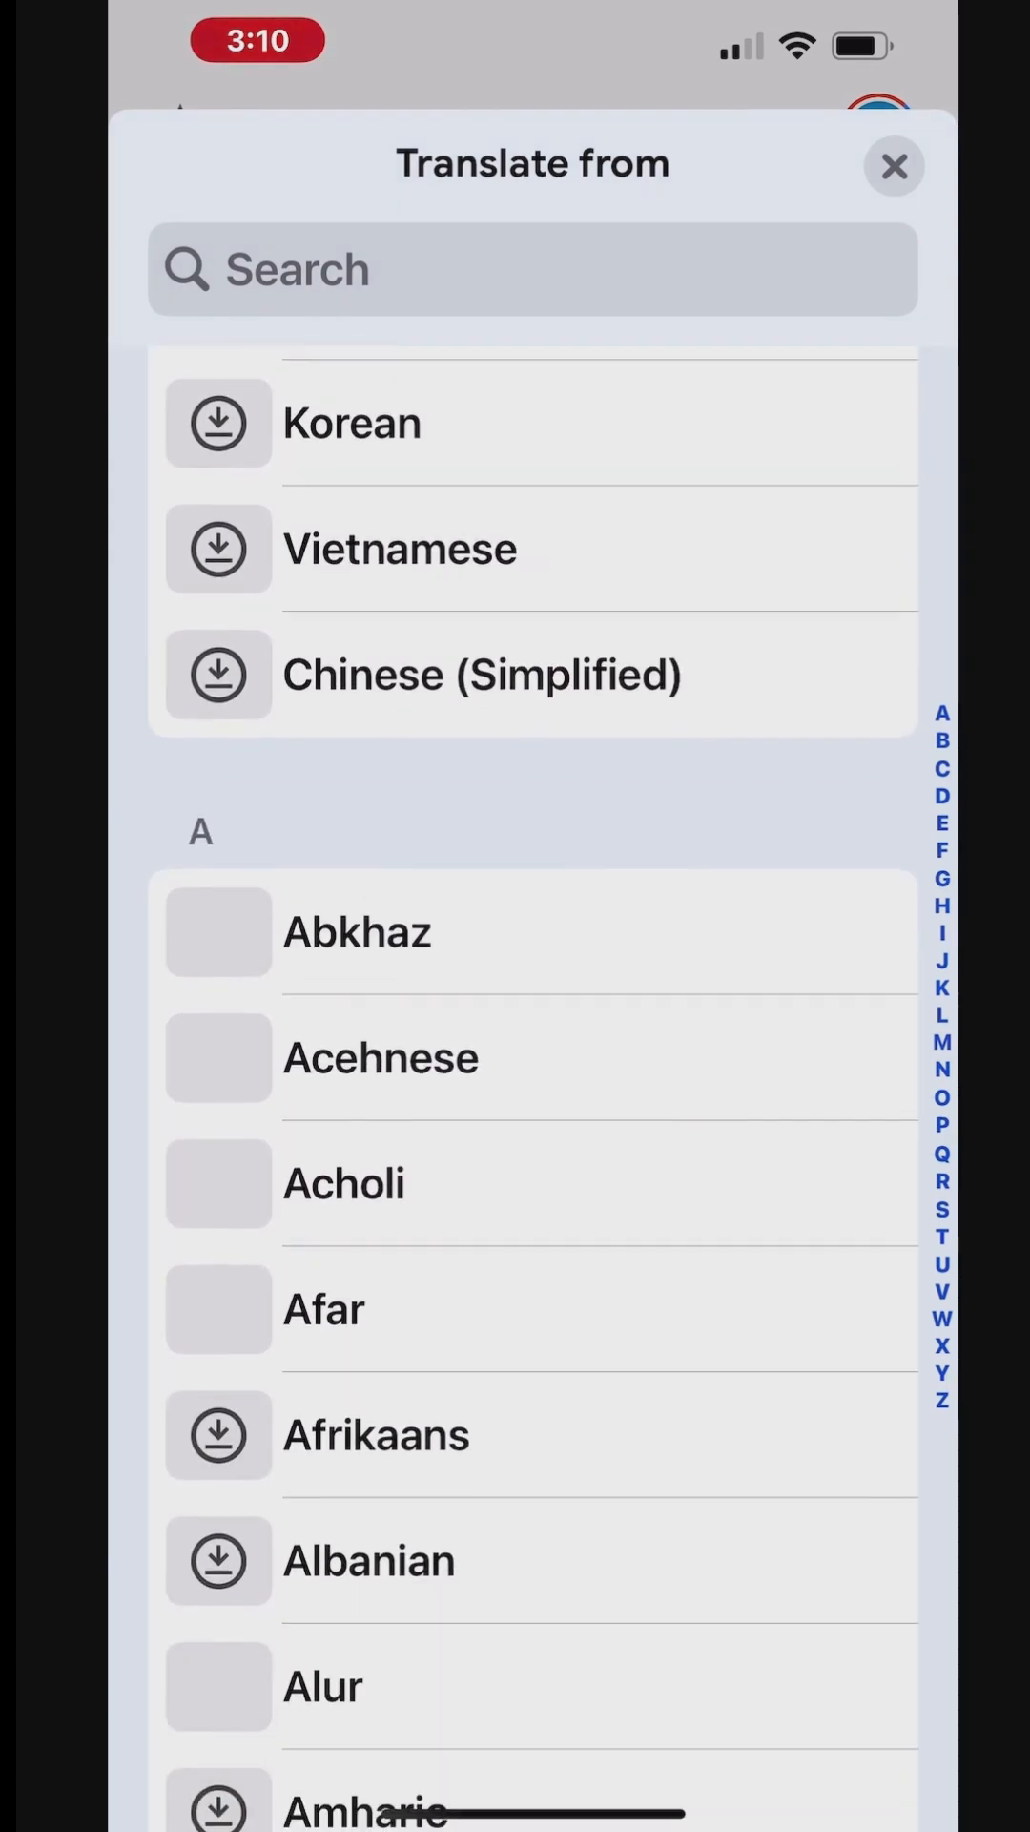
left_click(895, 165)
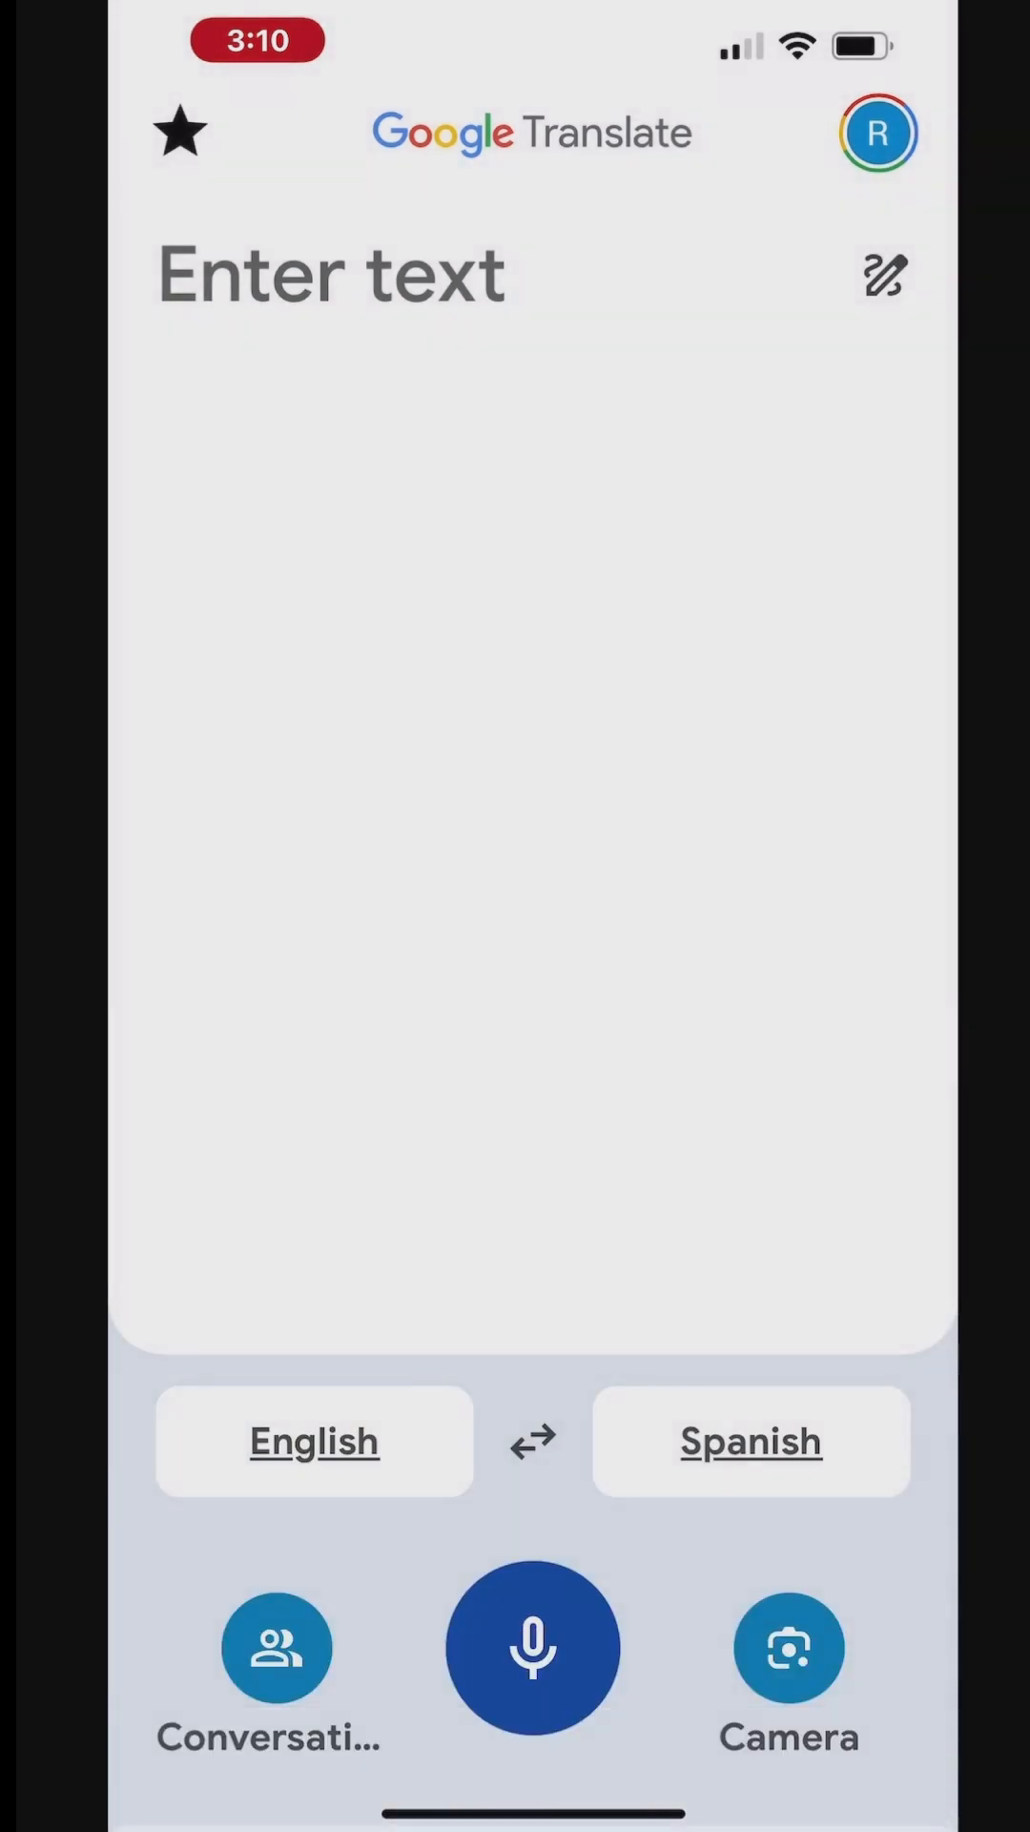
left_click(751, 1441)
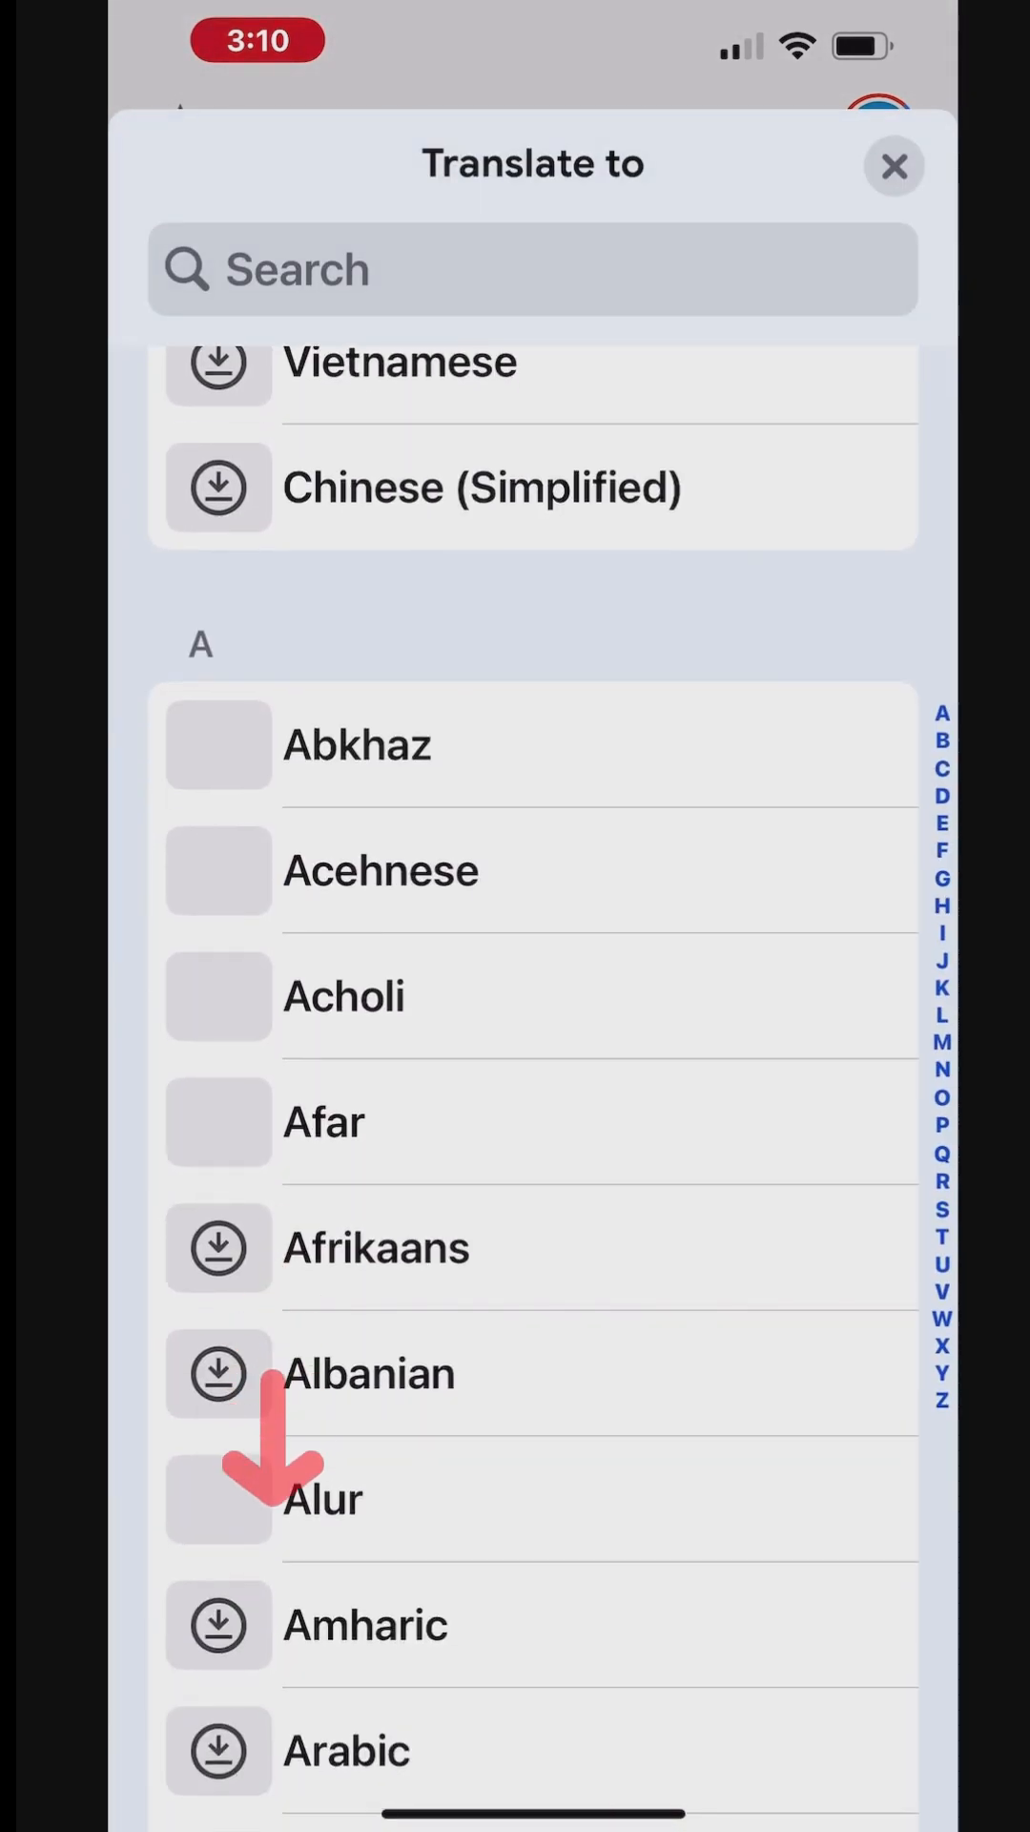
left_click(894, 166)
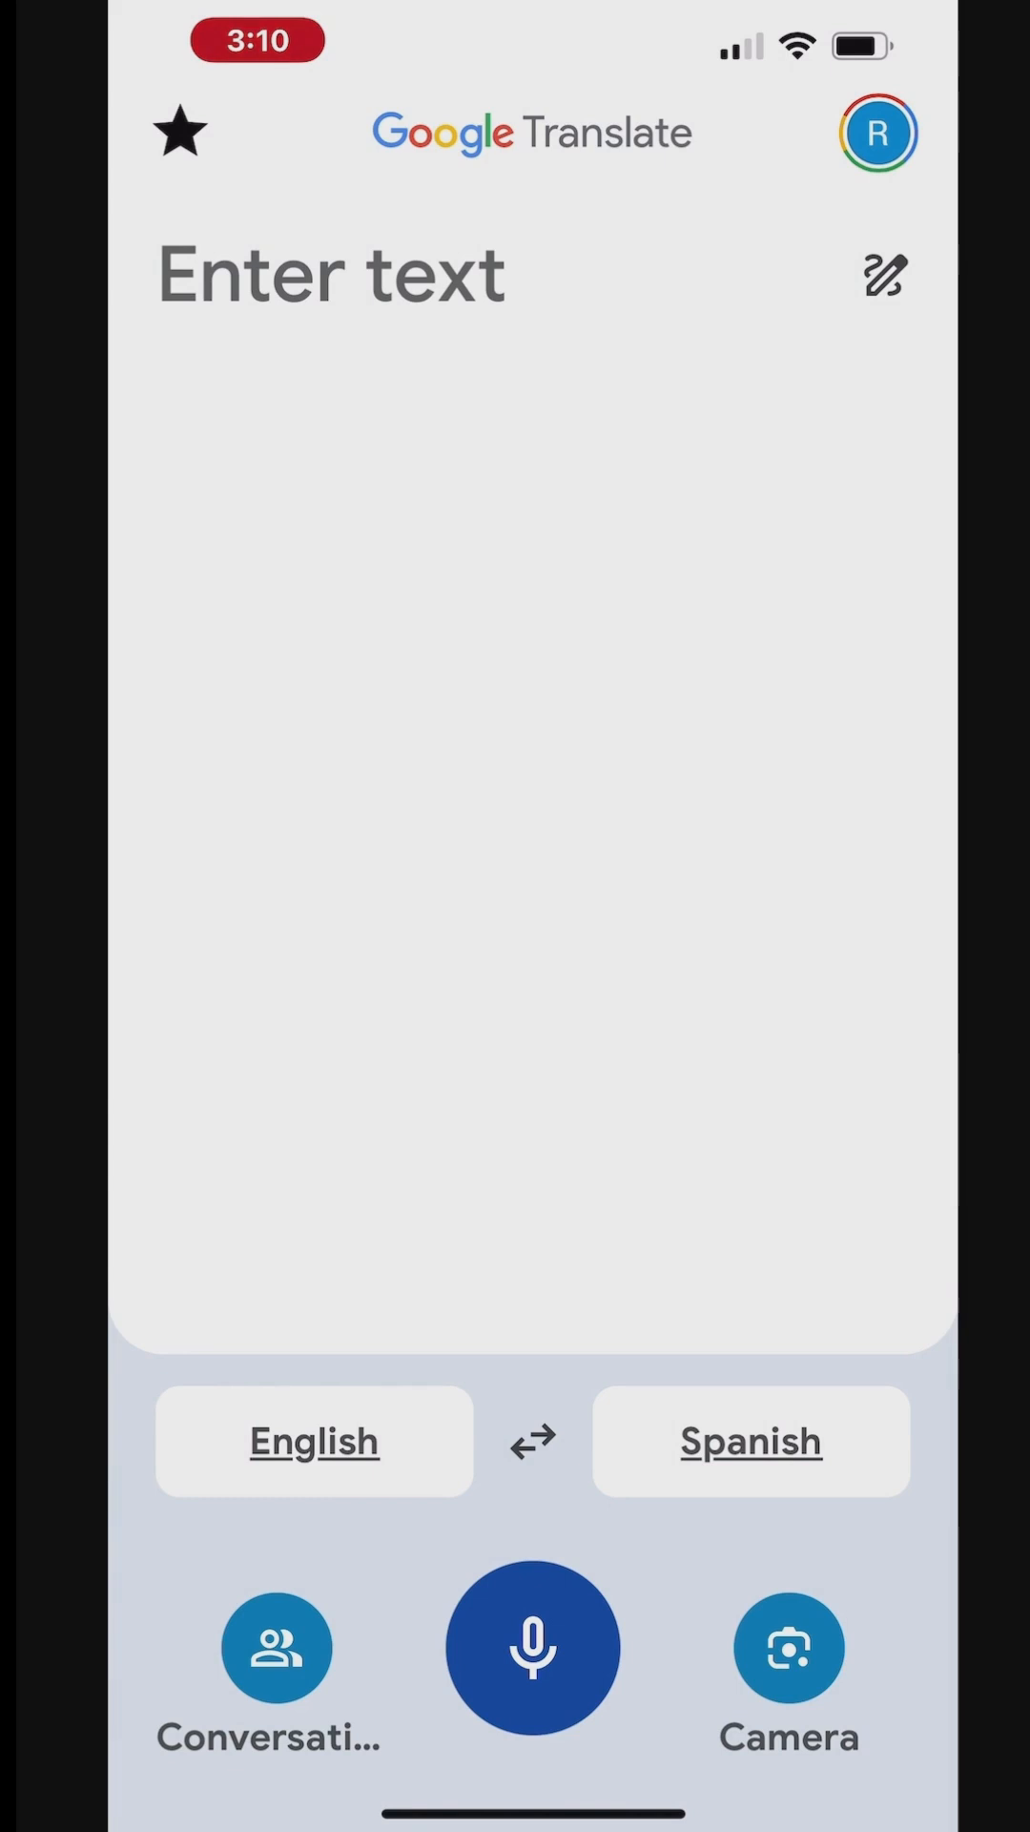
- Switch to conversation mode and translate the English speaker's lines about a nearby bus stop
left_click(277, 1648)
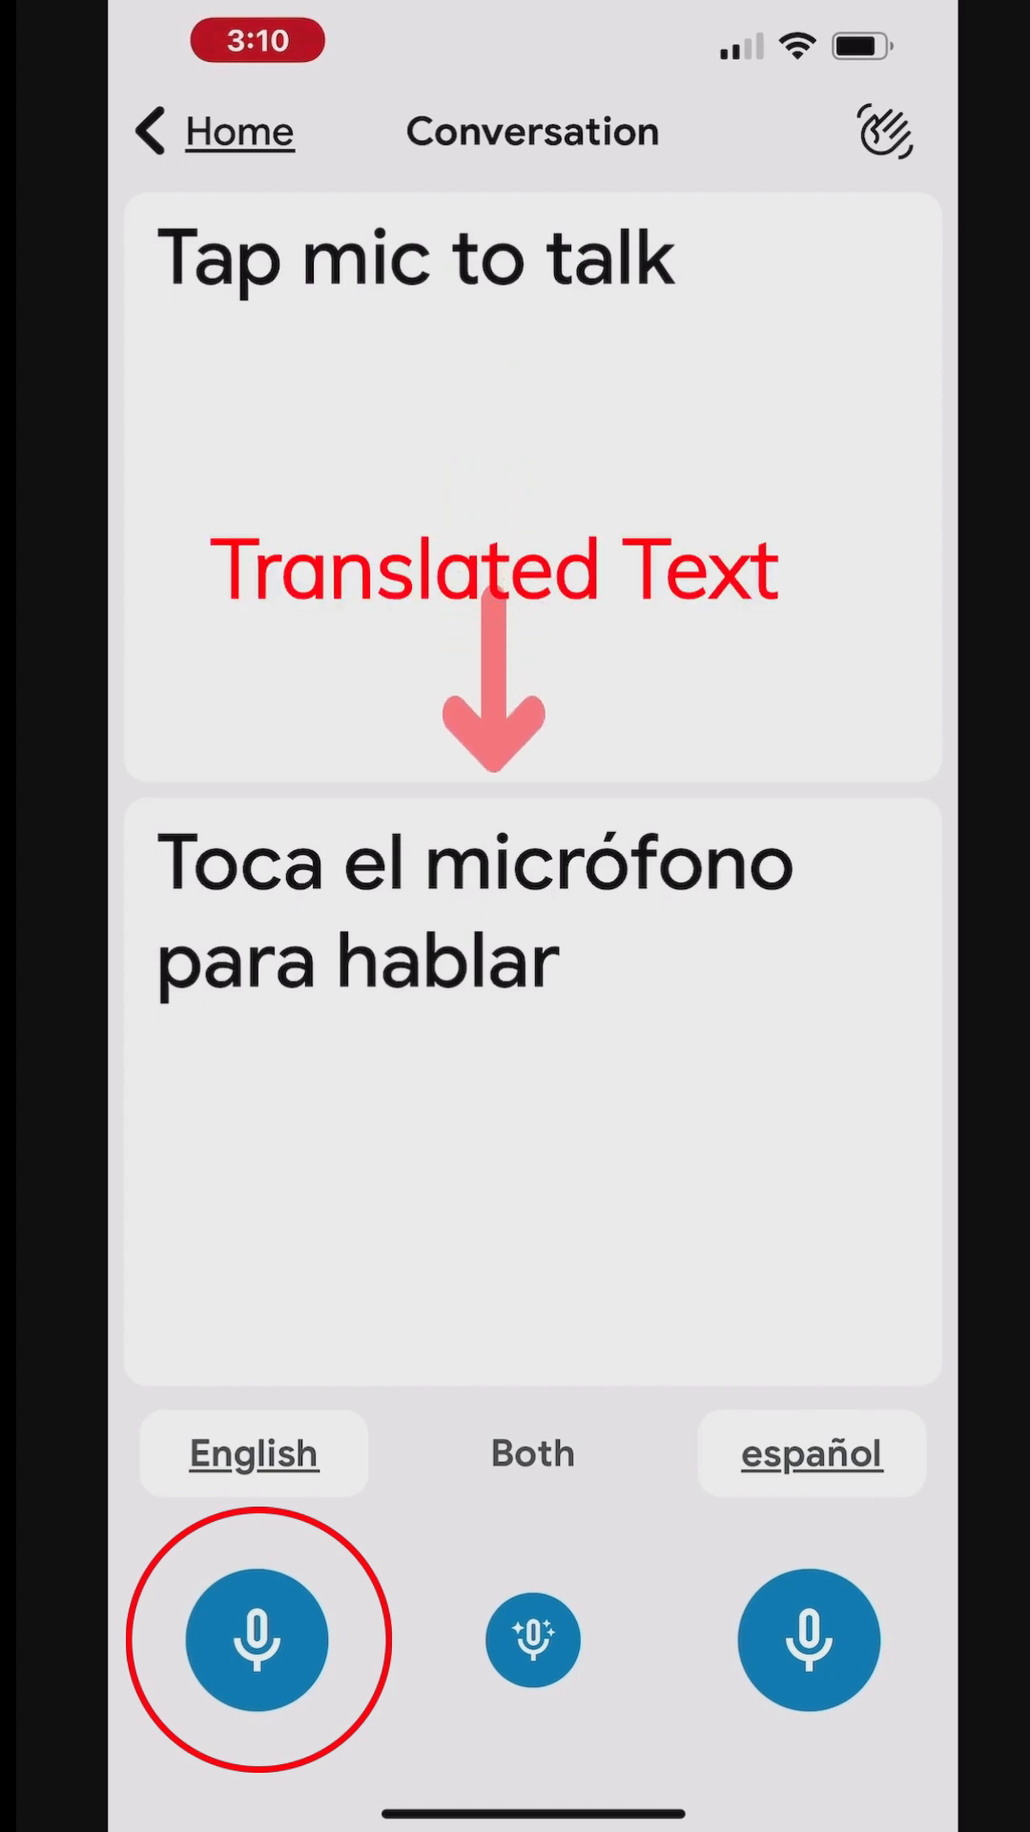
left_click(256, 1640)
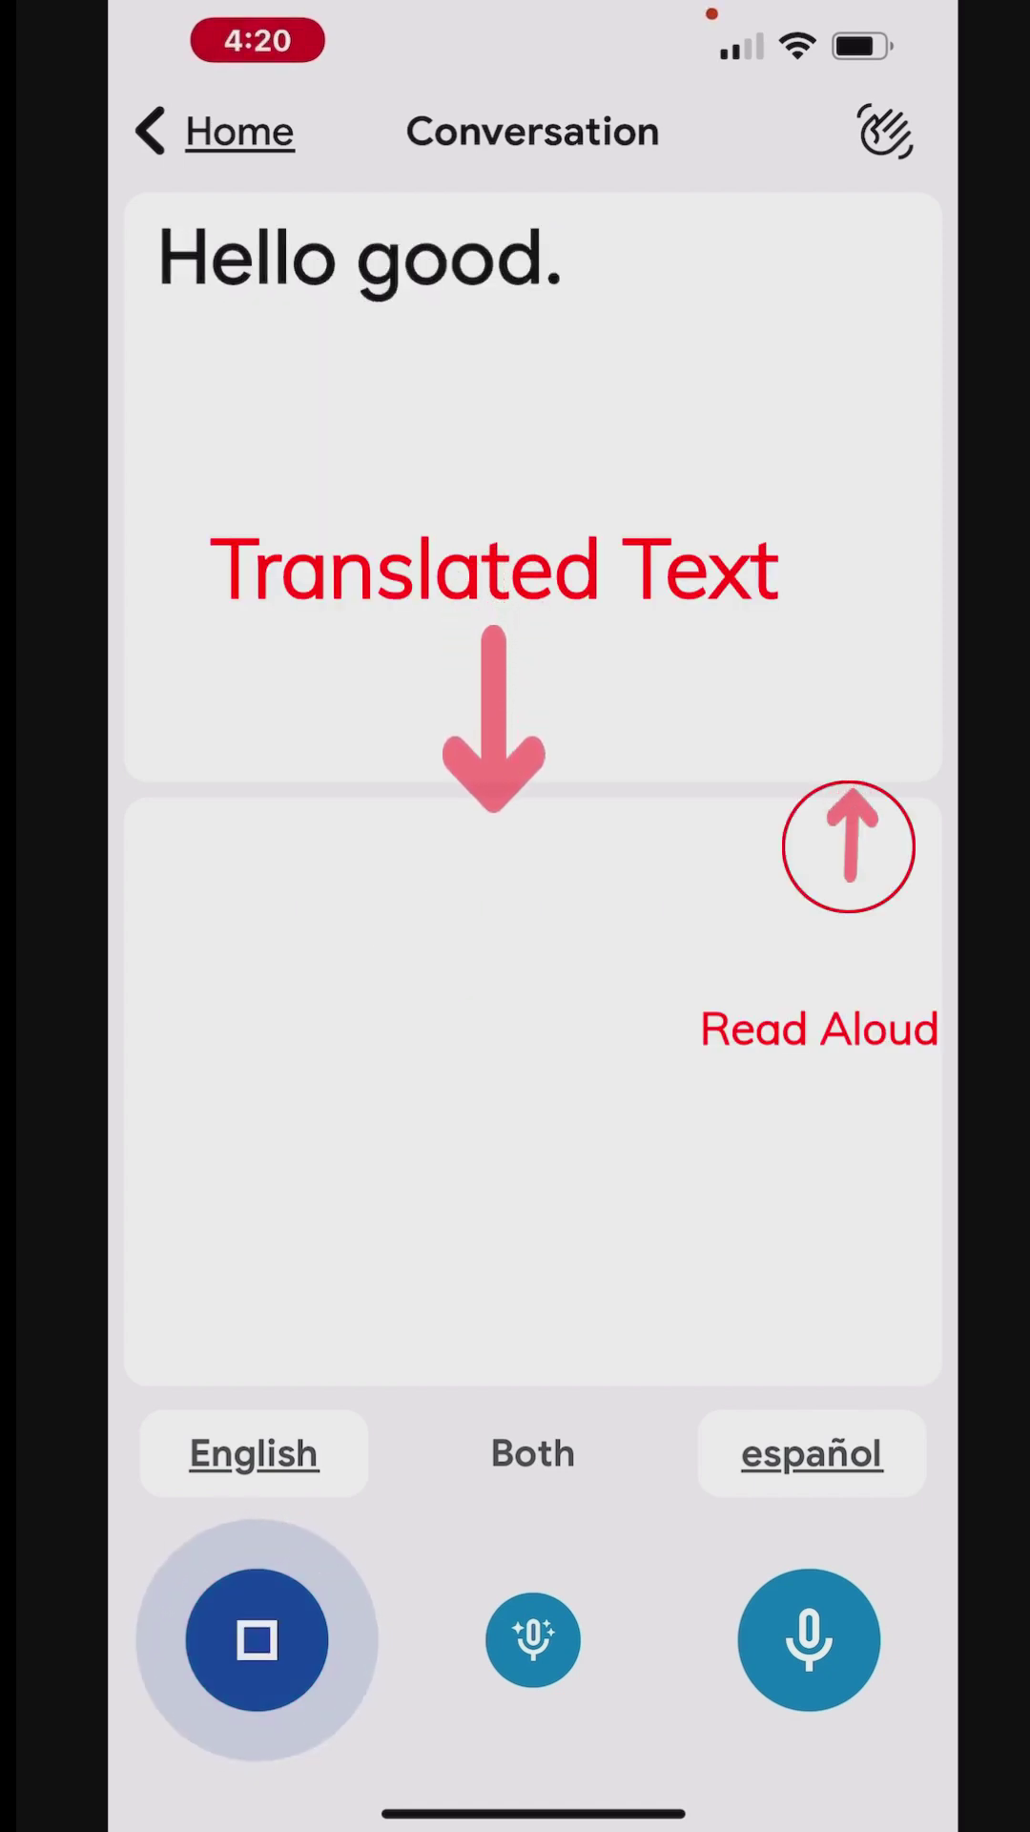
left_click(848, 846)
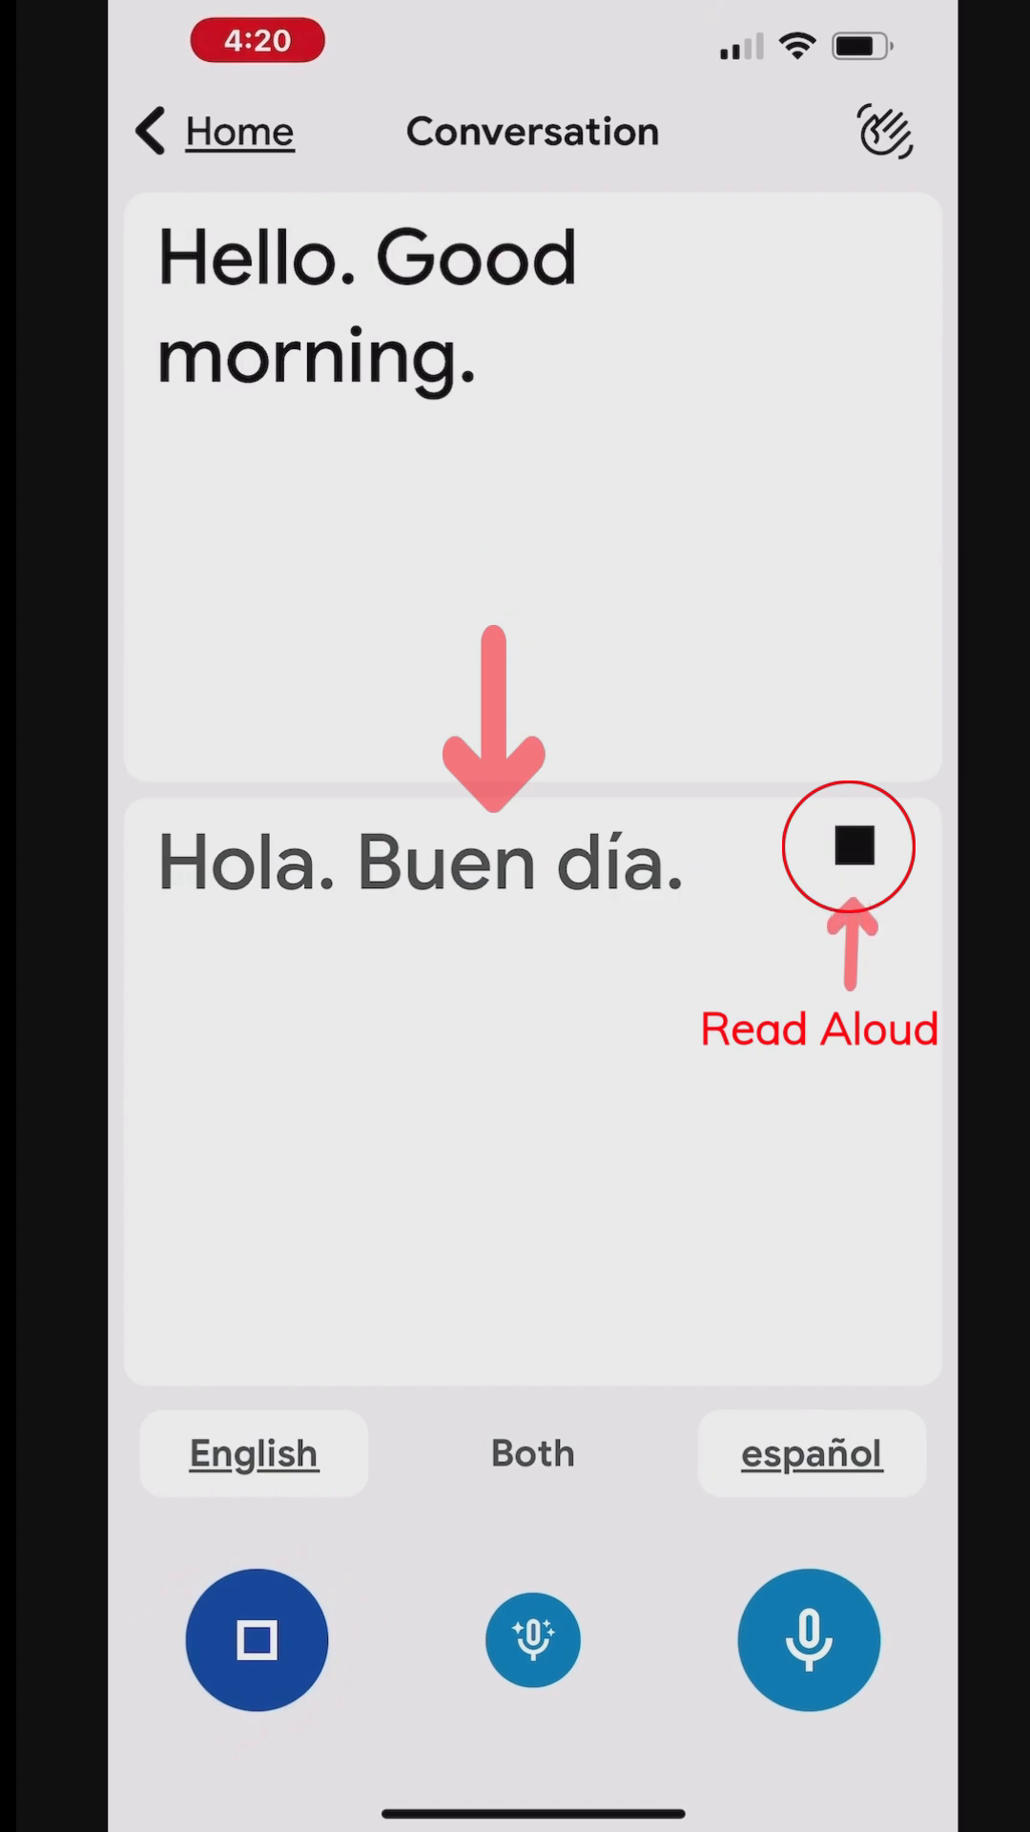
left_click(849, 846)
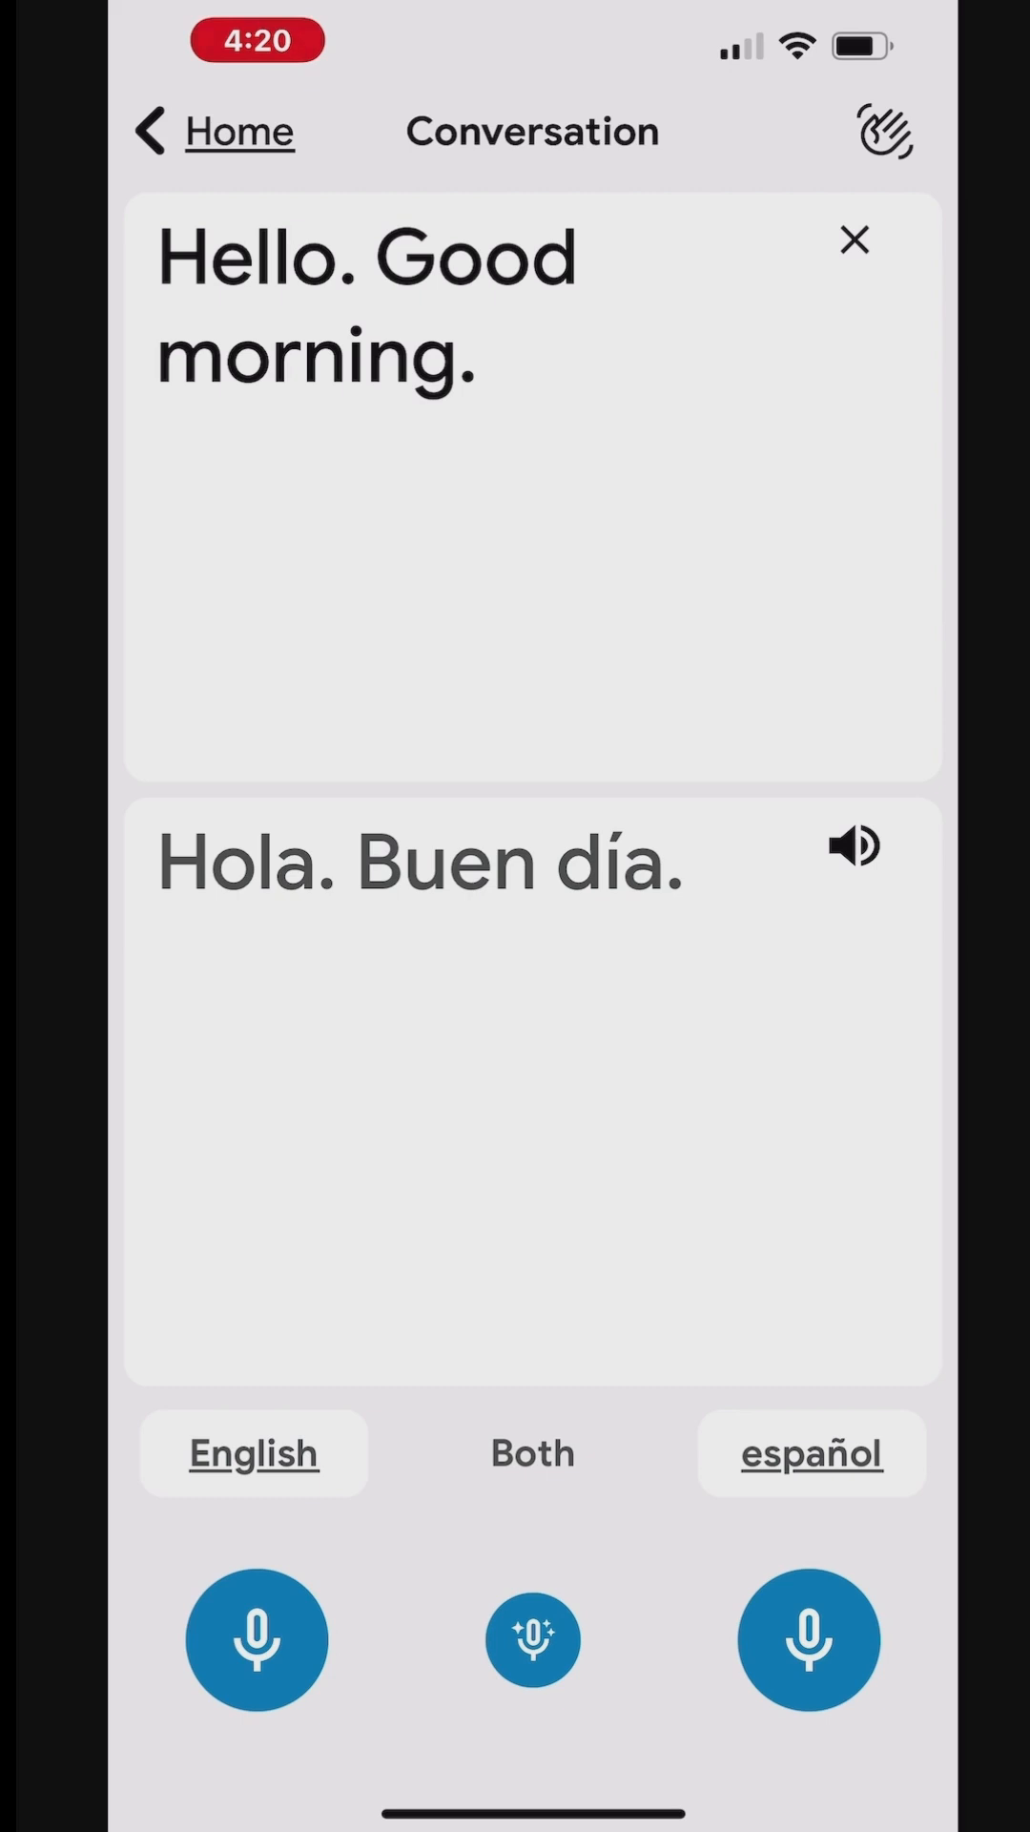
left_click(255, 1639)
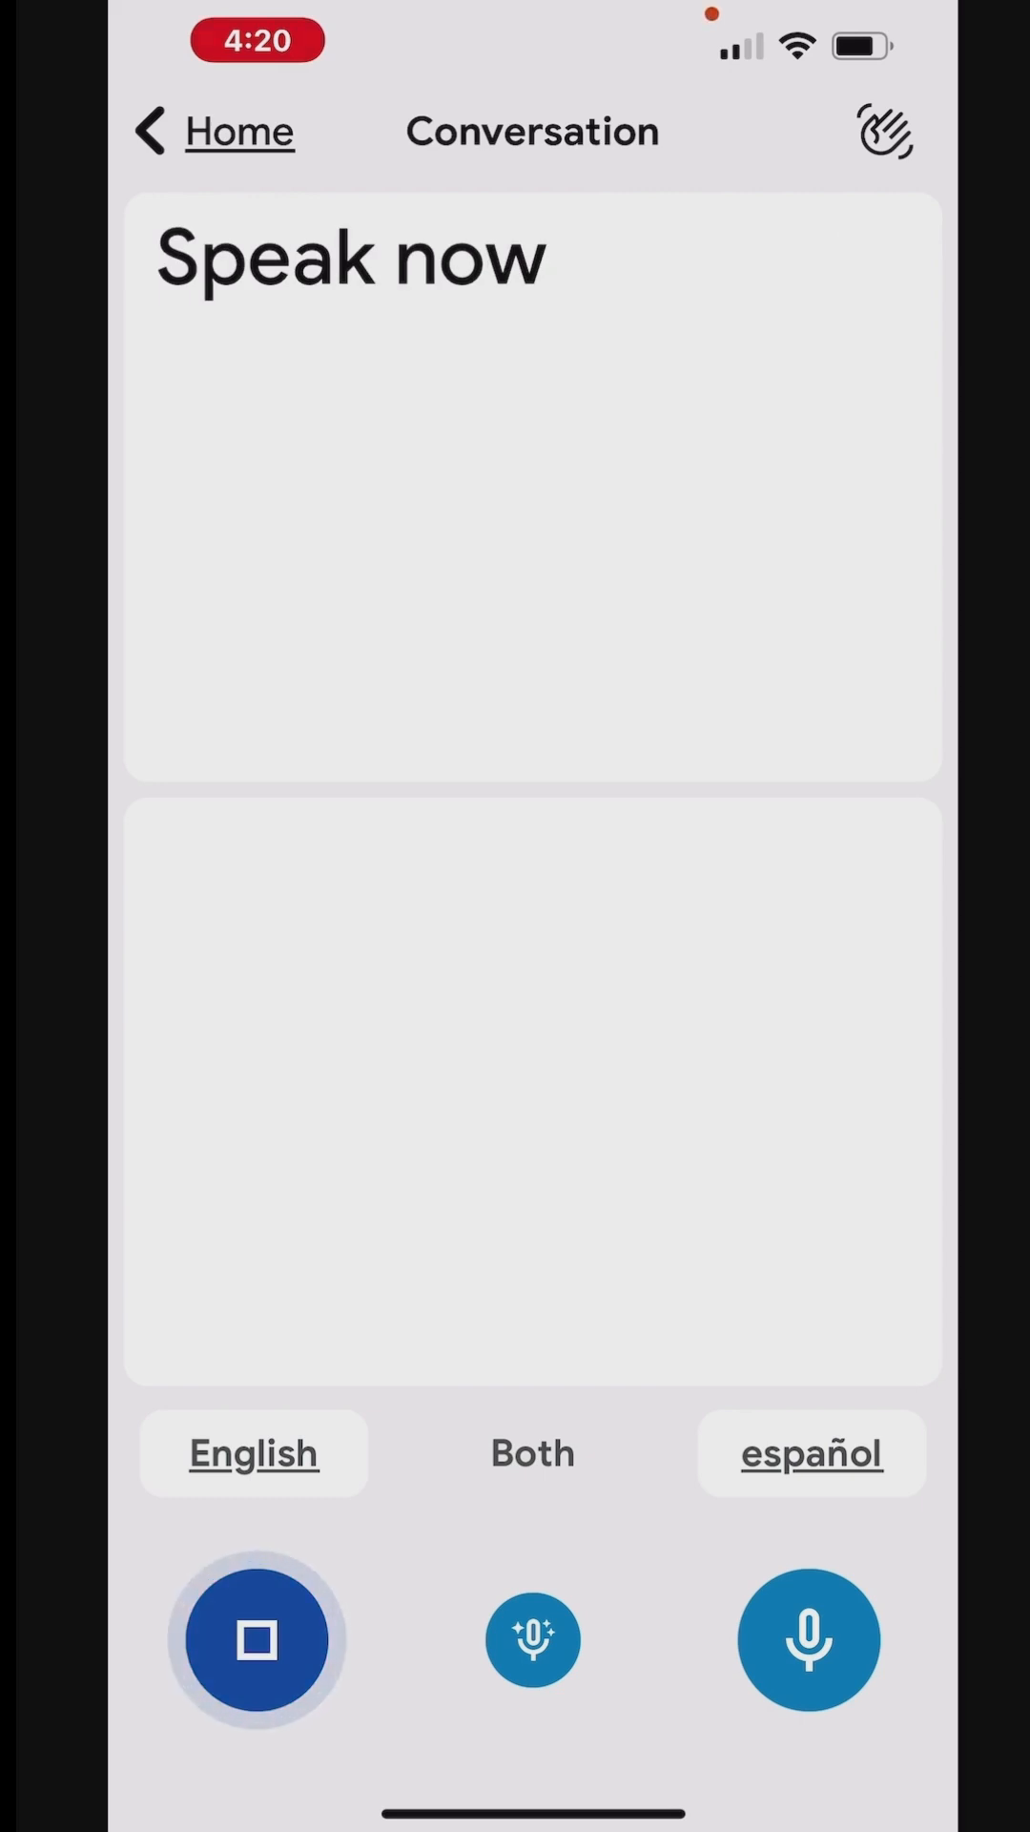
left_click(808, 1639)
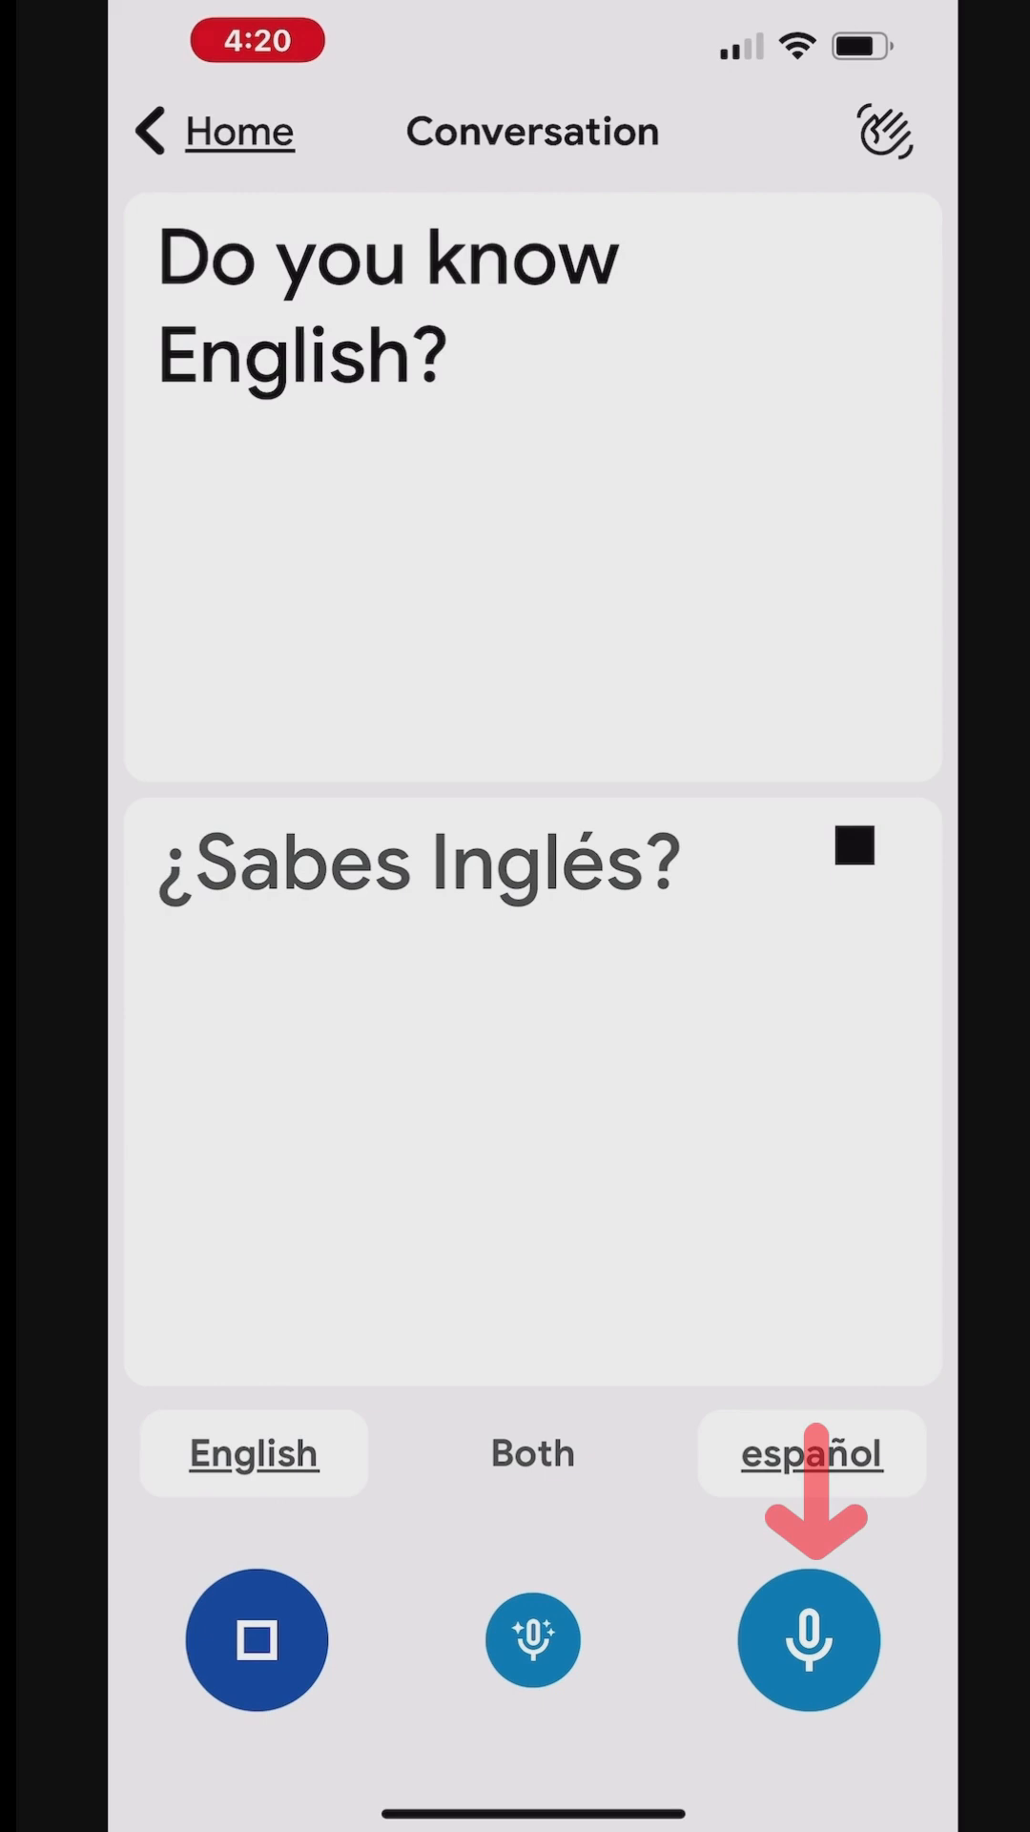
- Record and translate the Spanish speaker's reply
left_click(255, 1639)
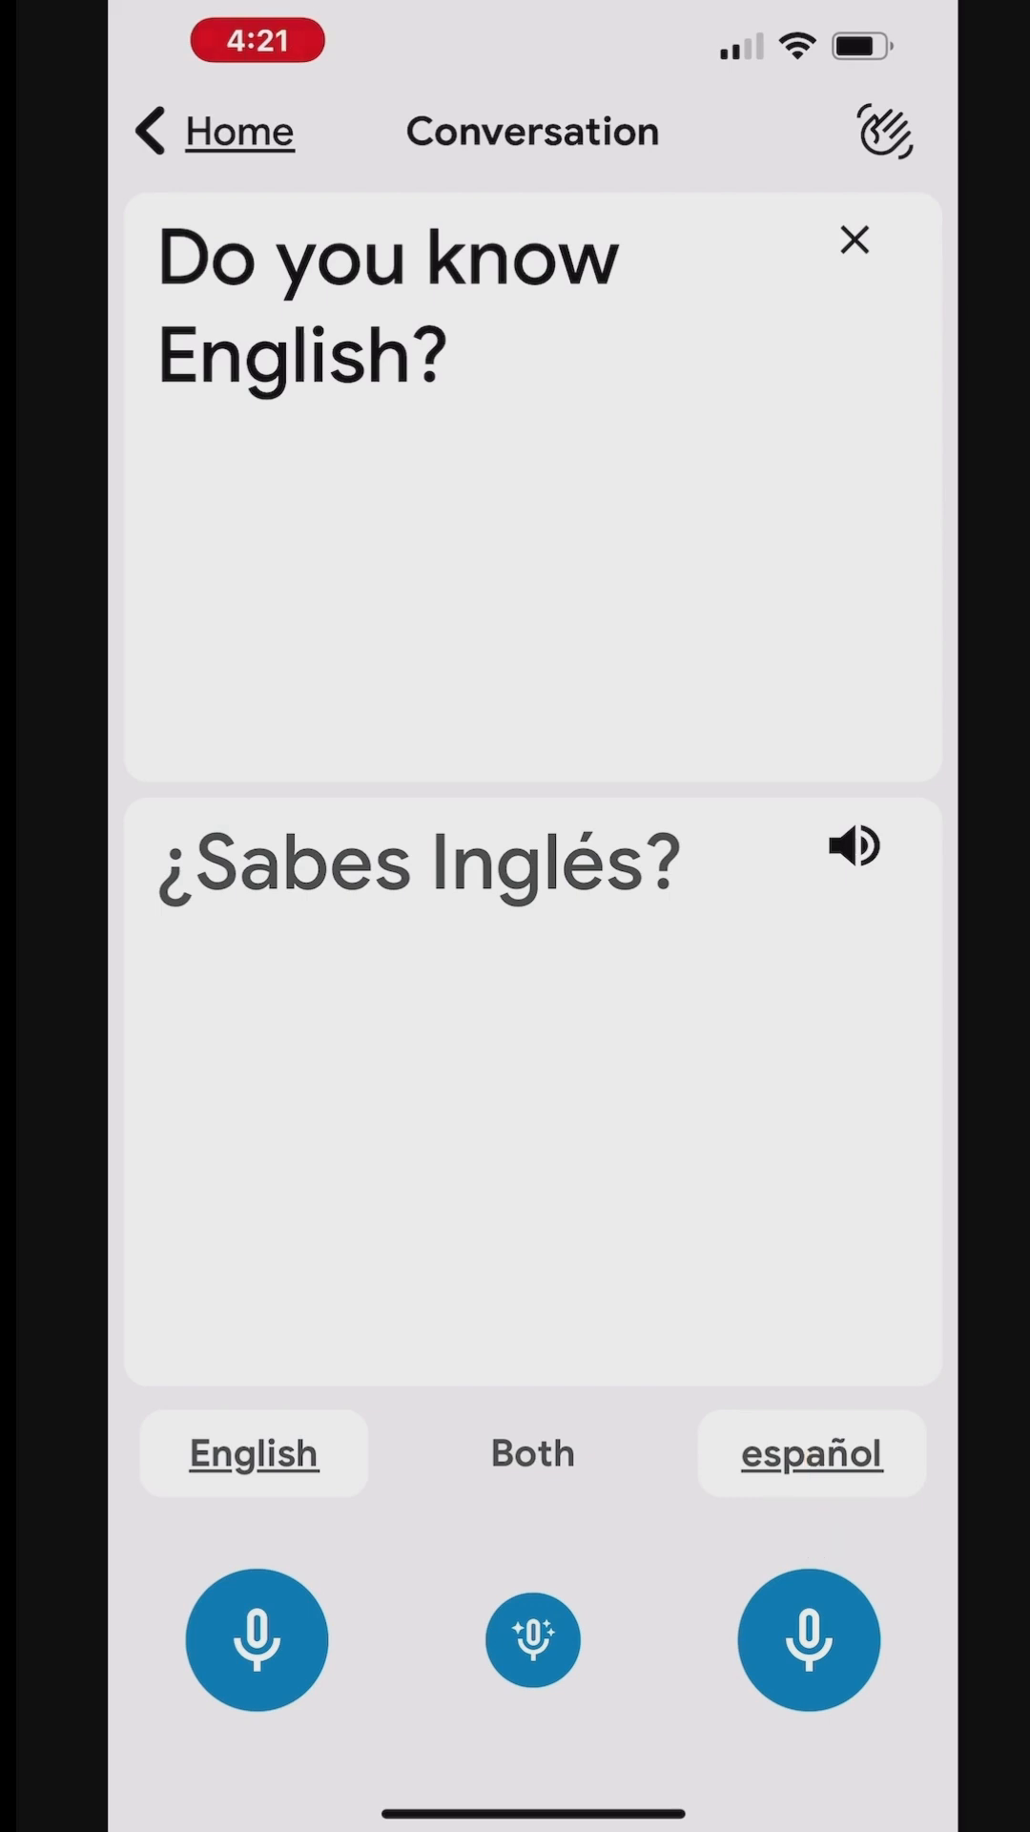
left_click(807, 1639)
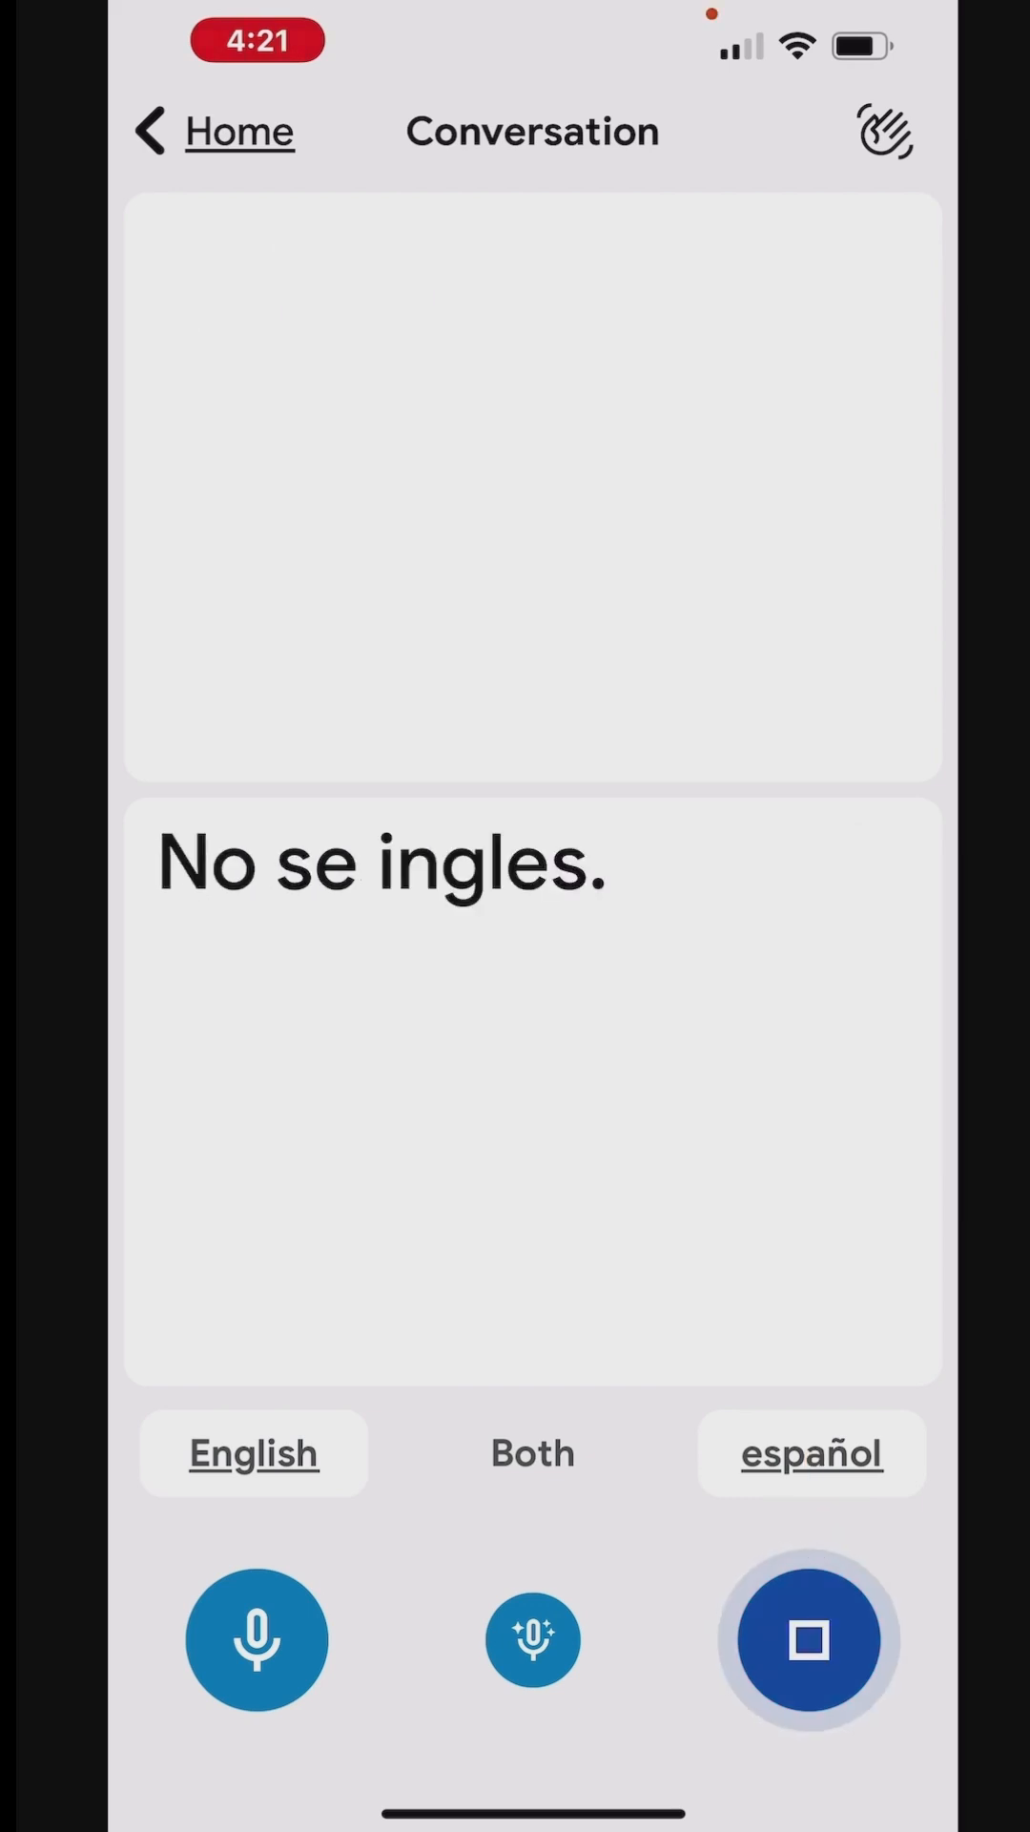
left_click(806, 1639)
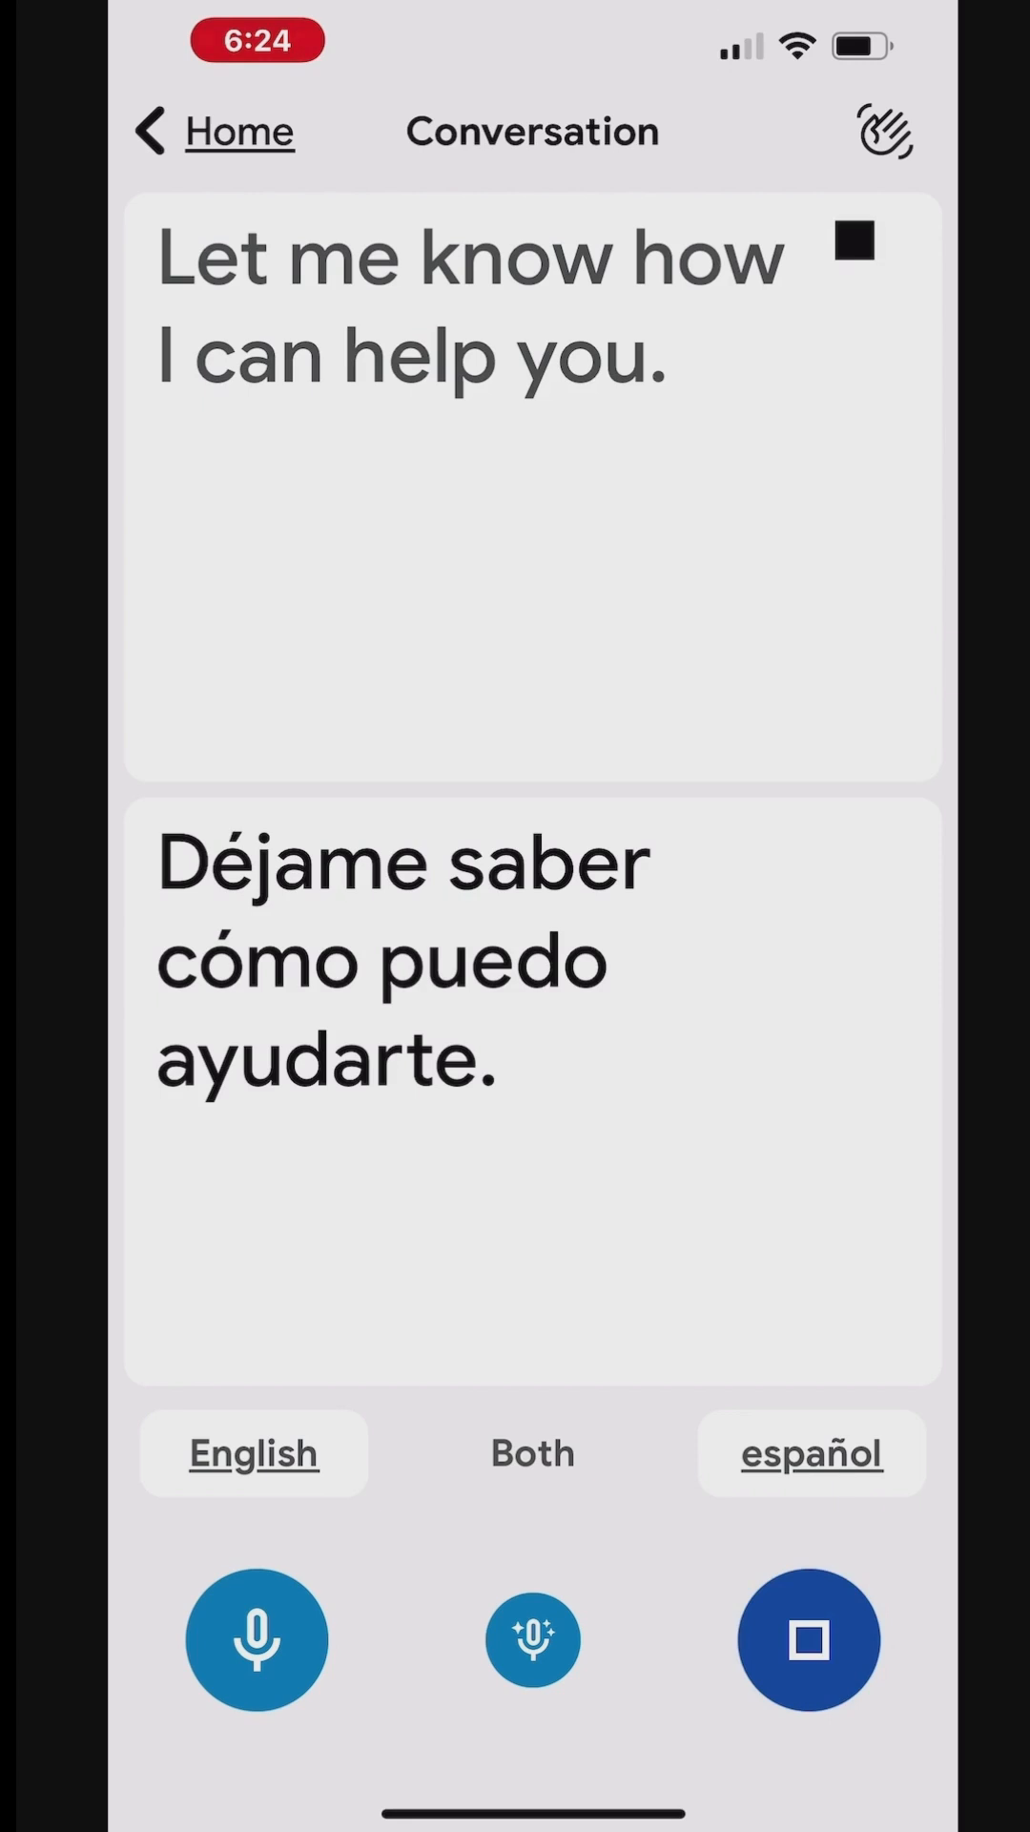
left_click(807, 1638)
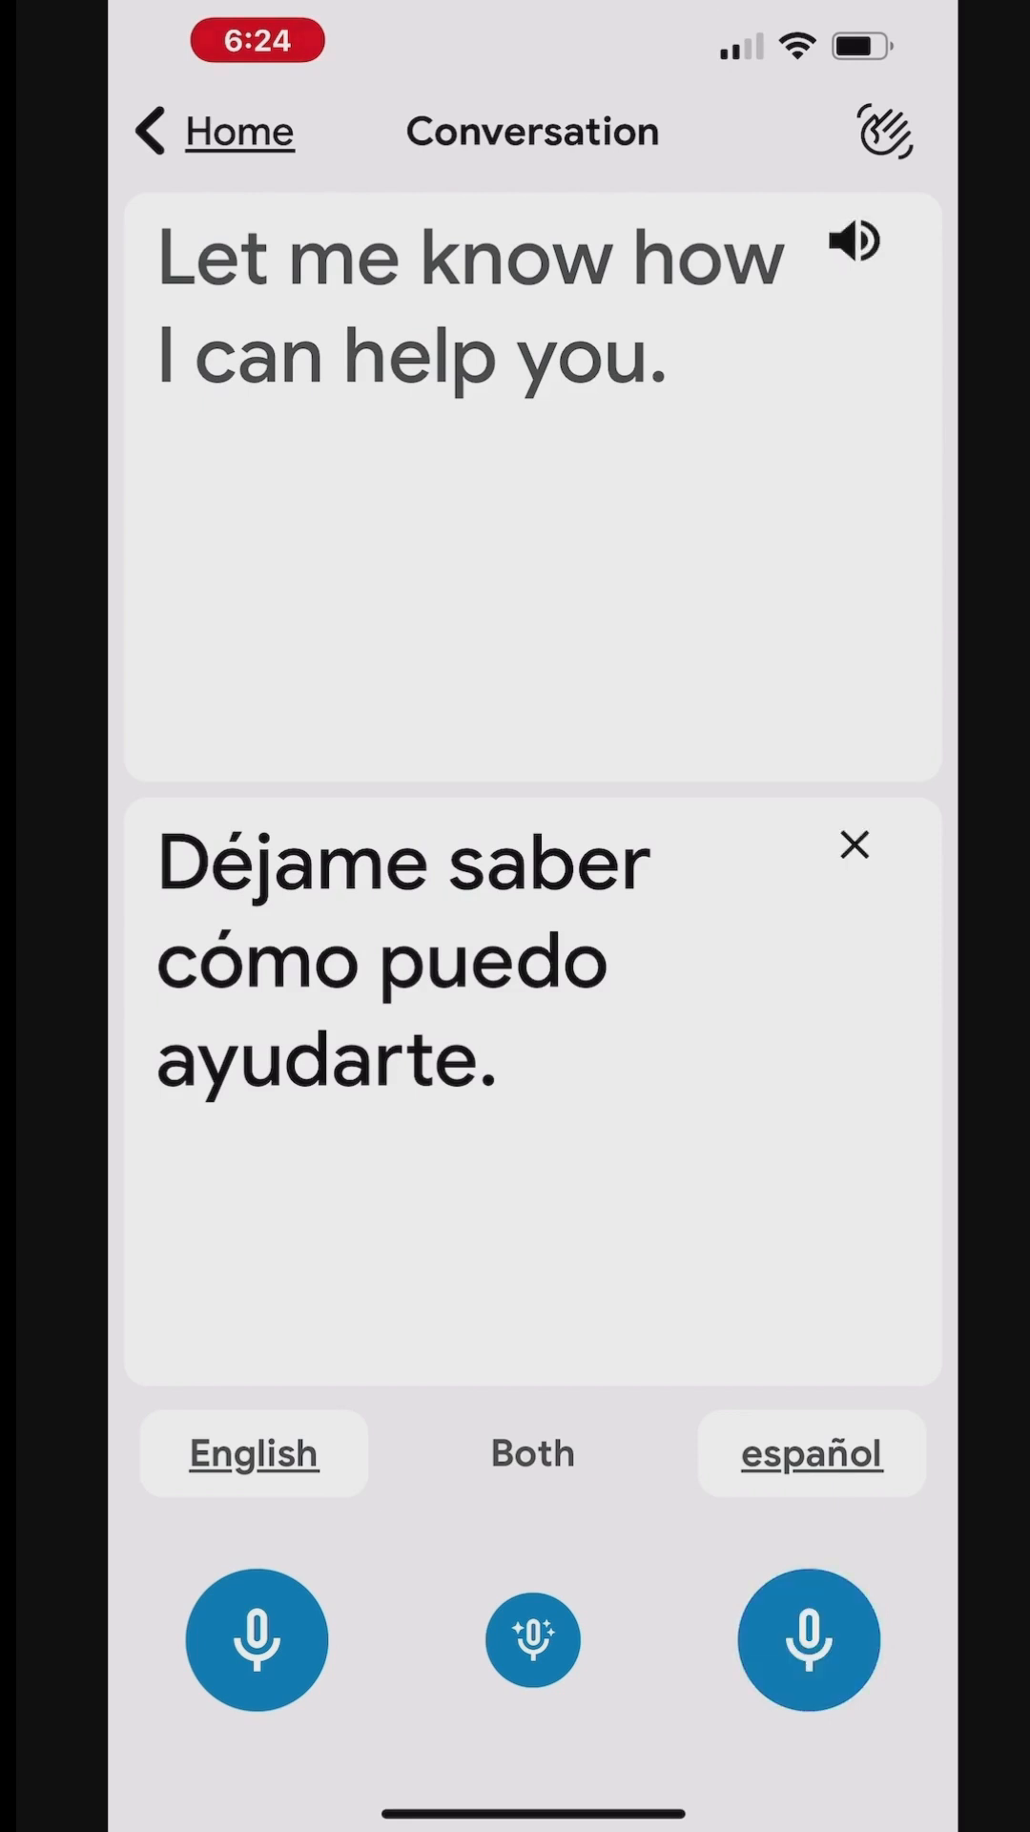
- Translate a follow-up English question and the Spanish directions to the bus stop
left_click(256, 1638)
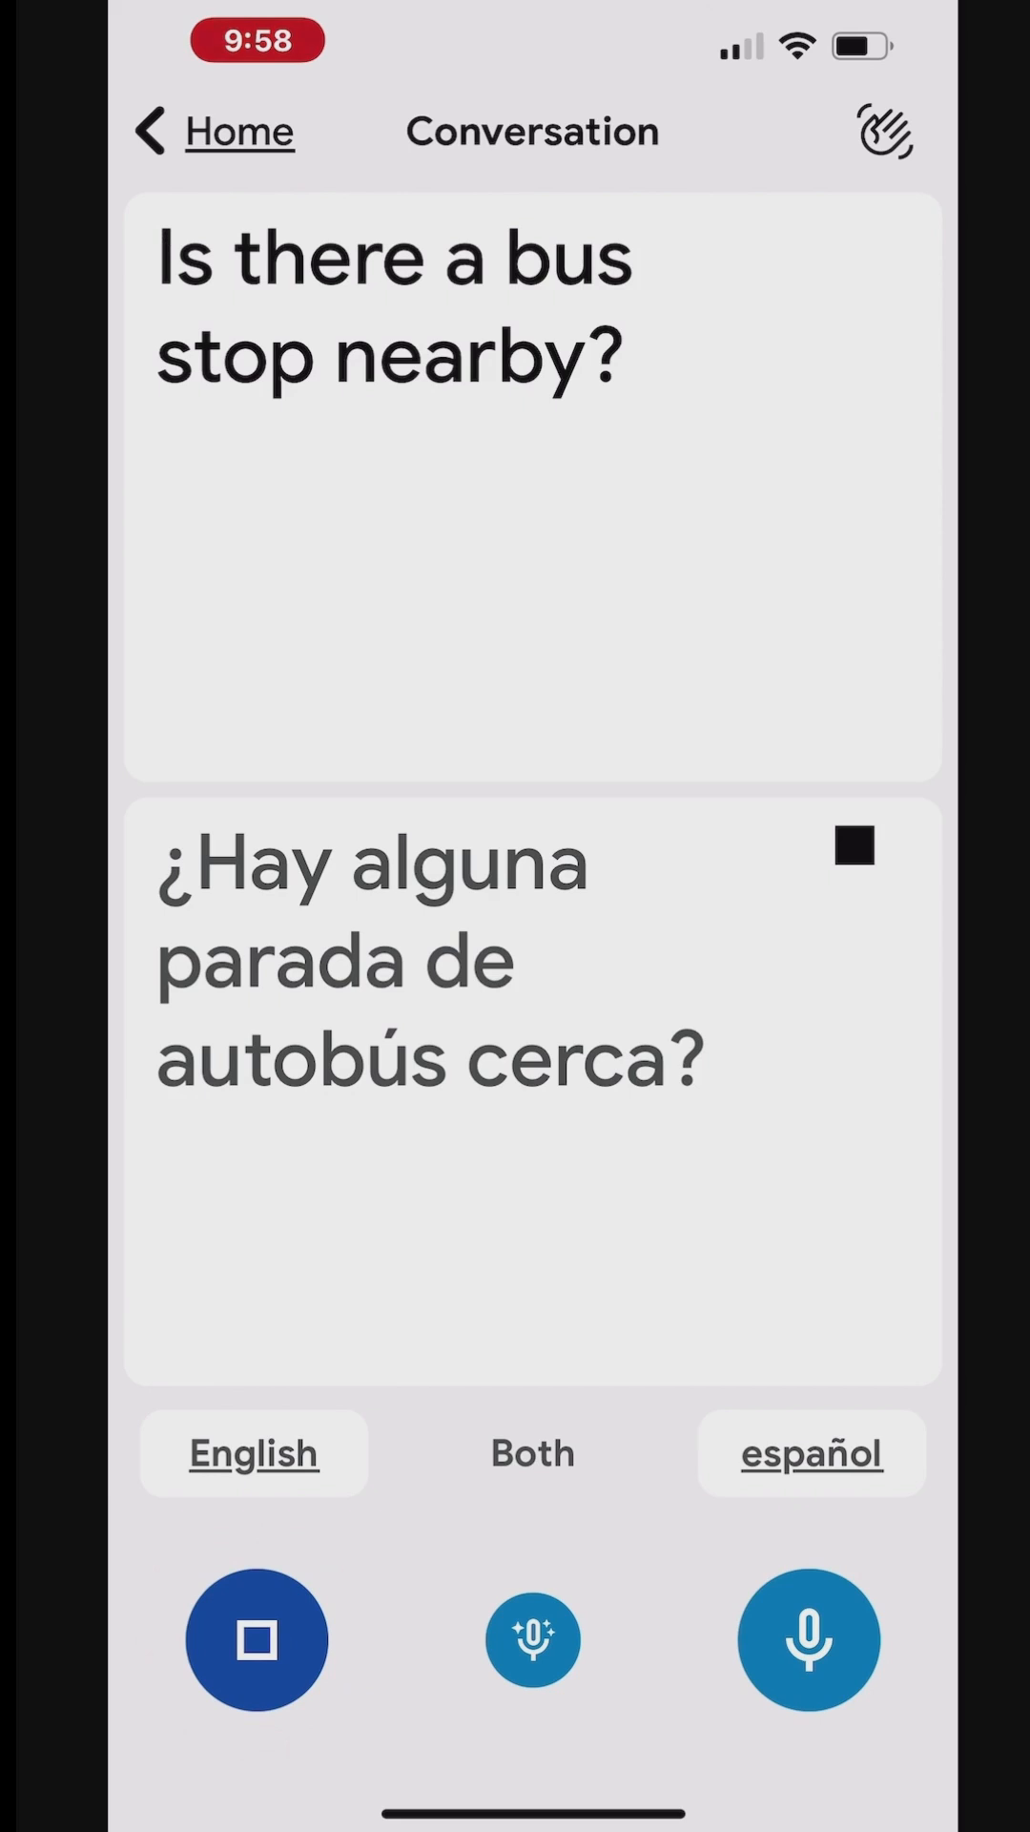
left_click(256, 1638)
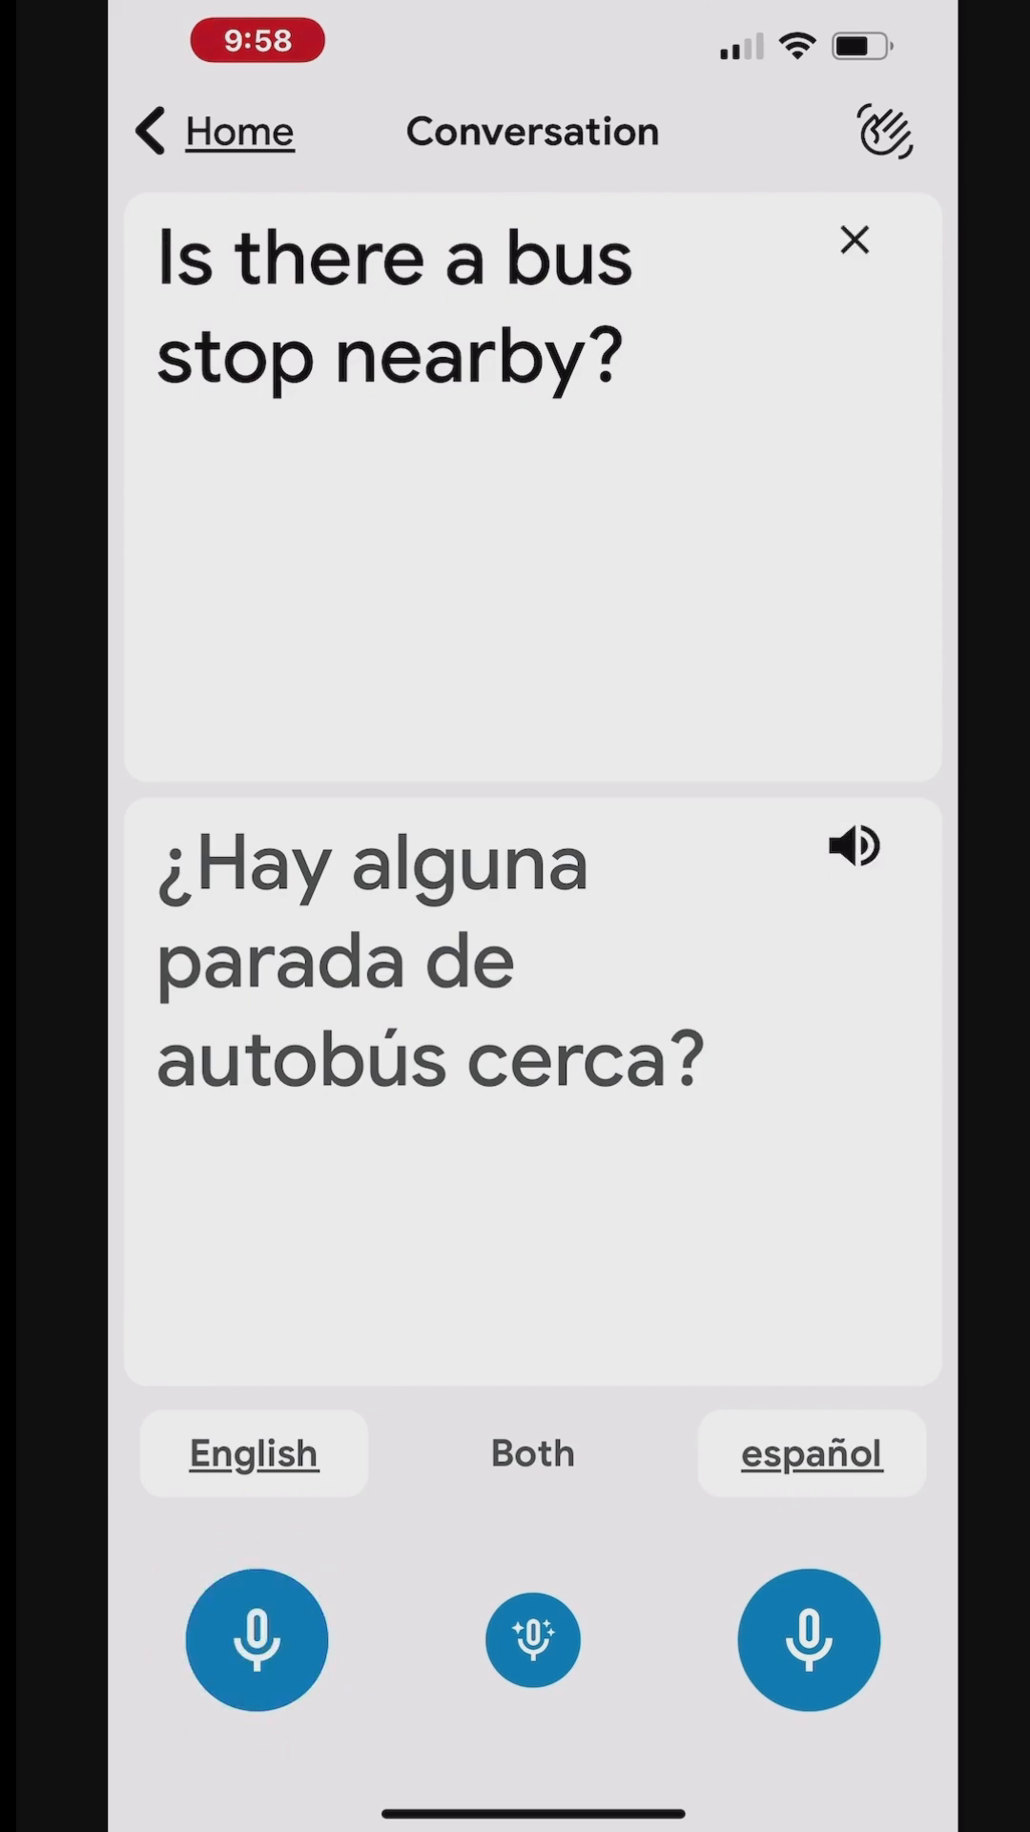
left_click(809, 1640)
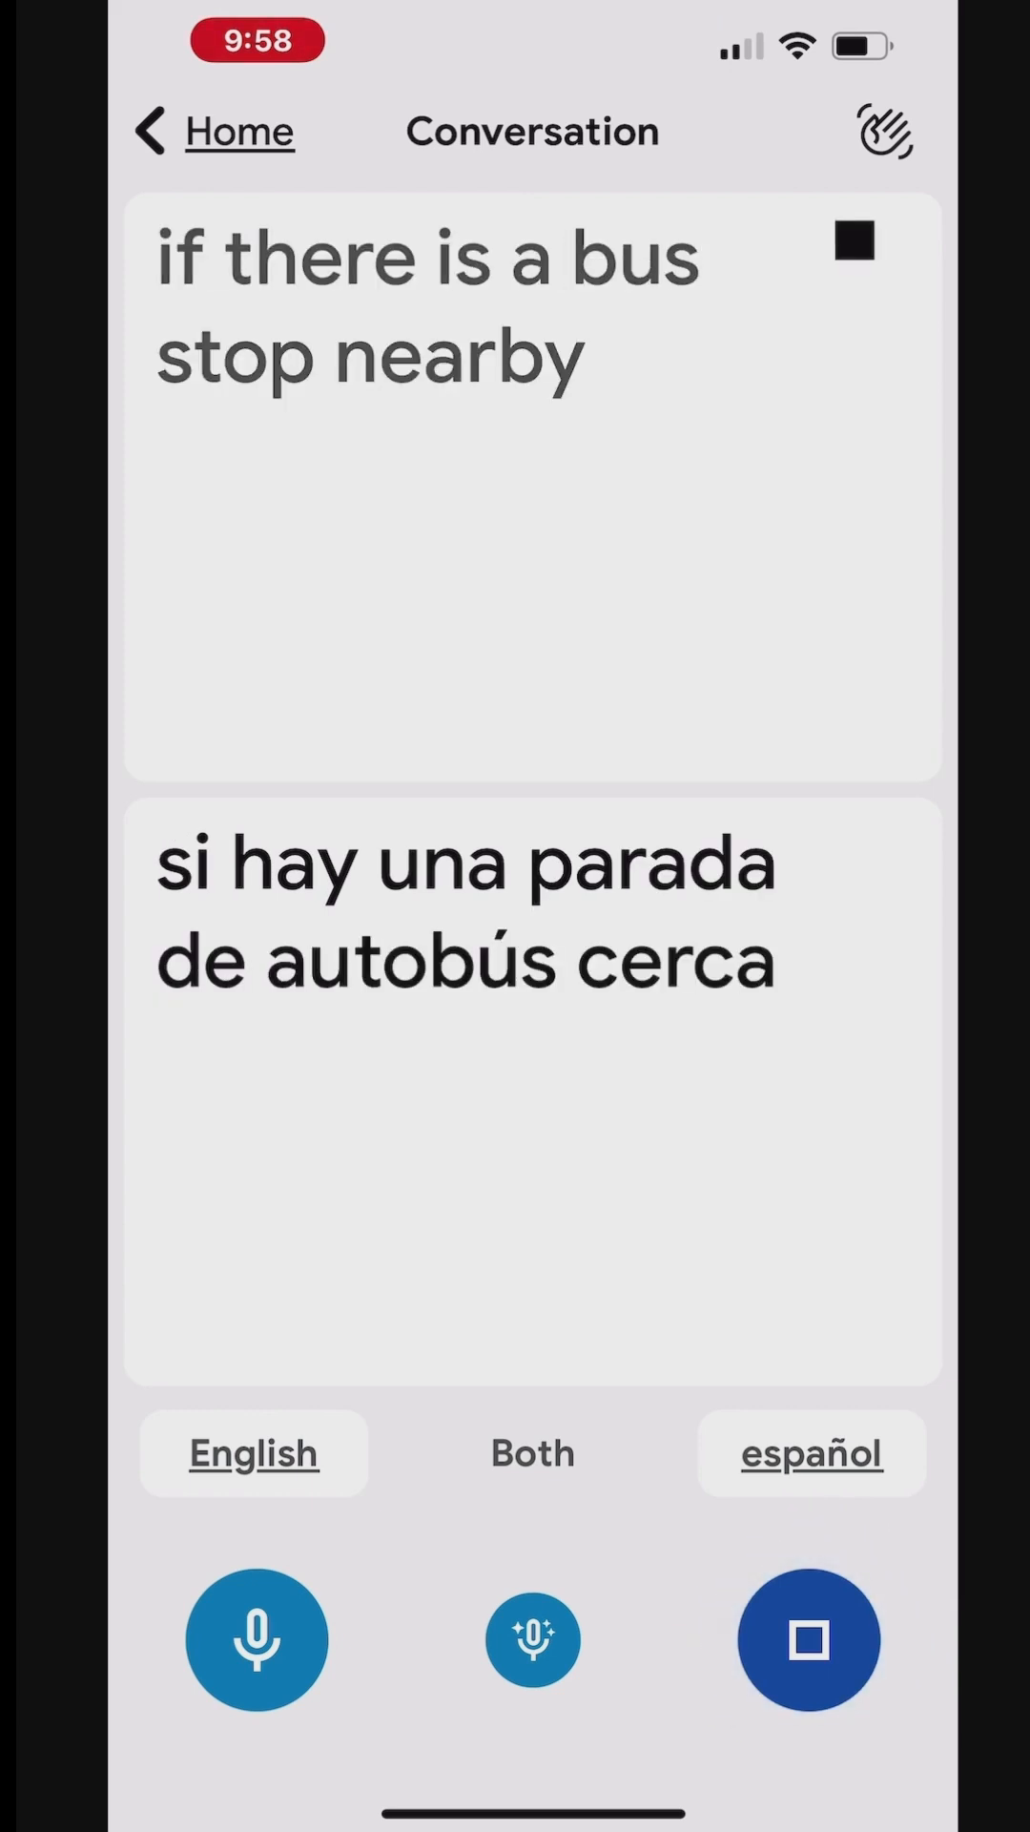
left_click(807, 1638)
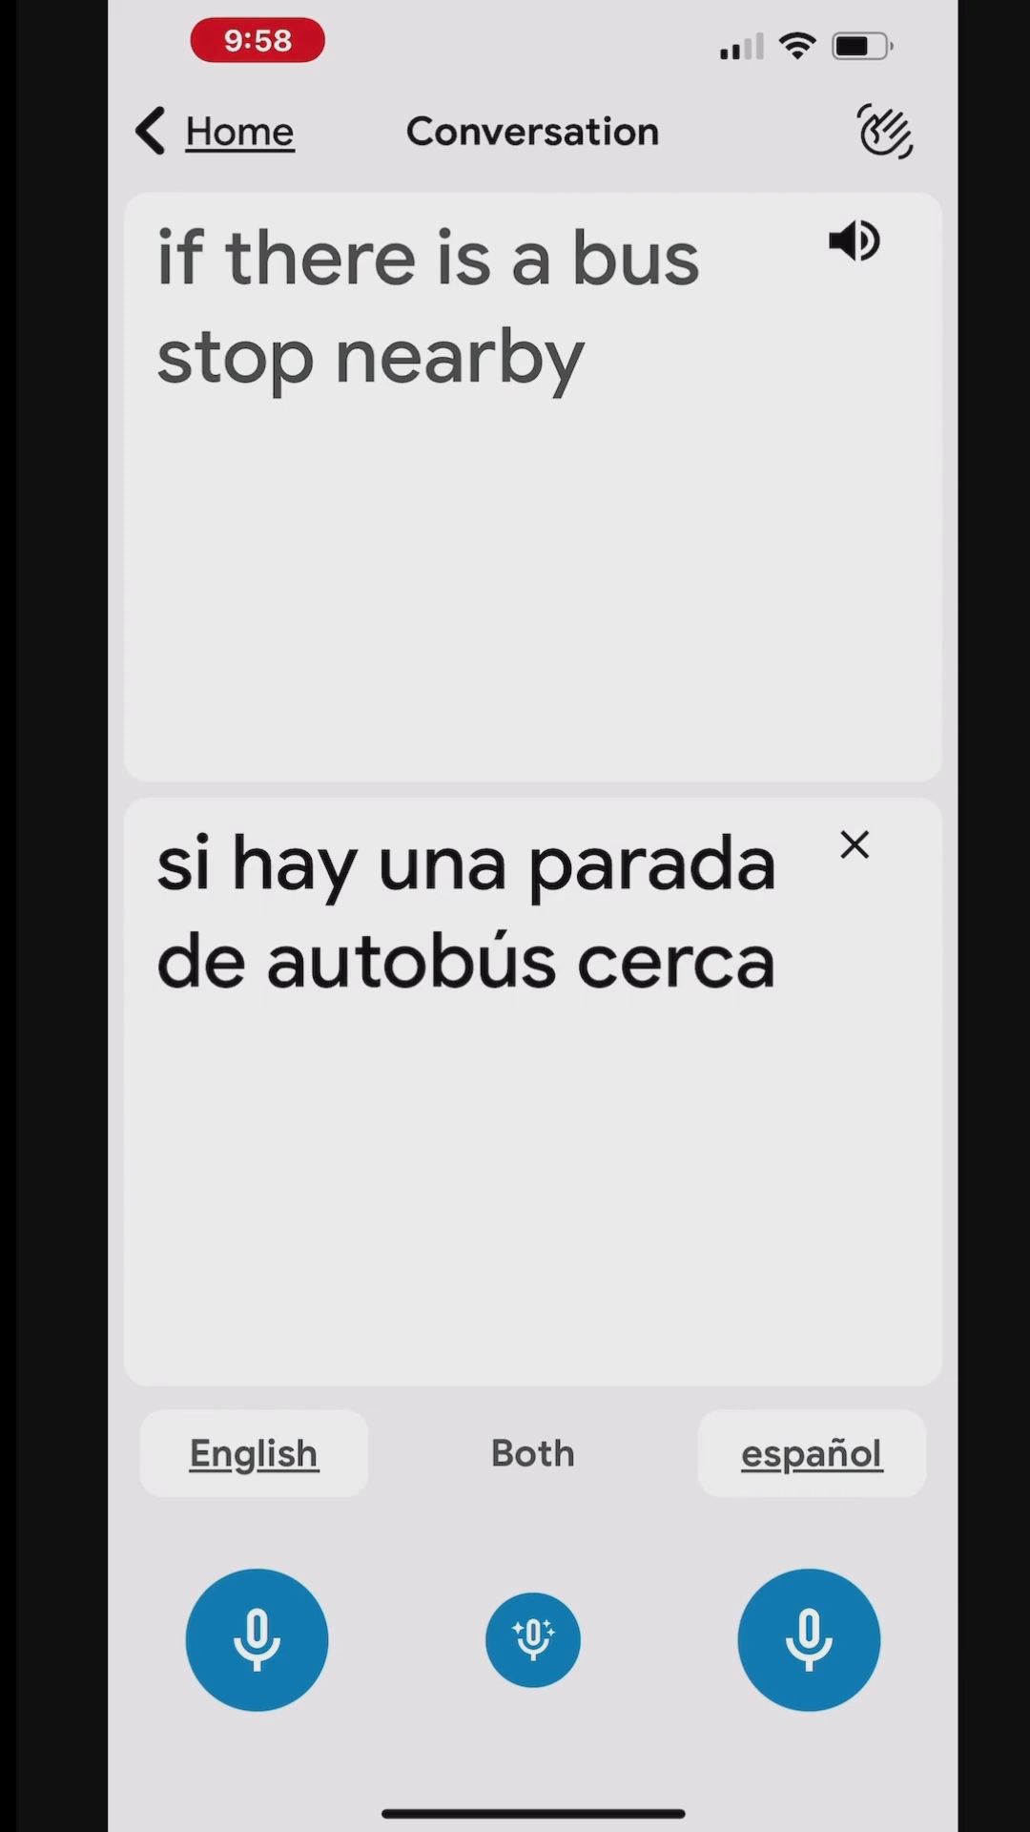
left_click(807, 1638)
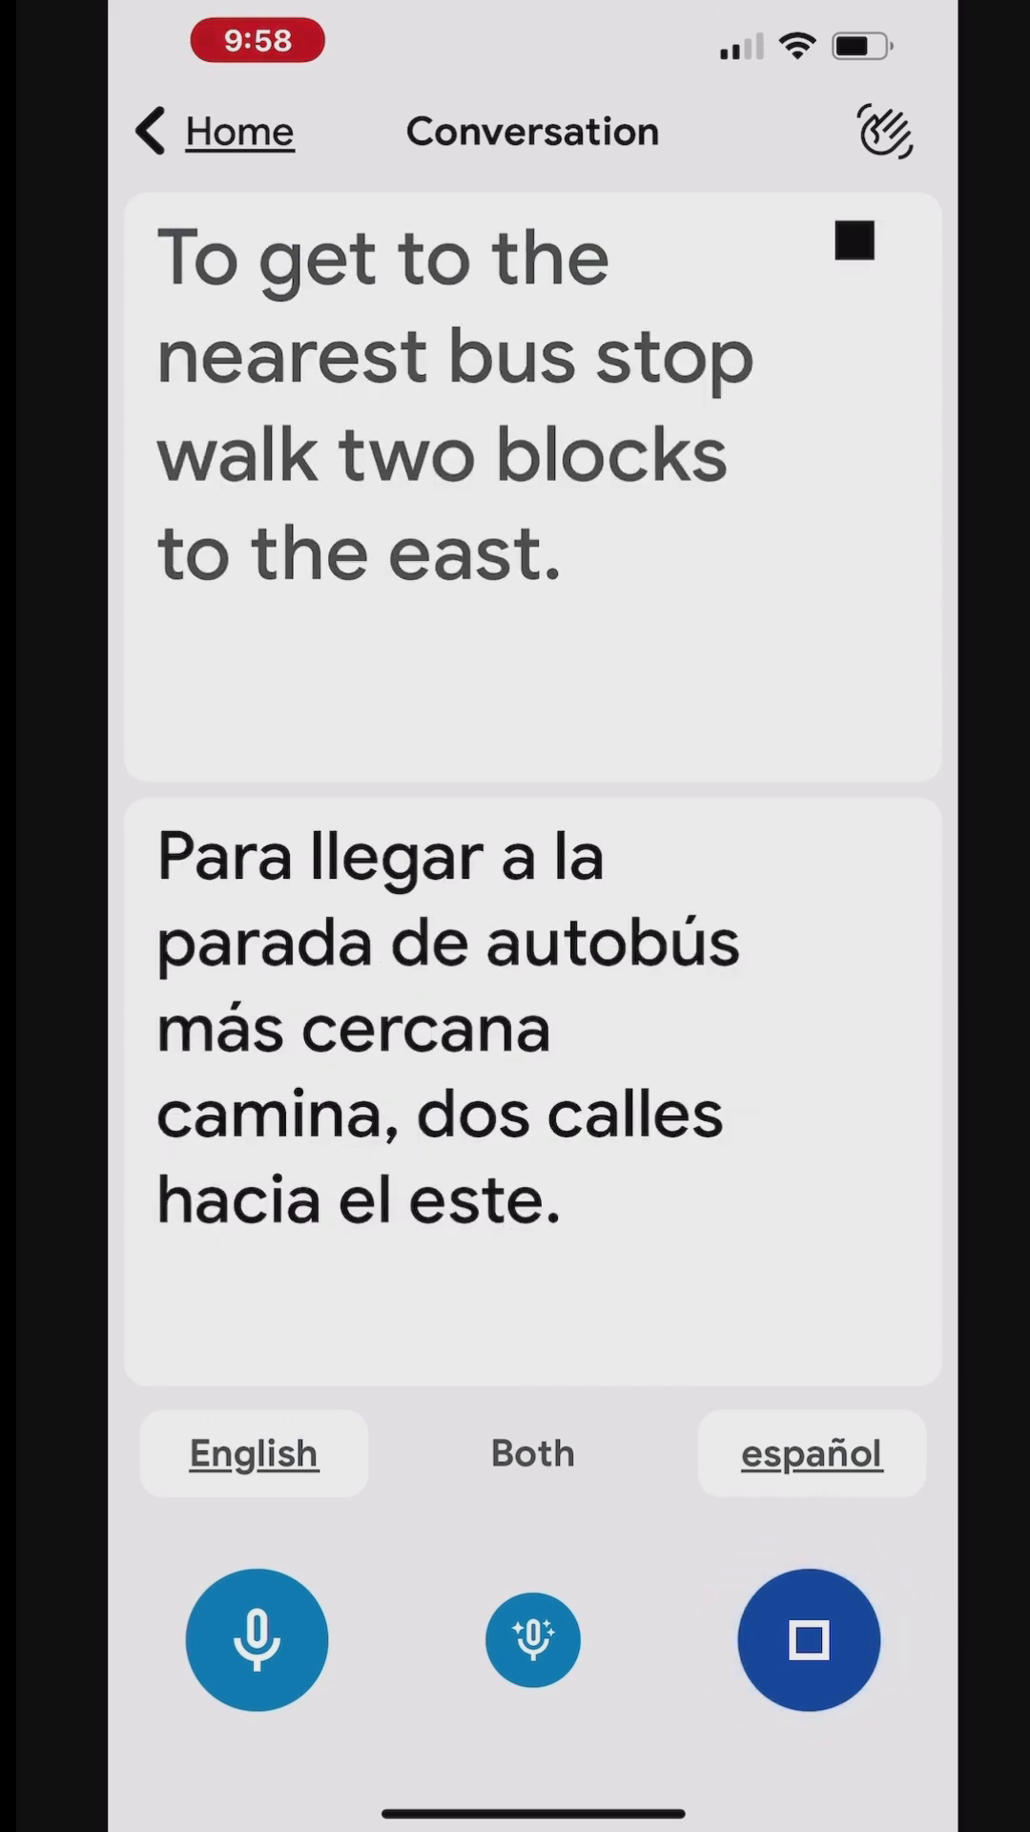
left_click(807, 1638)
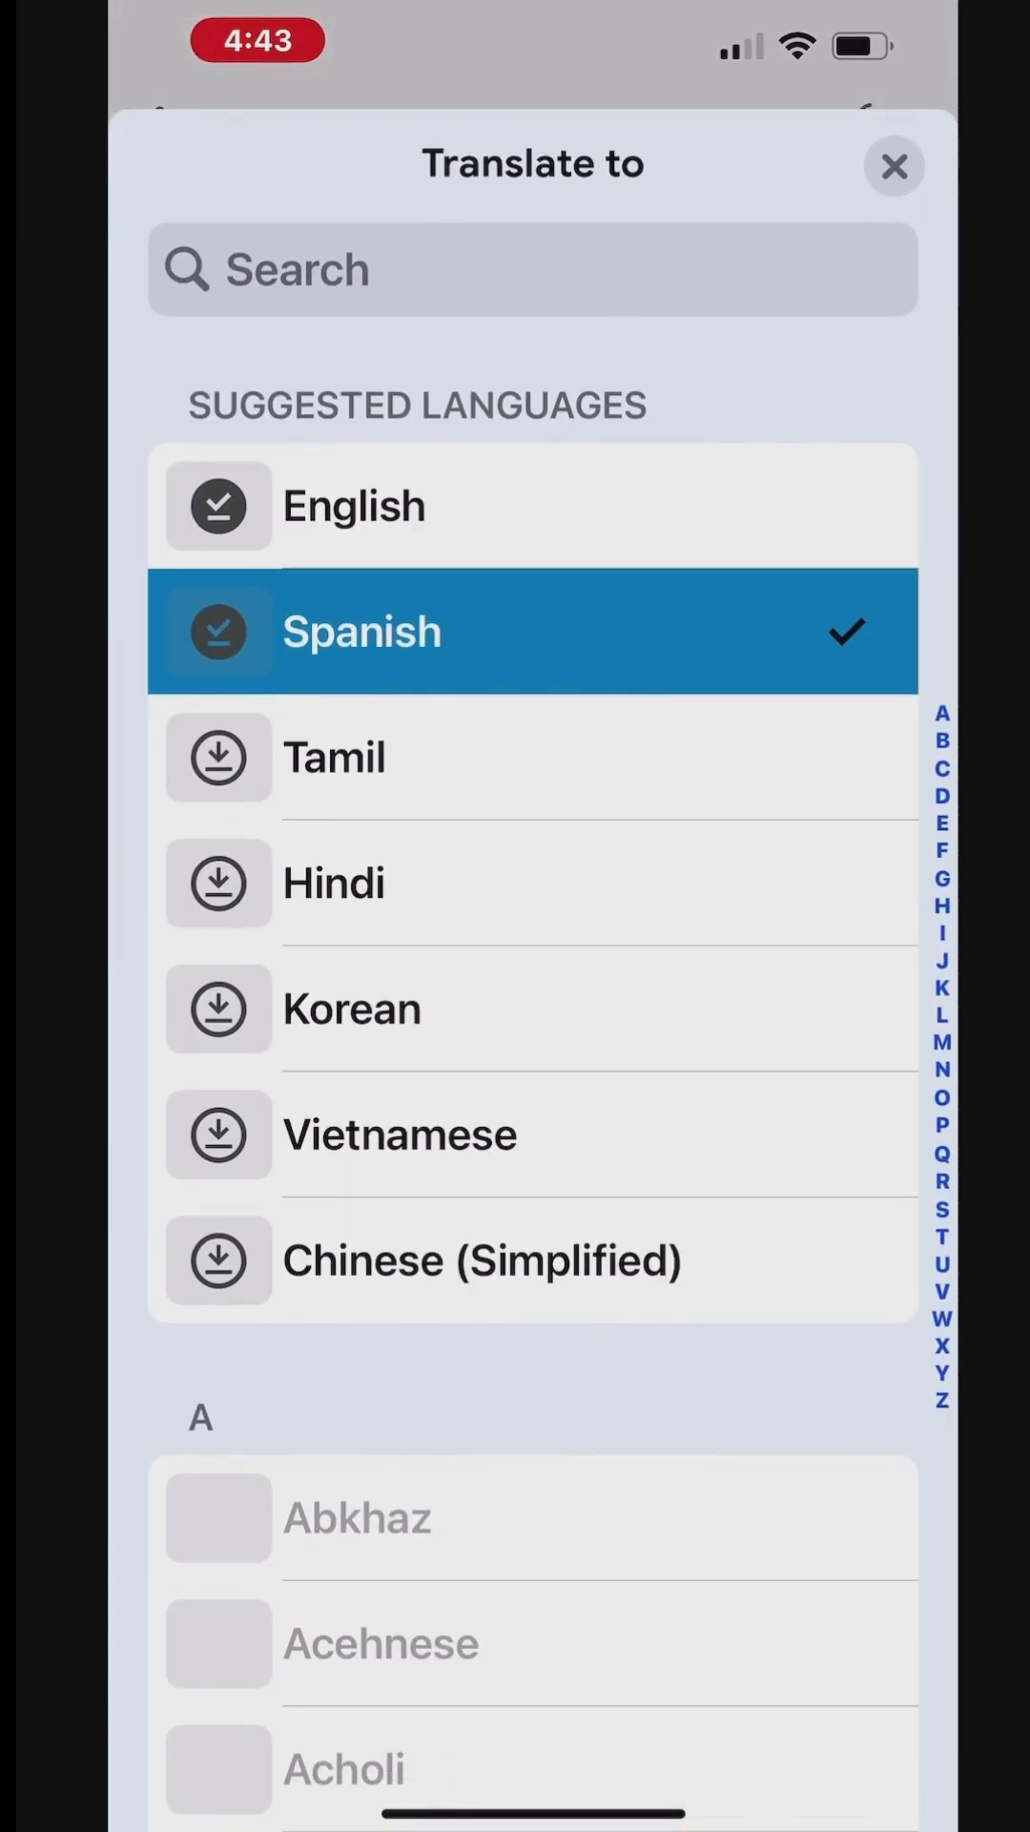
- Search 'Japa' to make Japanese the second language, then translate the English request
left_click(467, 270)
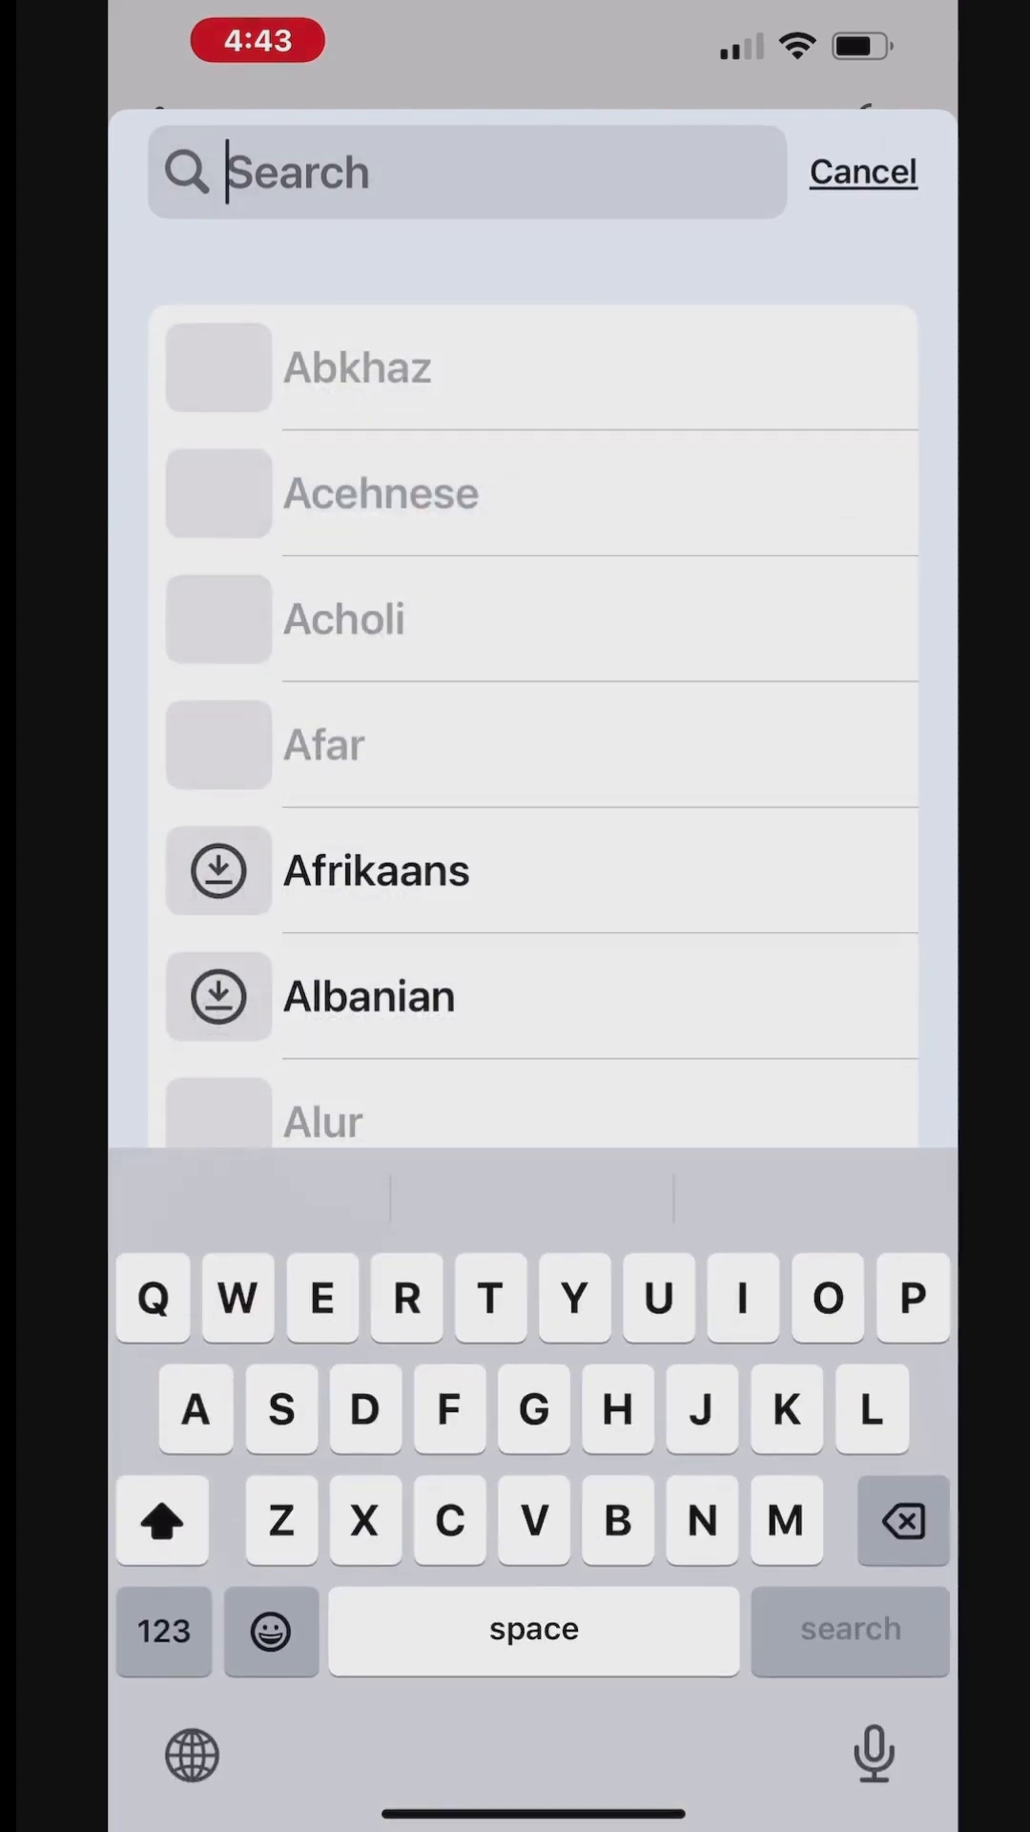
type("Japa")
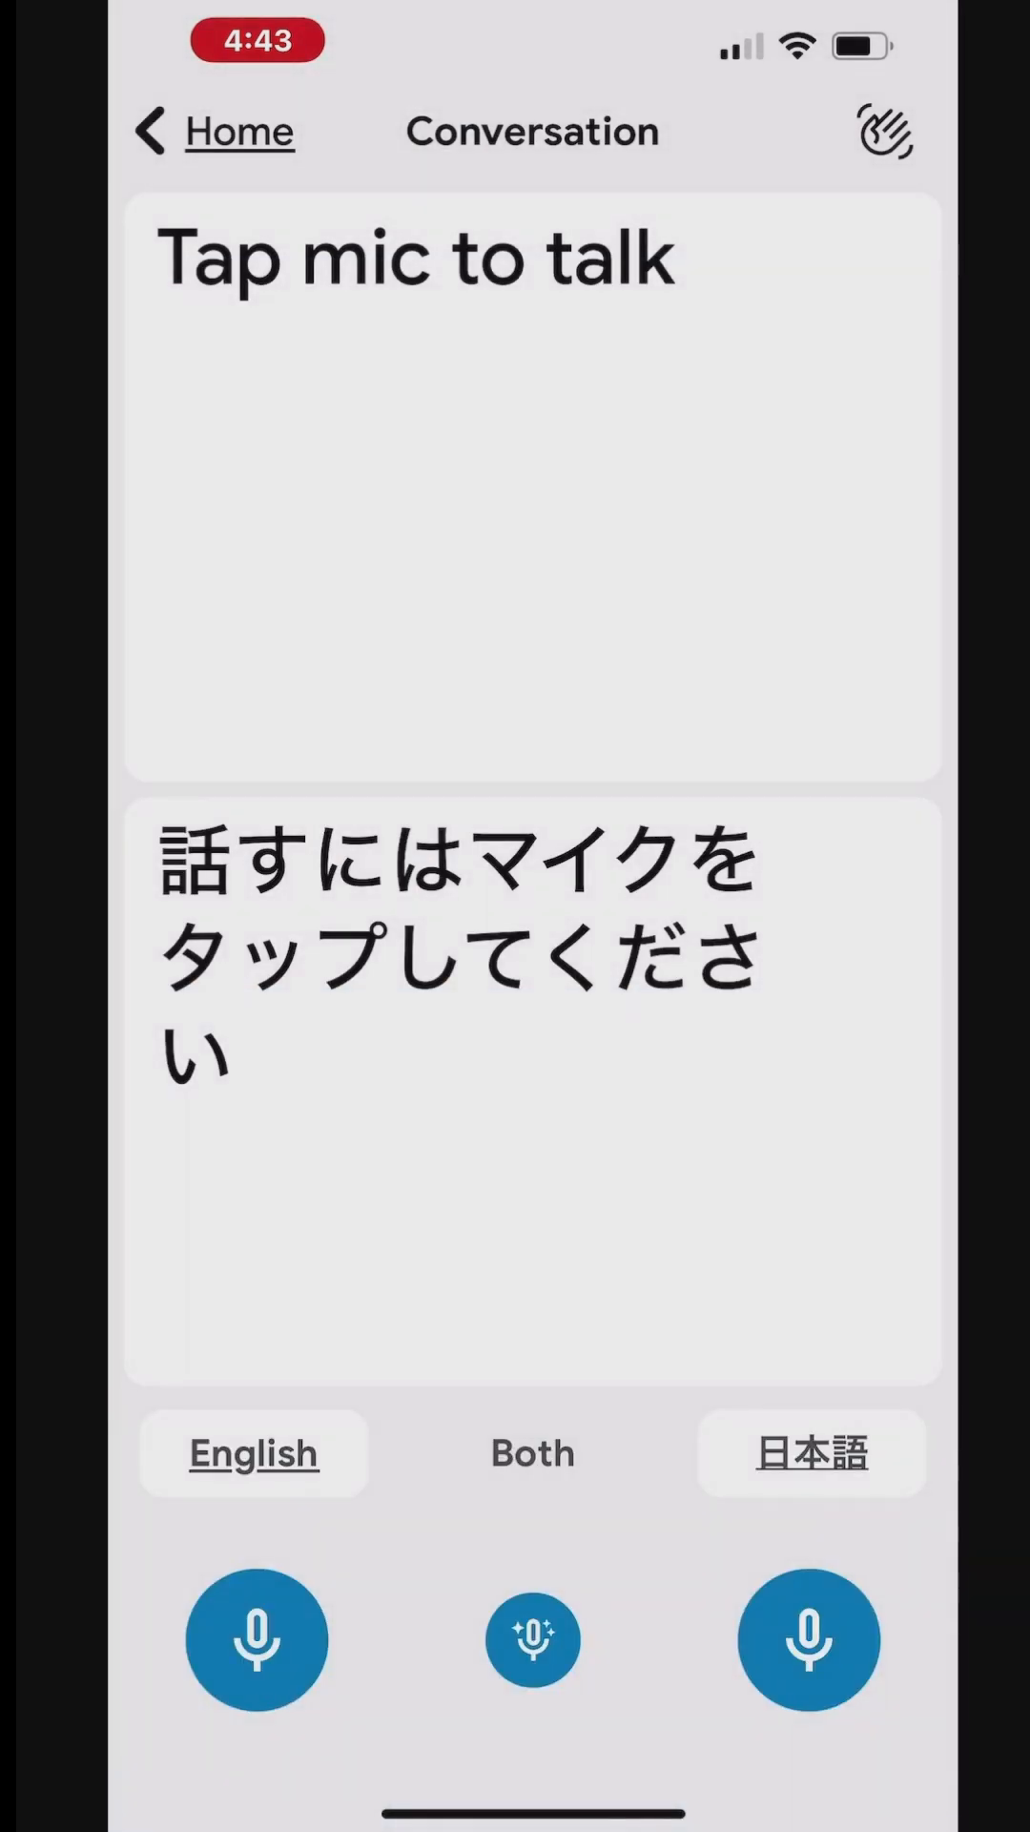
left_click(255, 1639)
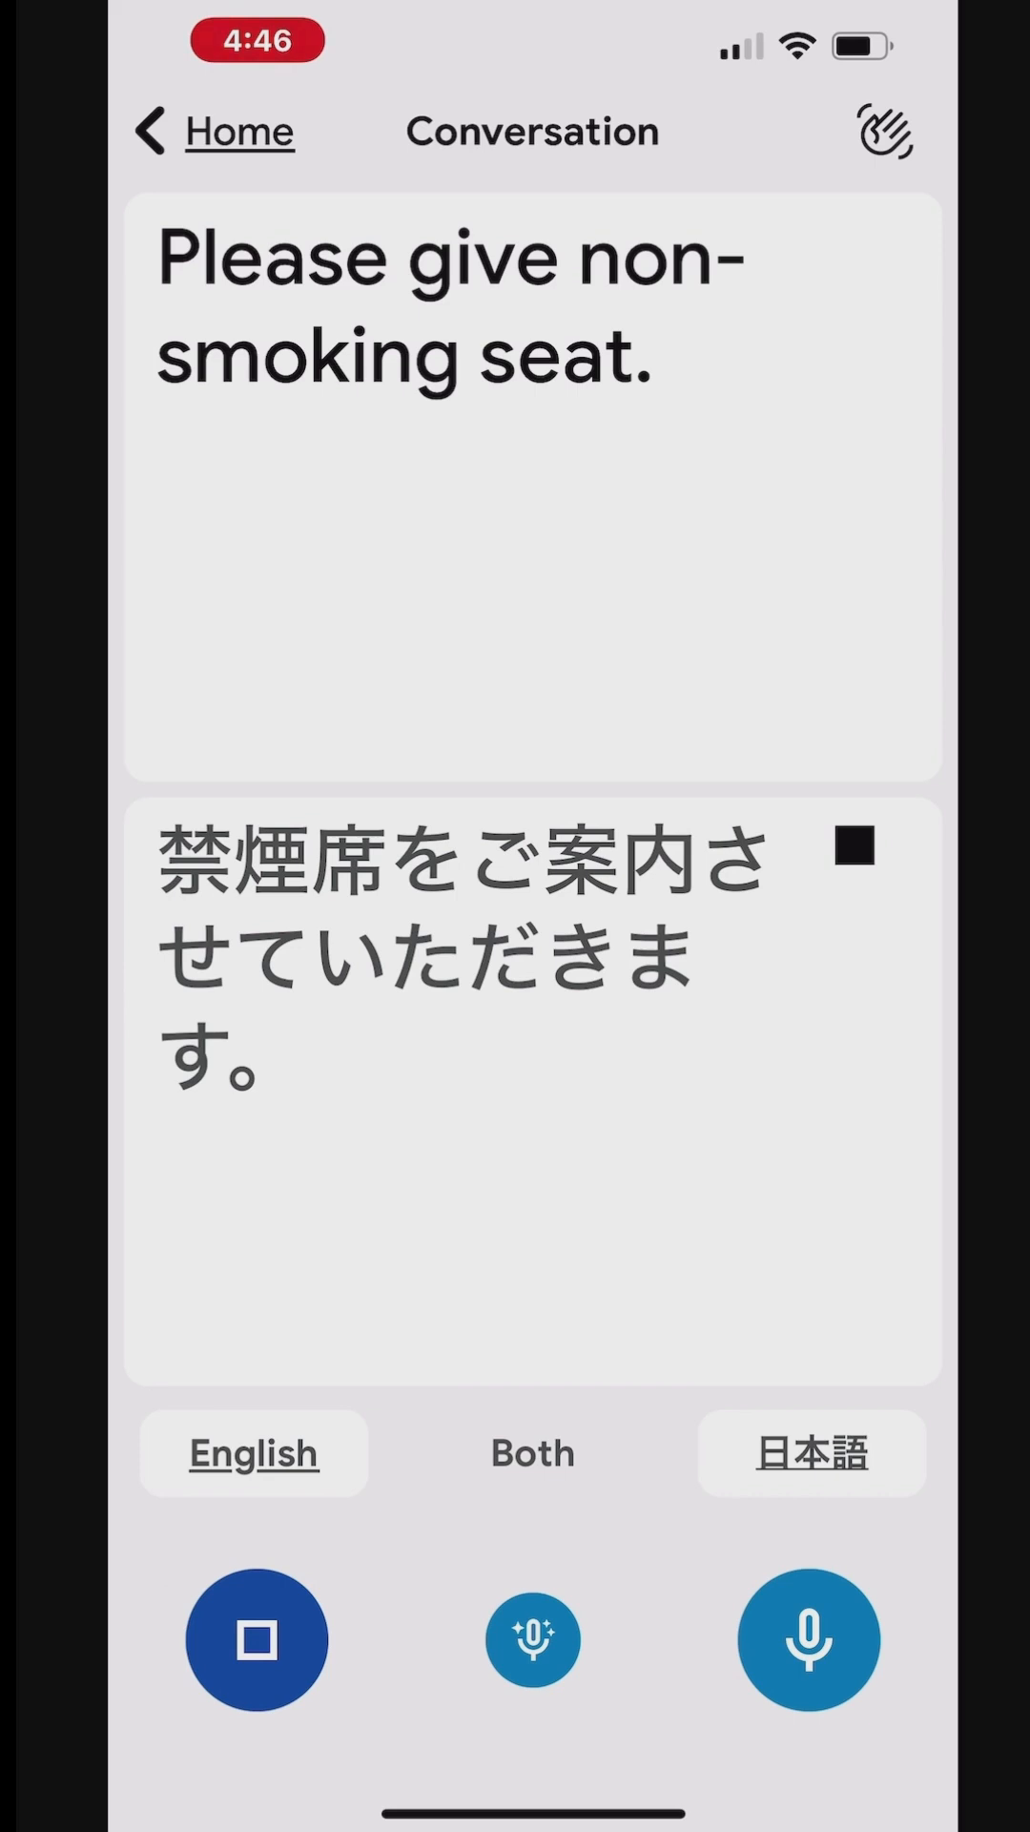
left_click(807, 1638)
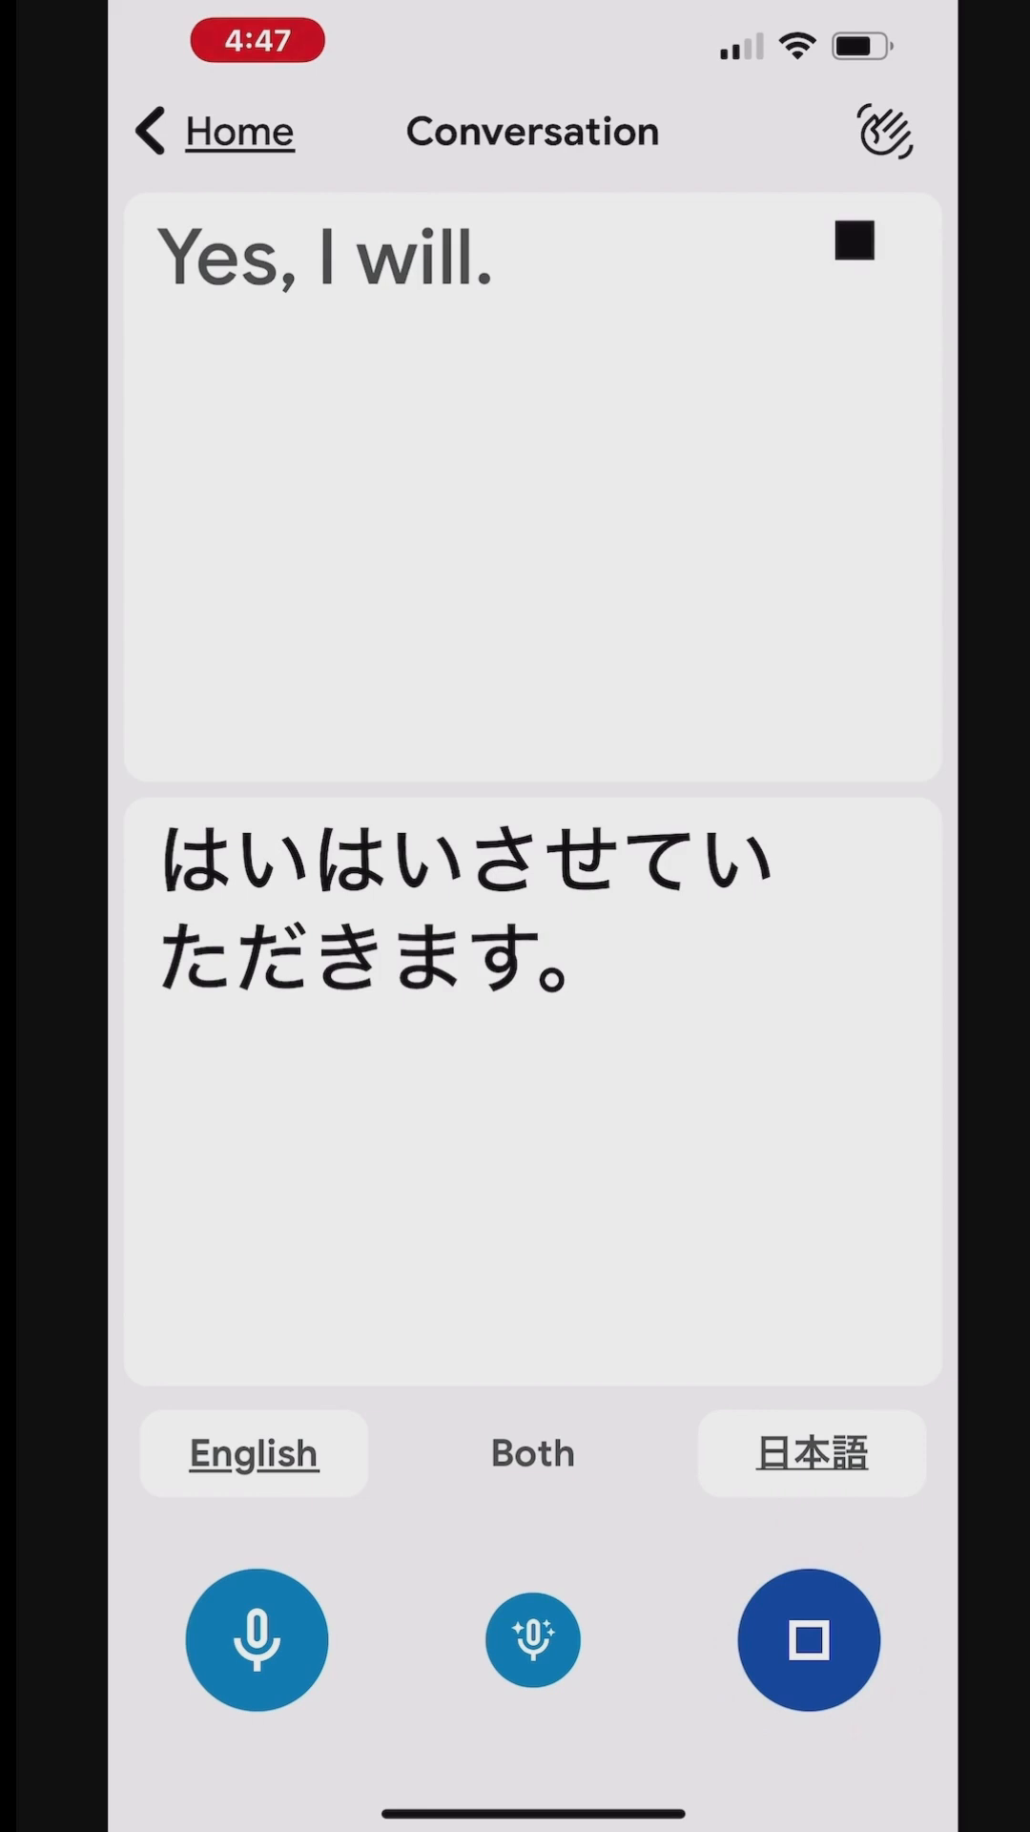
- Translate the Japanese question and the English answer about drinks, then leave conversation mode
left_click(807, 1638)
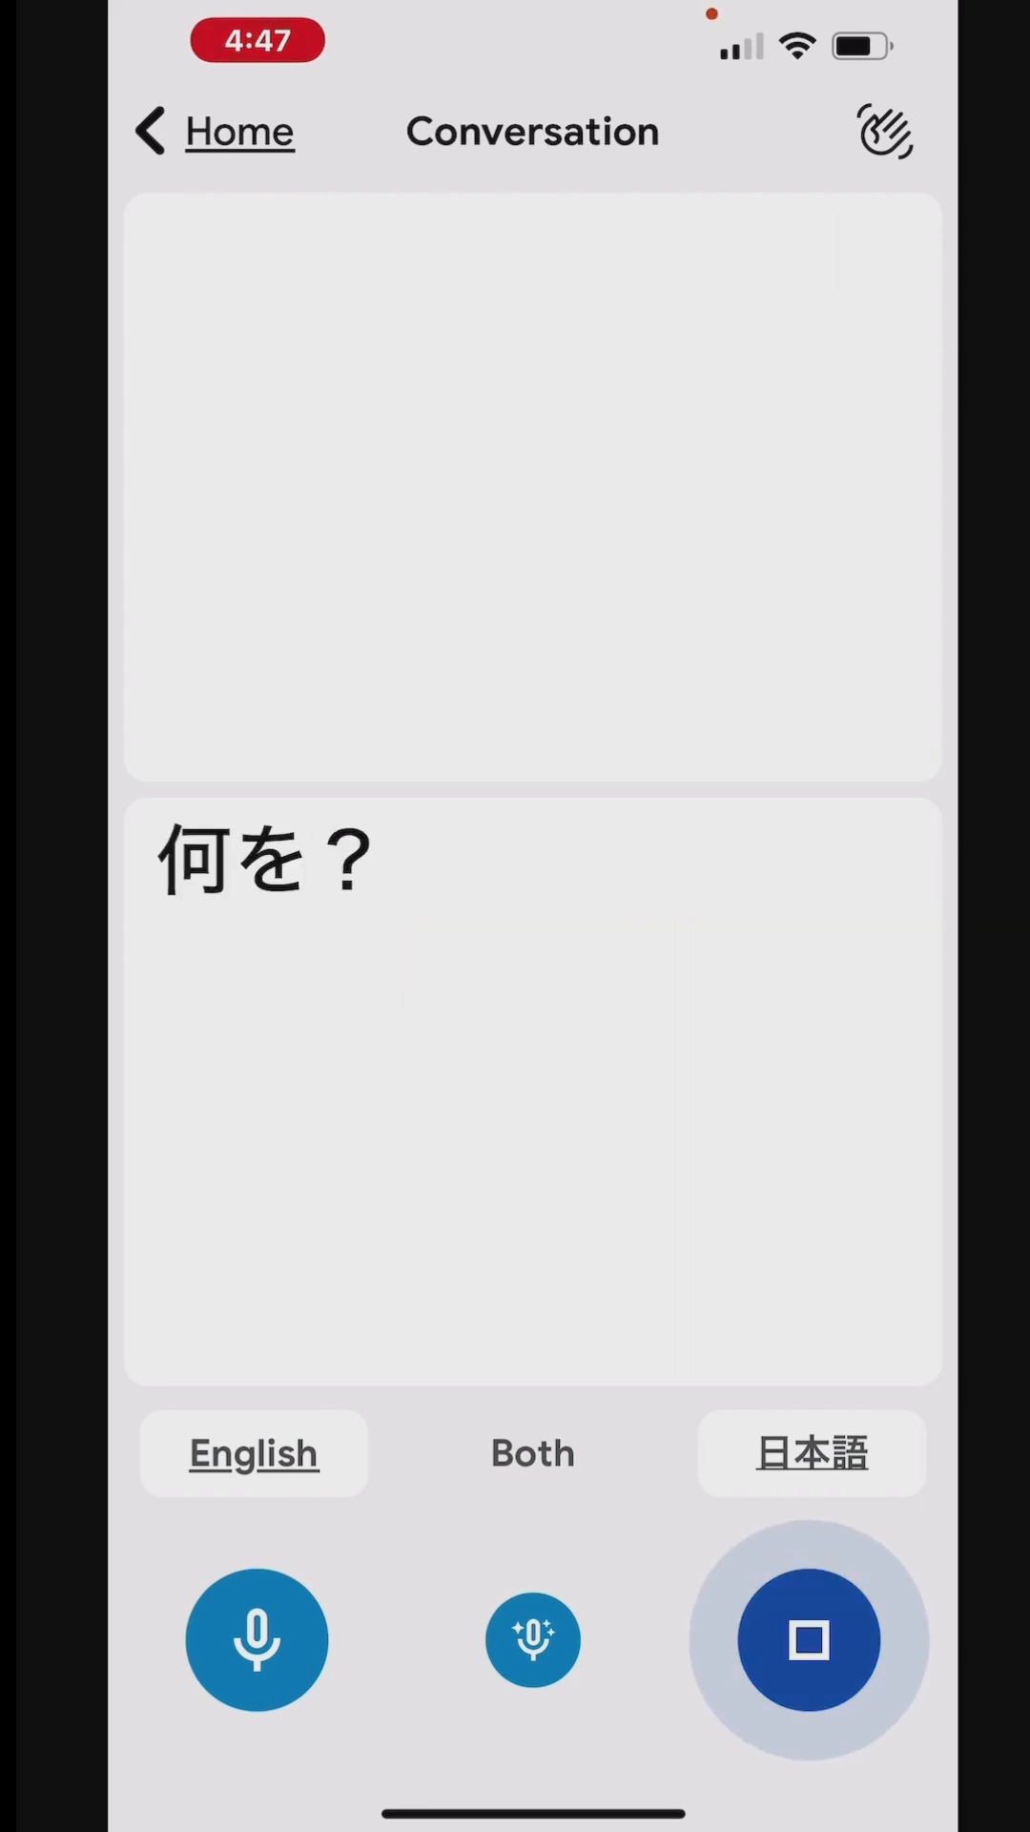
left_click(807, 1640)
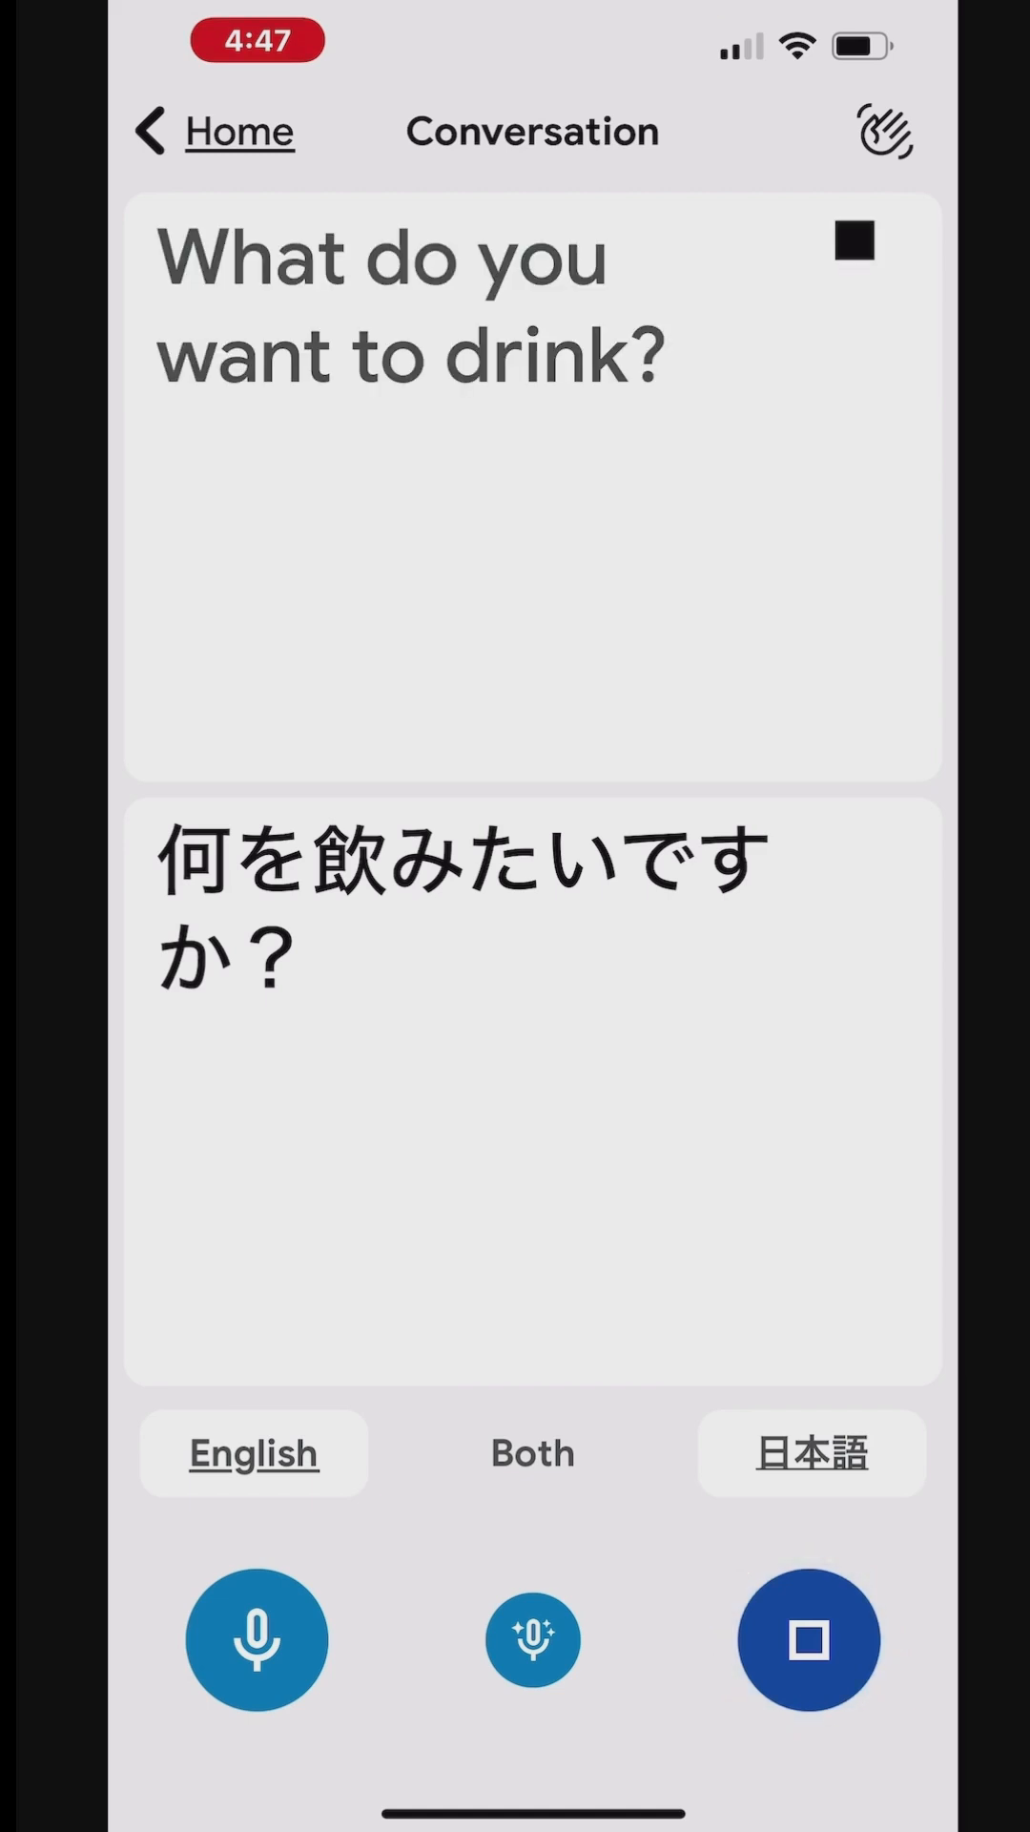
left_click(256, 1640)
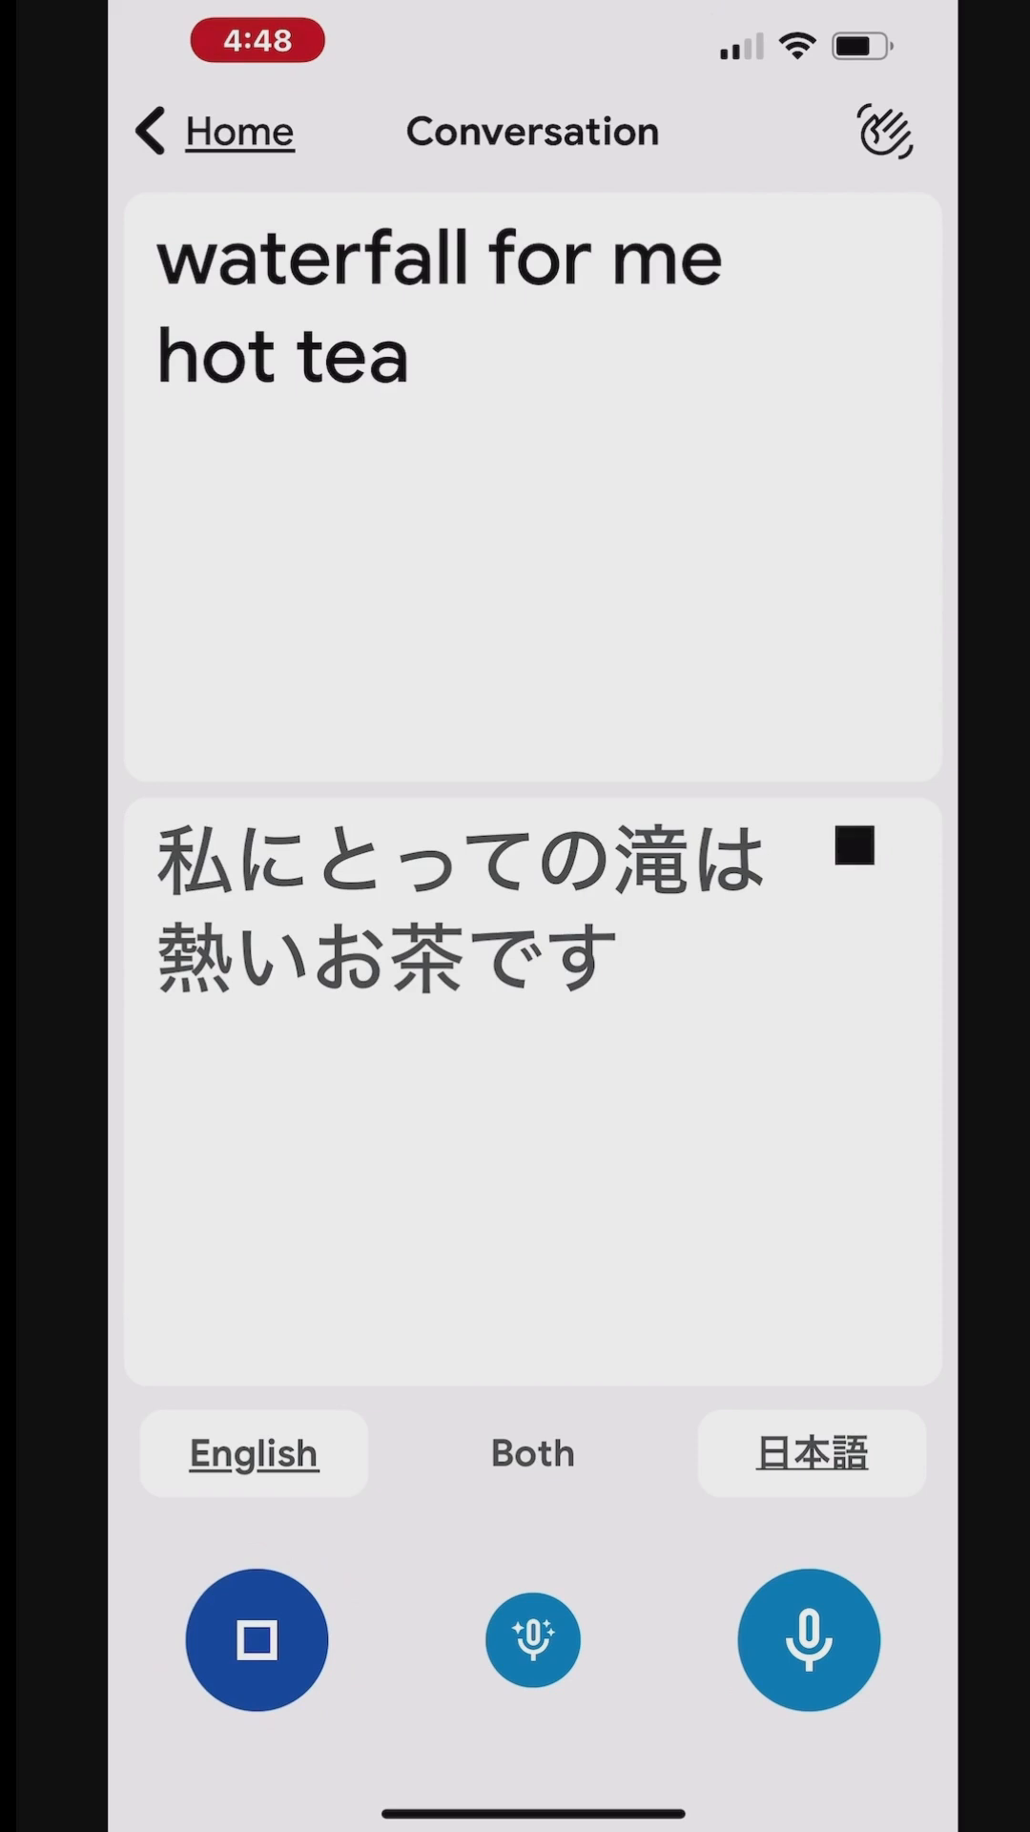
left_click(255, 1638)
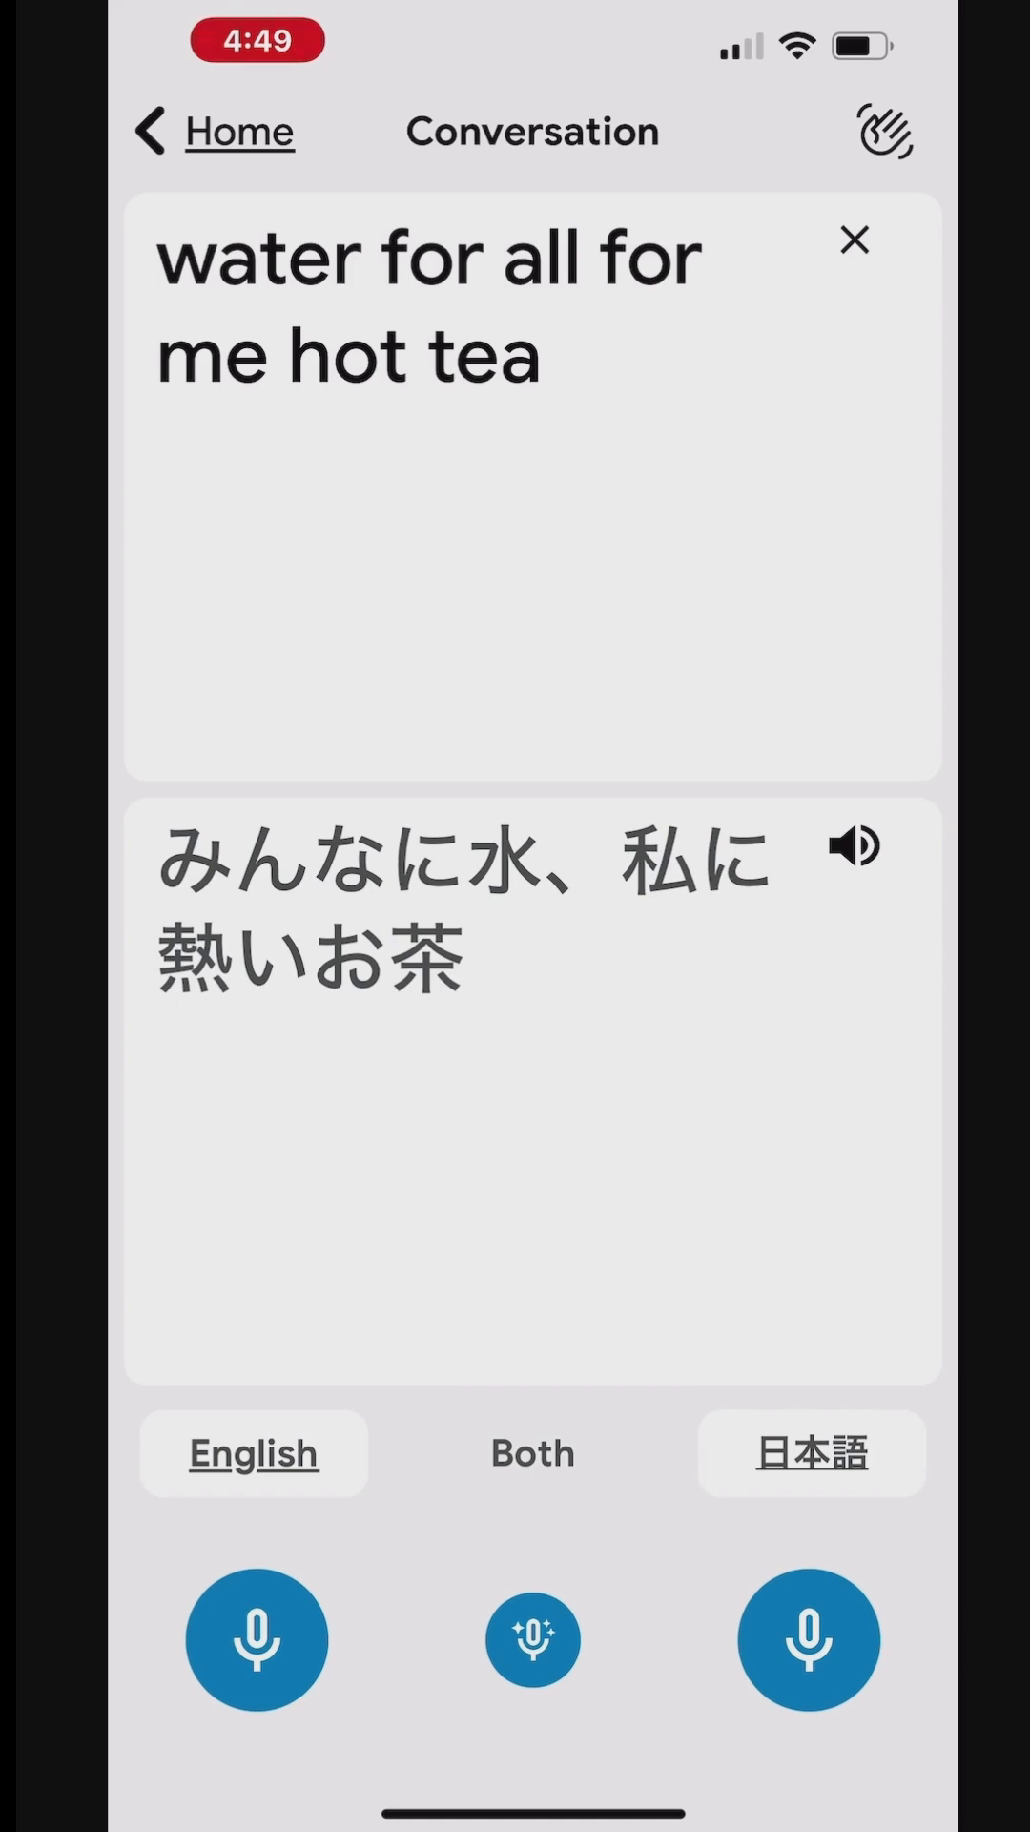
left_click(256, 1640)
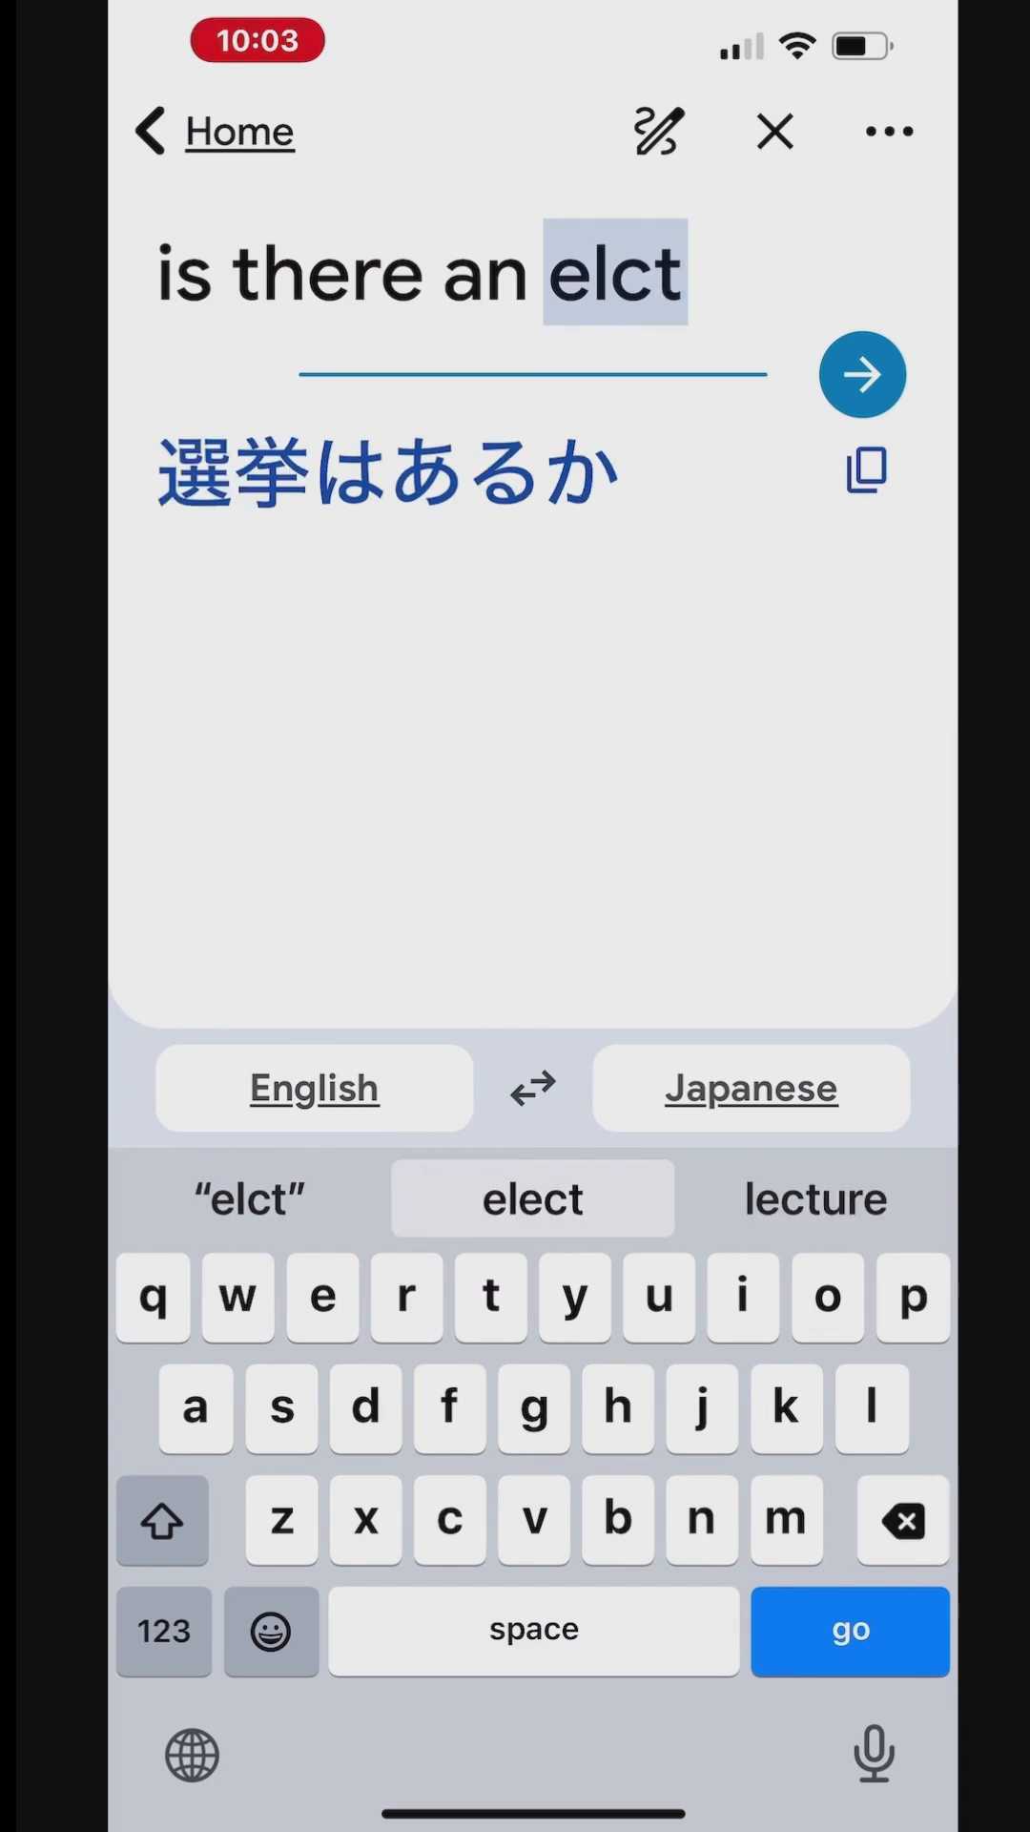
- Translate the corrected 'is there an electronic shop nearby' into Japanese, star it, and go home
left_click(901, 1520)
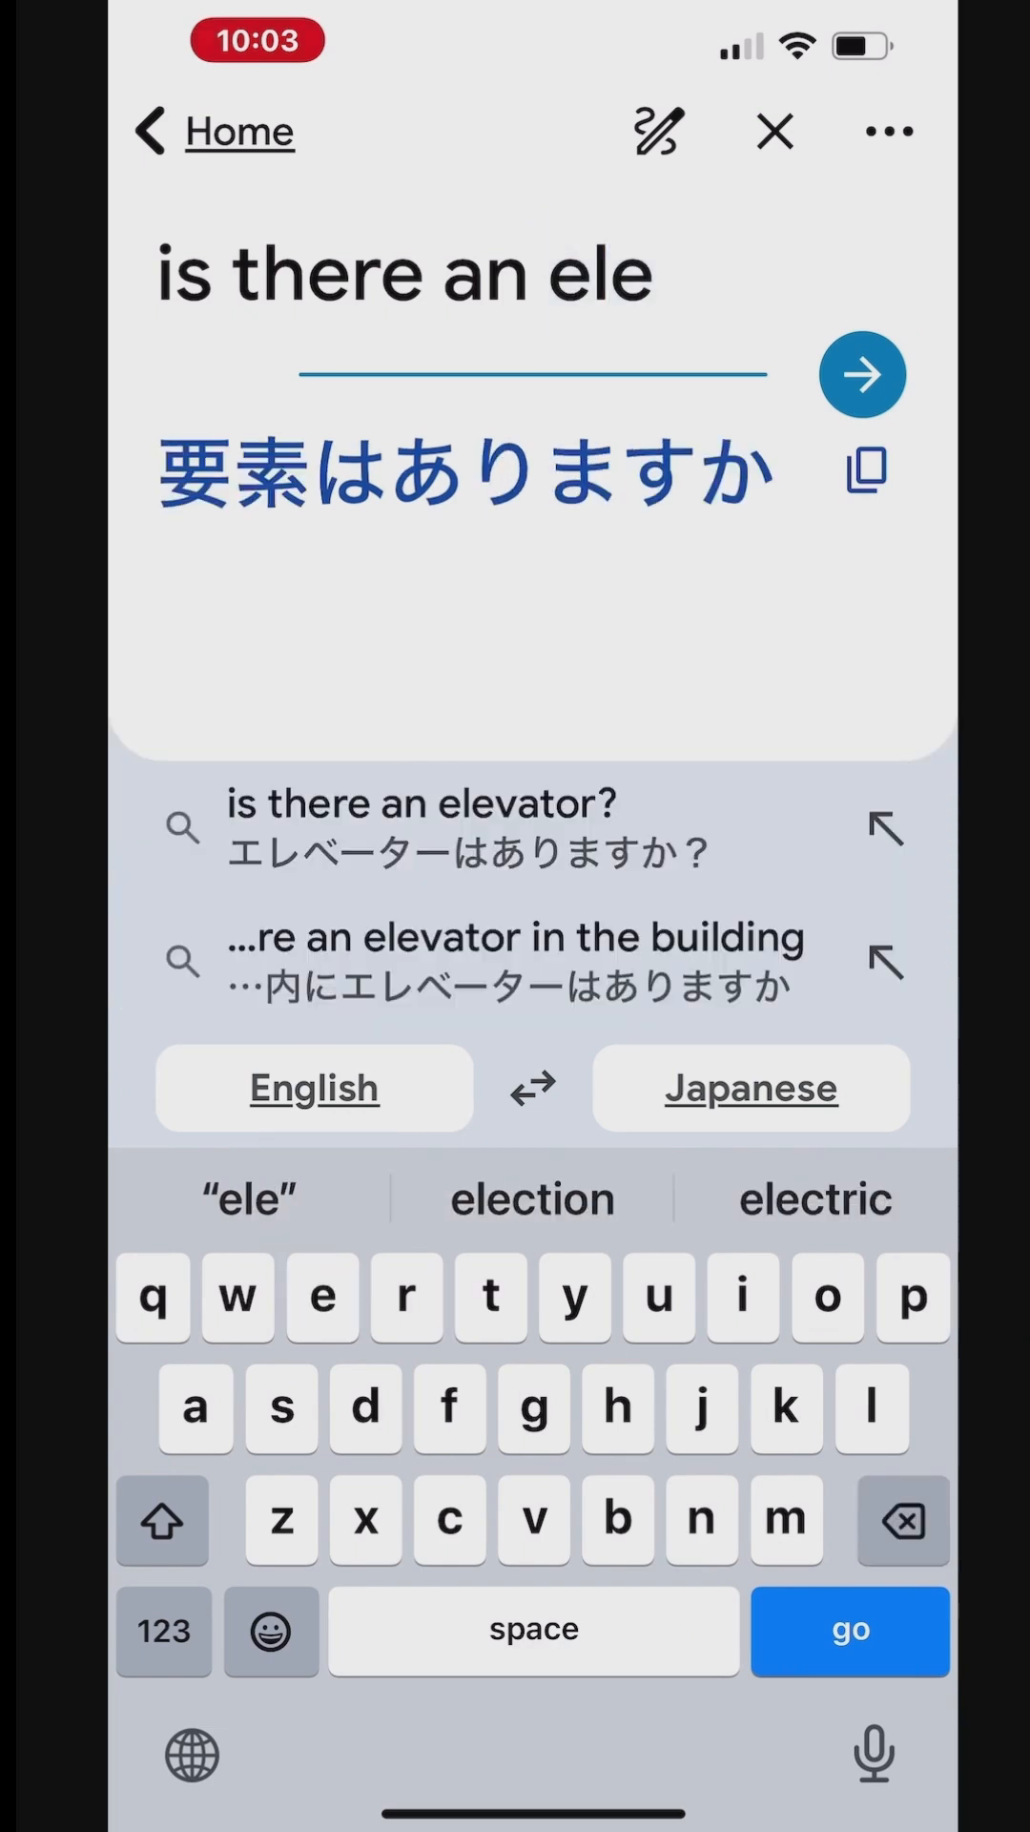
type("ctroni")
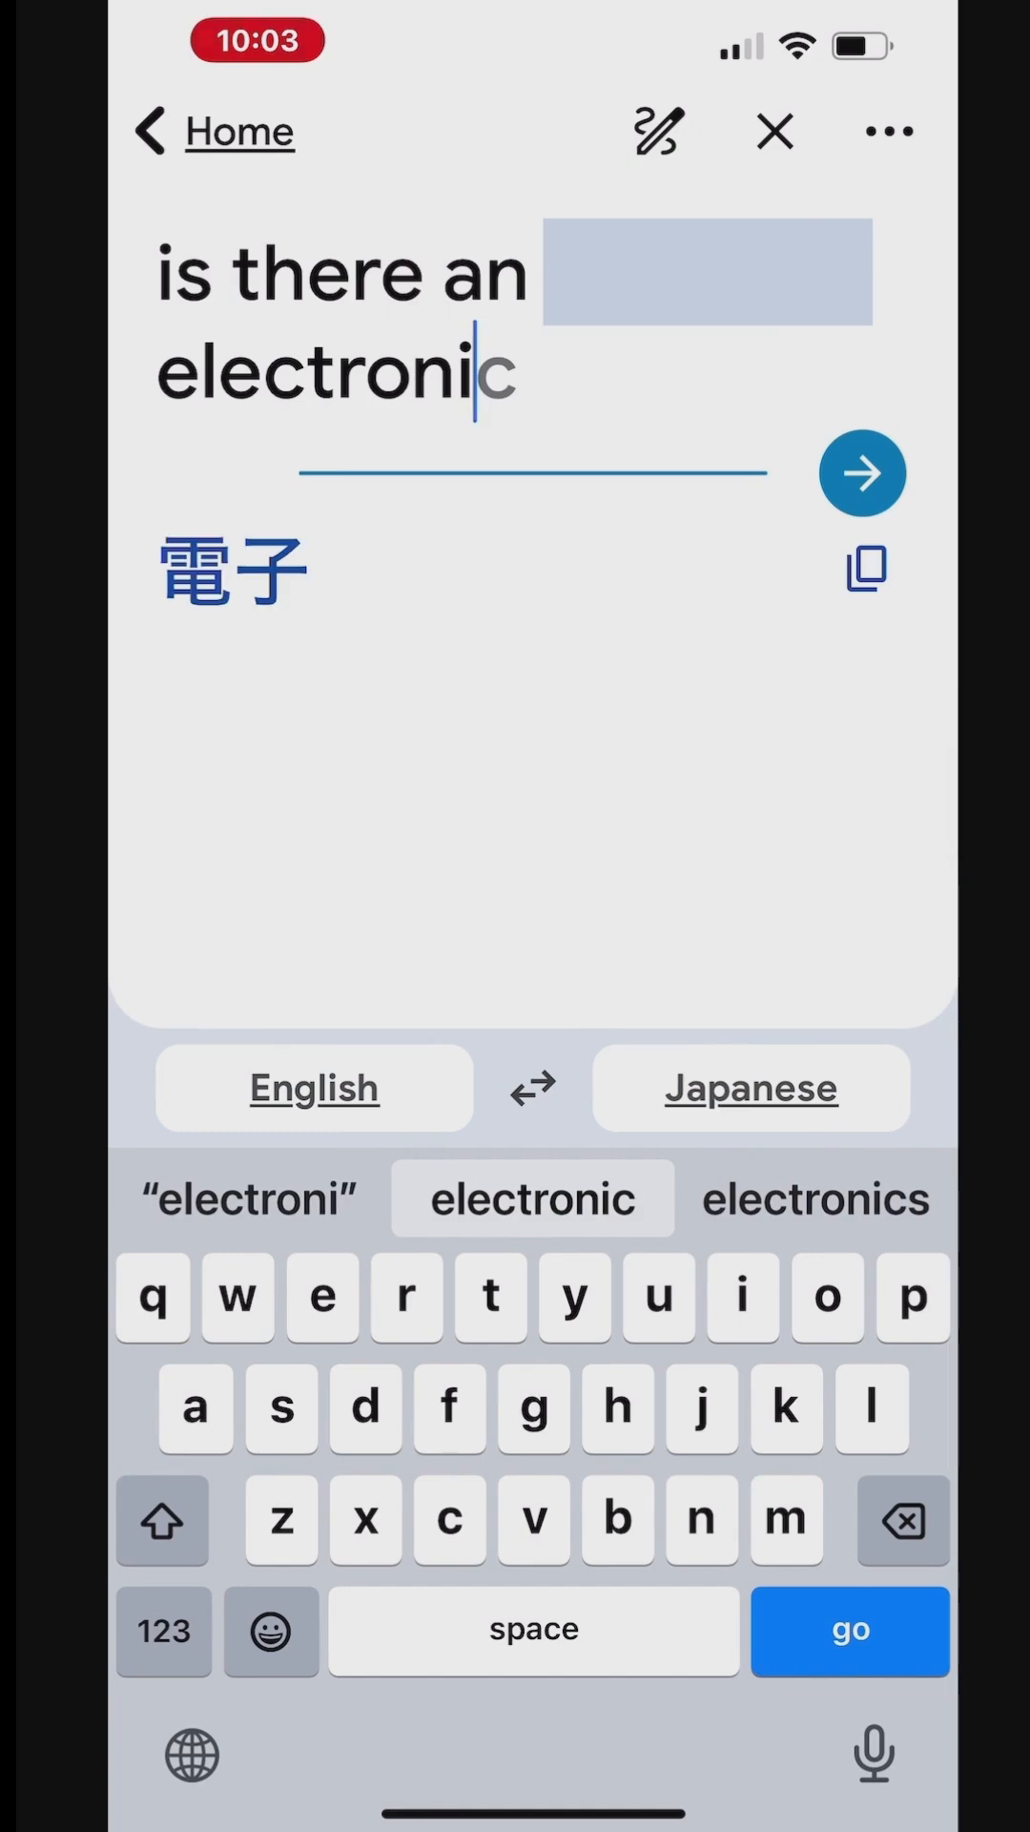
type("shop new")
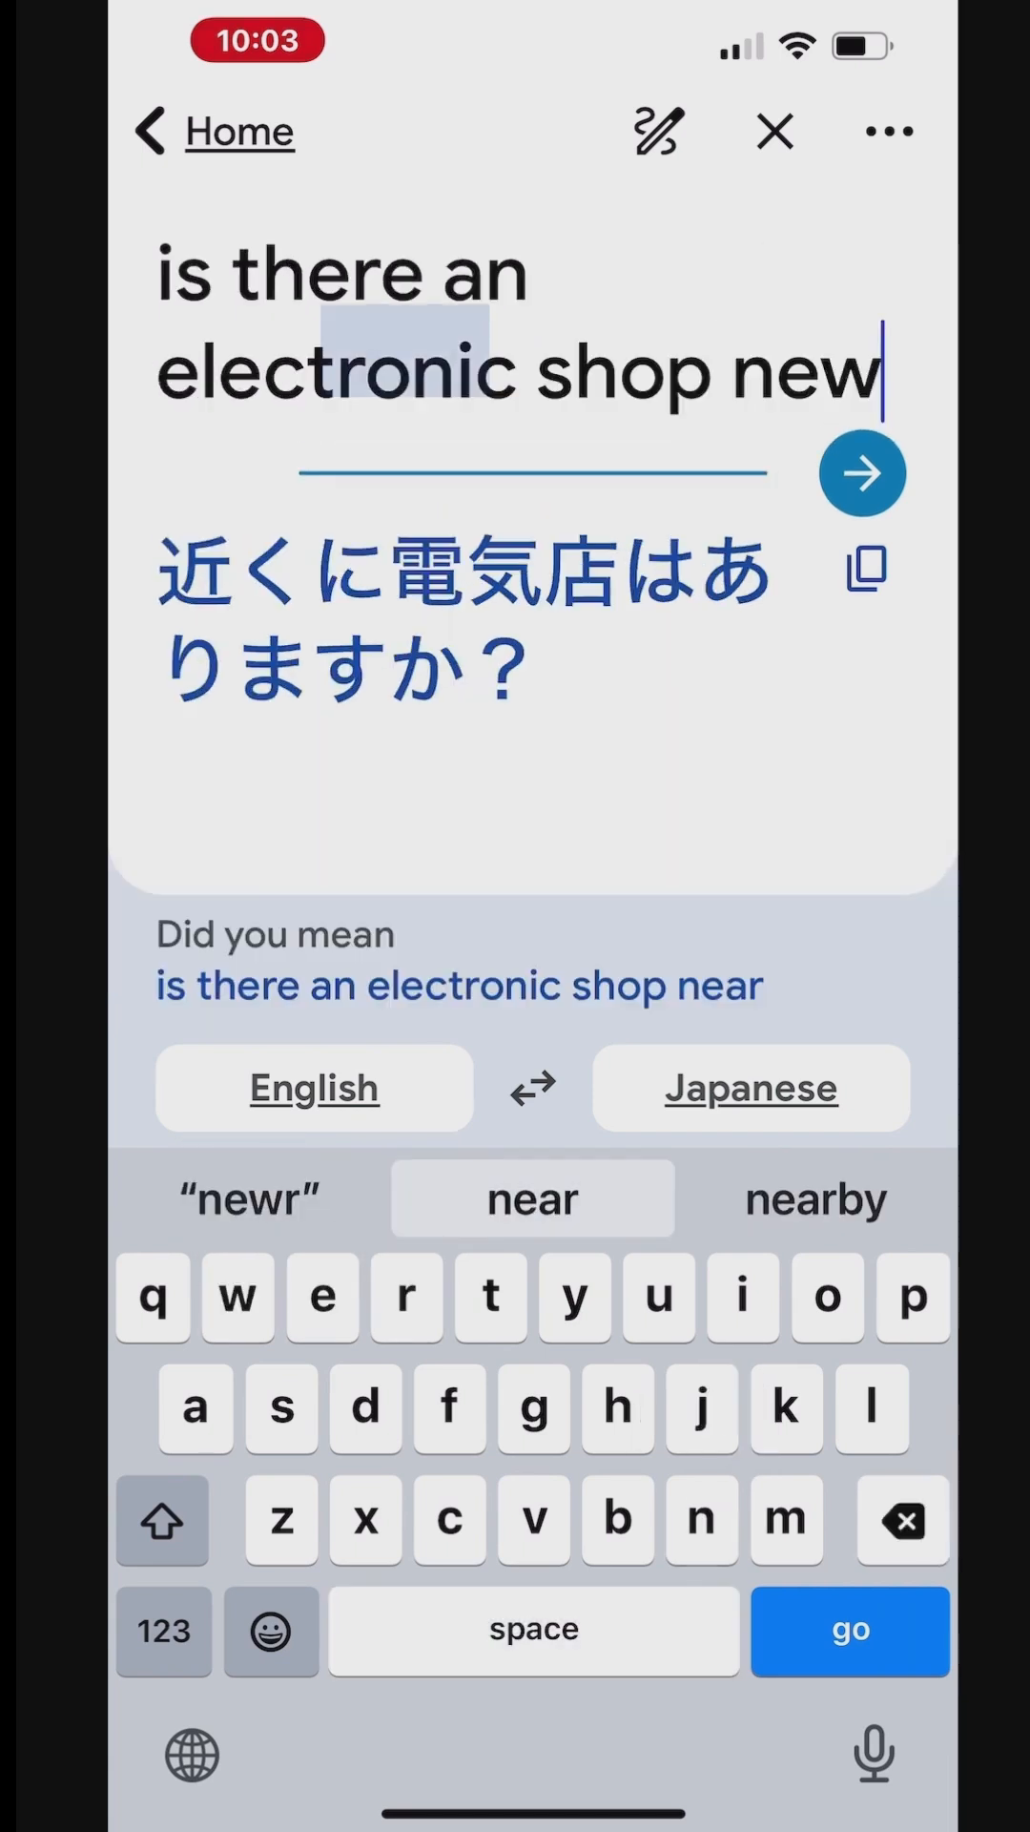
left_click(531, 1197)
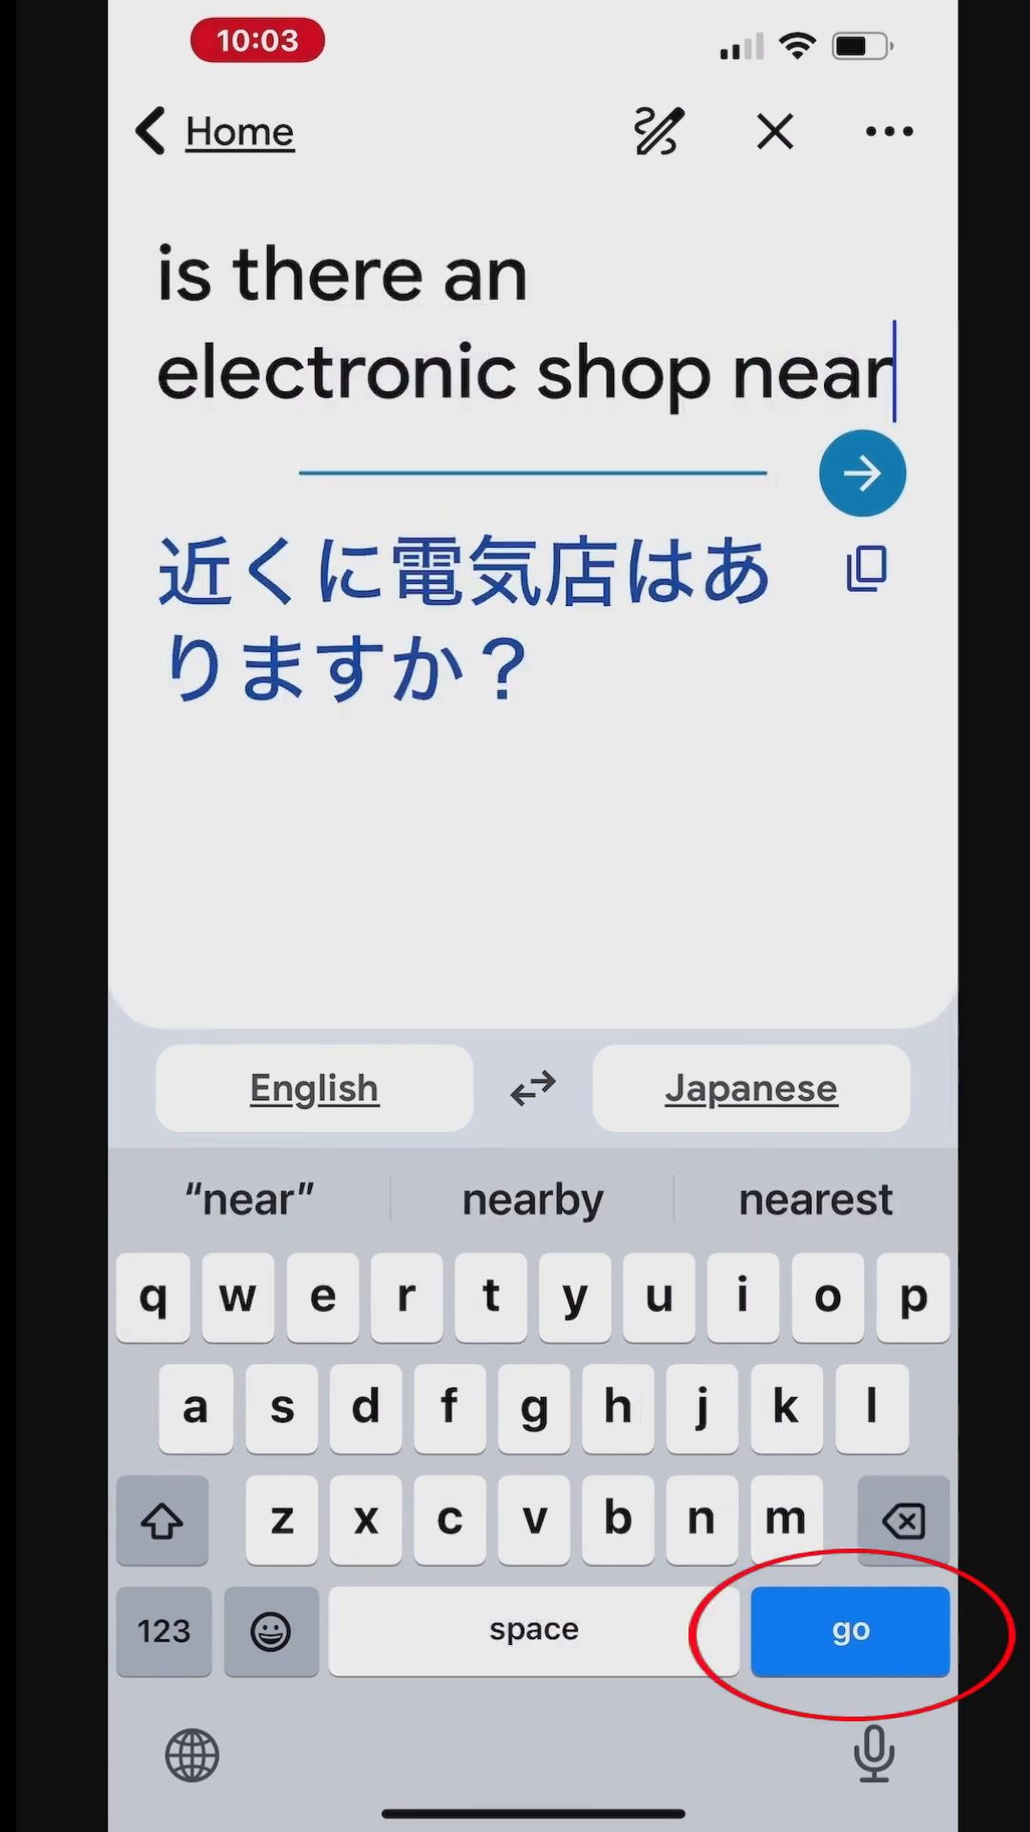
left_click(531, 1198)
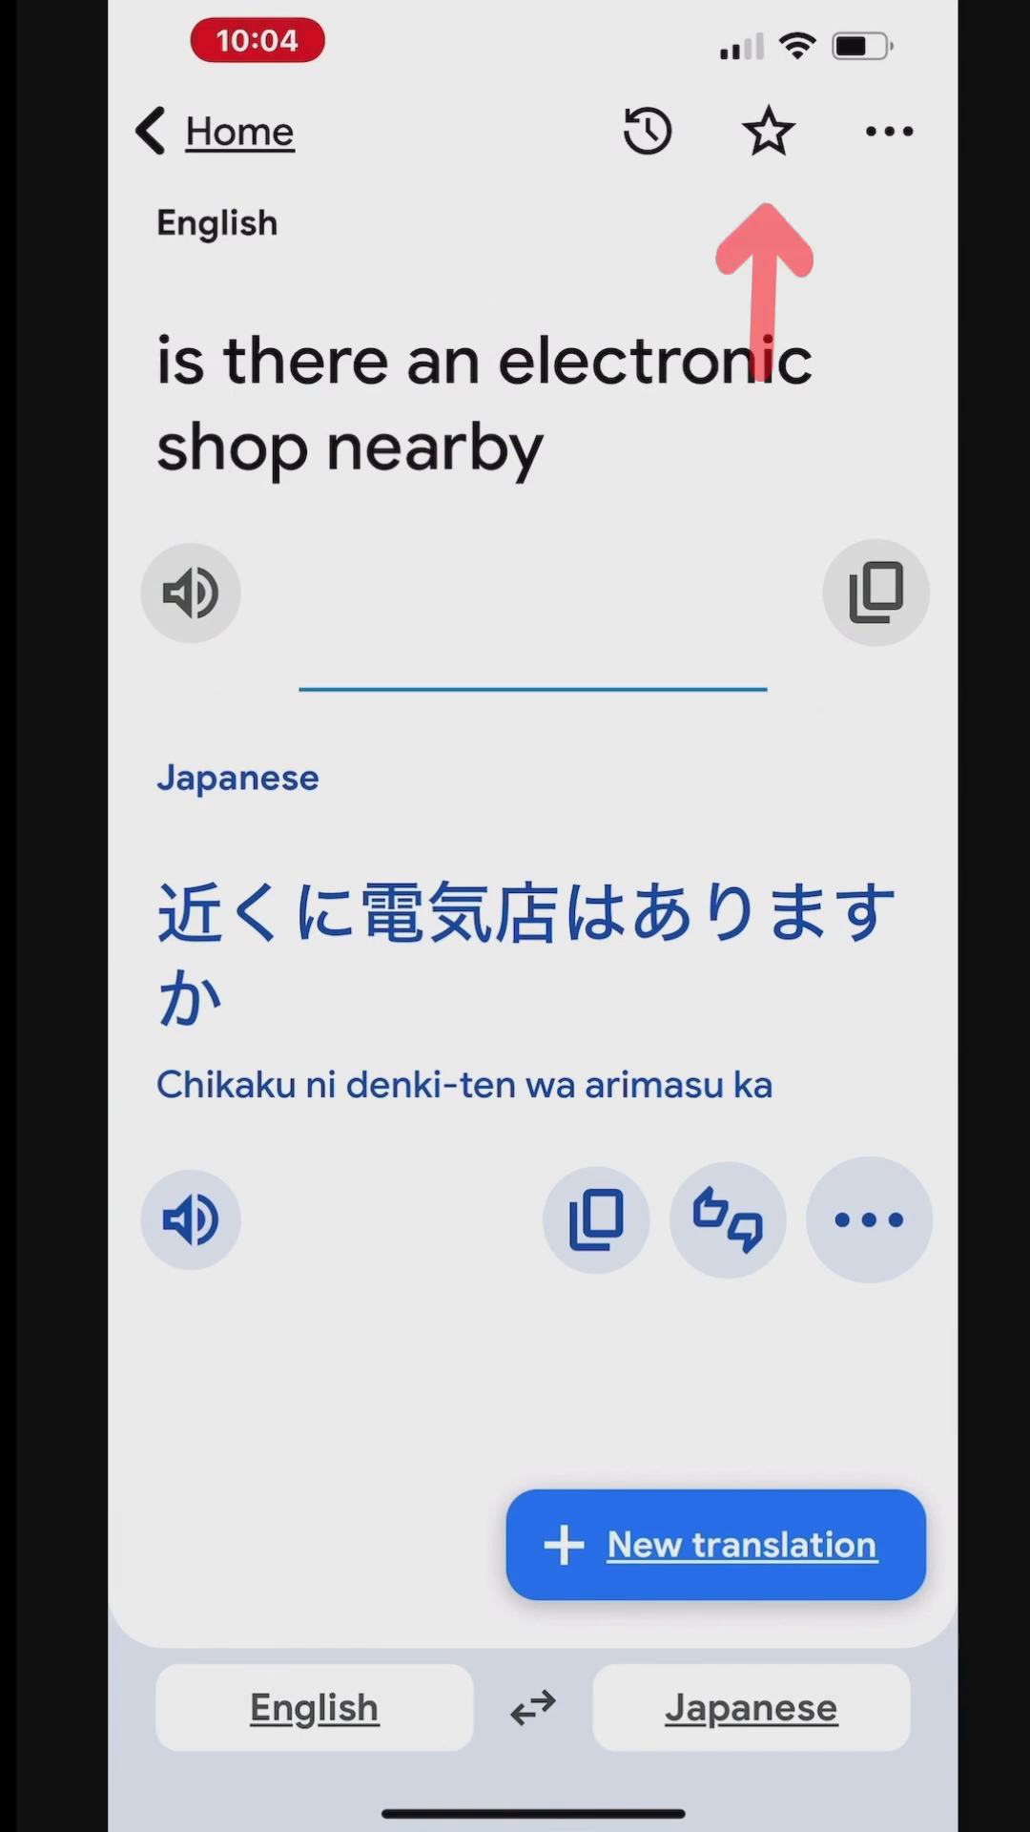
left_click(770, 130)
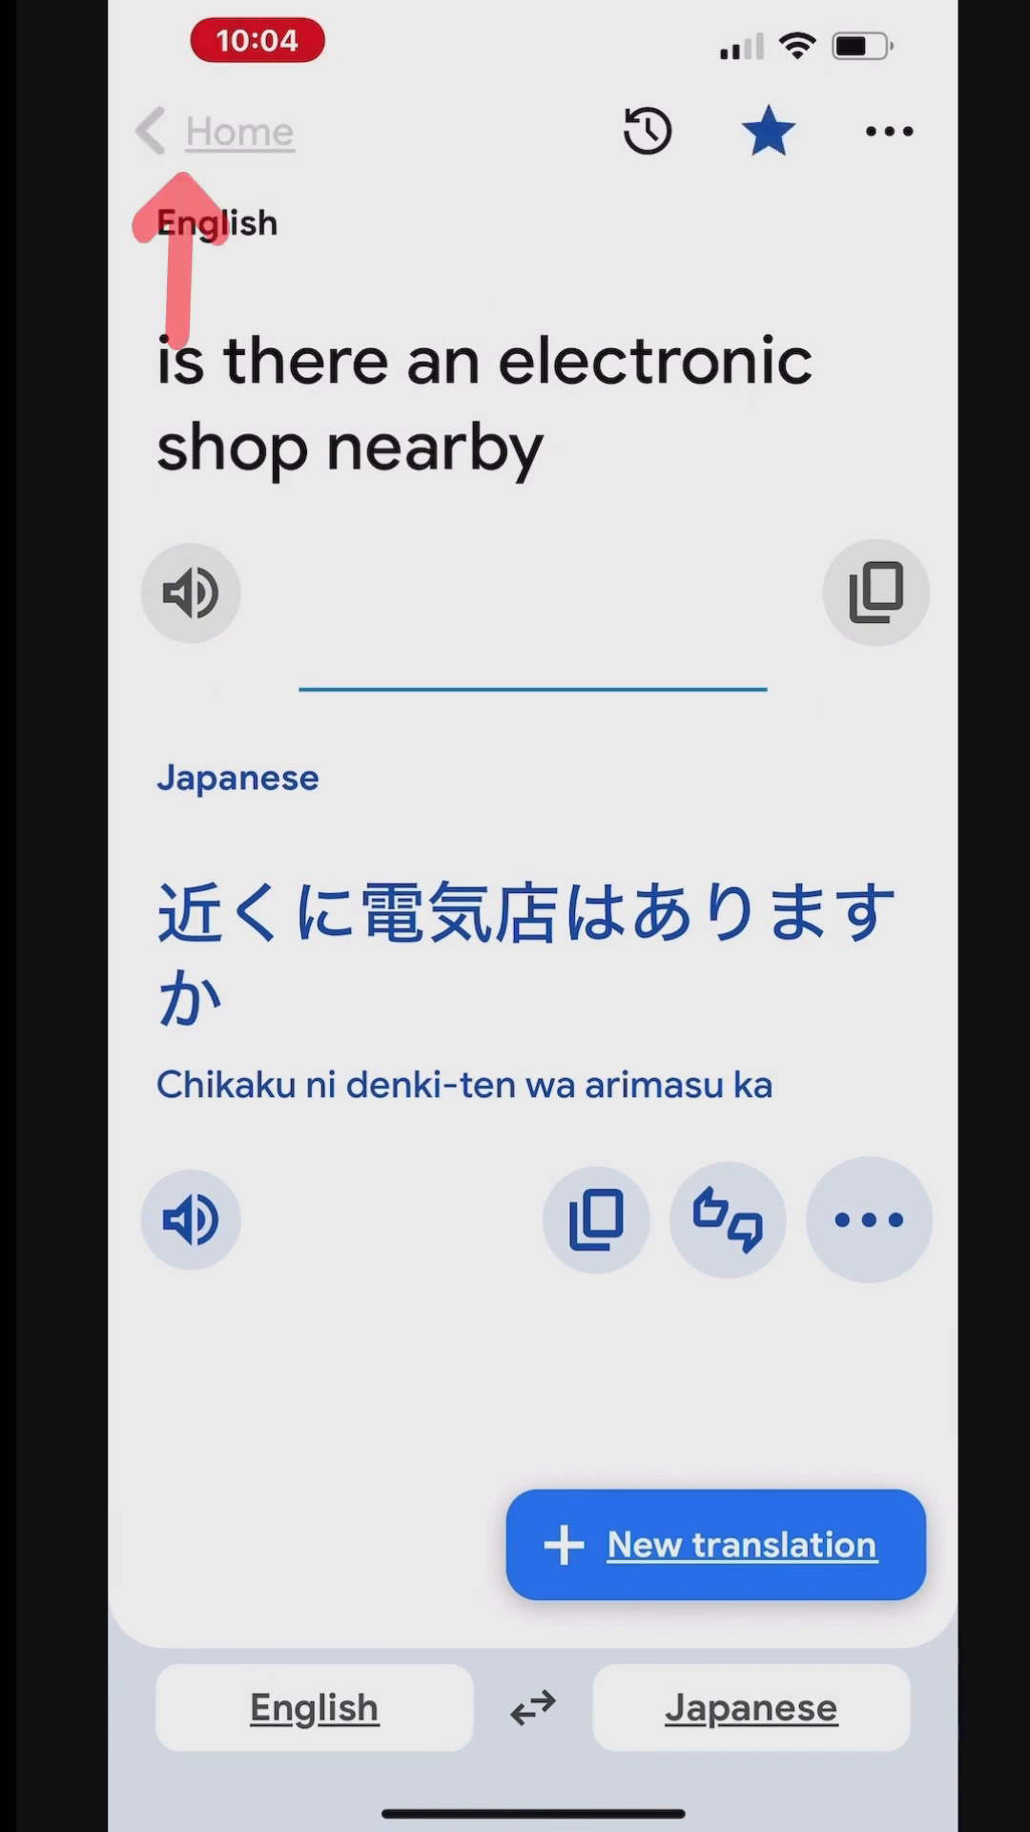
left_click(209, 131)
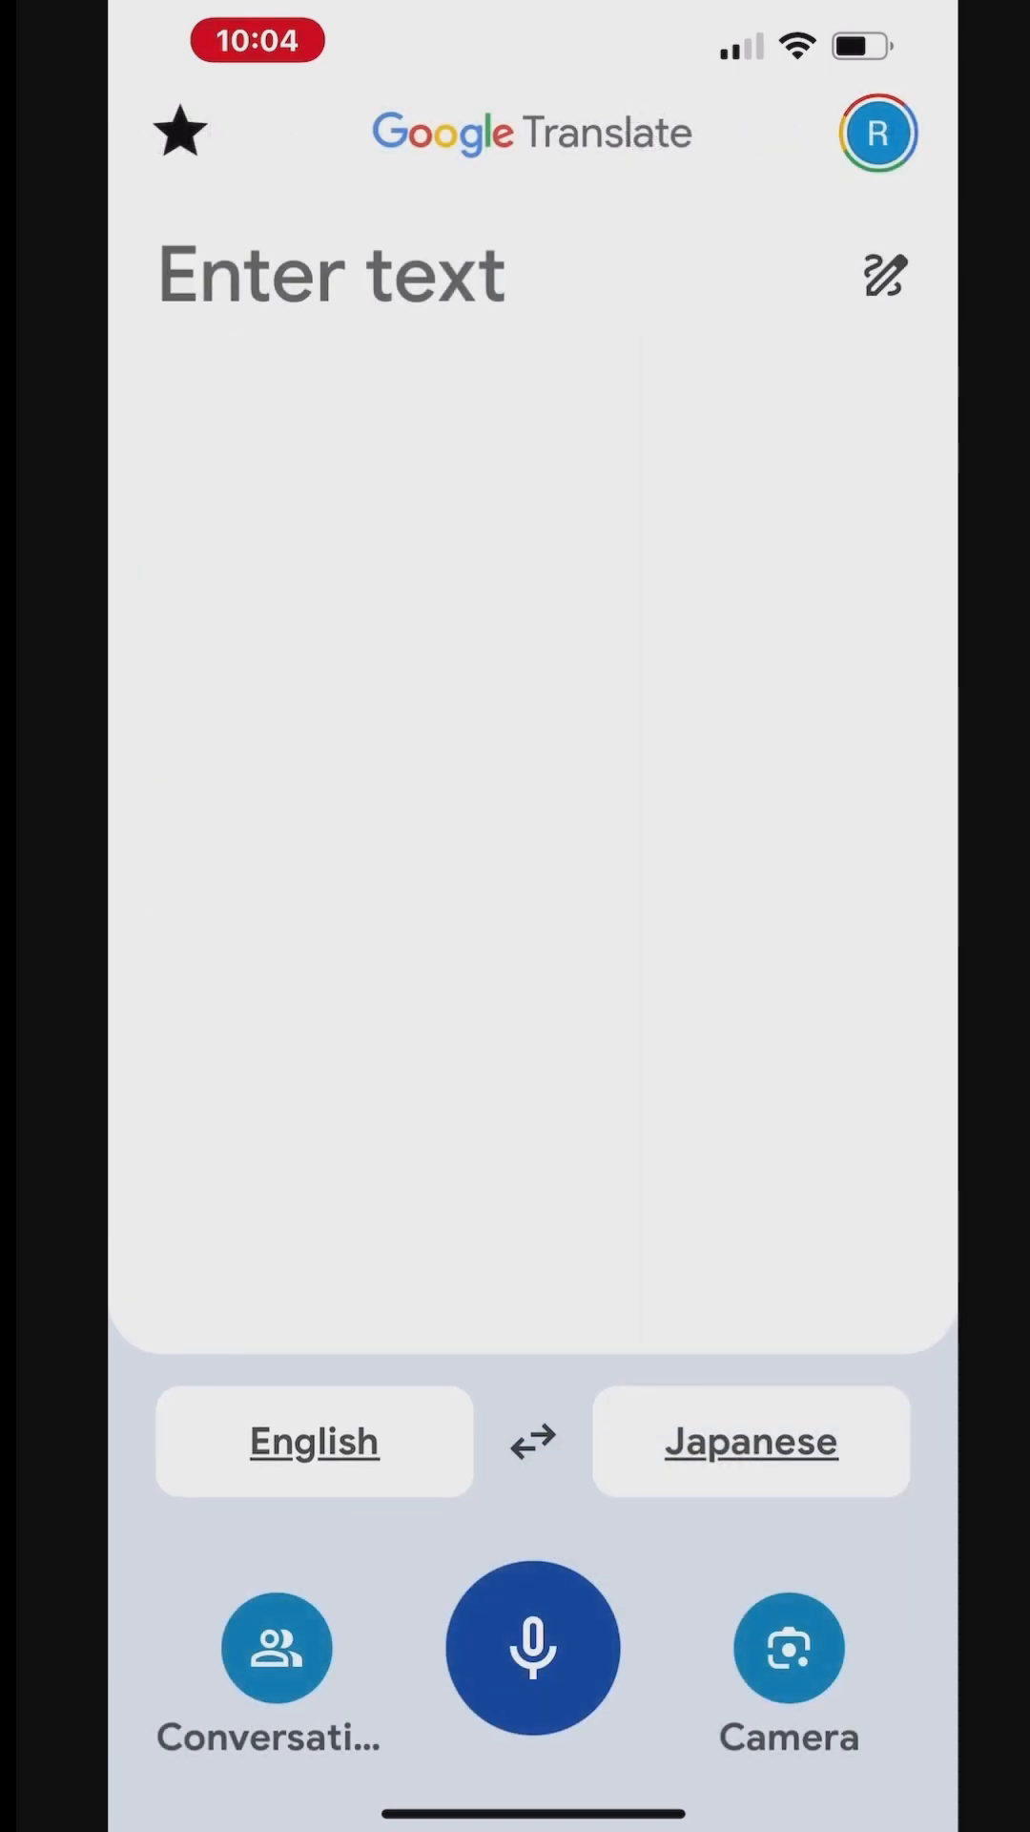
- Open the handwriting pad on an empty English-to-Spanish entry
left_click(180, 131)
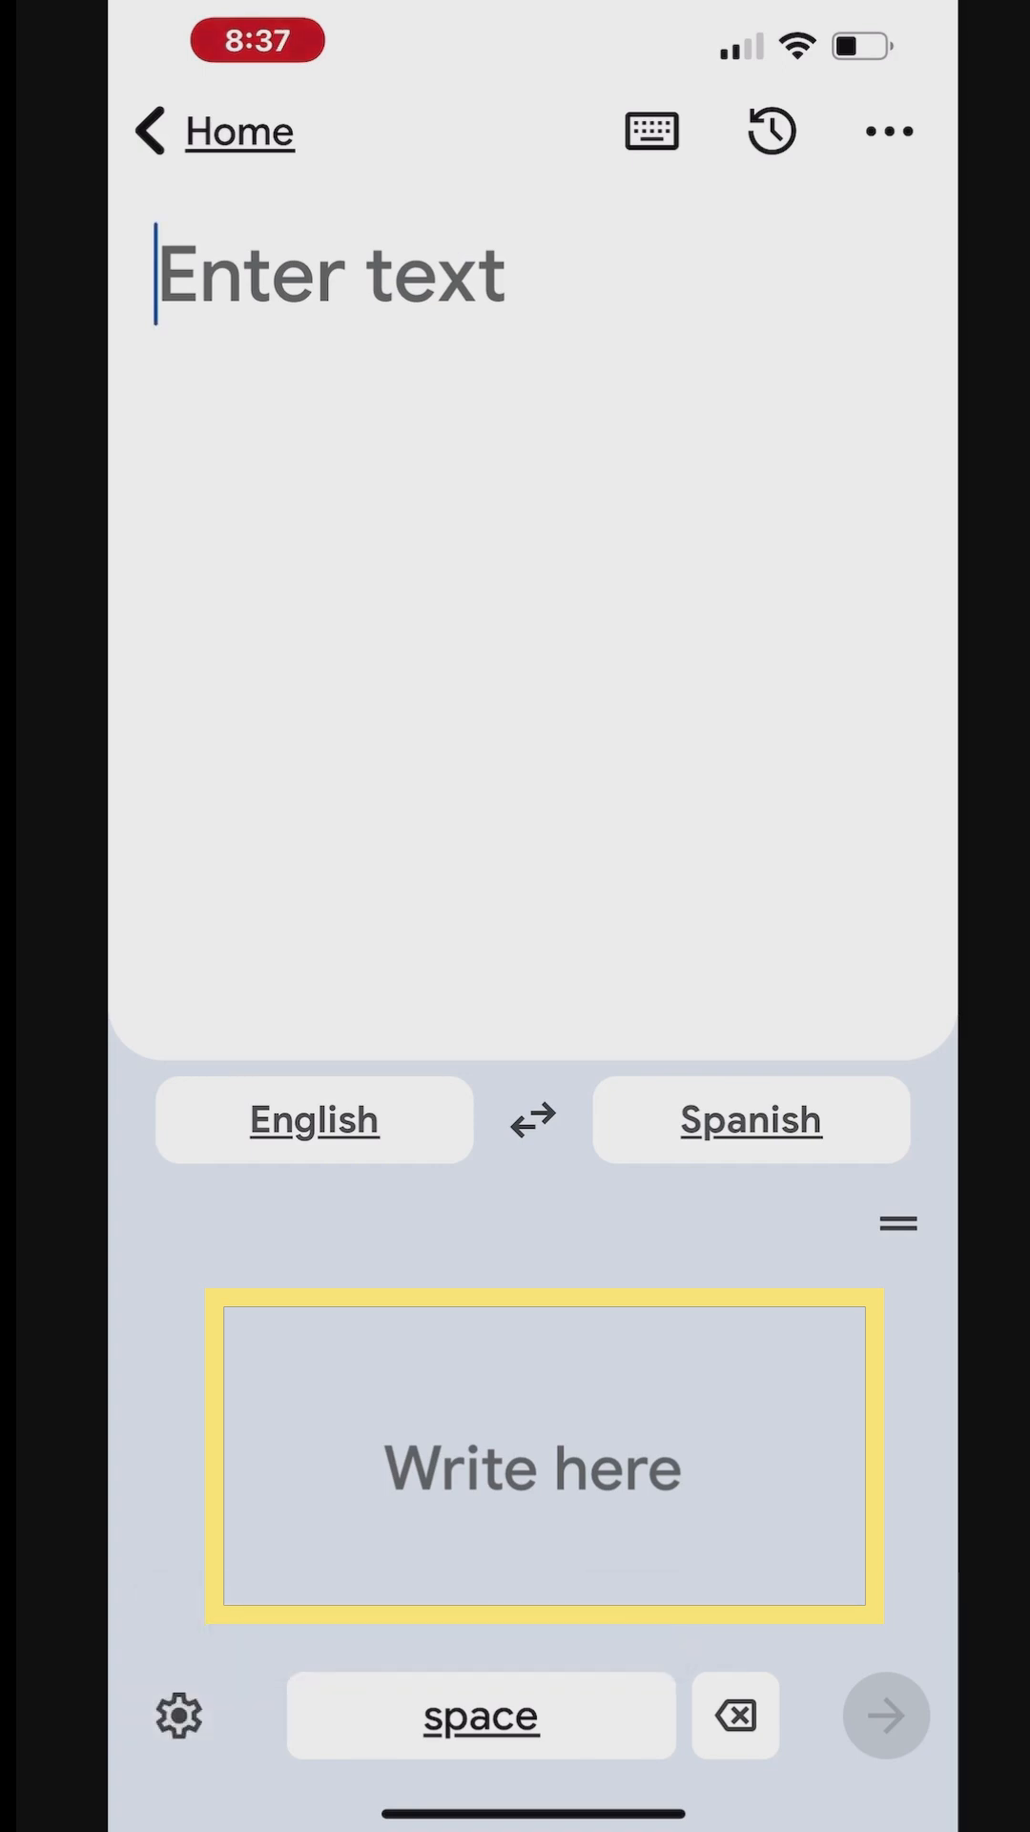
- Handwrite and insert 'how', then switch to the keyboard to continue the phrase
left_click(532, 1466)
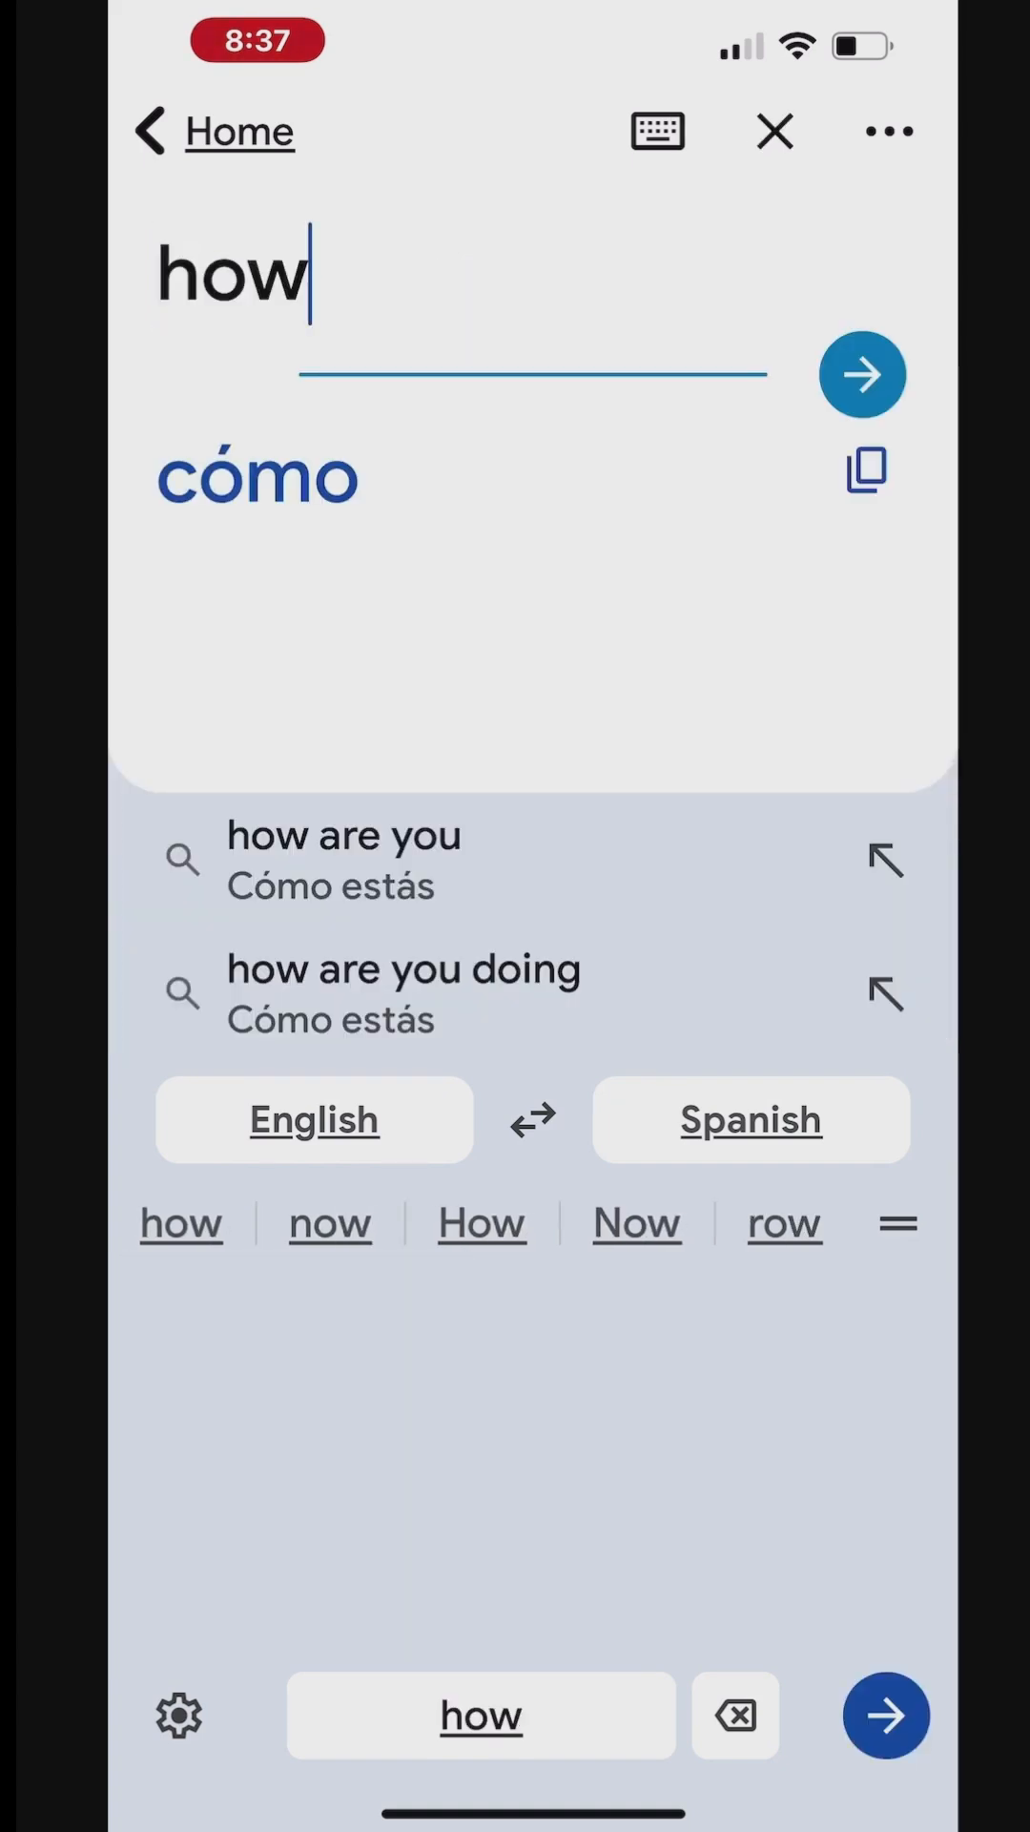
left_click(178, 1716)
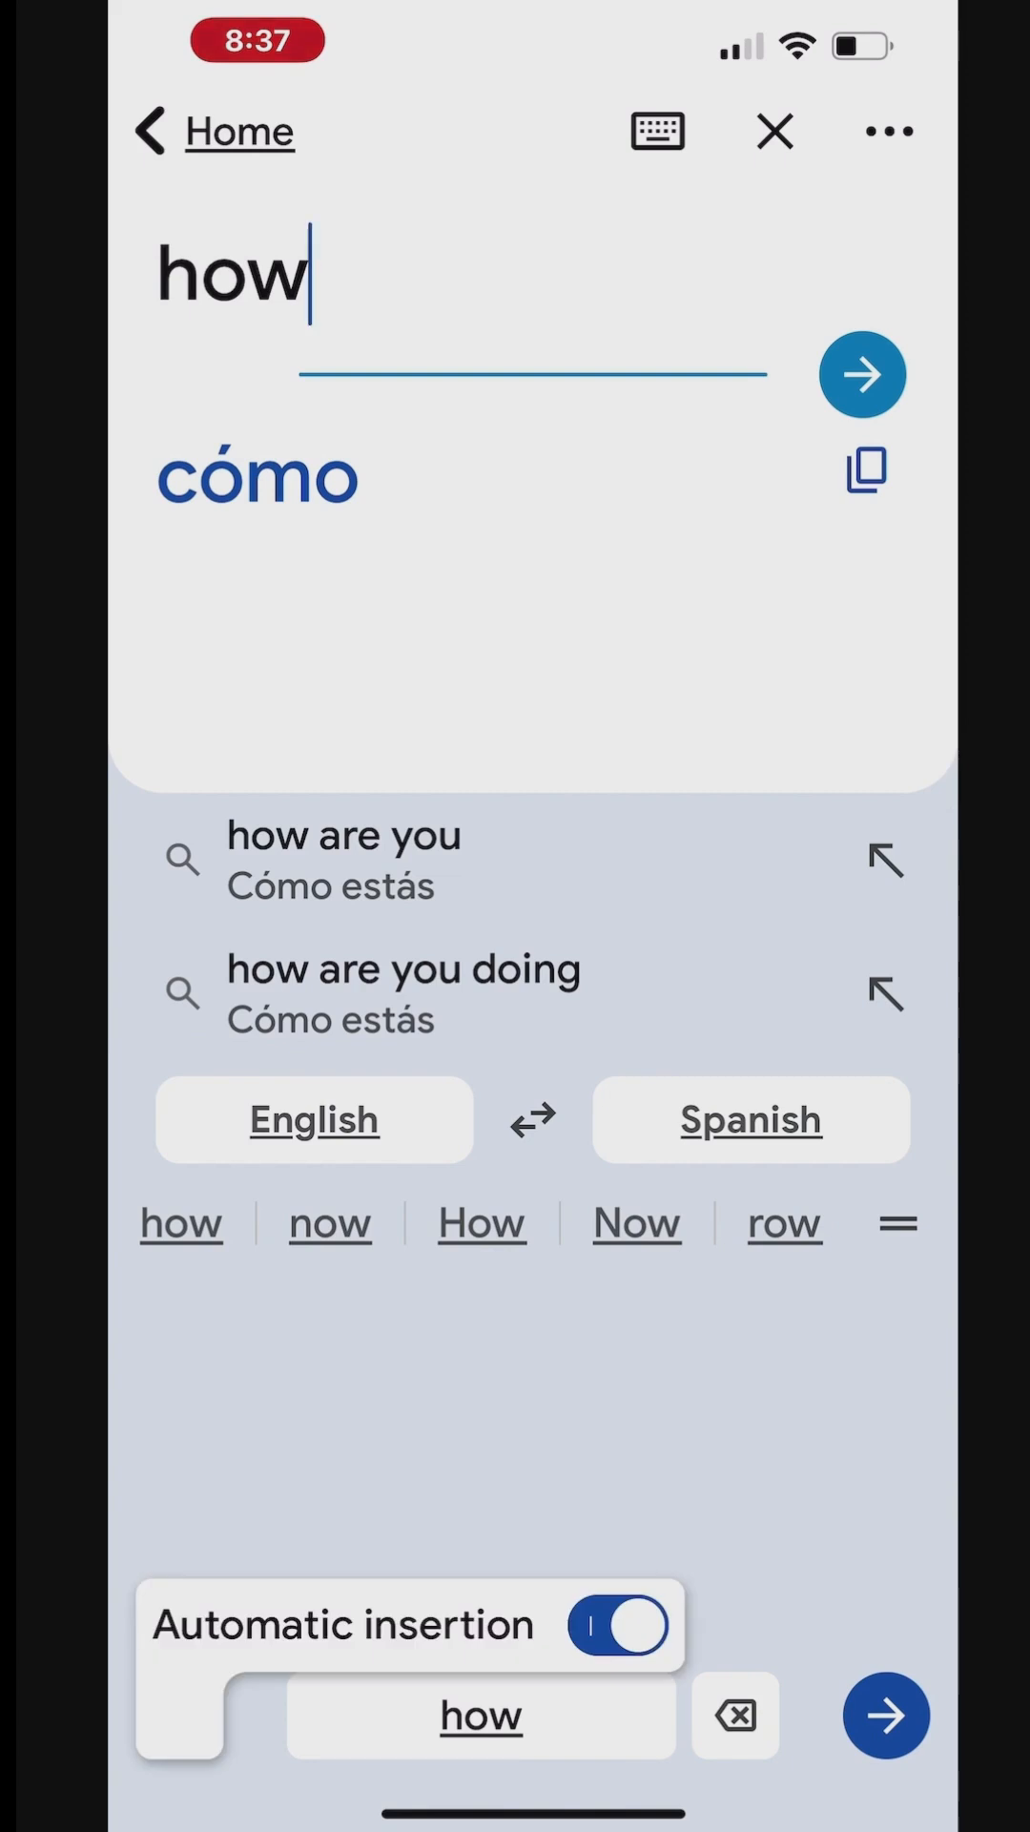
left_click(621, 1624)
type(" much discount I can get for")
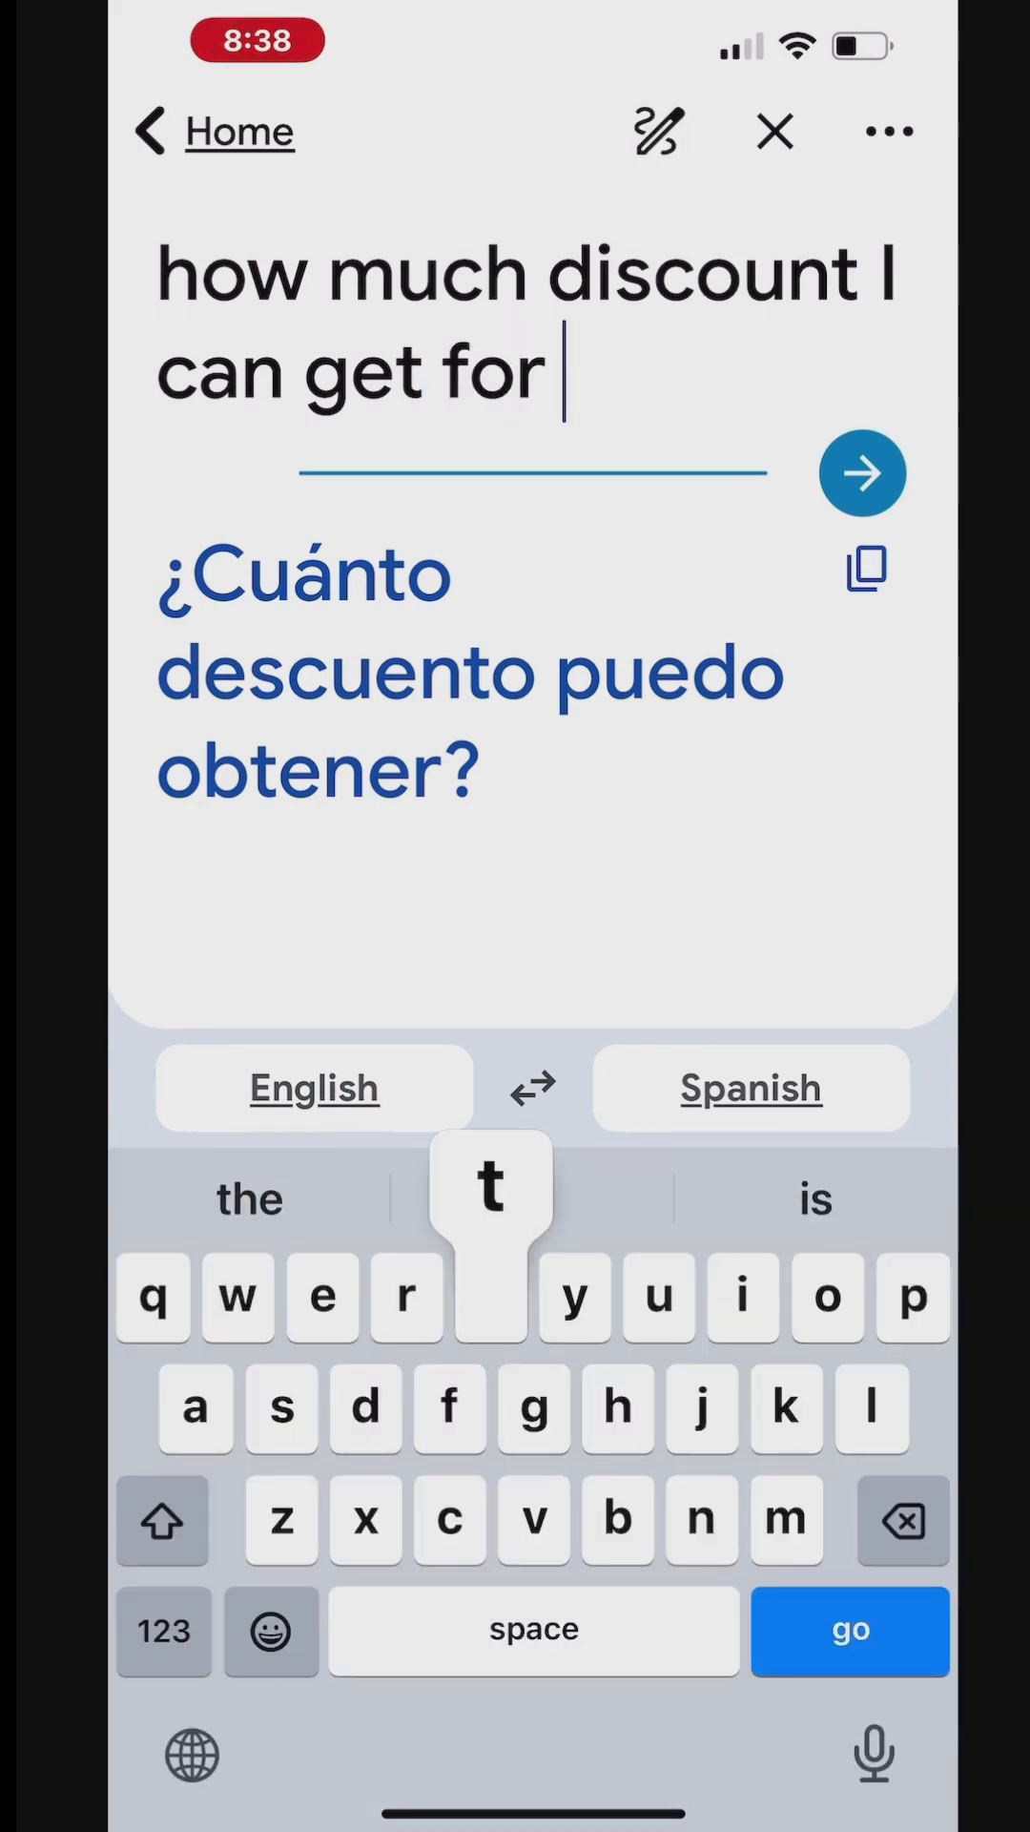
- Complete the phrase with 'this package', translate it, copy the Spanish, and return home
type("this pacha")
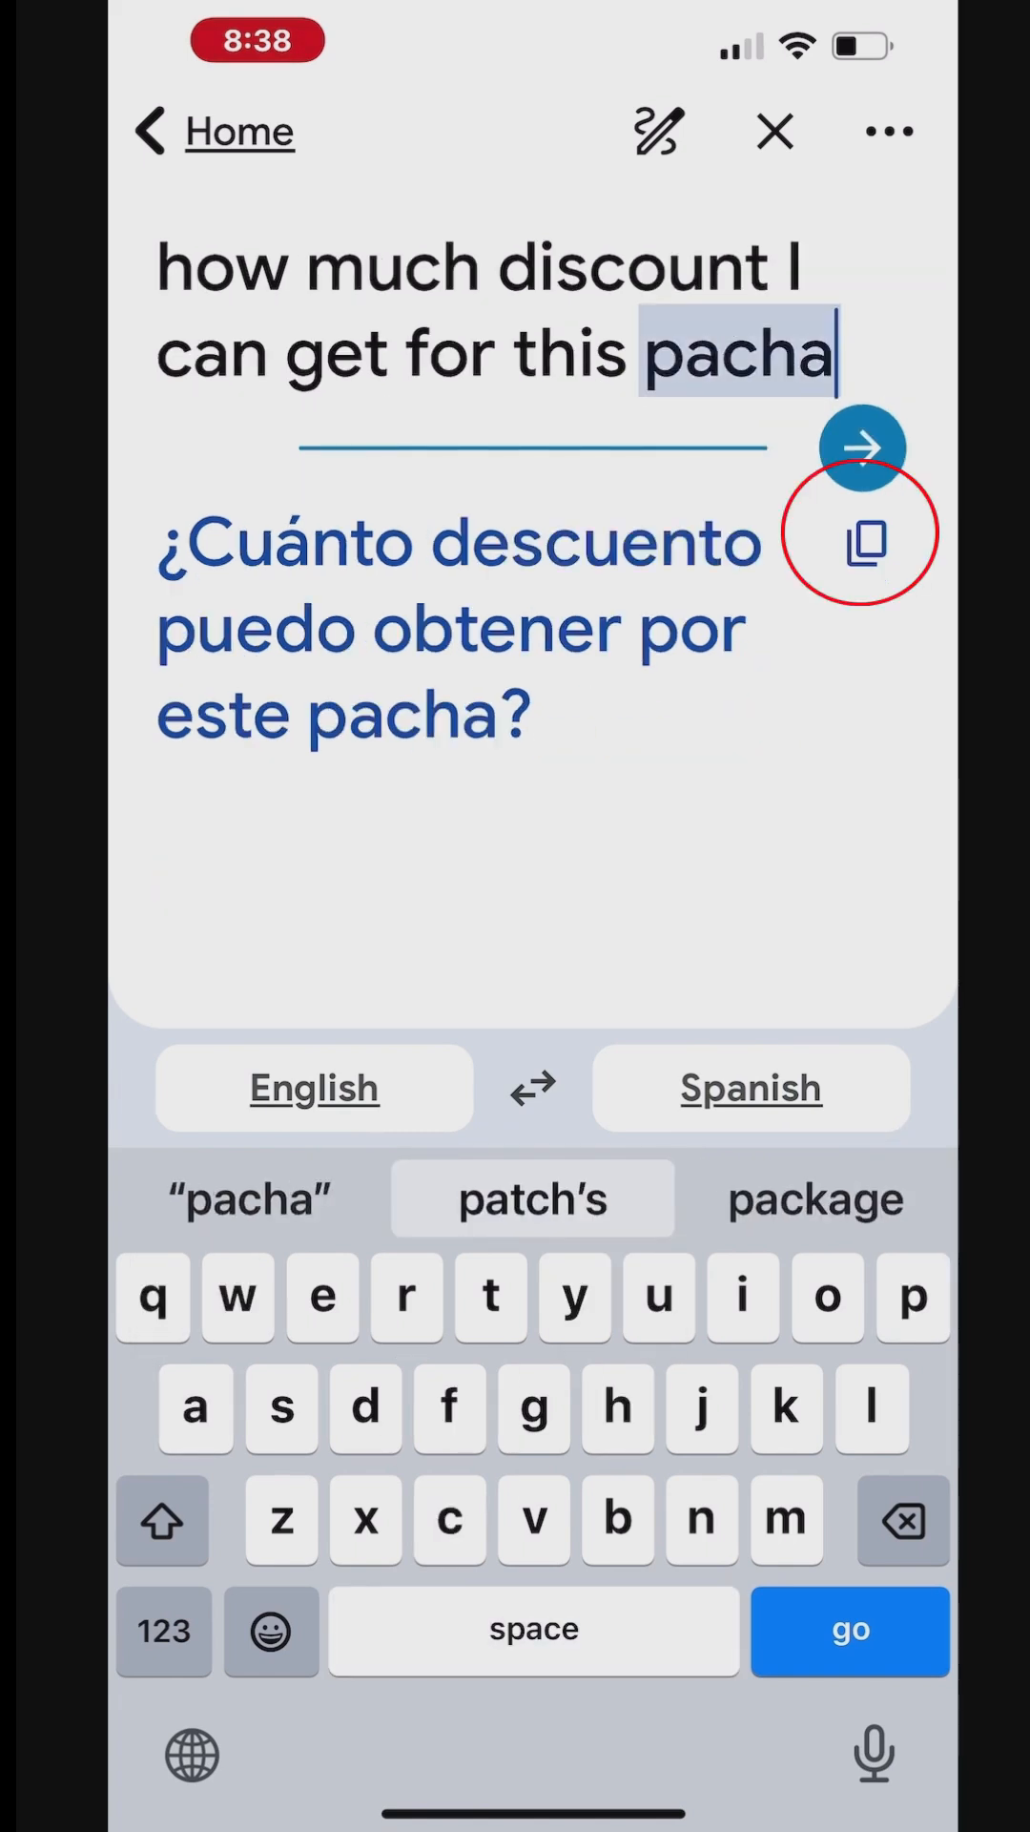
left_click(901, 1520)
type("kage")
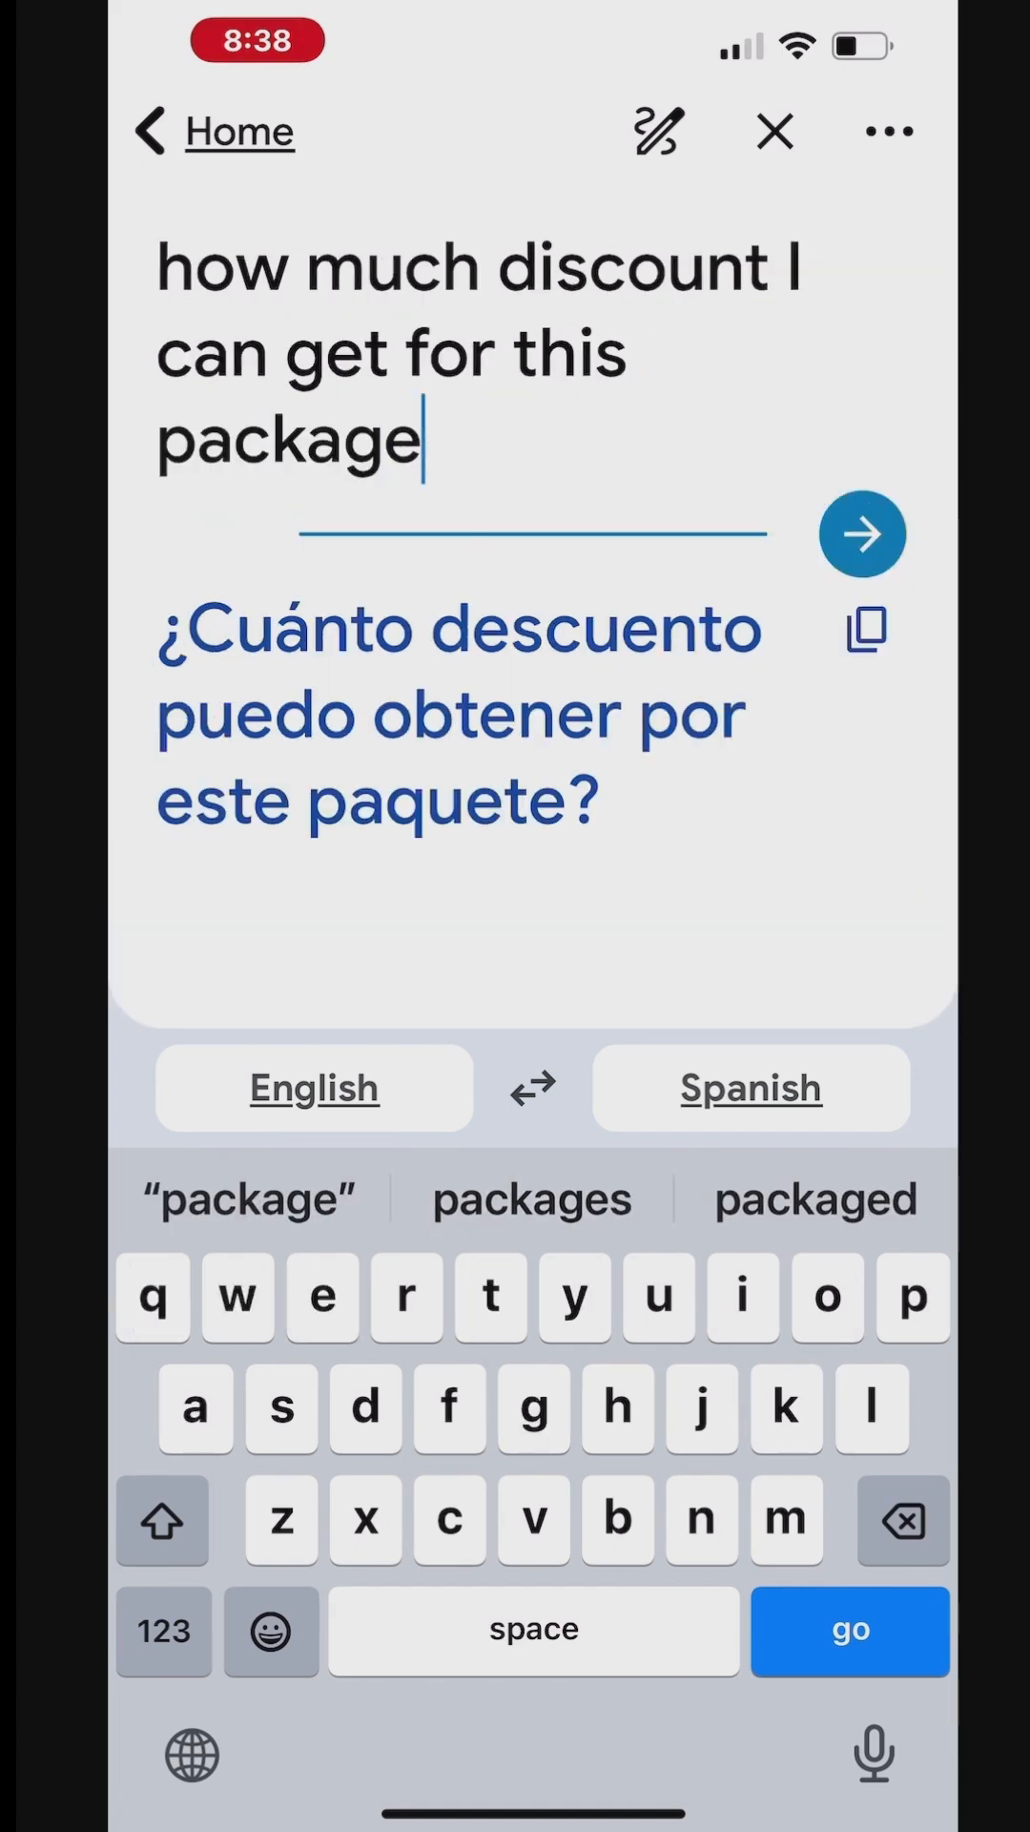
left_click(863, 532)
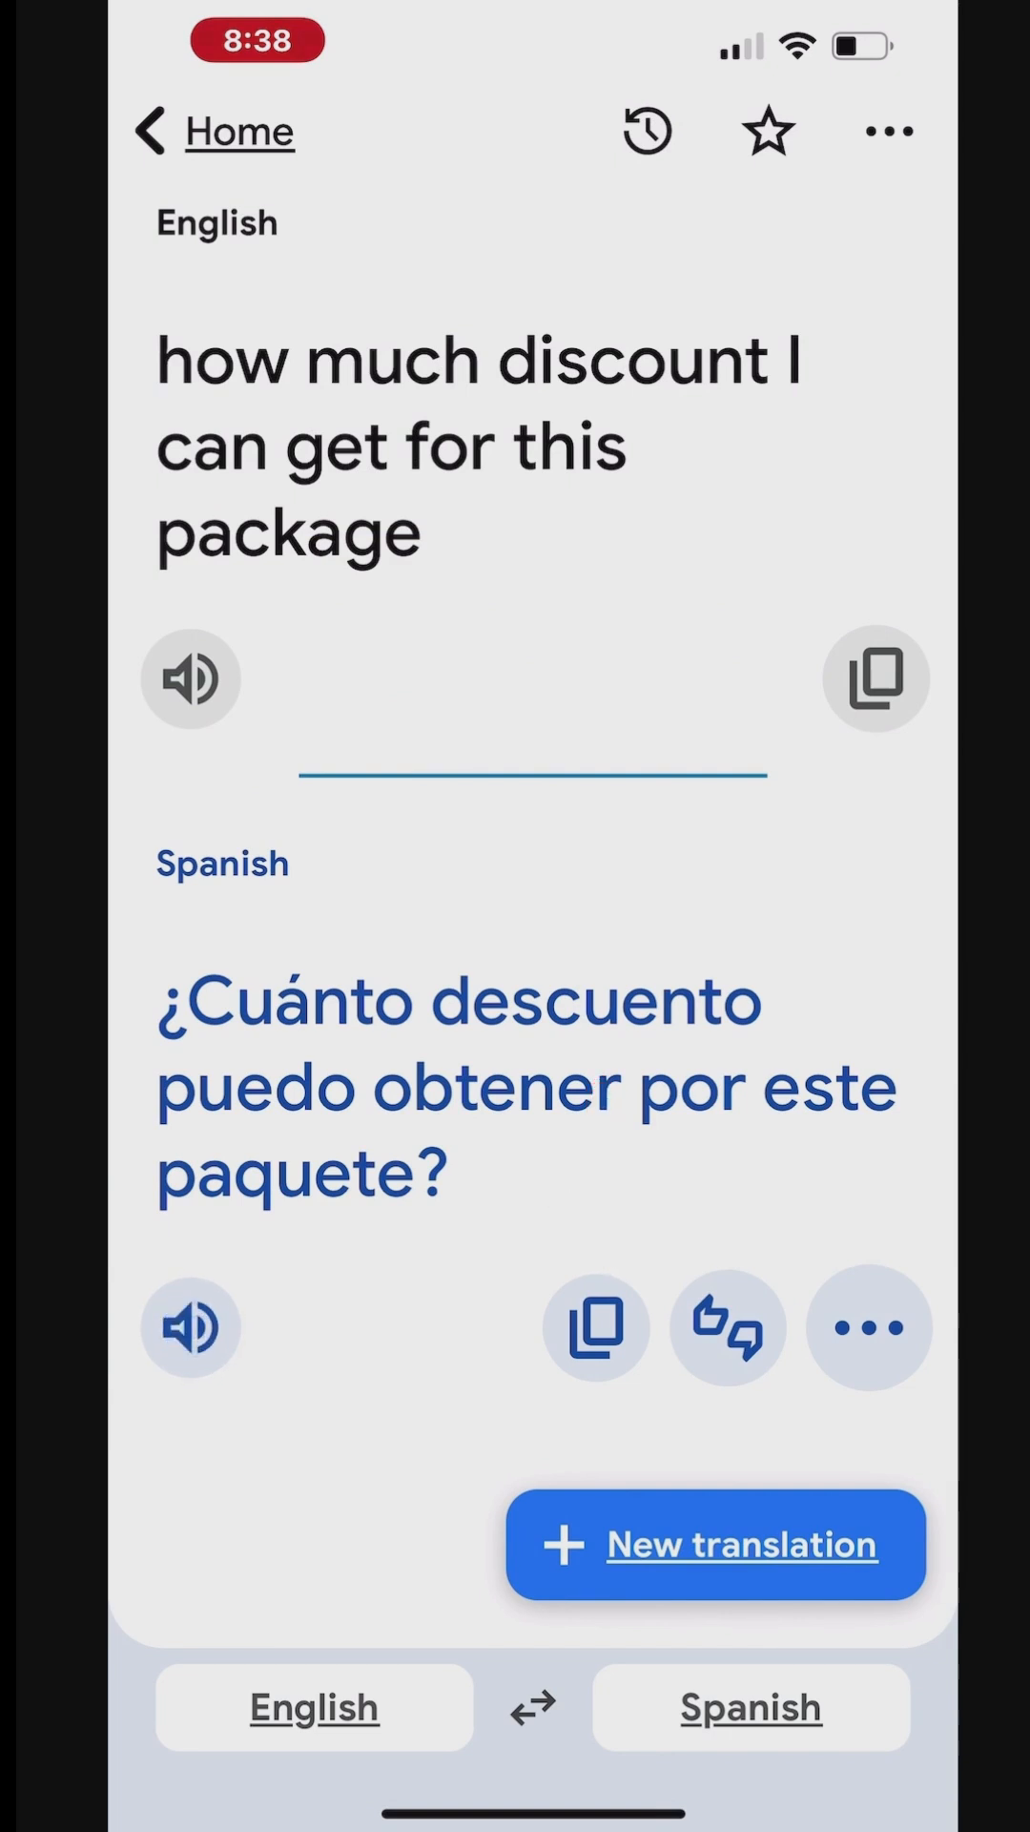
left_click(594, 1326)
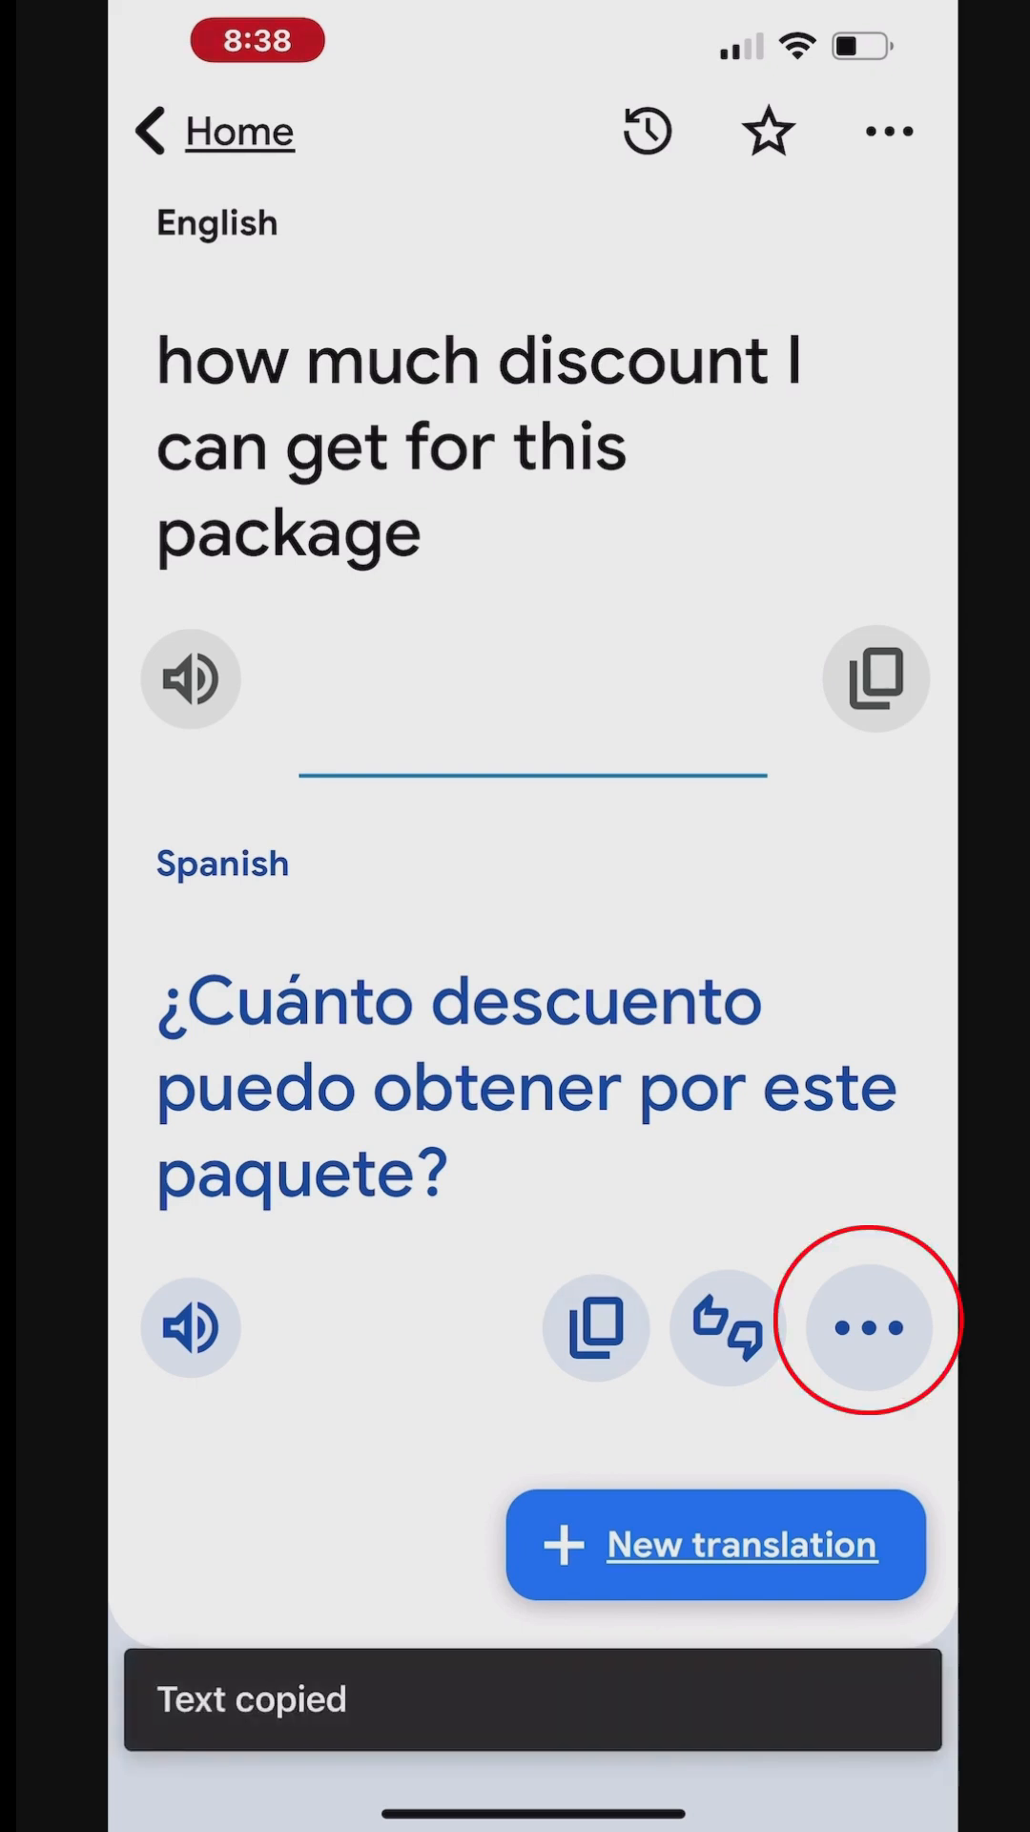
left_click(868, 1326)
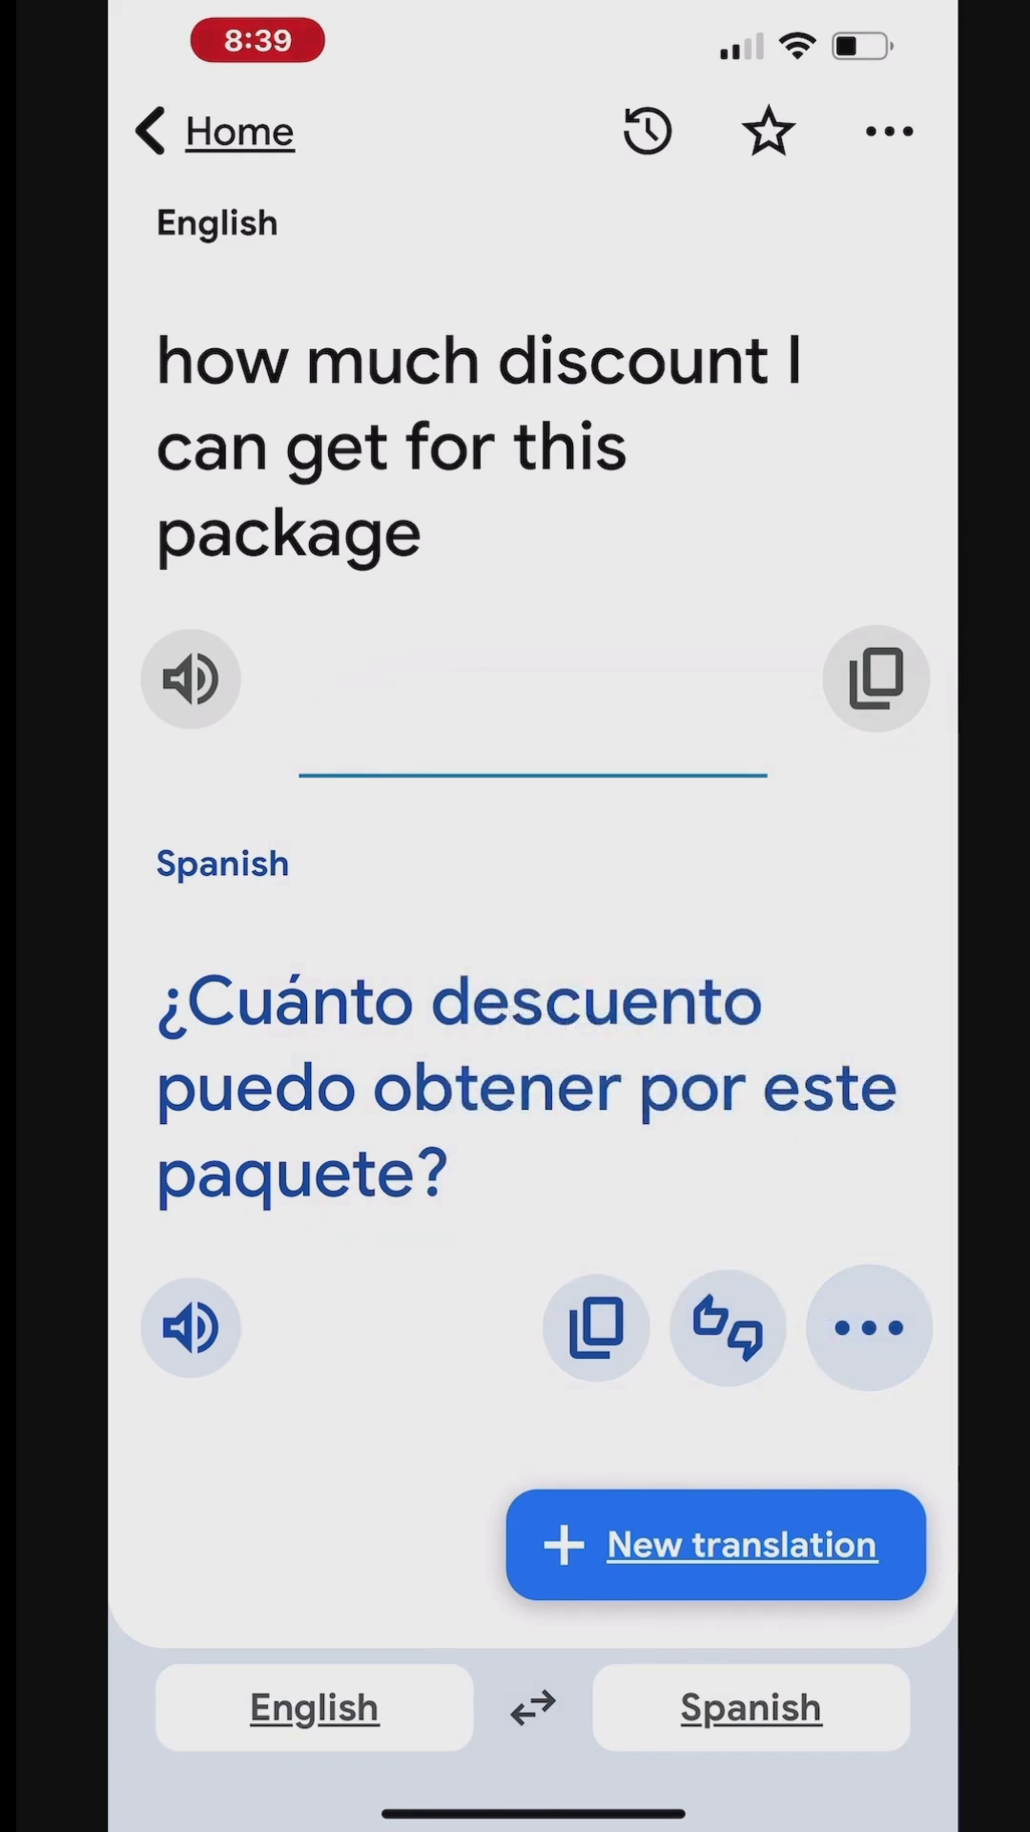
left_click(713, 1544)
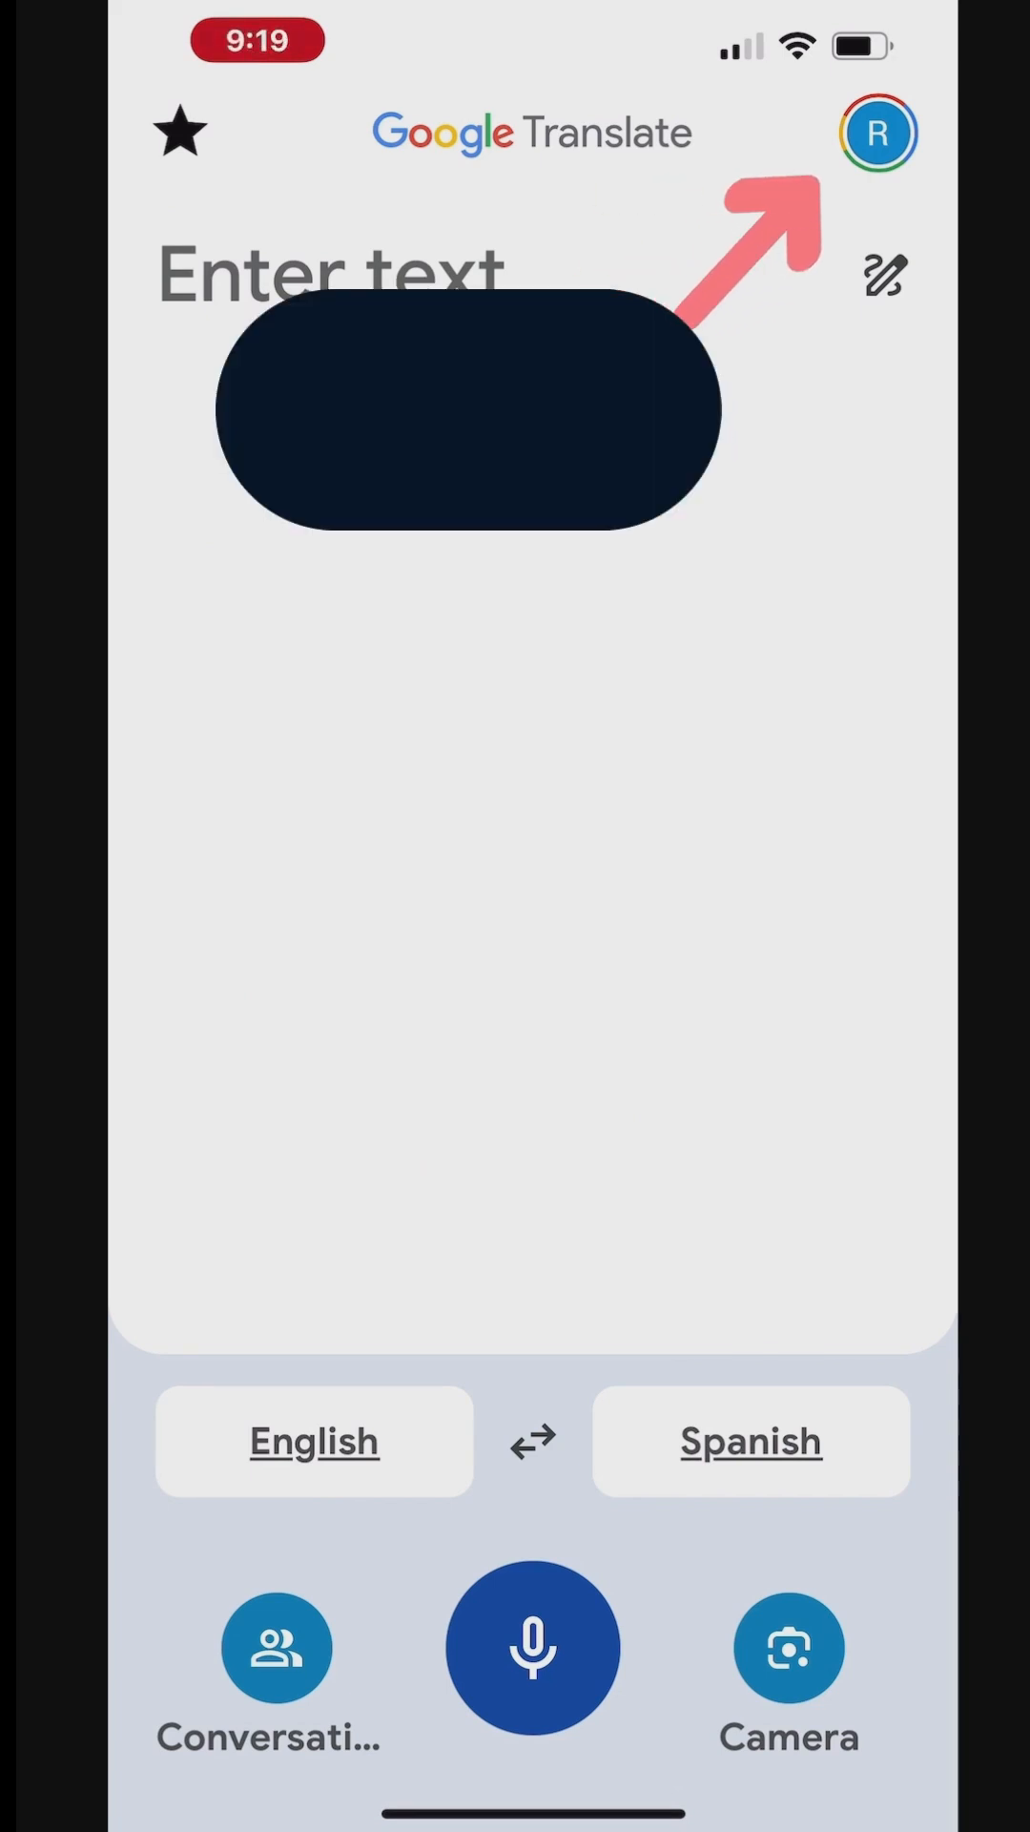
- Open History from the profile menu and scroll through past Spanish, Japanese and Korean translations
left_click(875, 131)
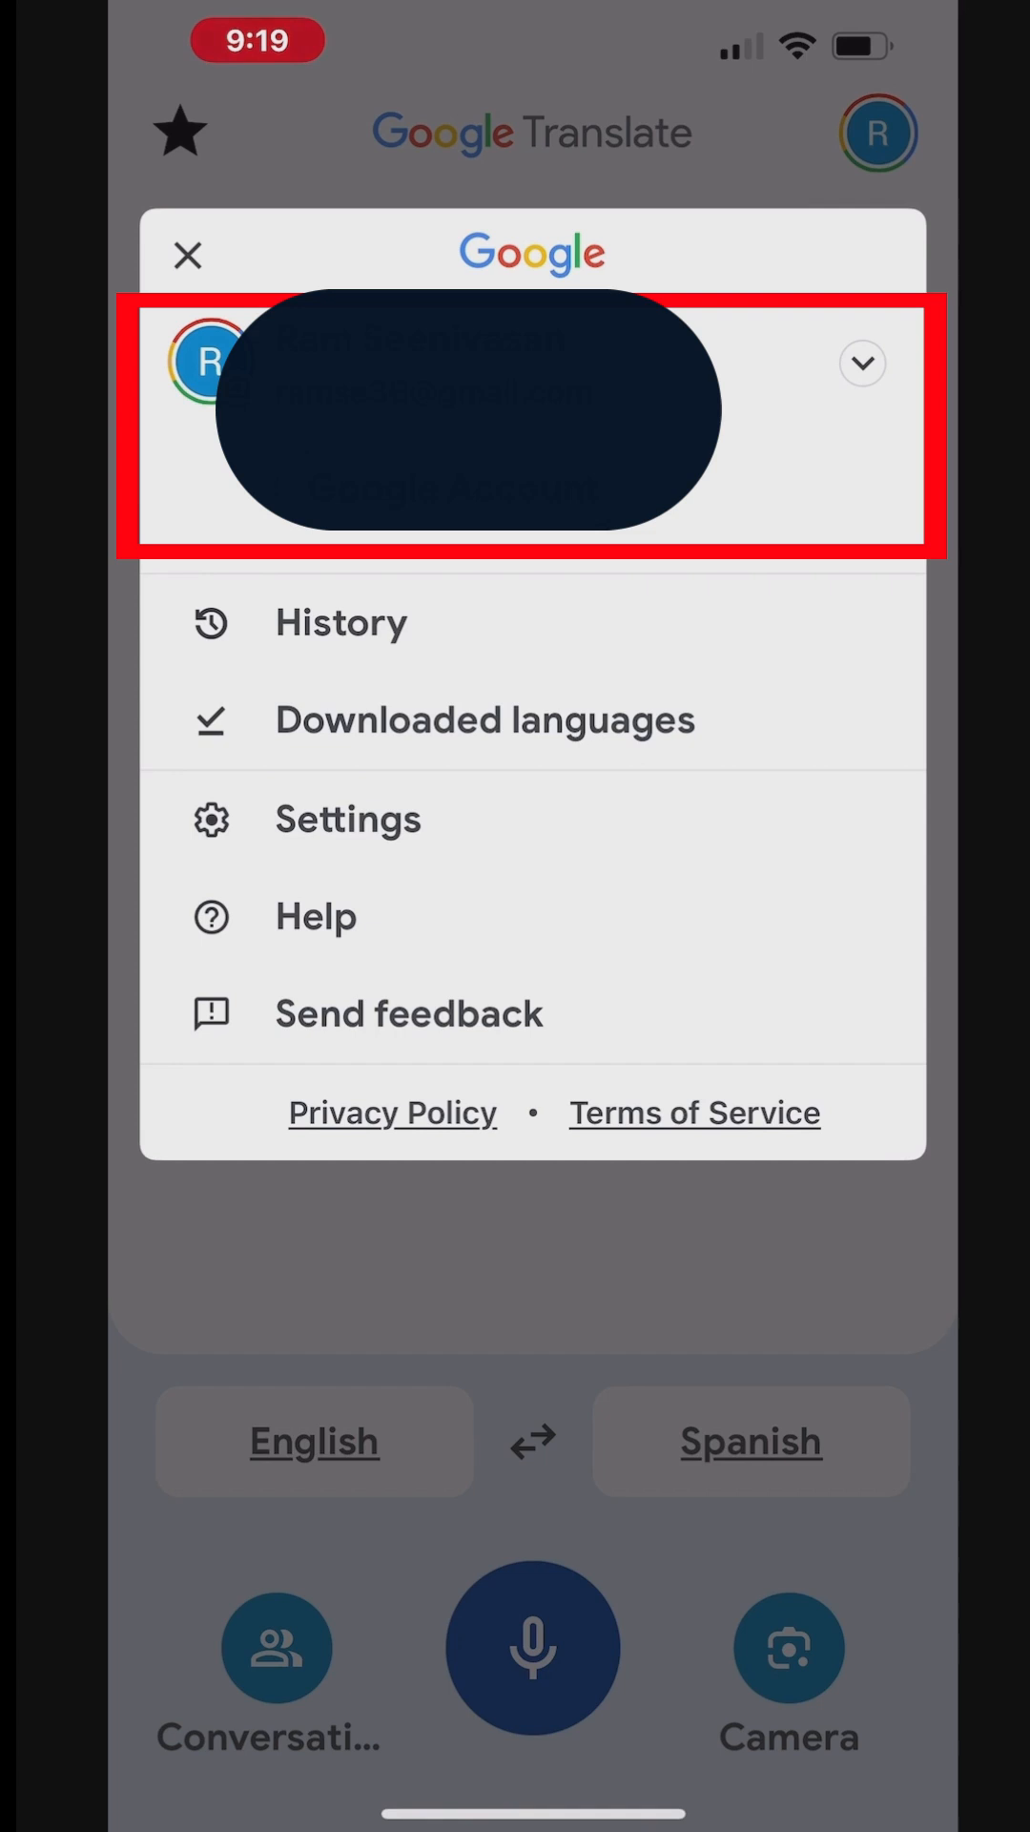
left_click(342, 621)
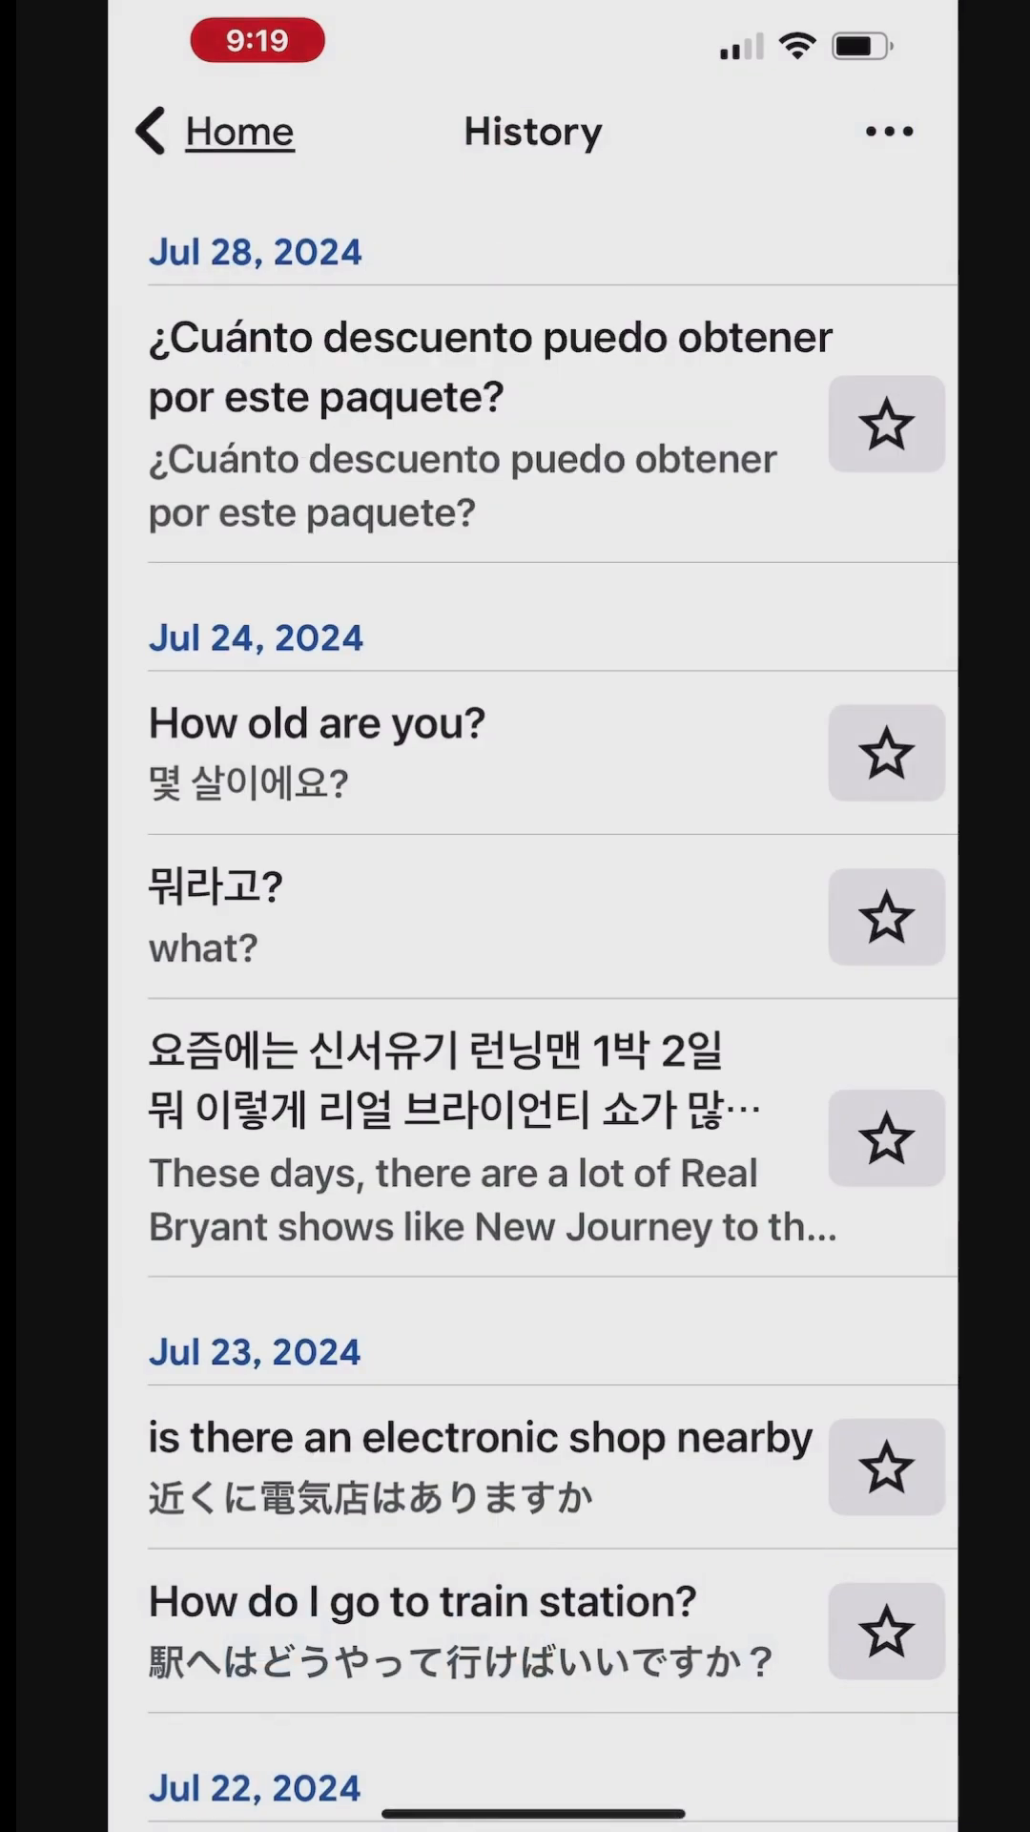
scroll("down", 3)
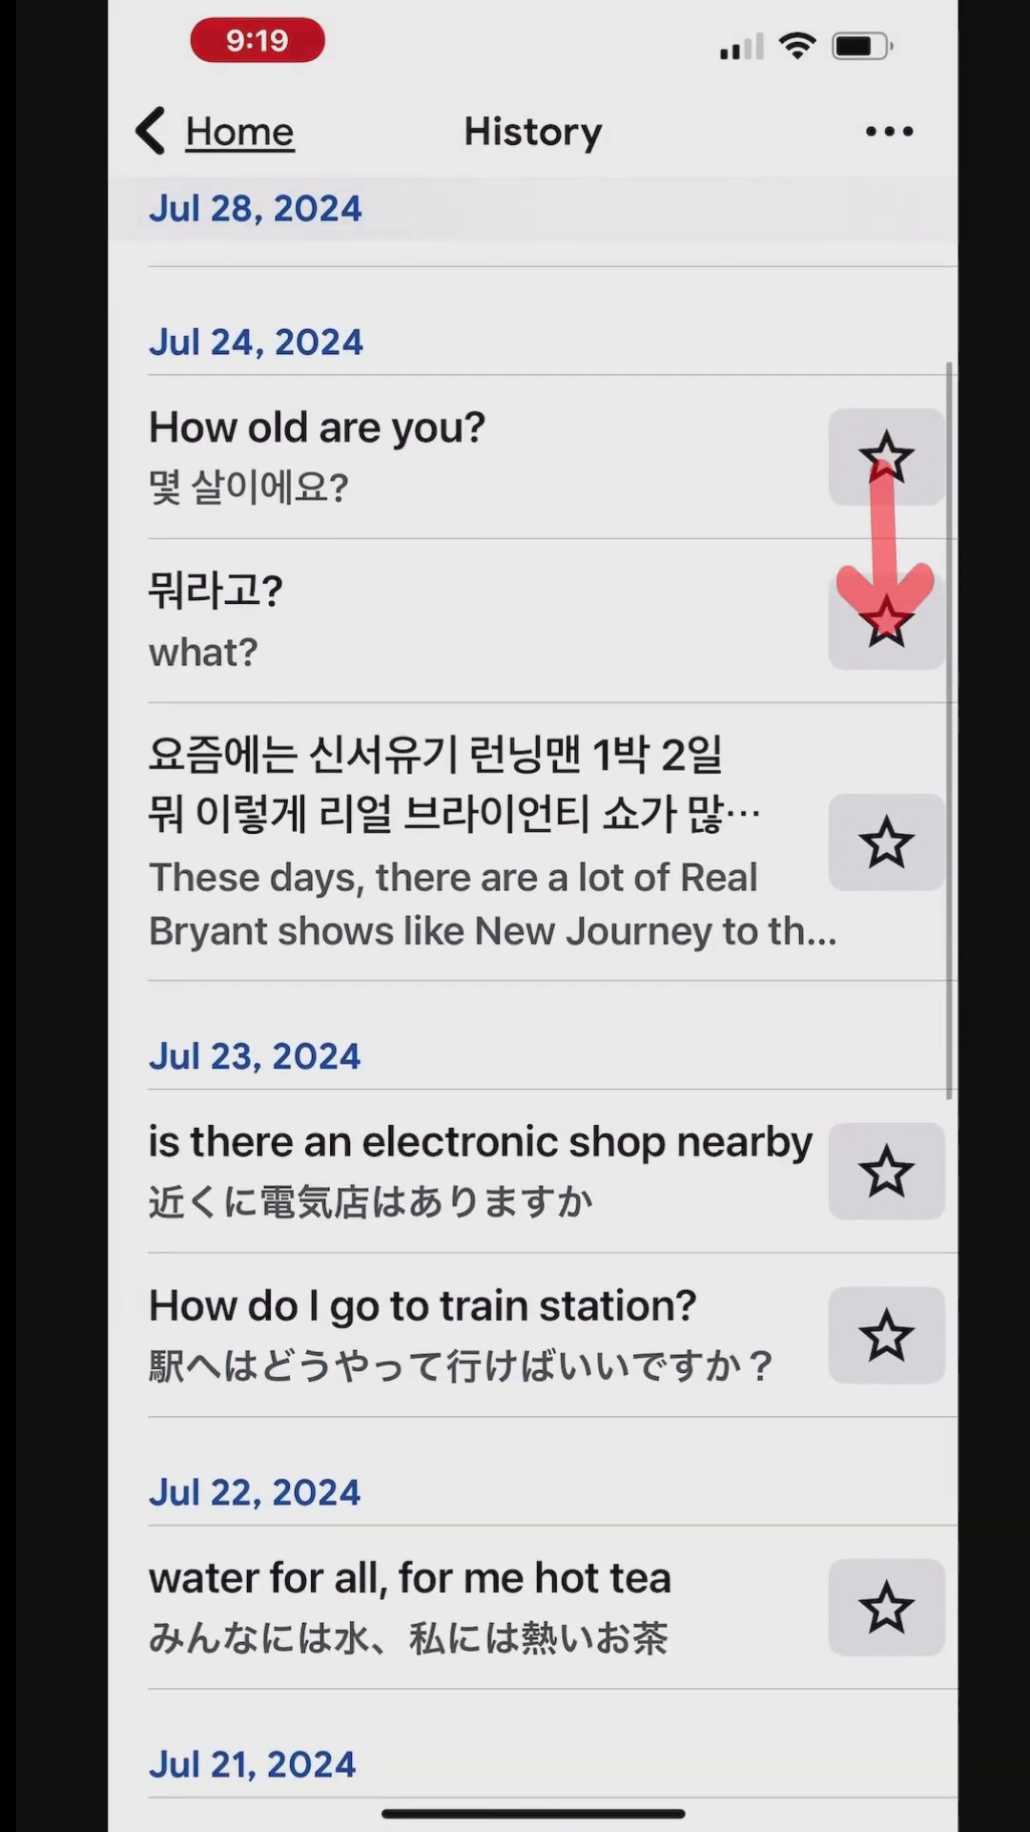
scroll("down", 3)
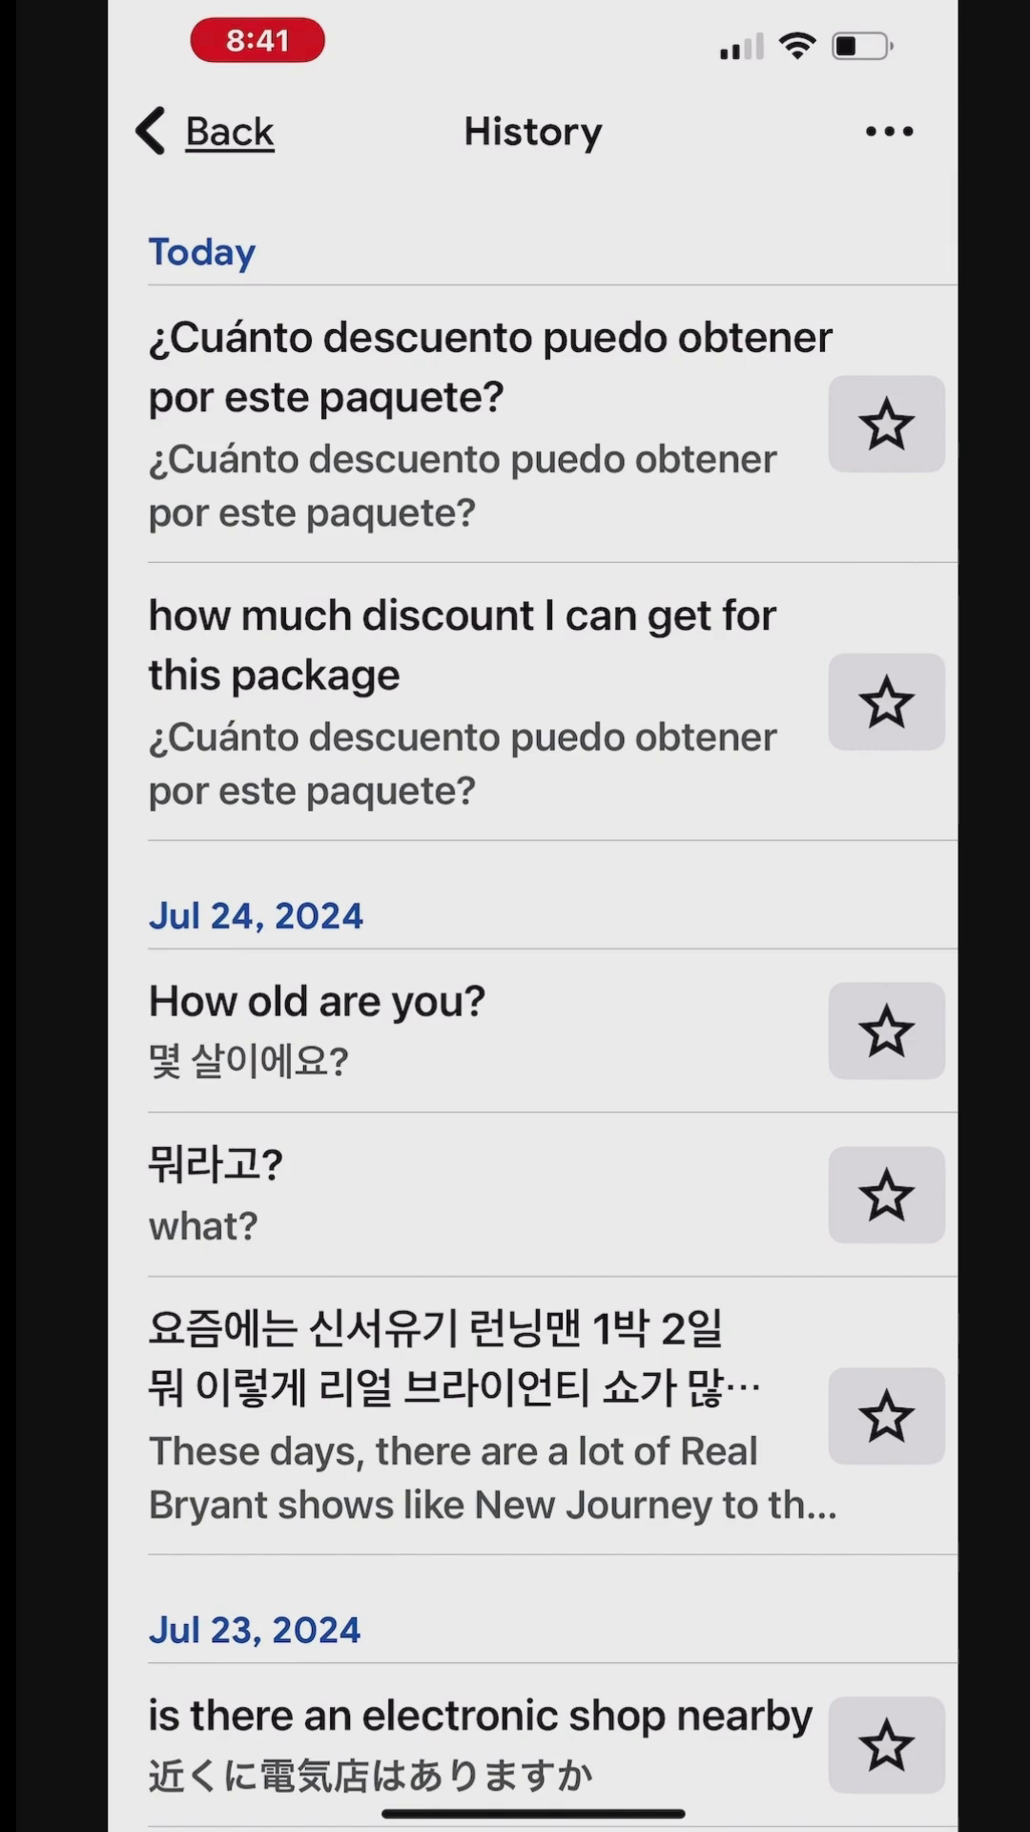
left_click(885, 702)
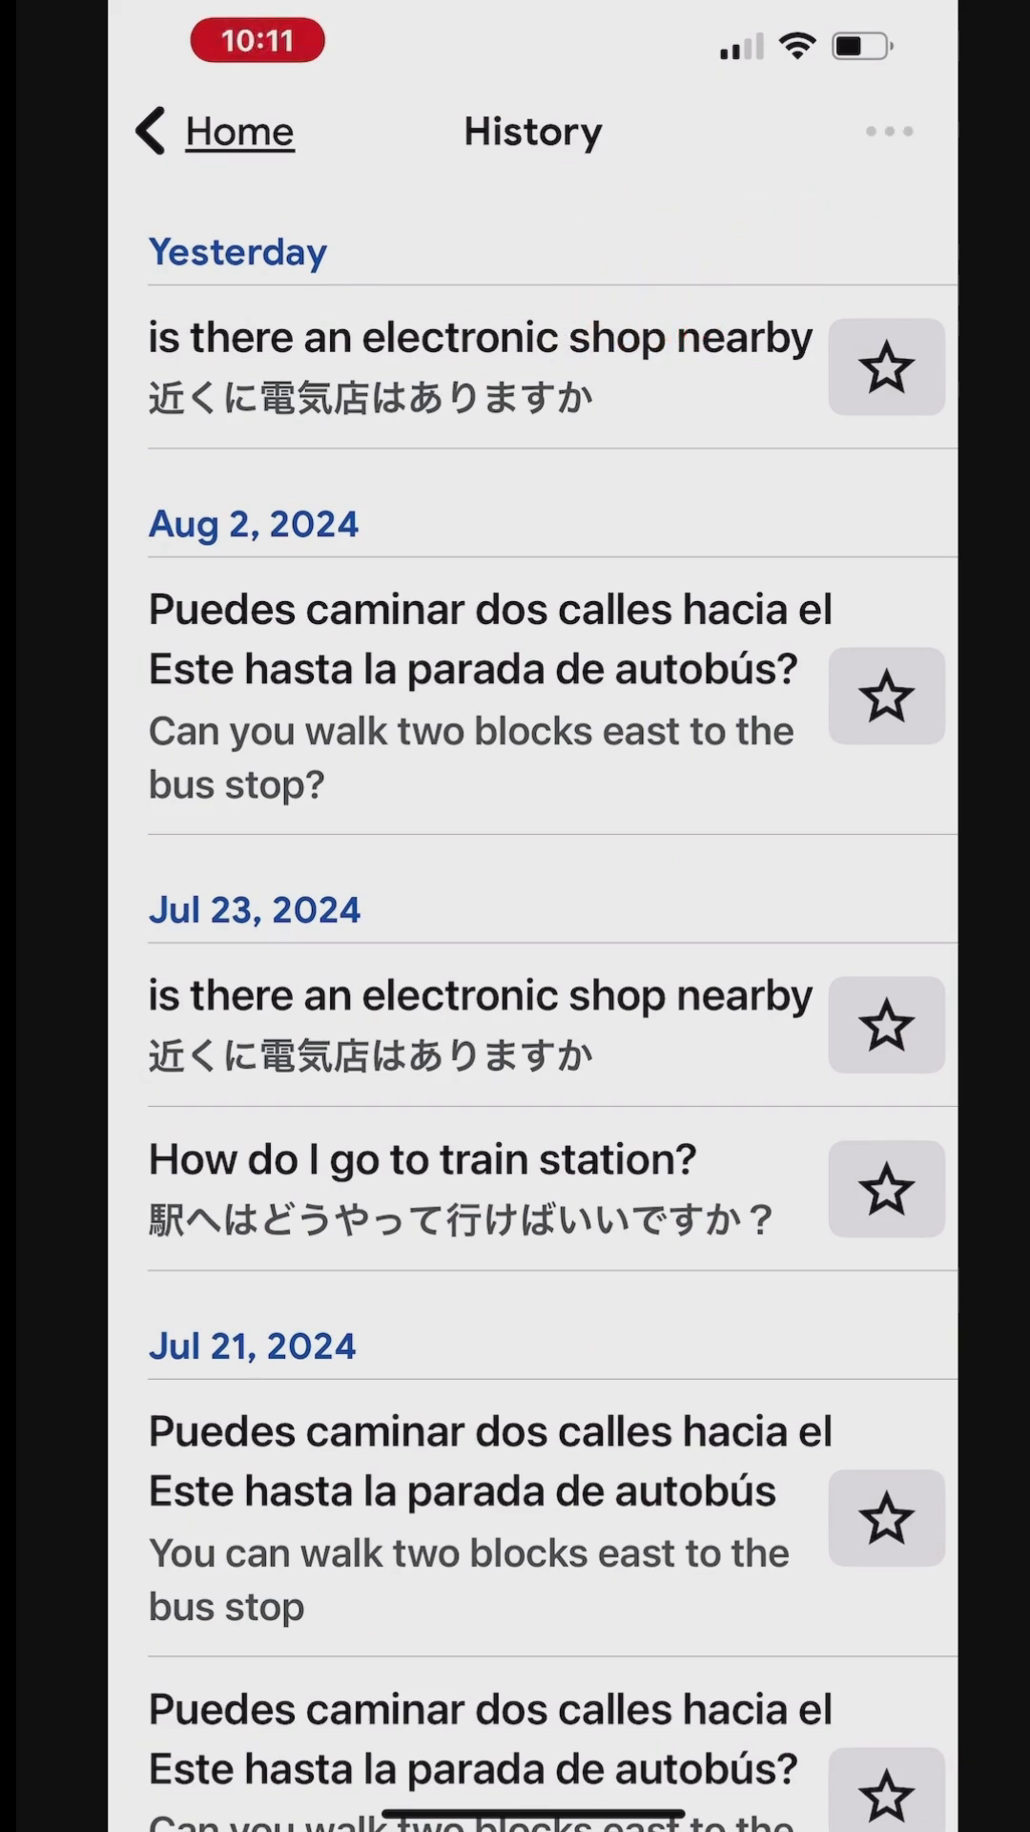
- Open the Web & App Activity controls and show the auto-delete choices, with 'Don't auto-delete' selected
left_click(884, 130)
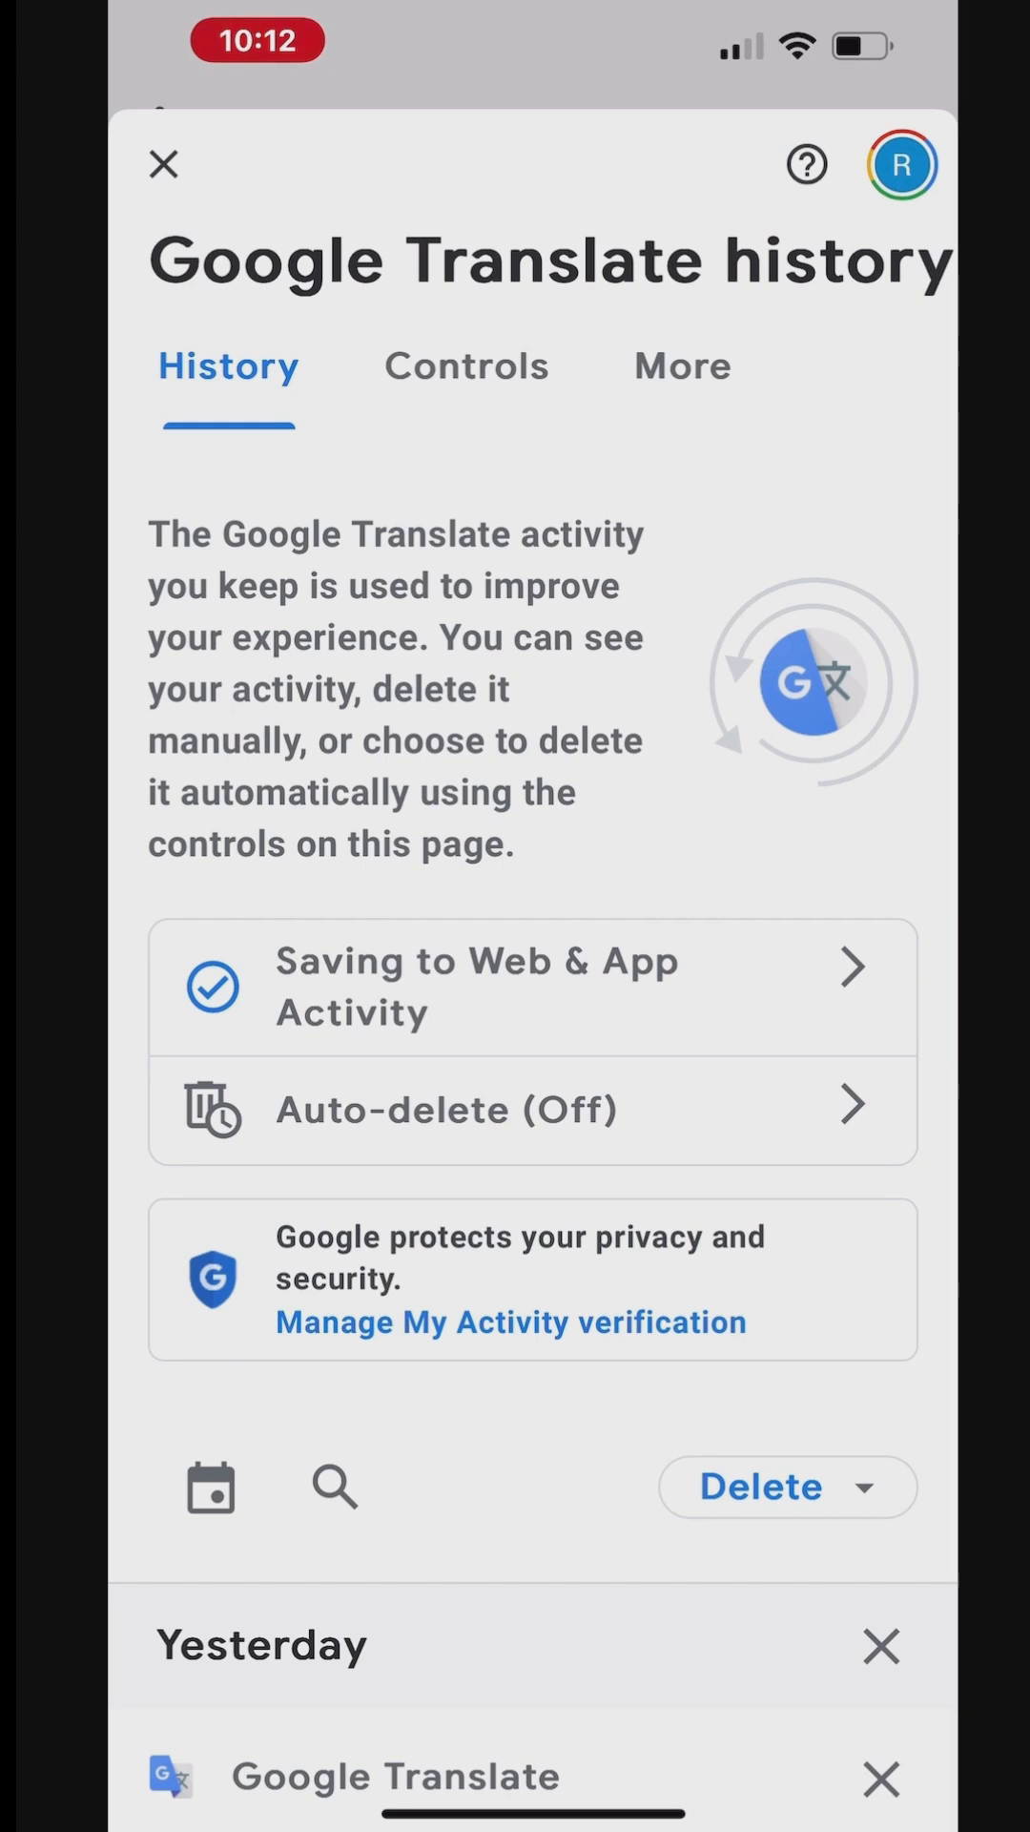
left_click(467, 365)
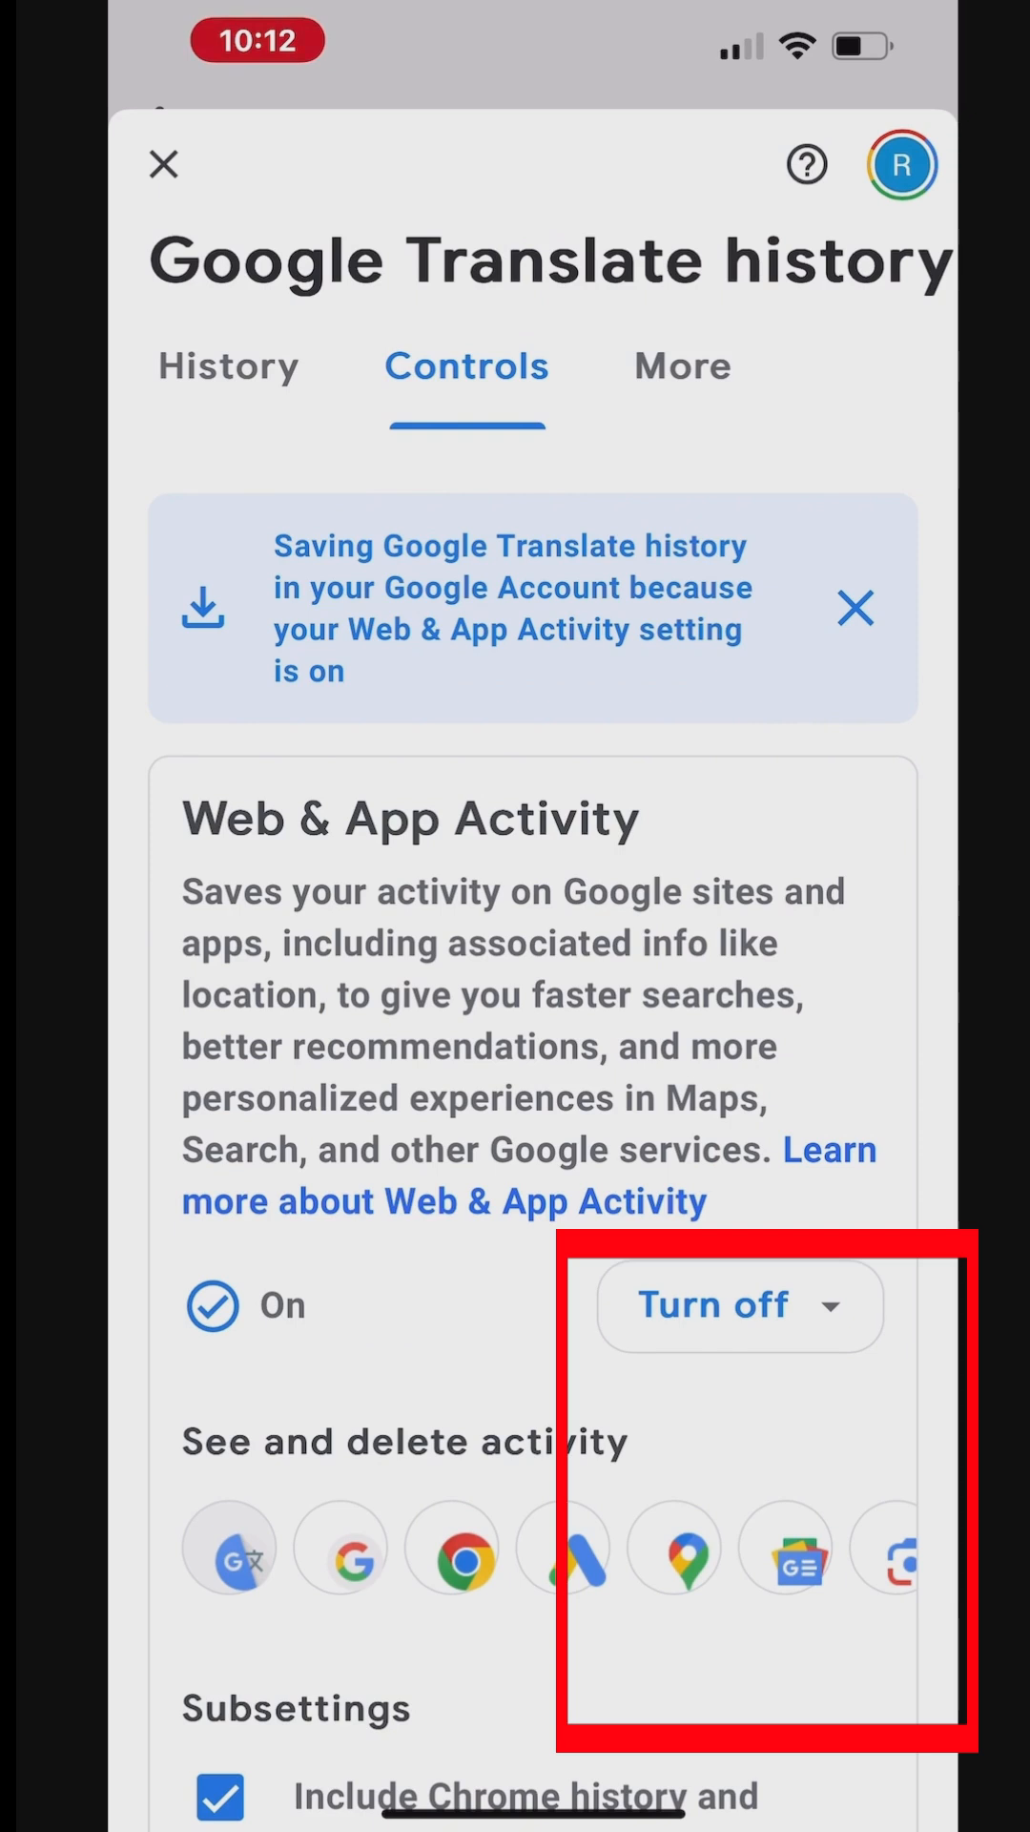
left_click(737, 1305)
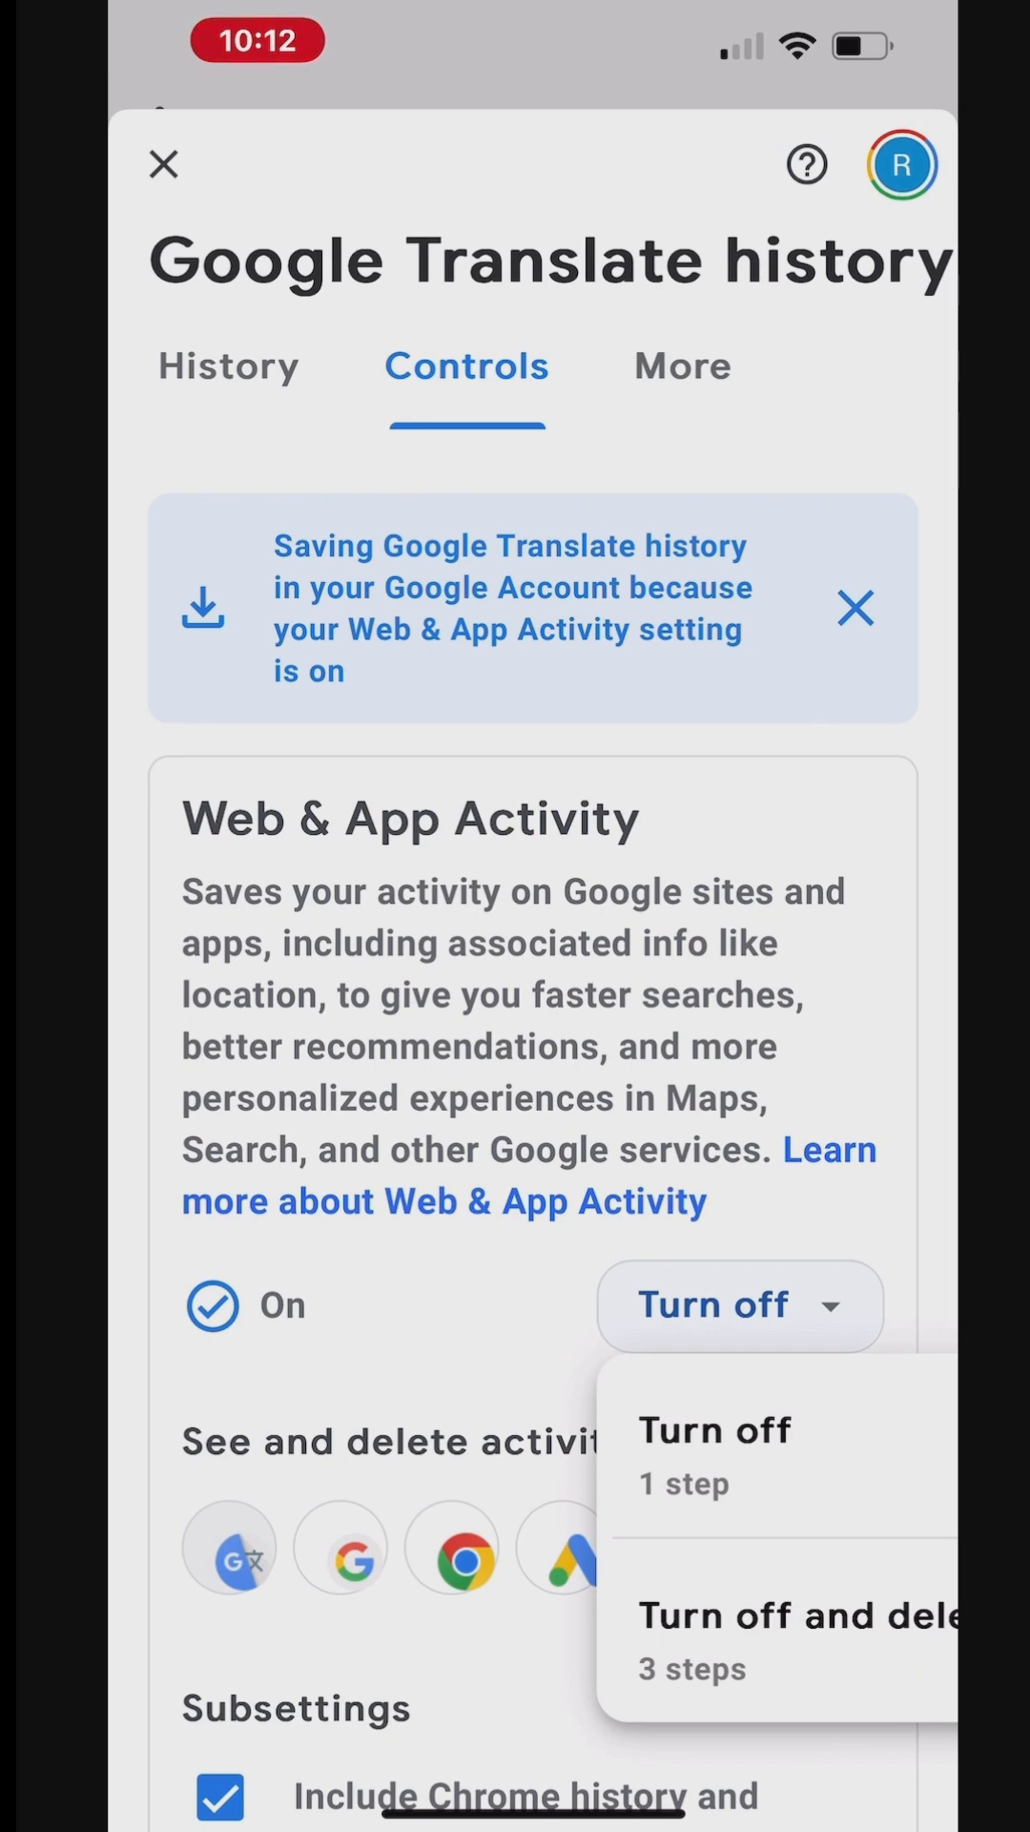
left_click(229, 366)
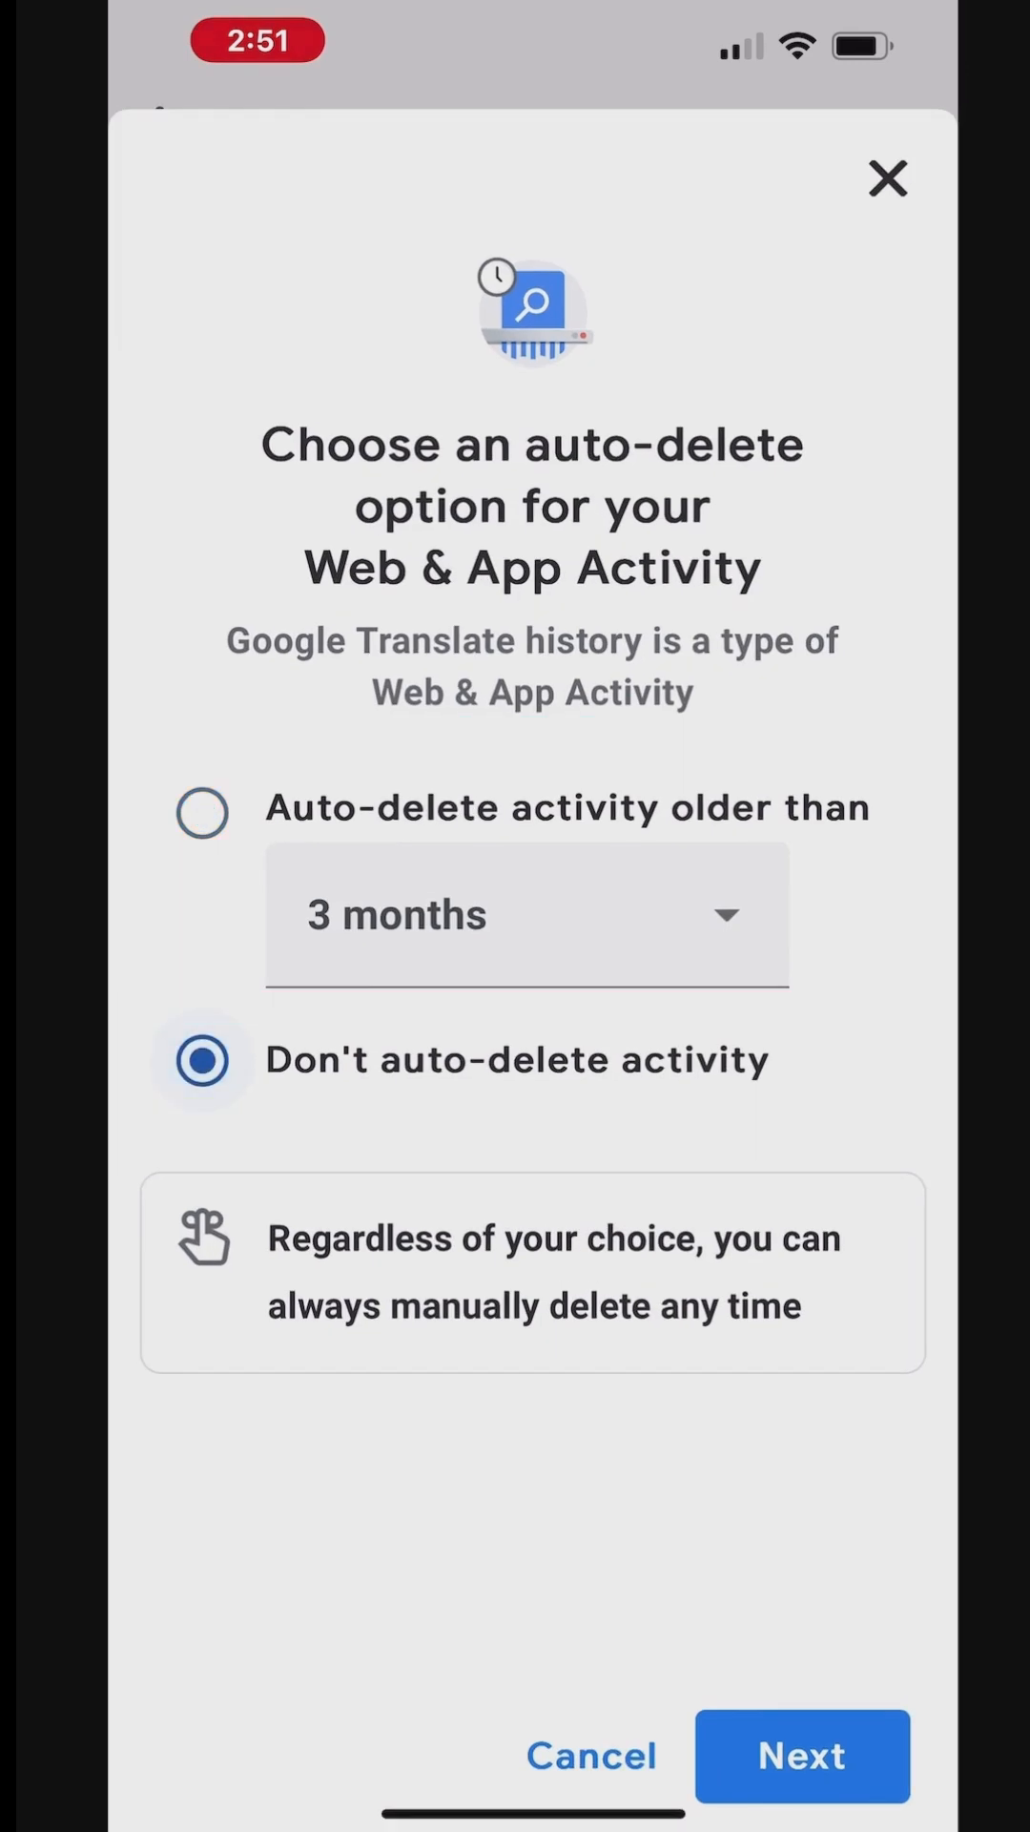
- Choose 18 months as the Web & App Activity auto-delete age and confirm it
left_click(527, 915)
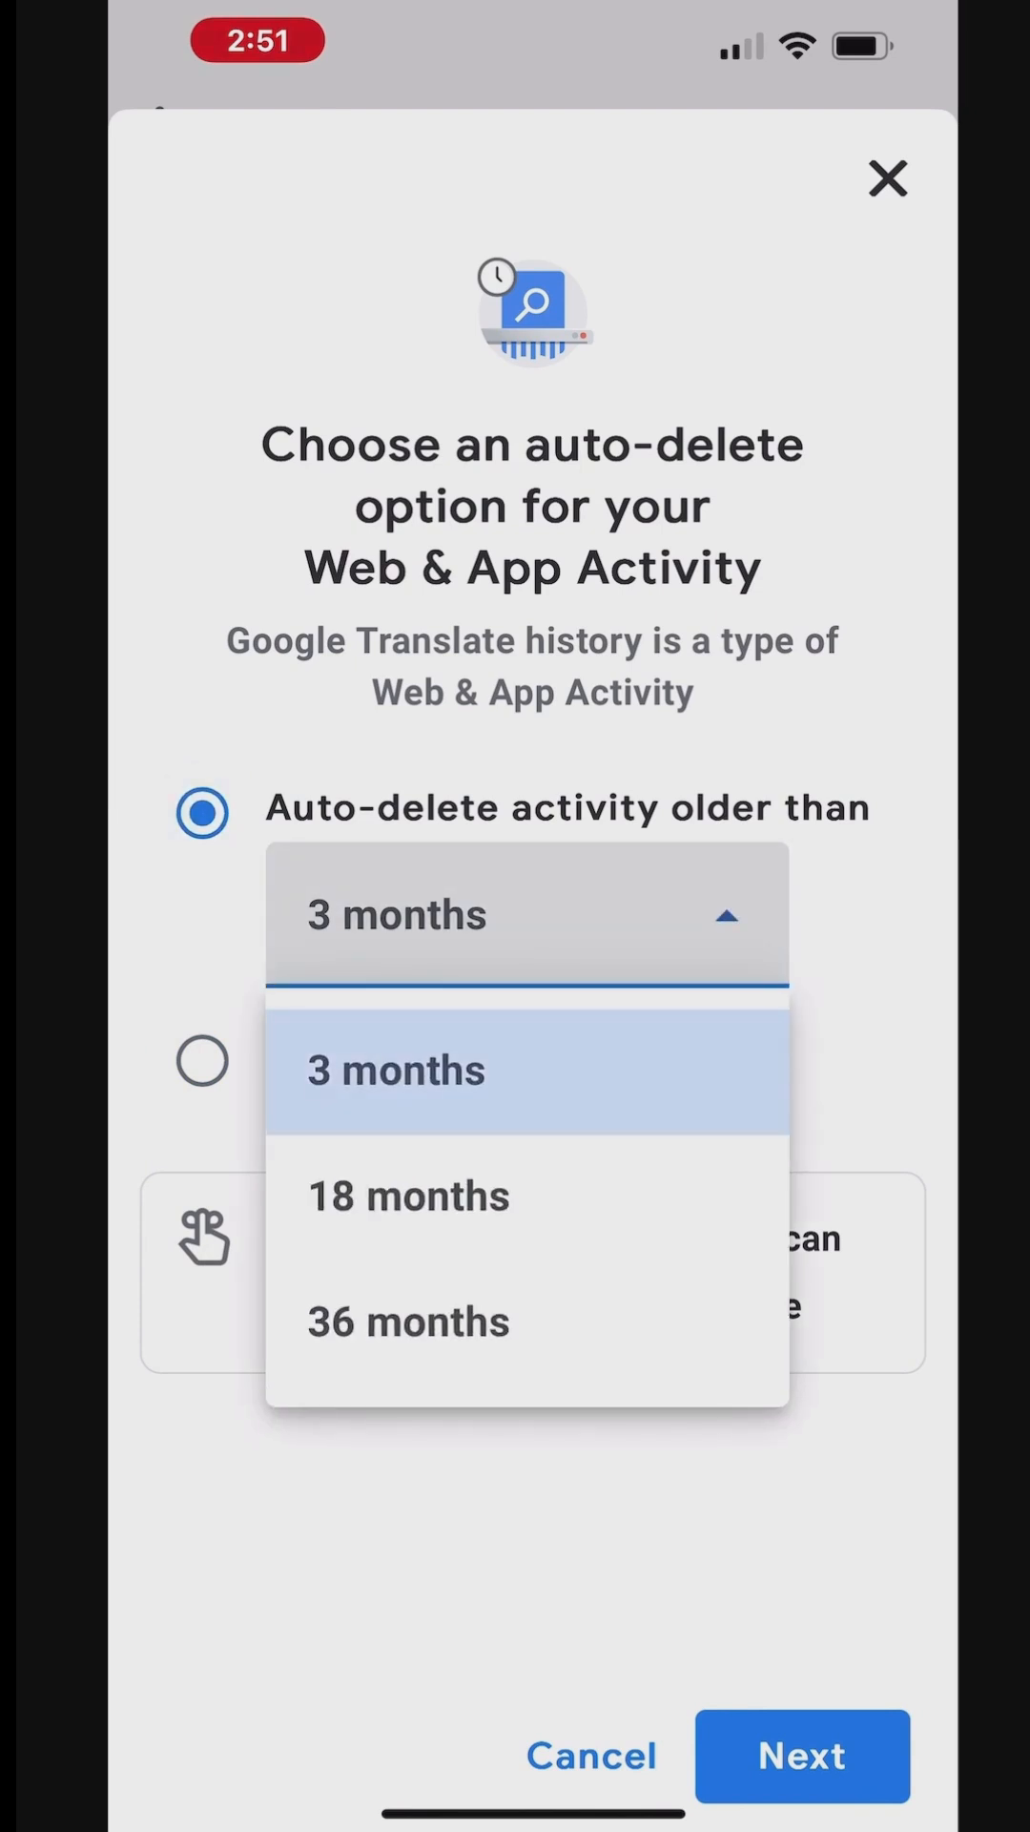
left_click(409, 1193)
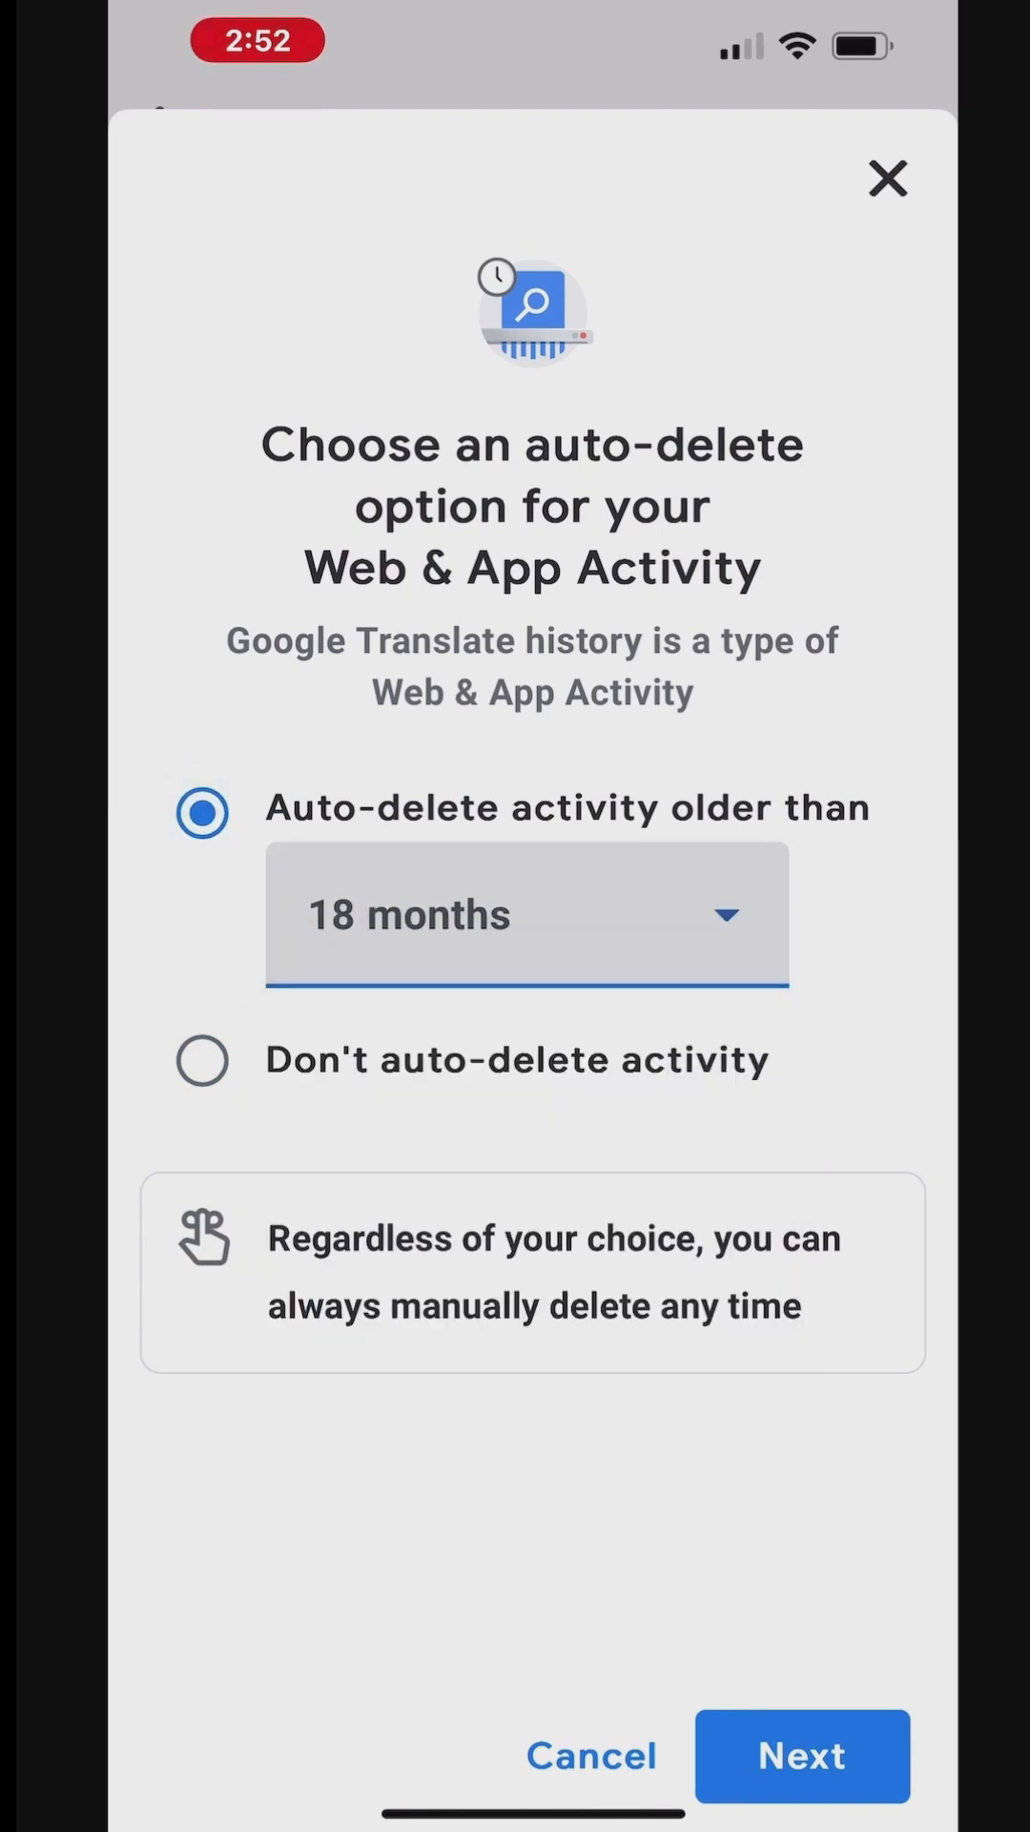
left_click(802, 1755)
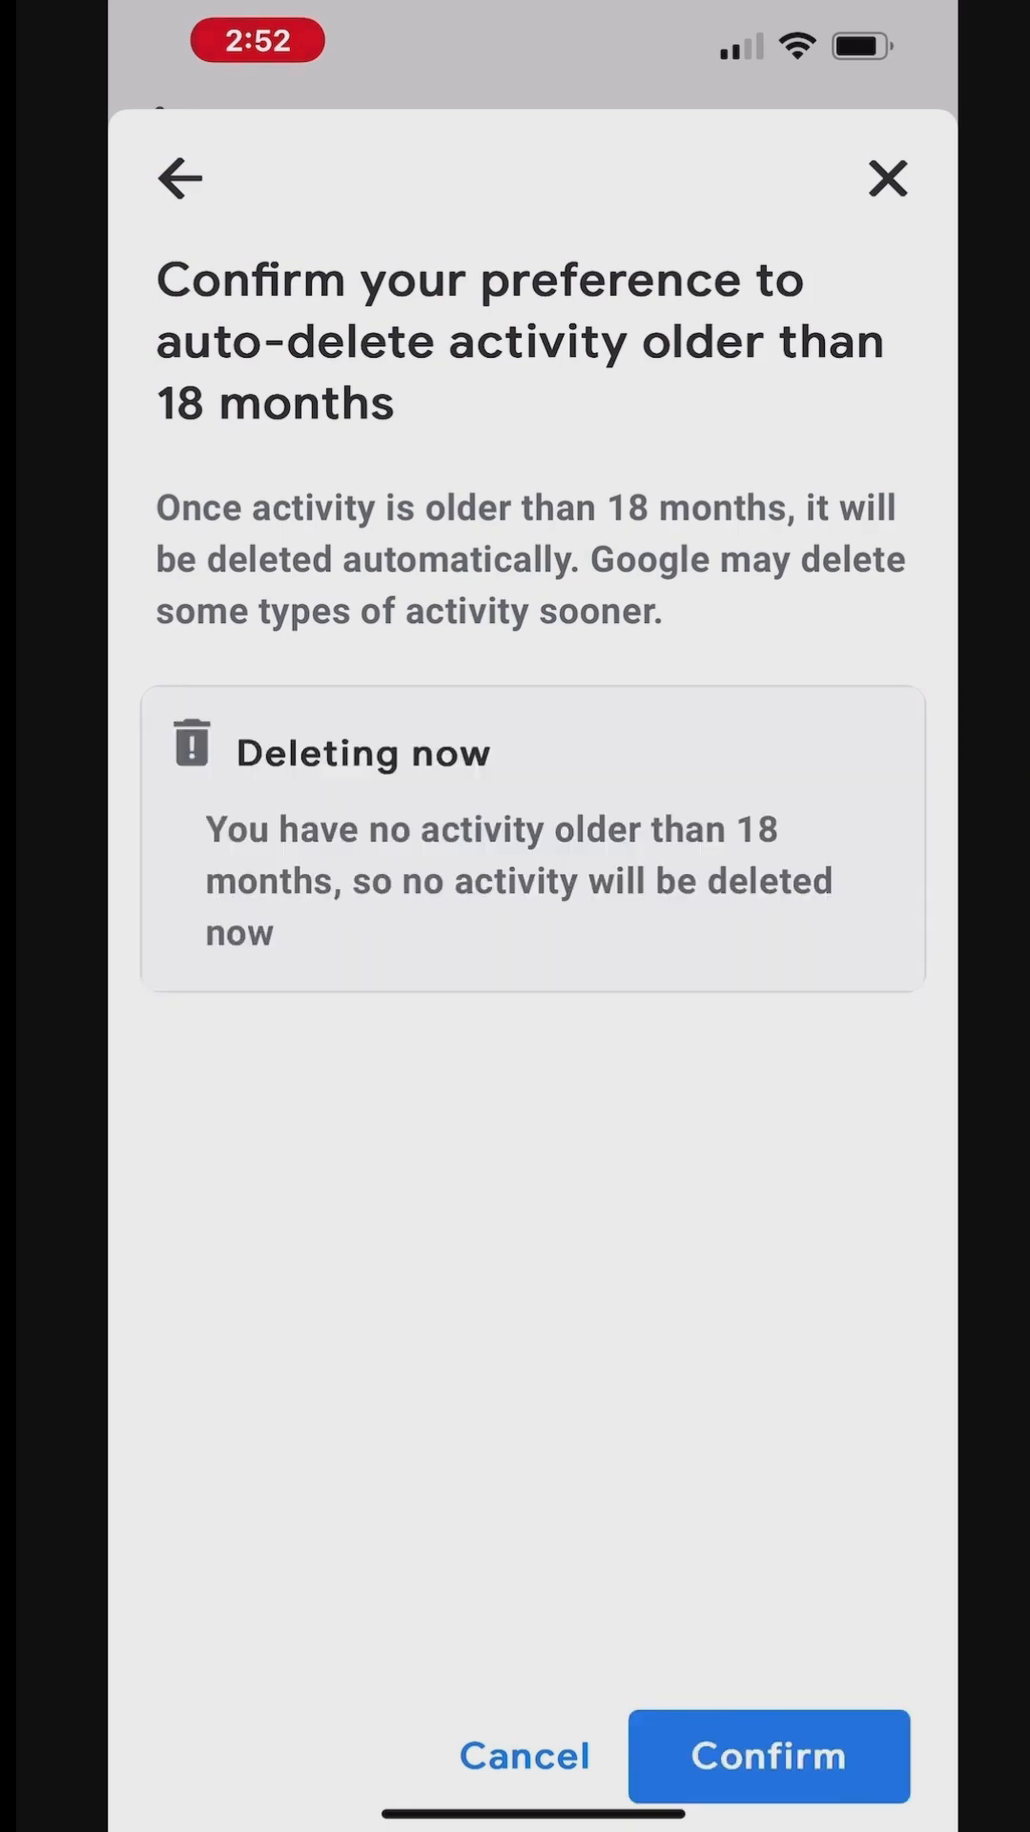
left_click(767, 1755)
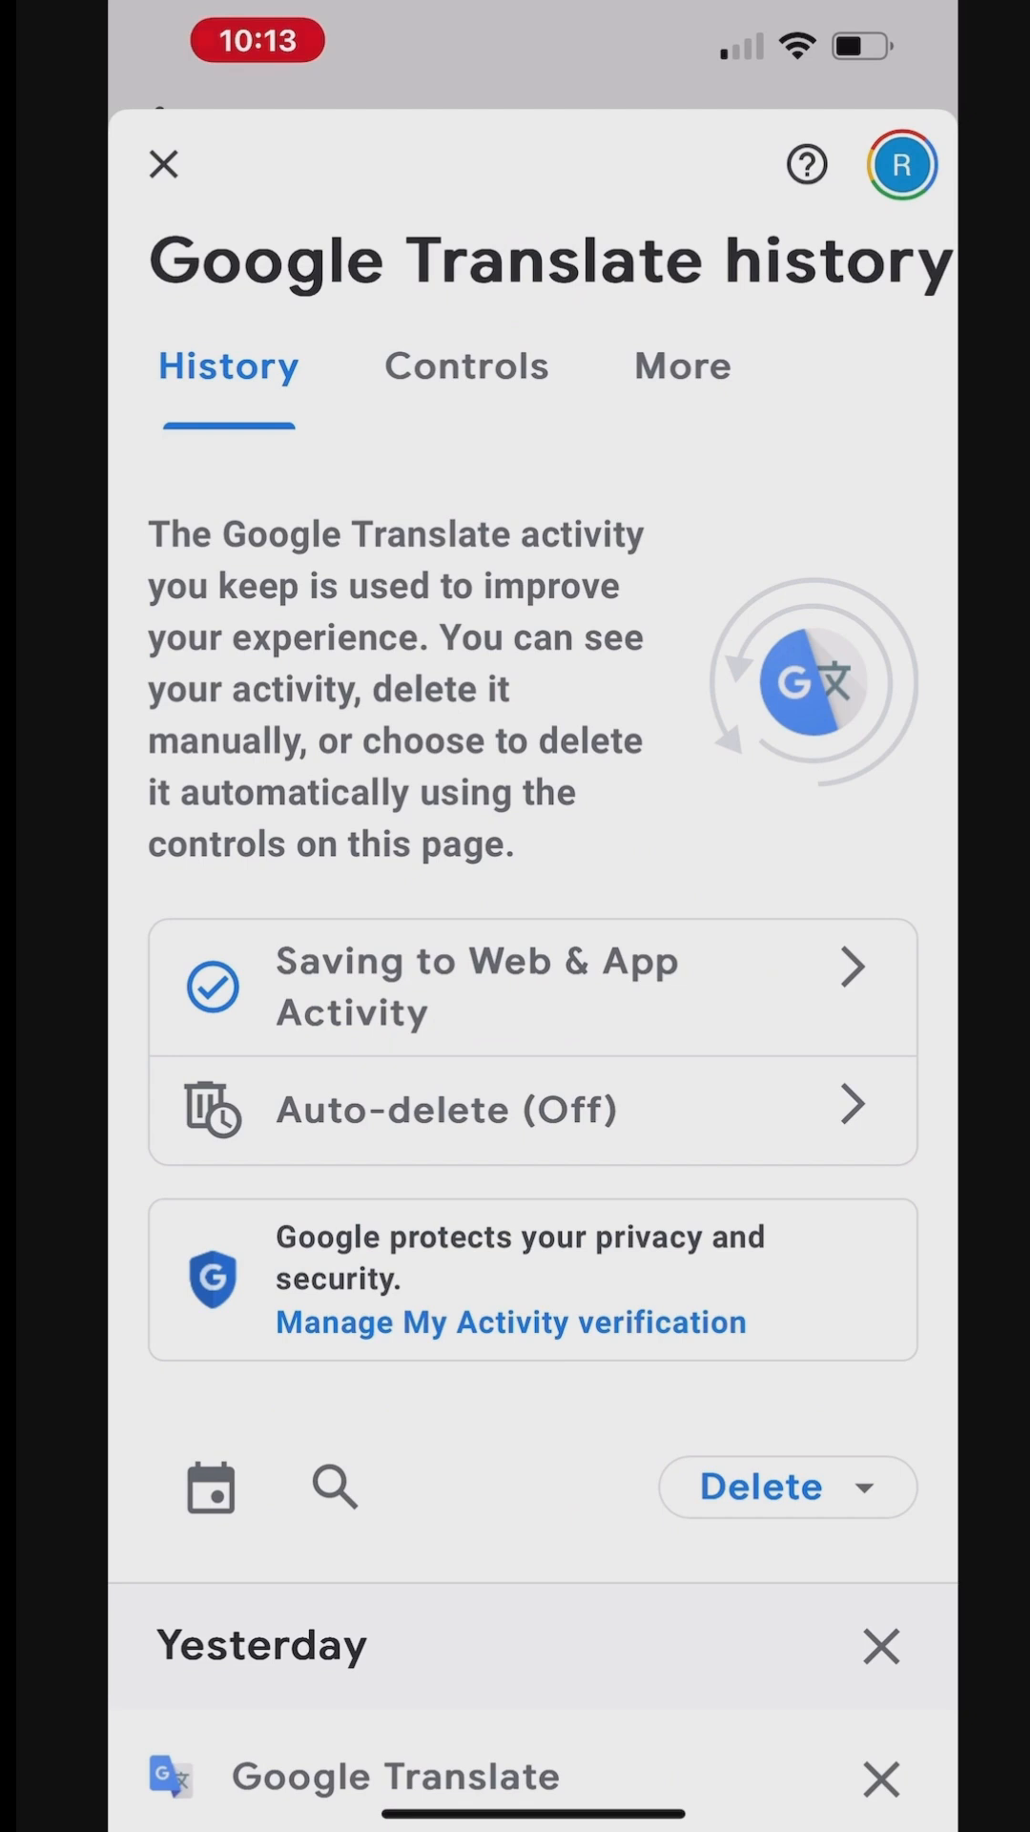
scroll("down", 3)
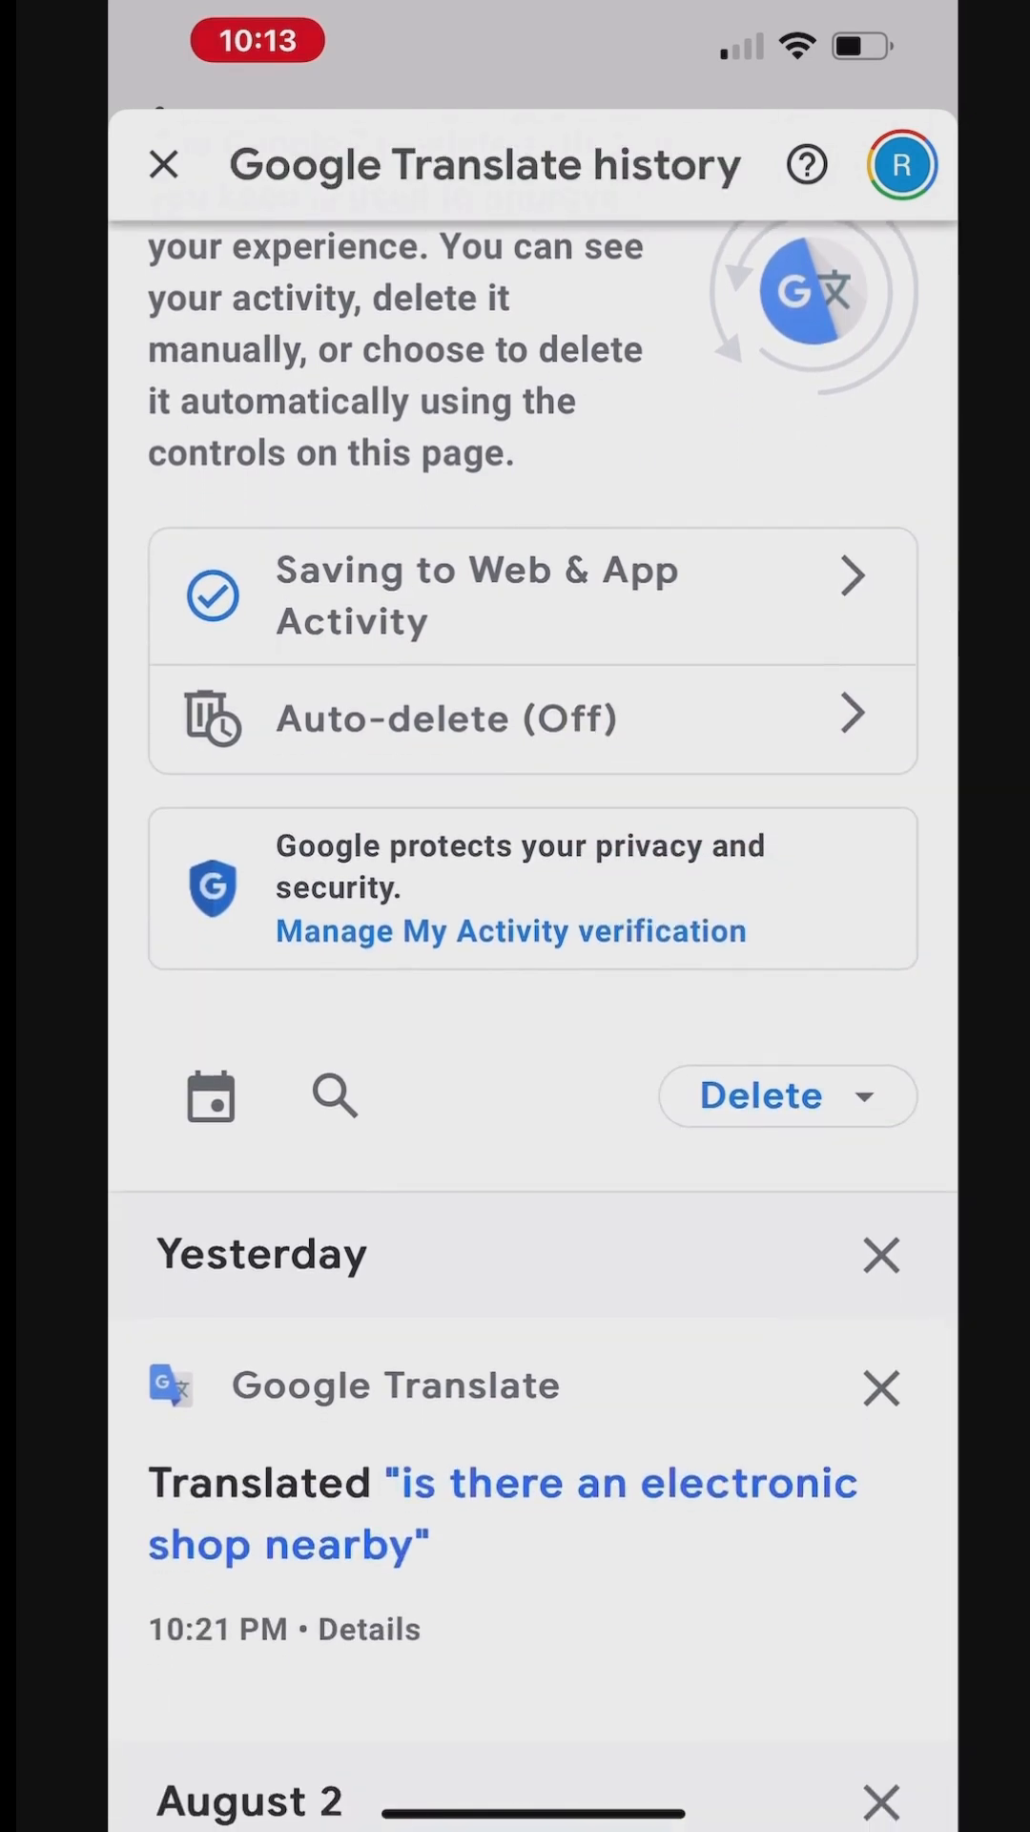
left_click(785, 1095)
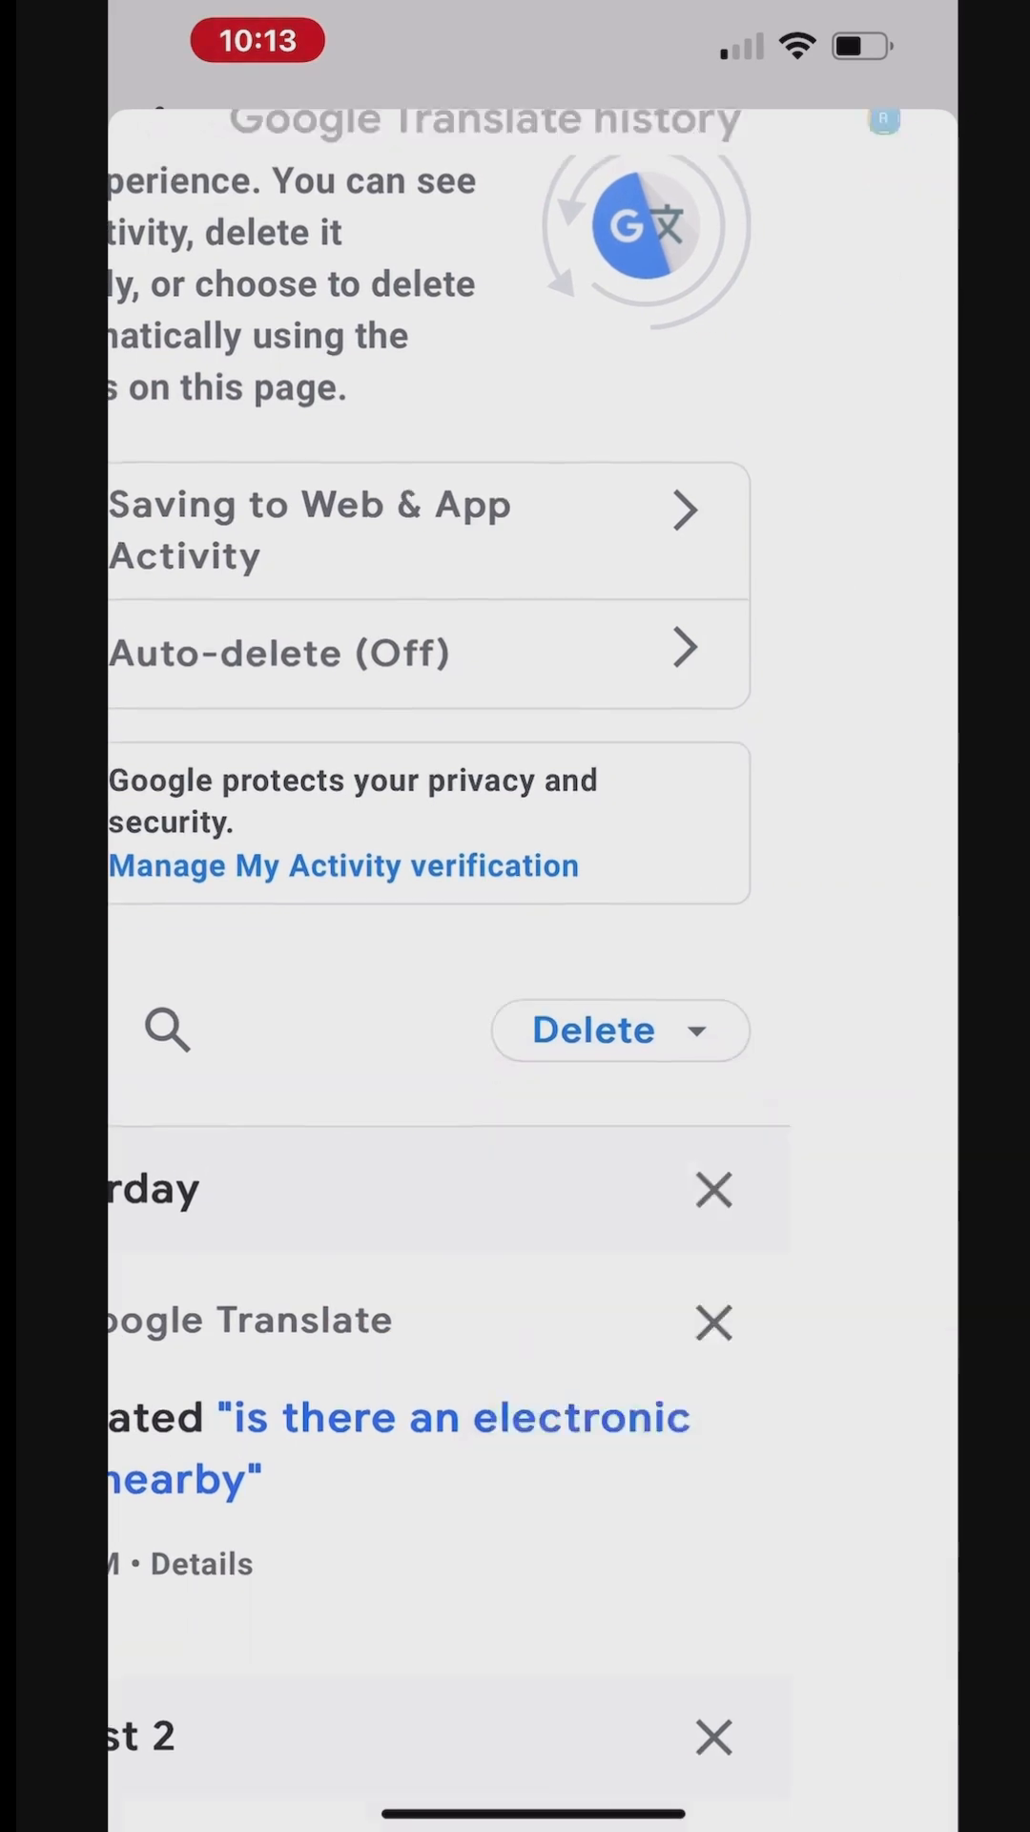
left_click(621, 1029)
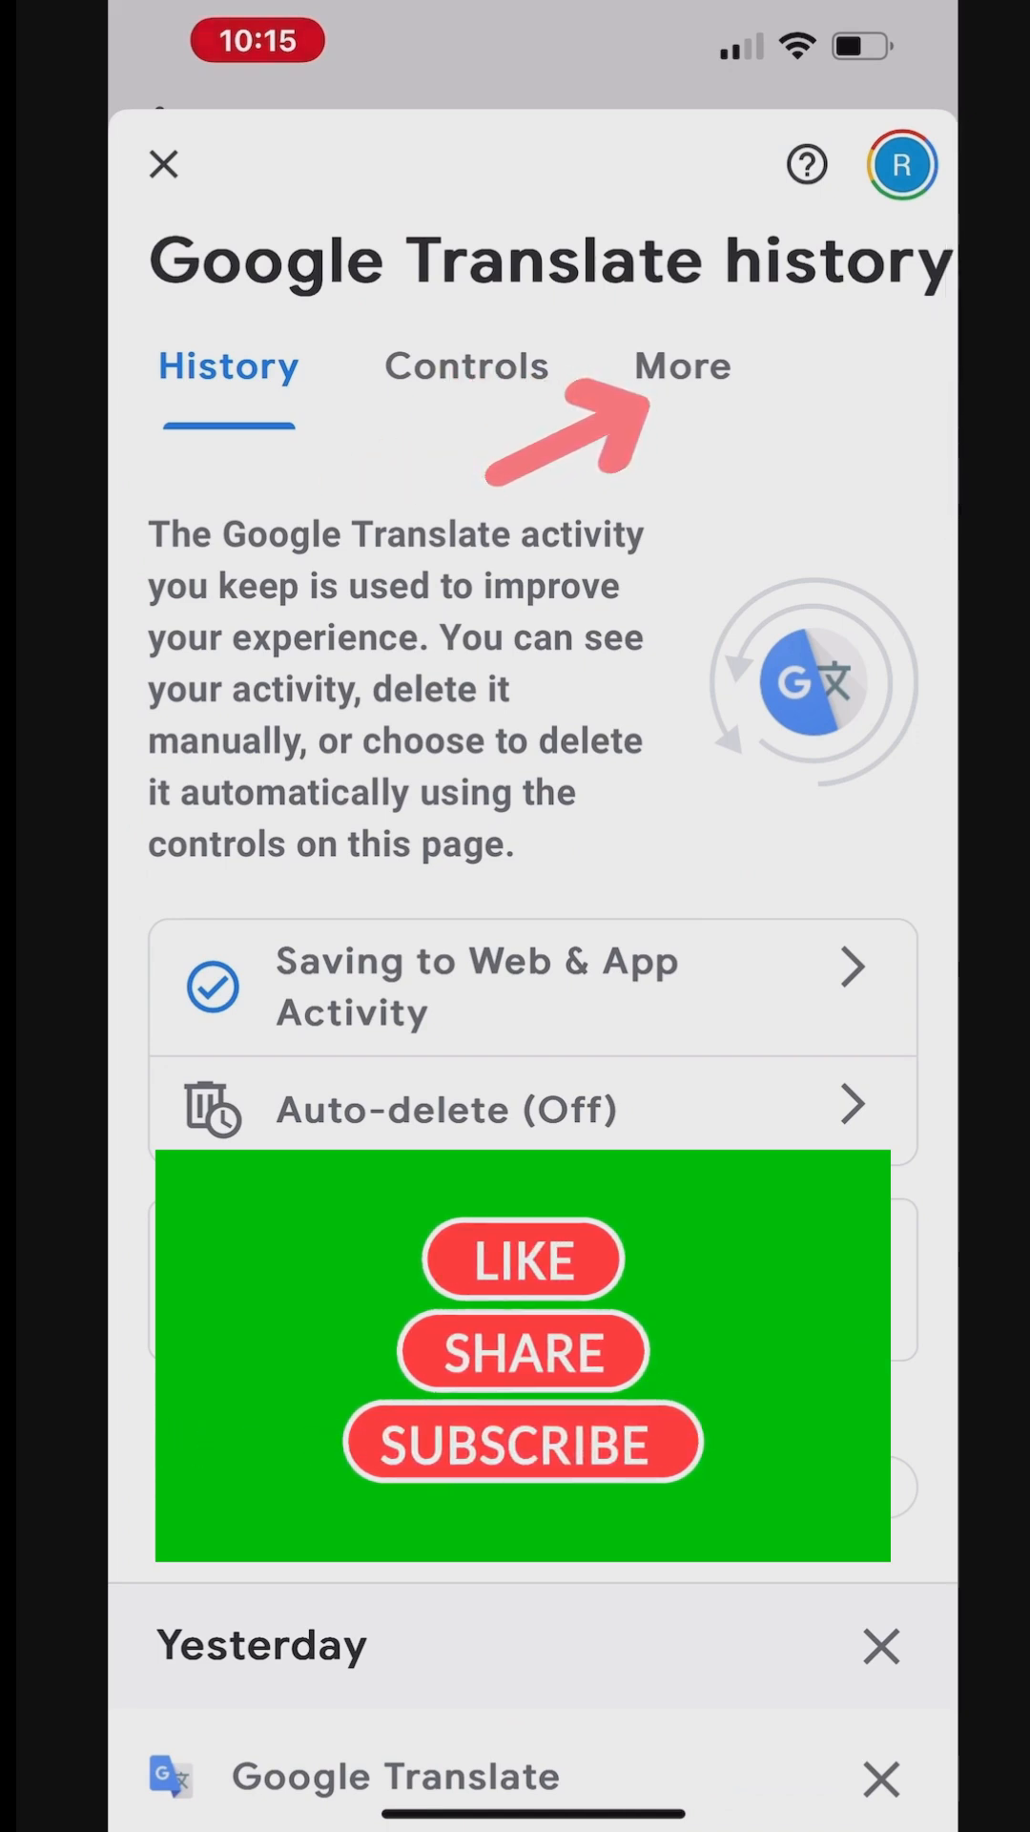
- Switch history to the More tab and scroll through Word Coach, data download and language options
left_click(682, 365)
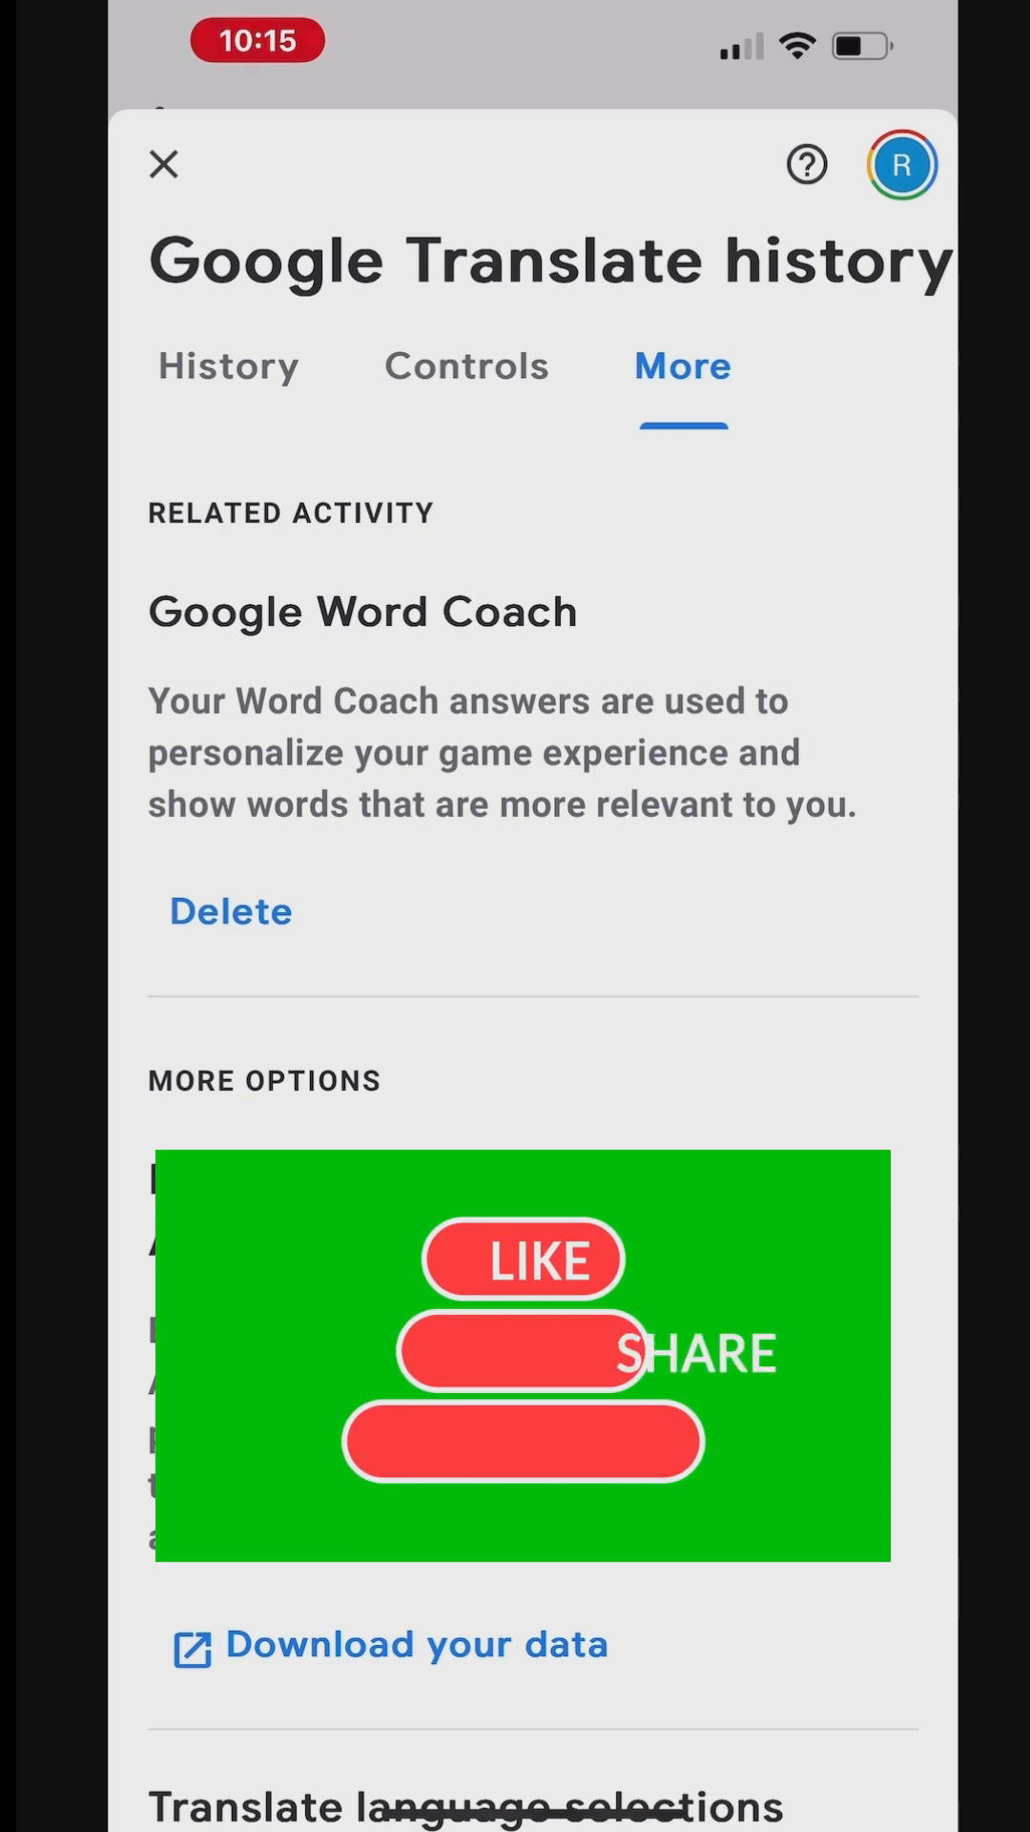
scroll("up", 3)
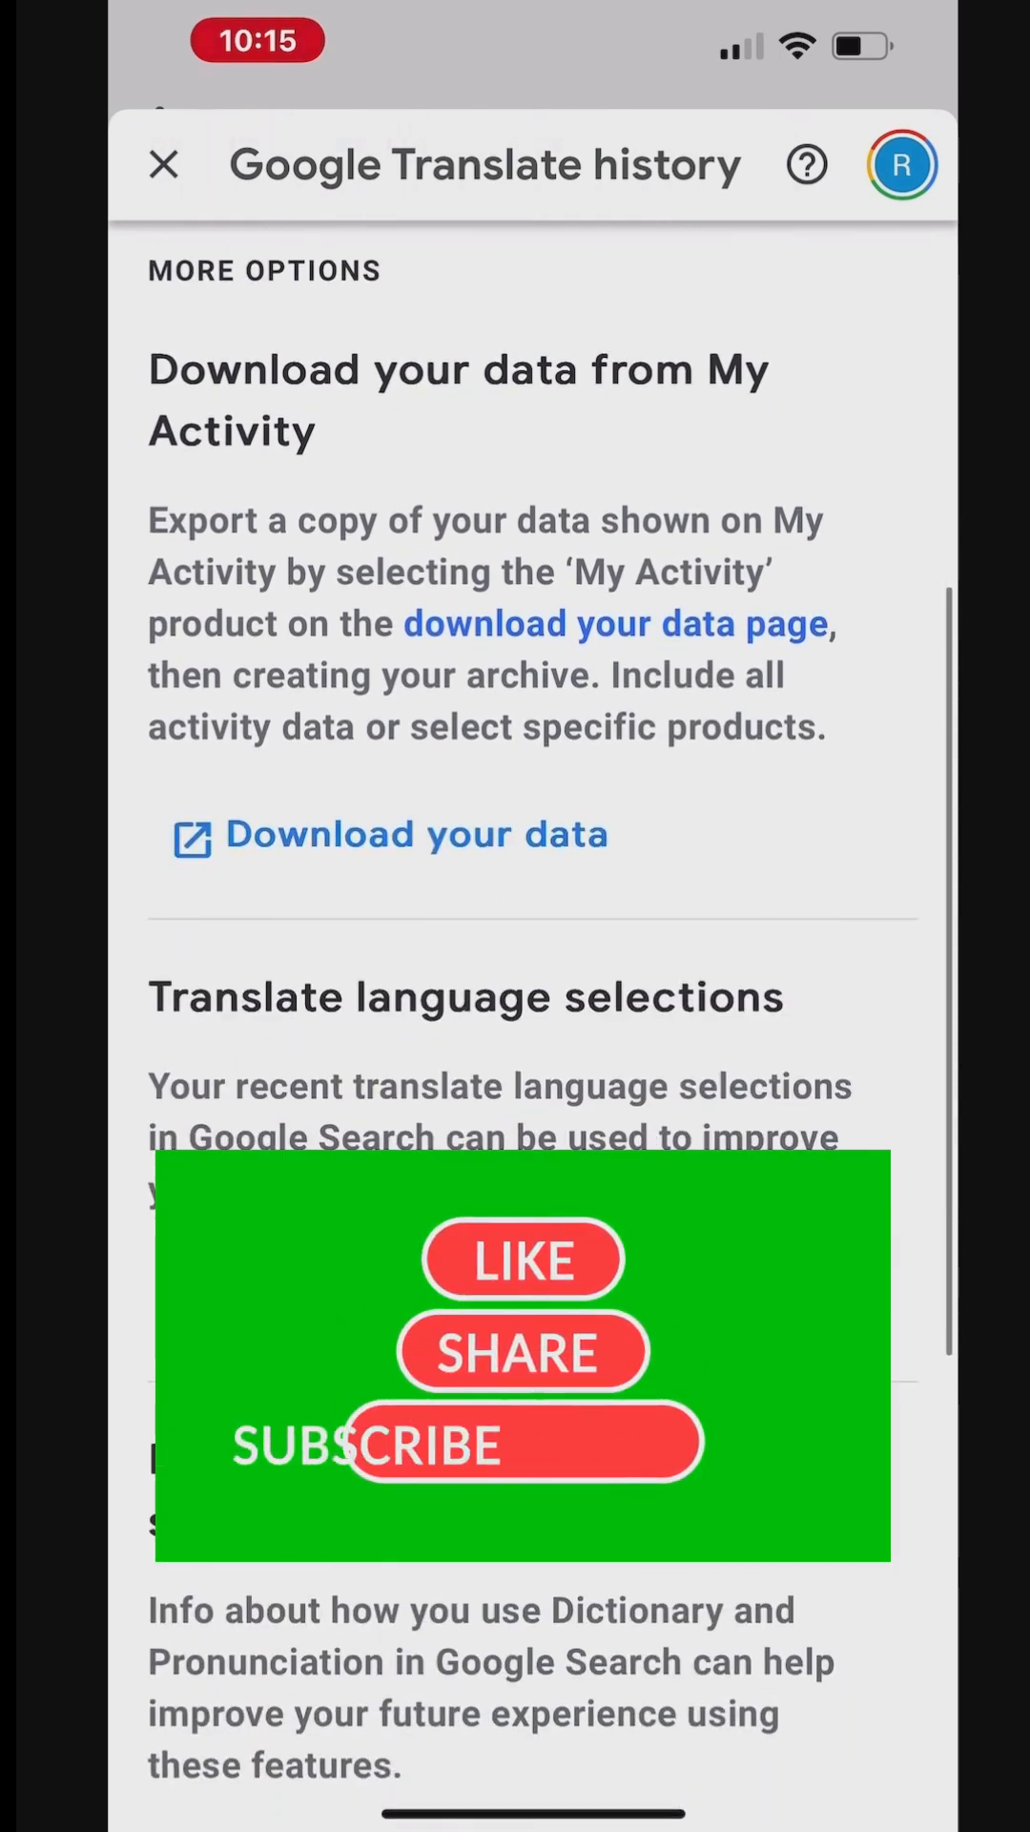
scroll("down", 3)
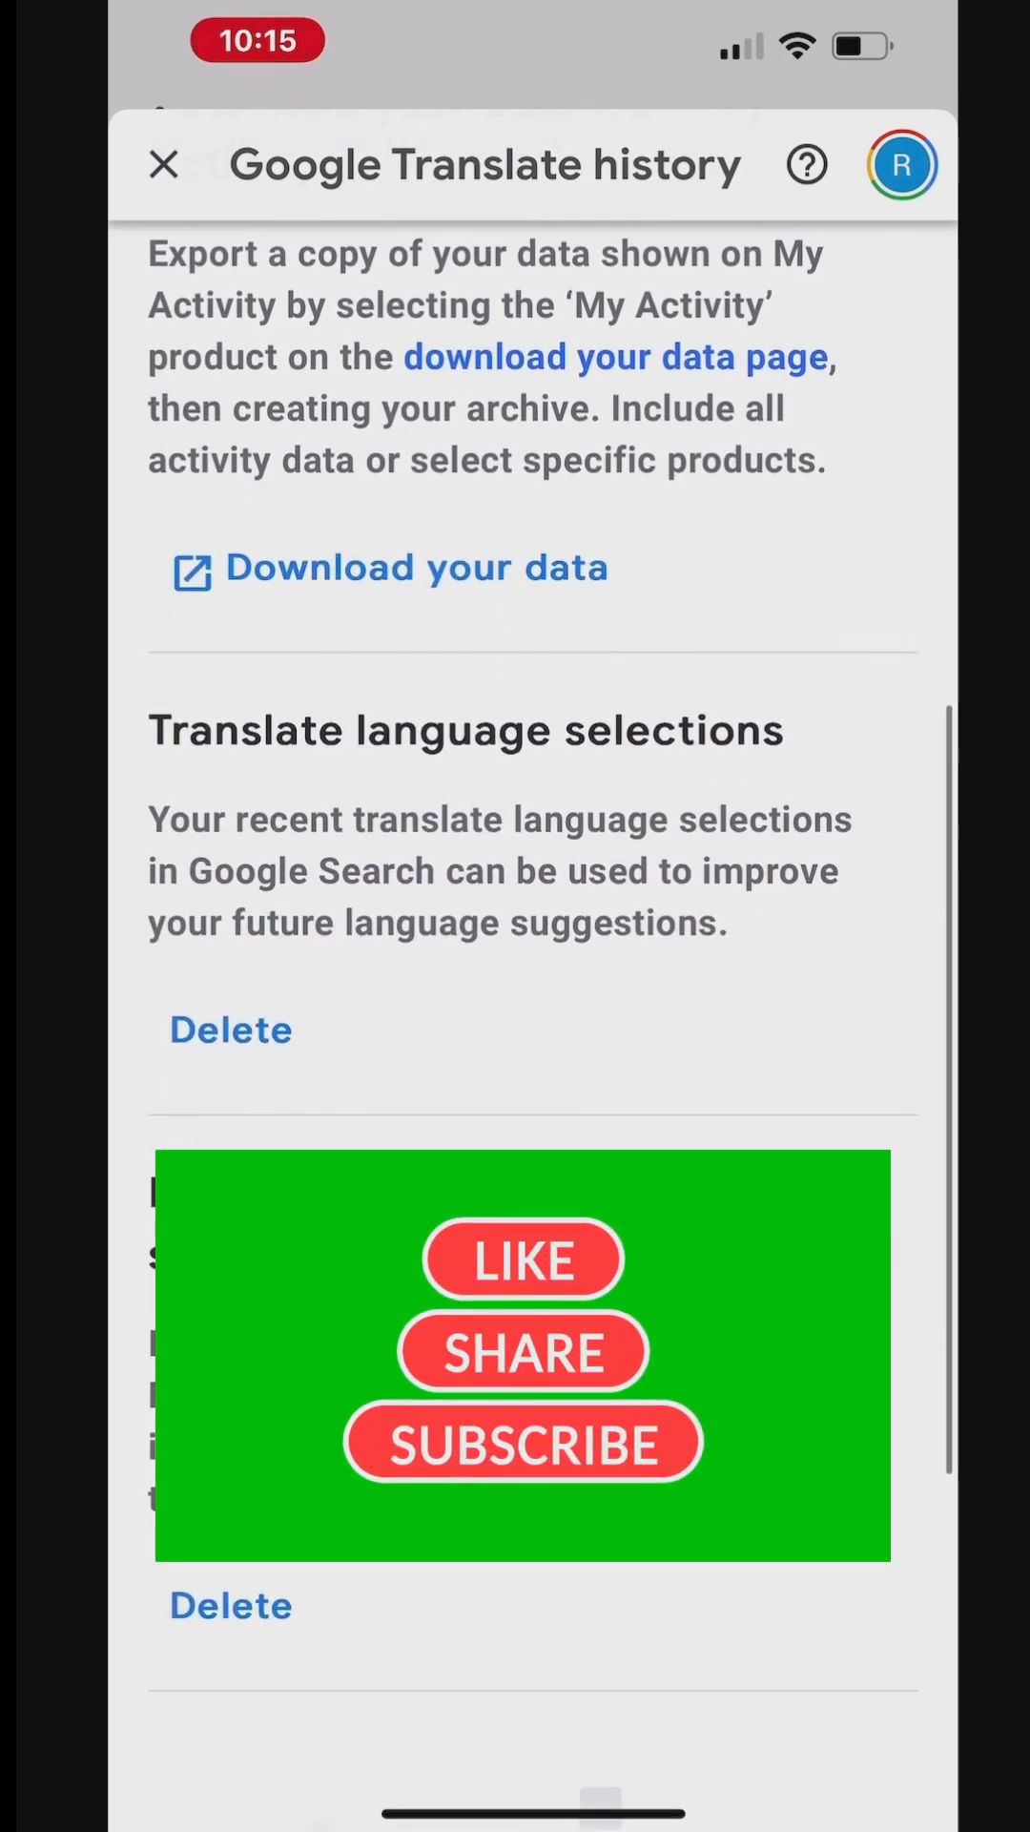